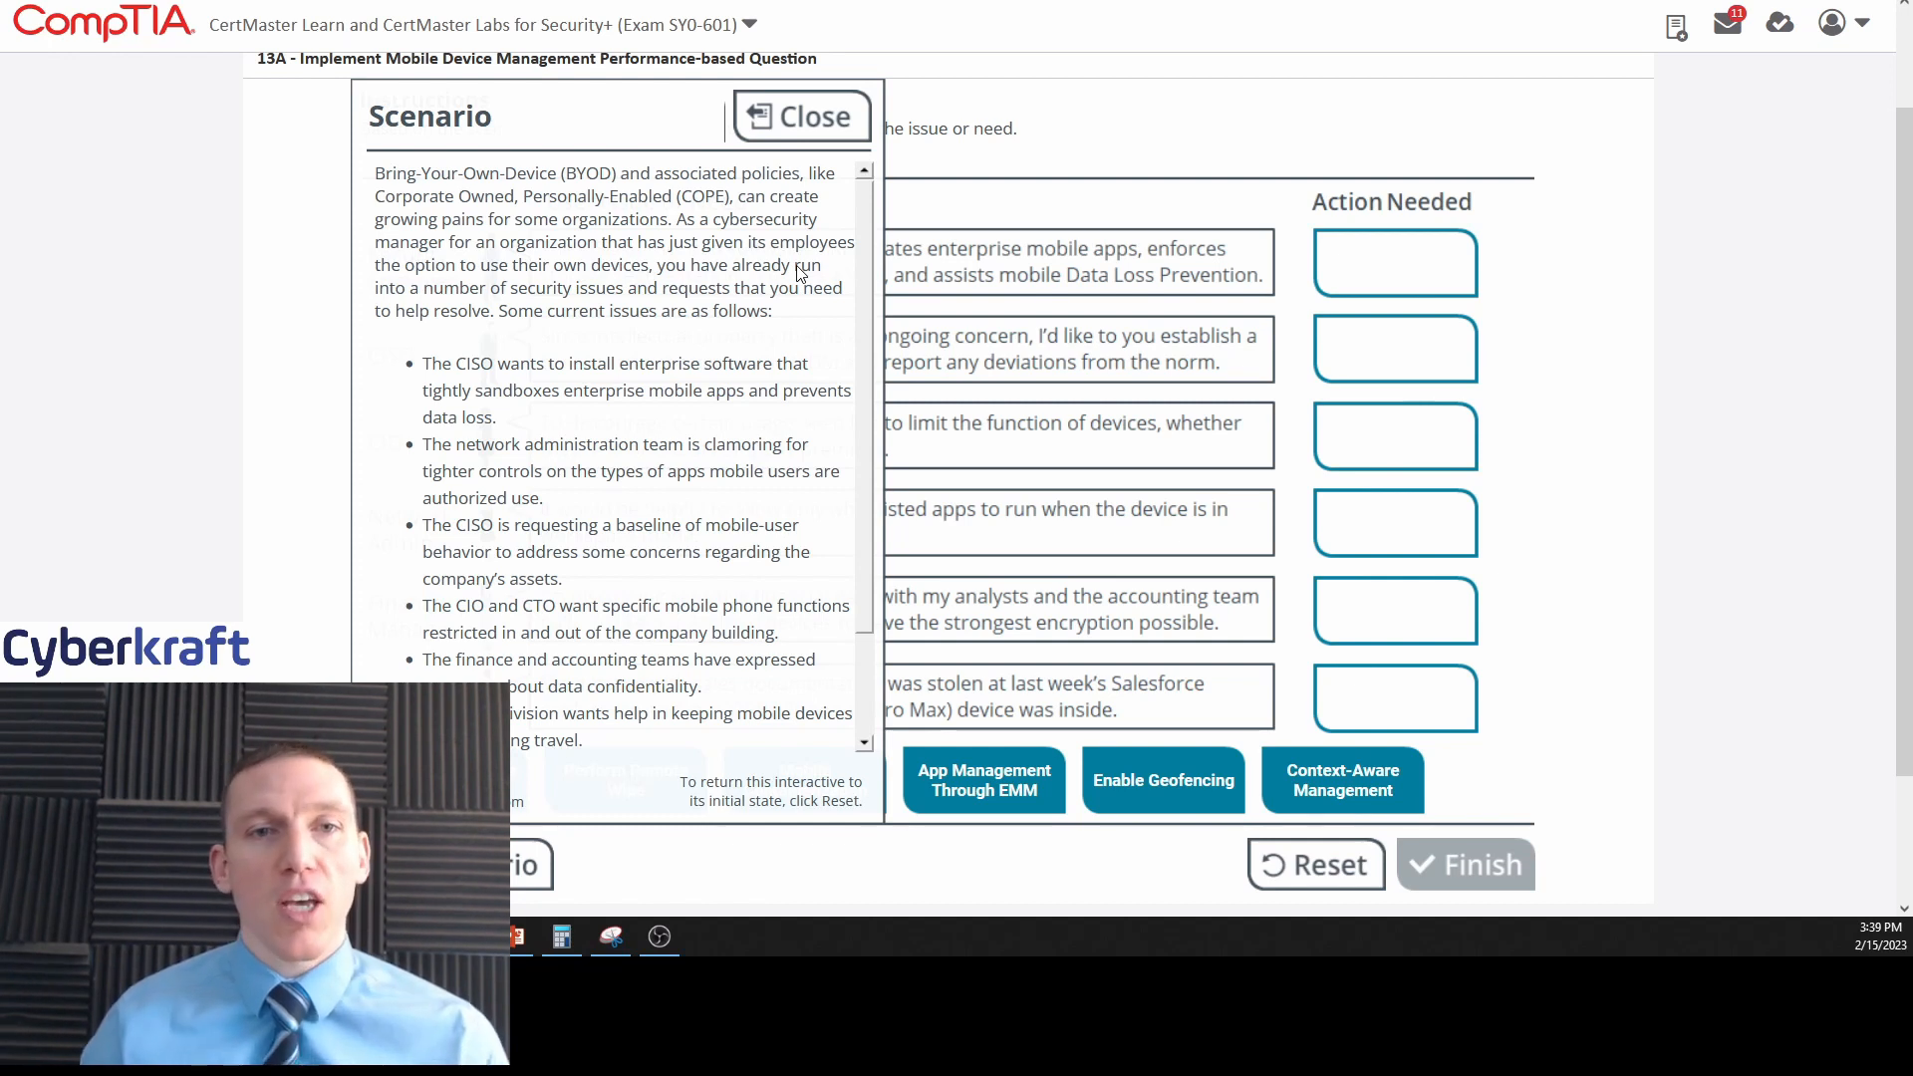
pyautogui.moveTo(845, 336)
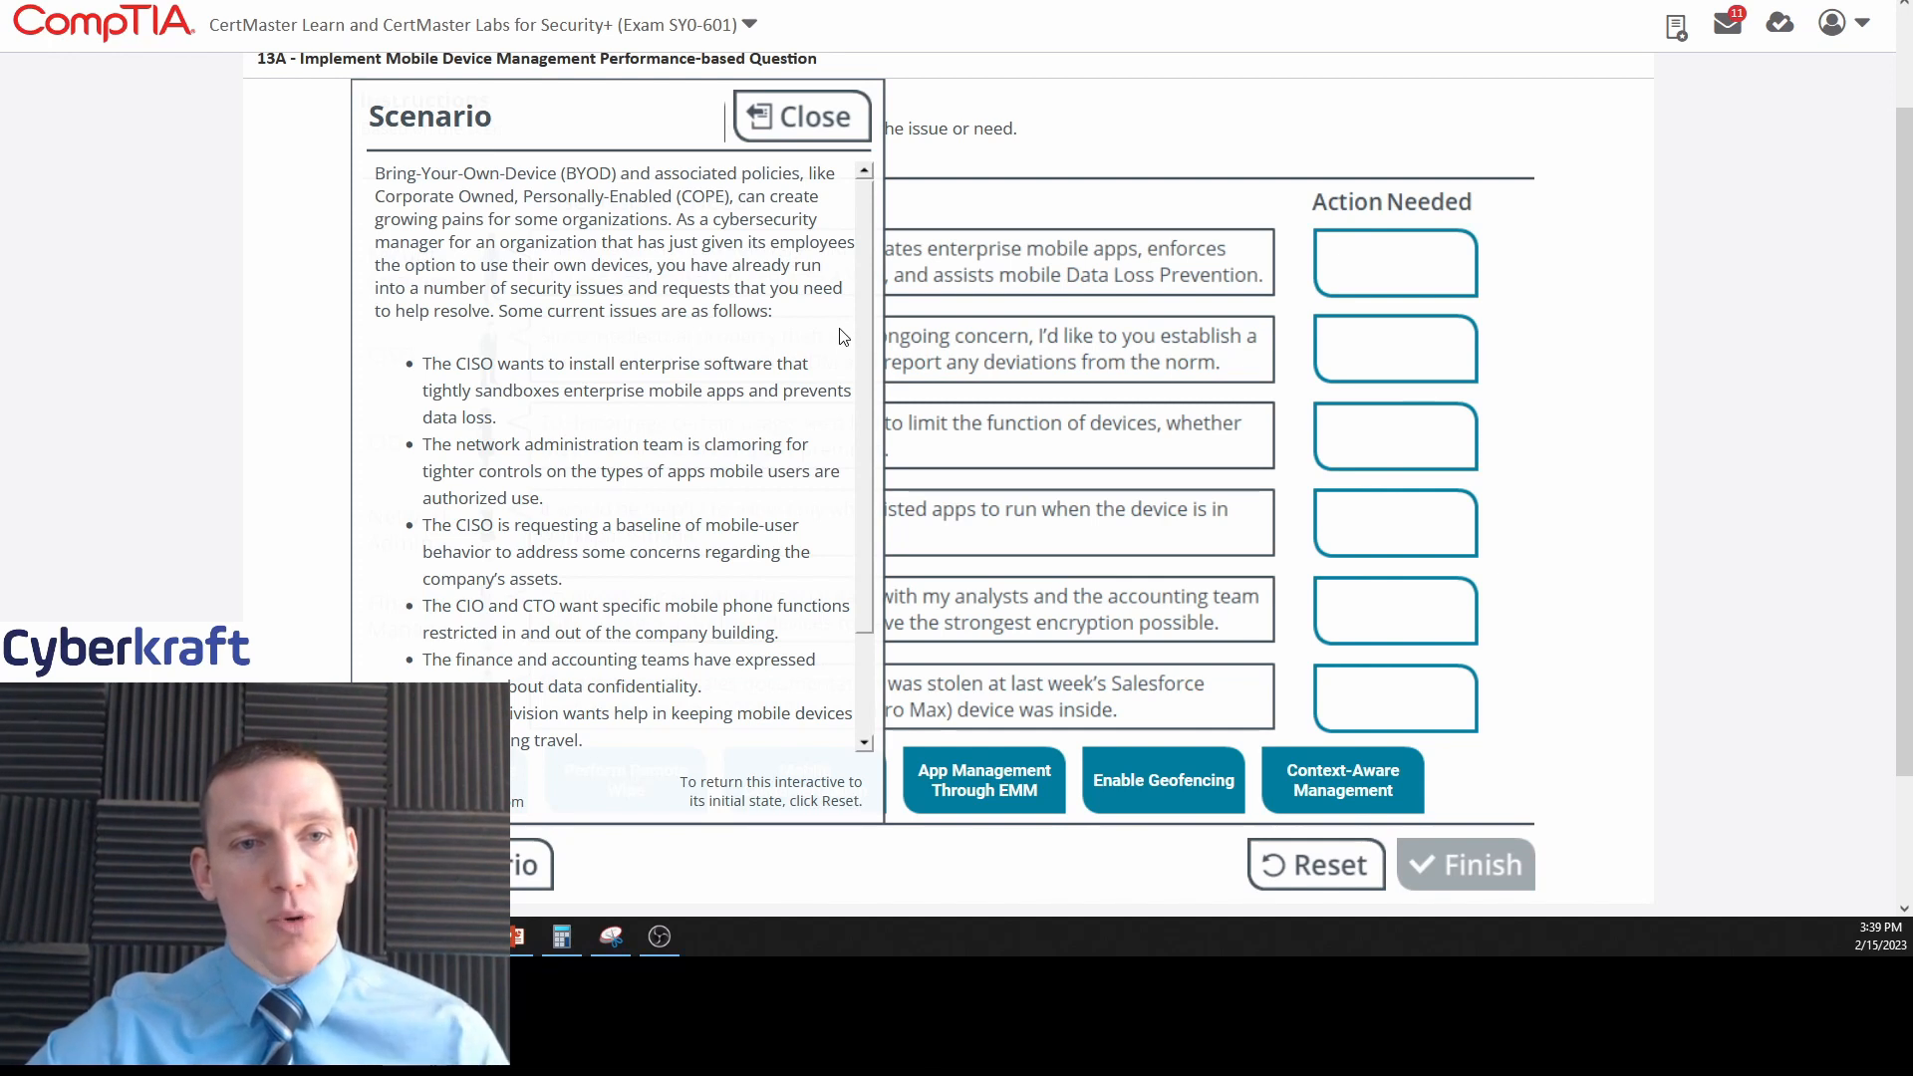
pyautogui.moveTo(873, 349)
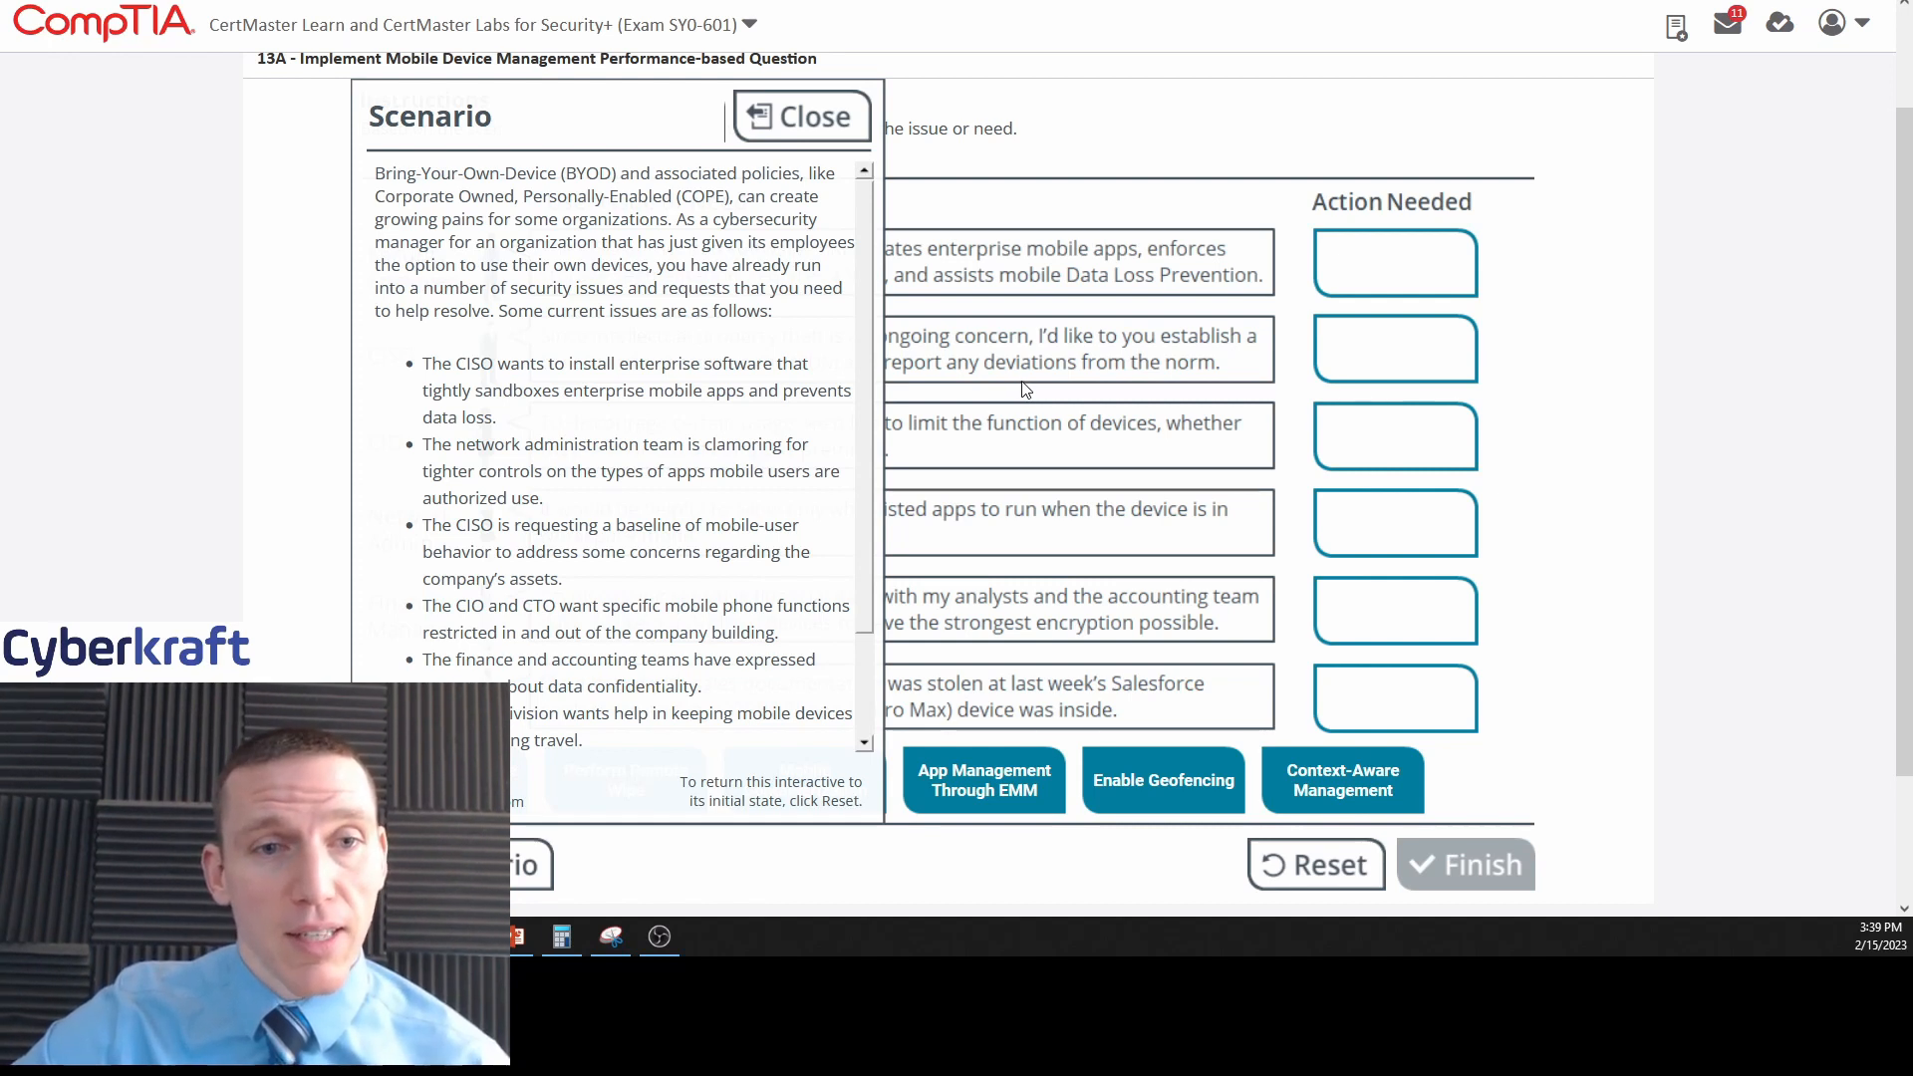
pyautogui.moveTo(817, 458)
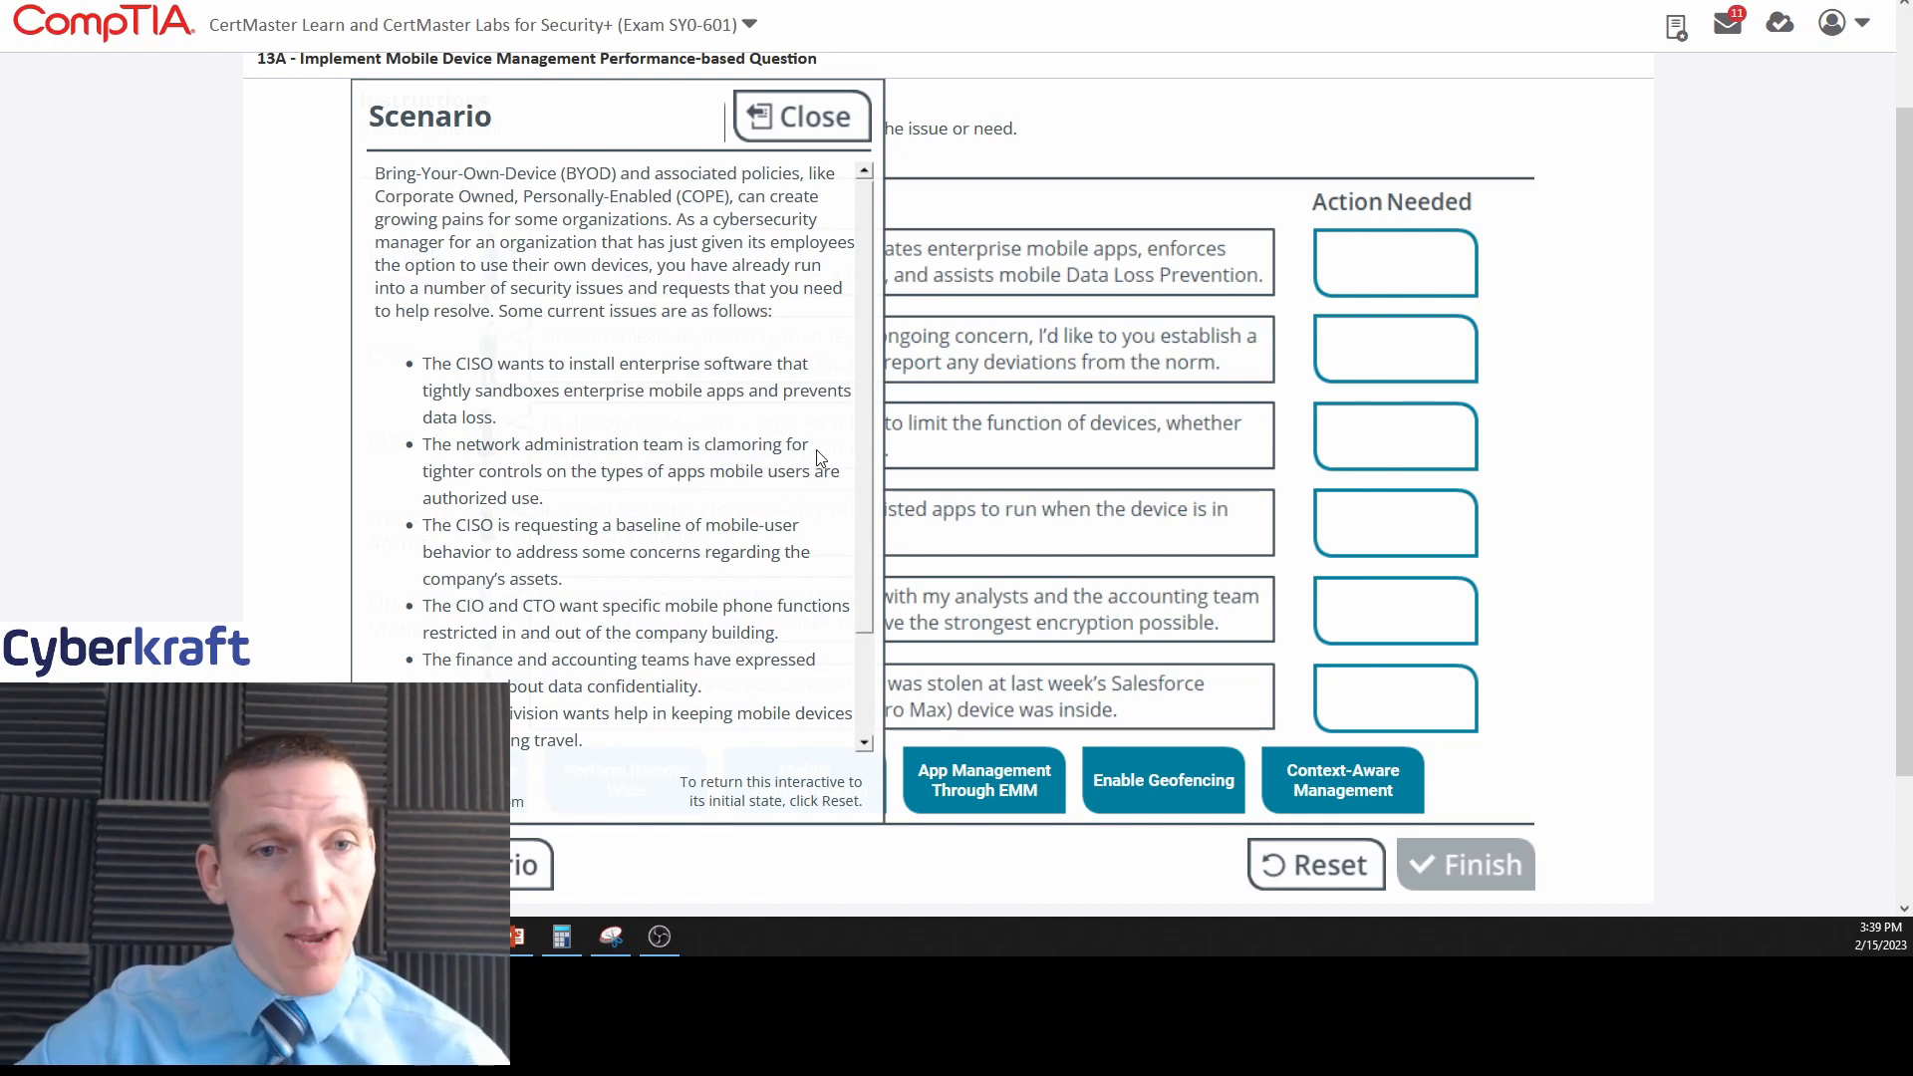
# Close the Scenario panel to reveal the six user issues and draggable action buttons.
pyautogui.scroll(-3)
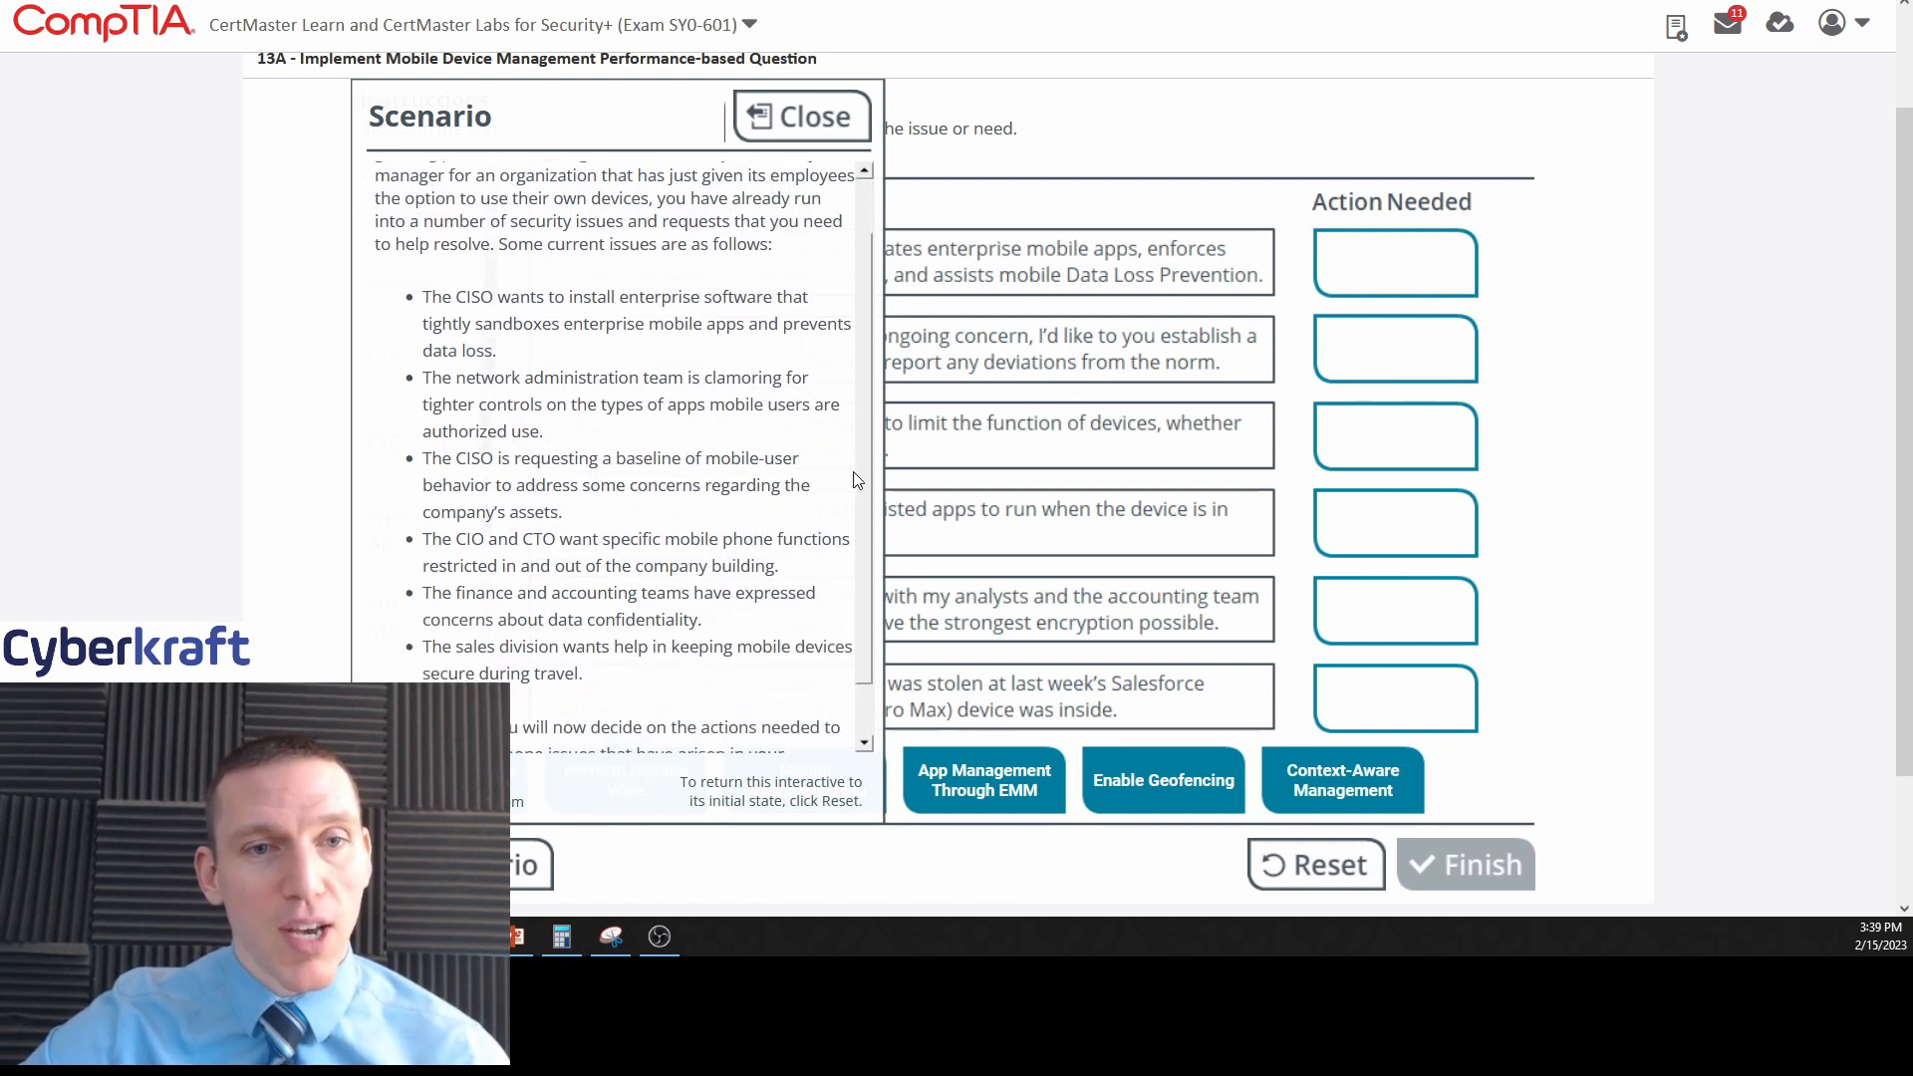
pyautogui.scroll(-3)
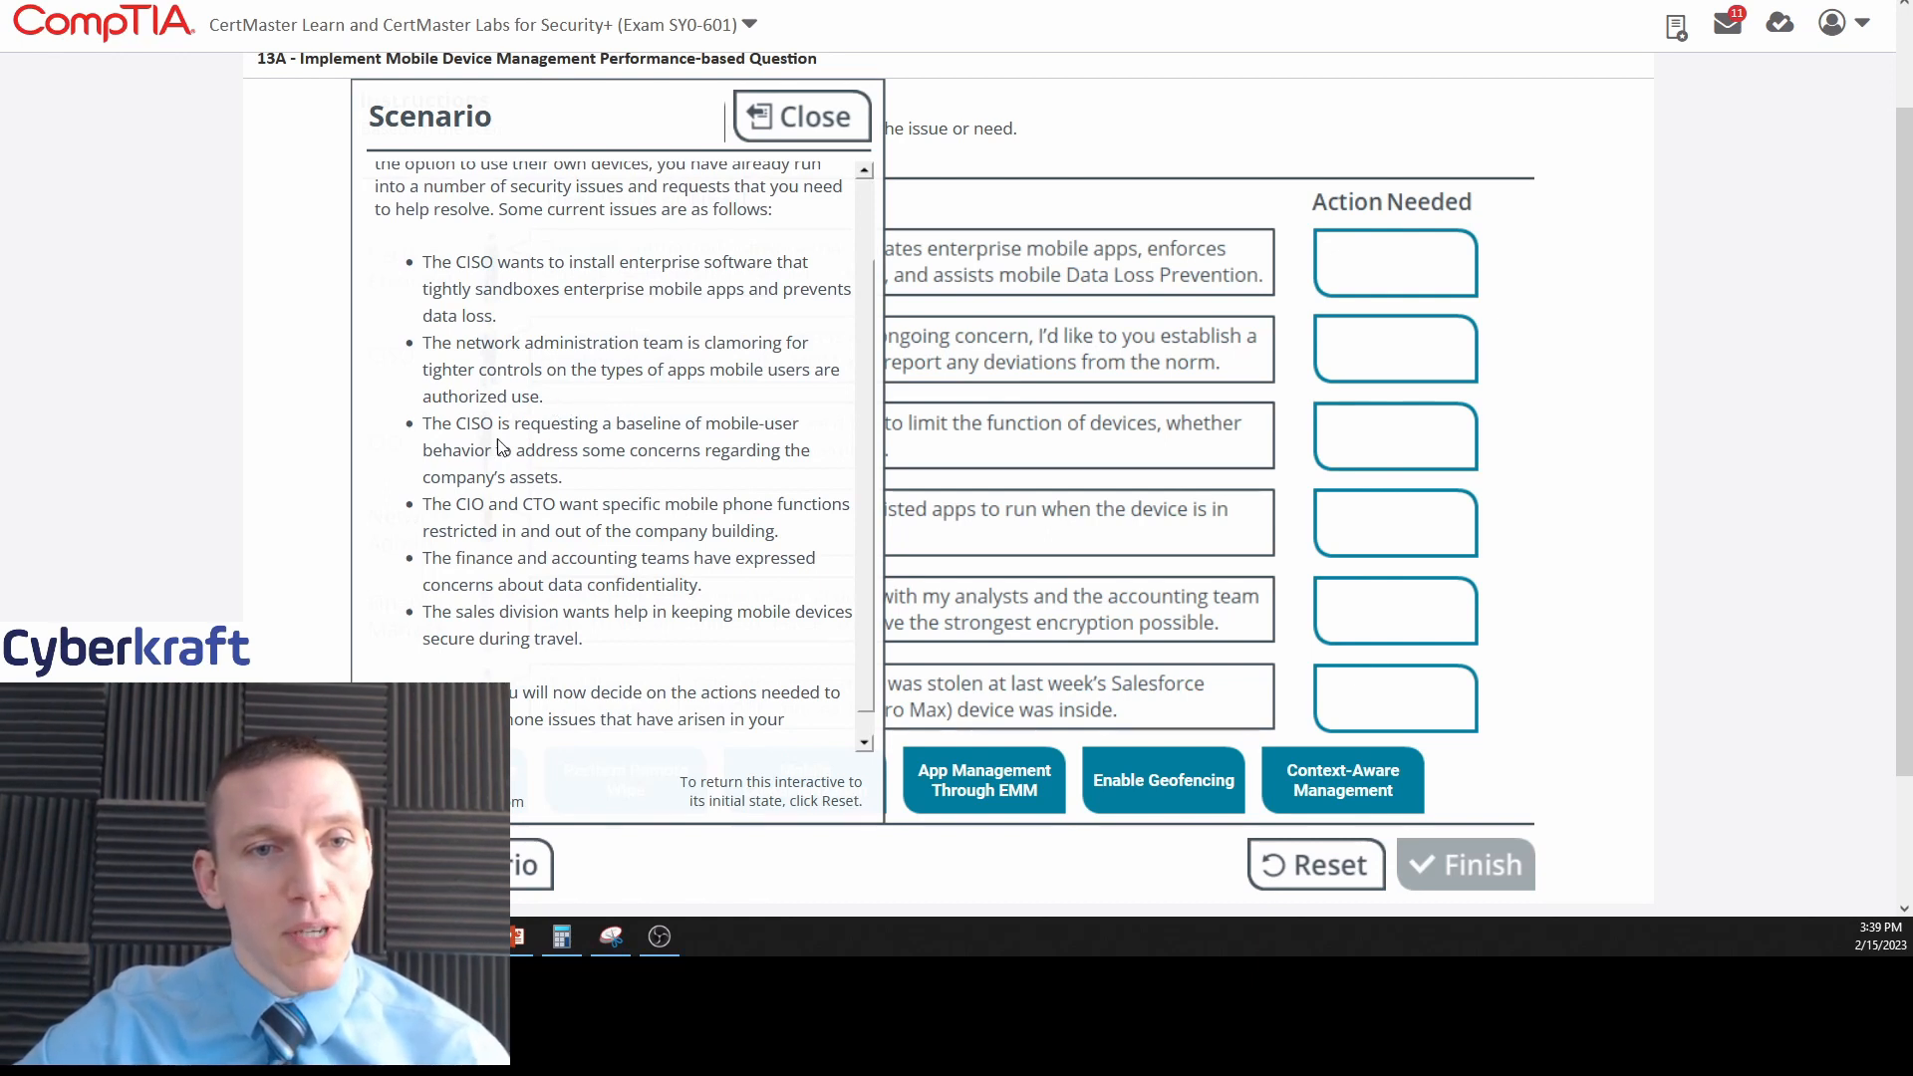
pyautogui.moveTo(787, 443)
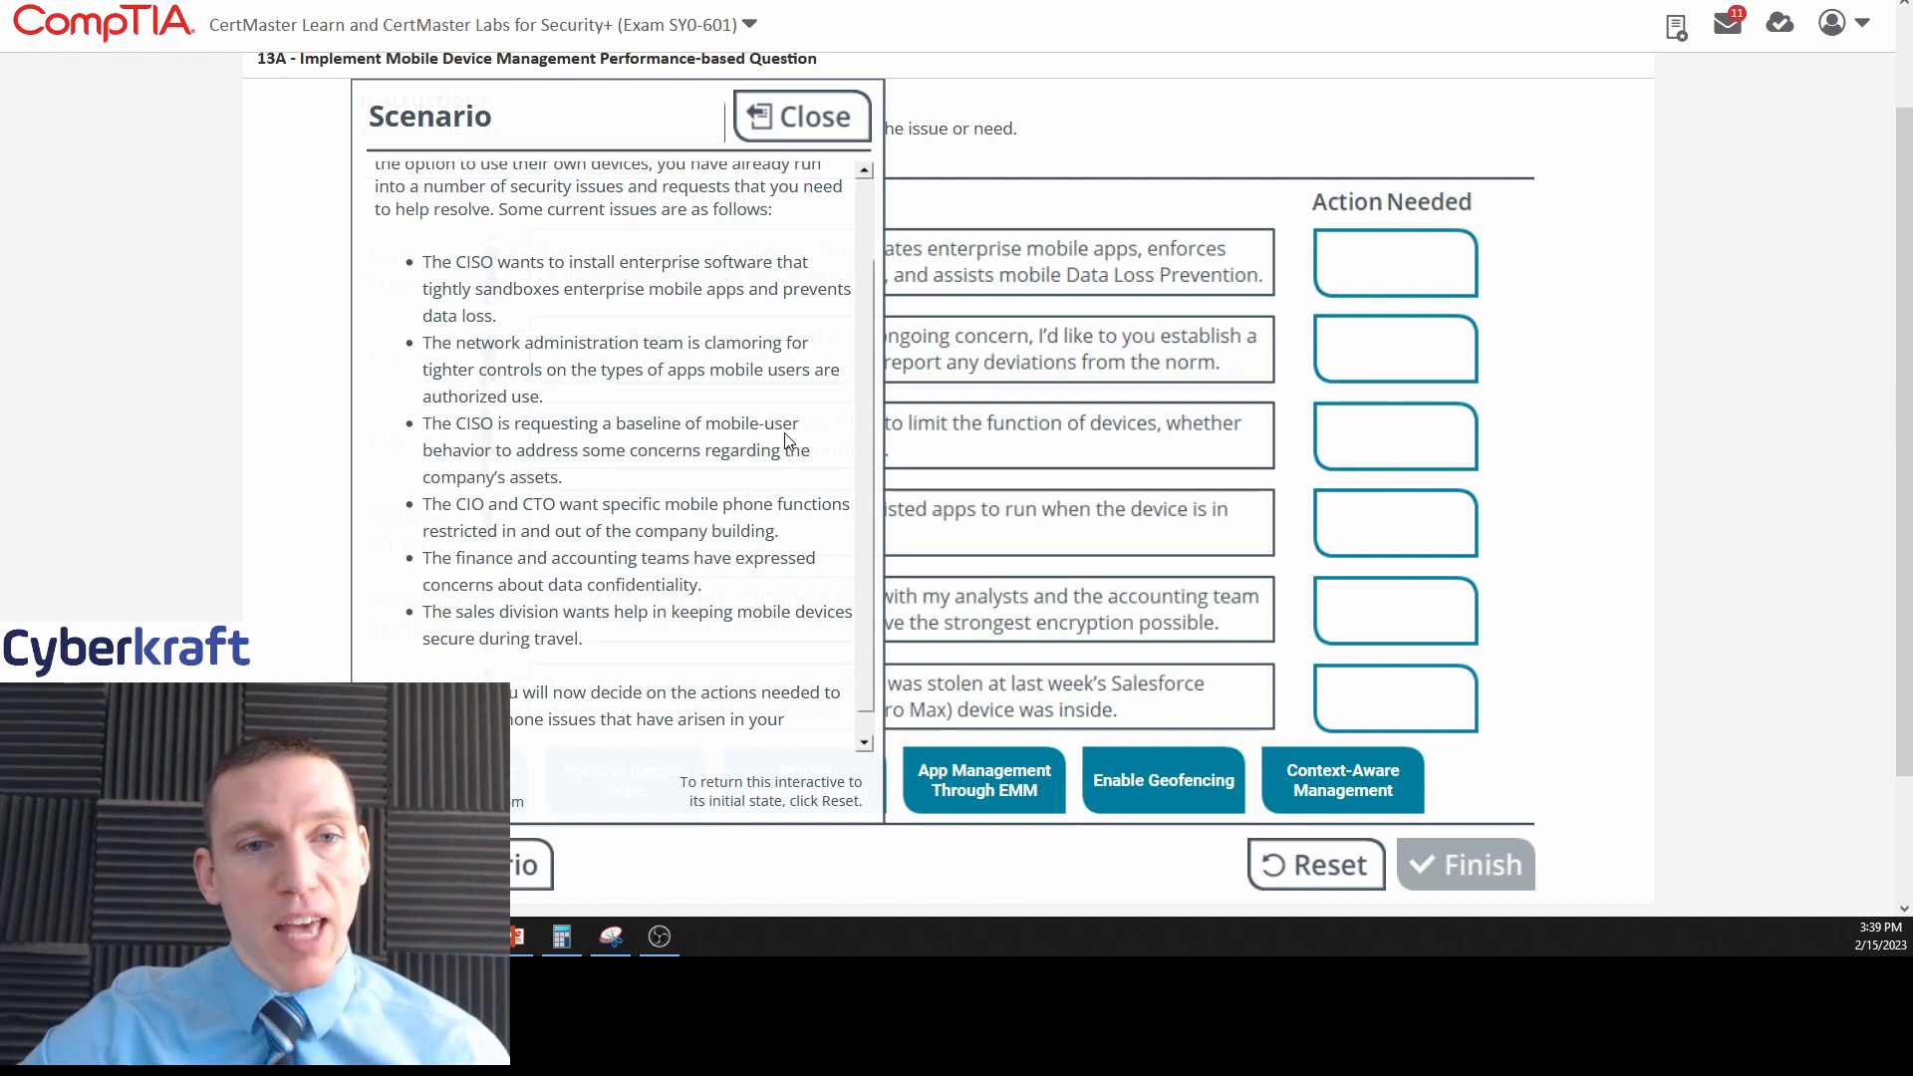
pyautogui.moveTo(753, 309)
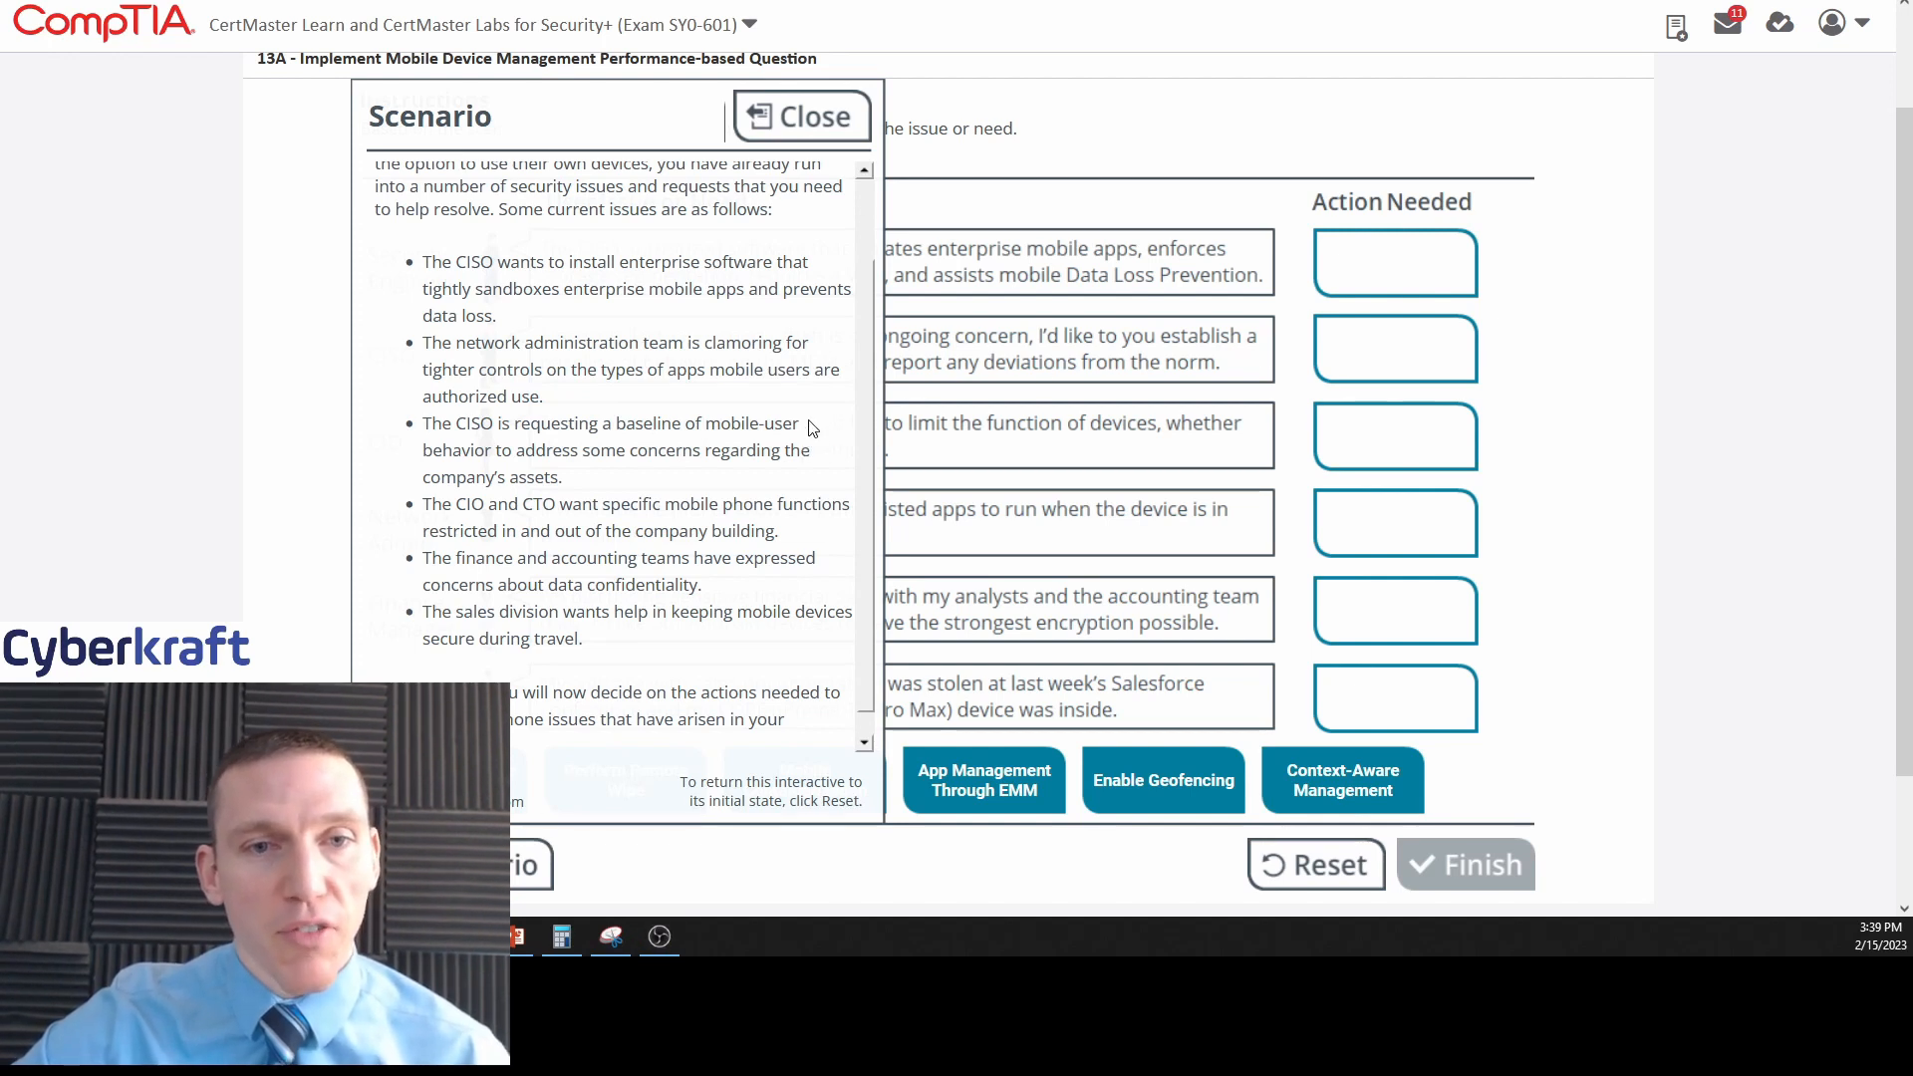
pyautogui.moveTo(853, 398)
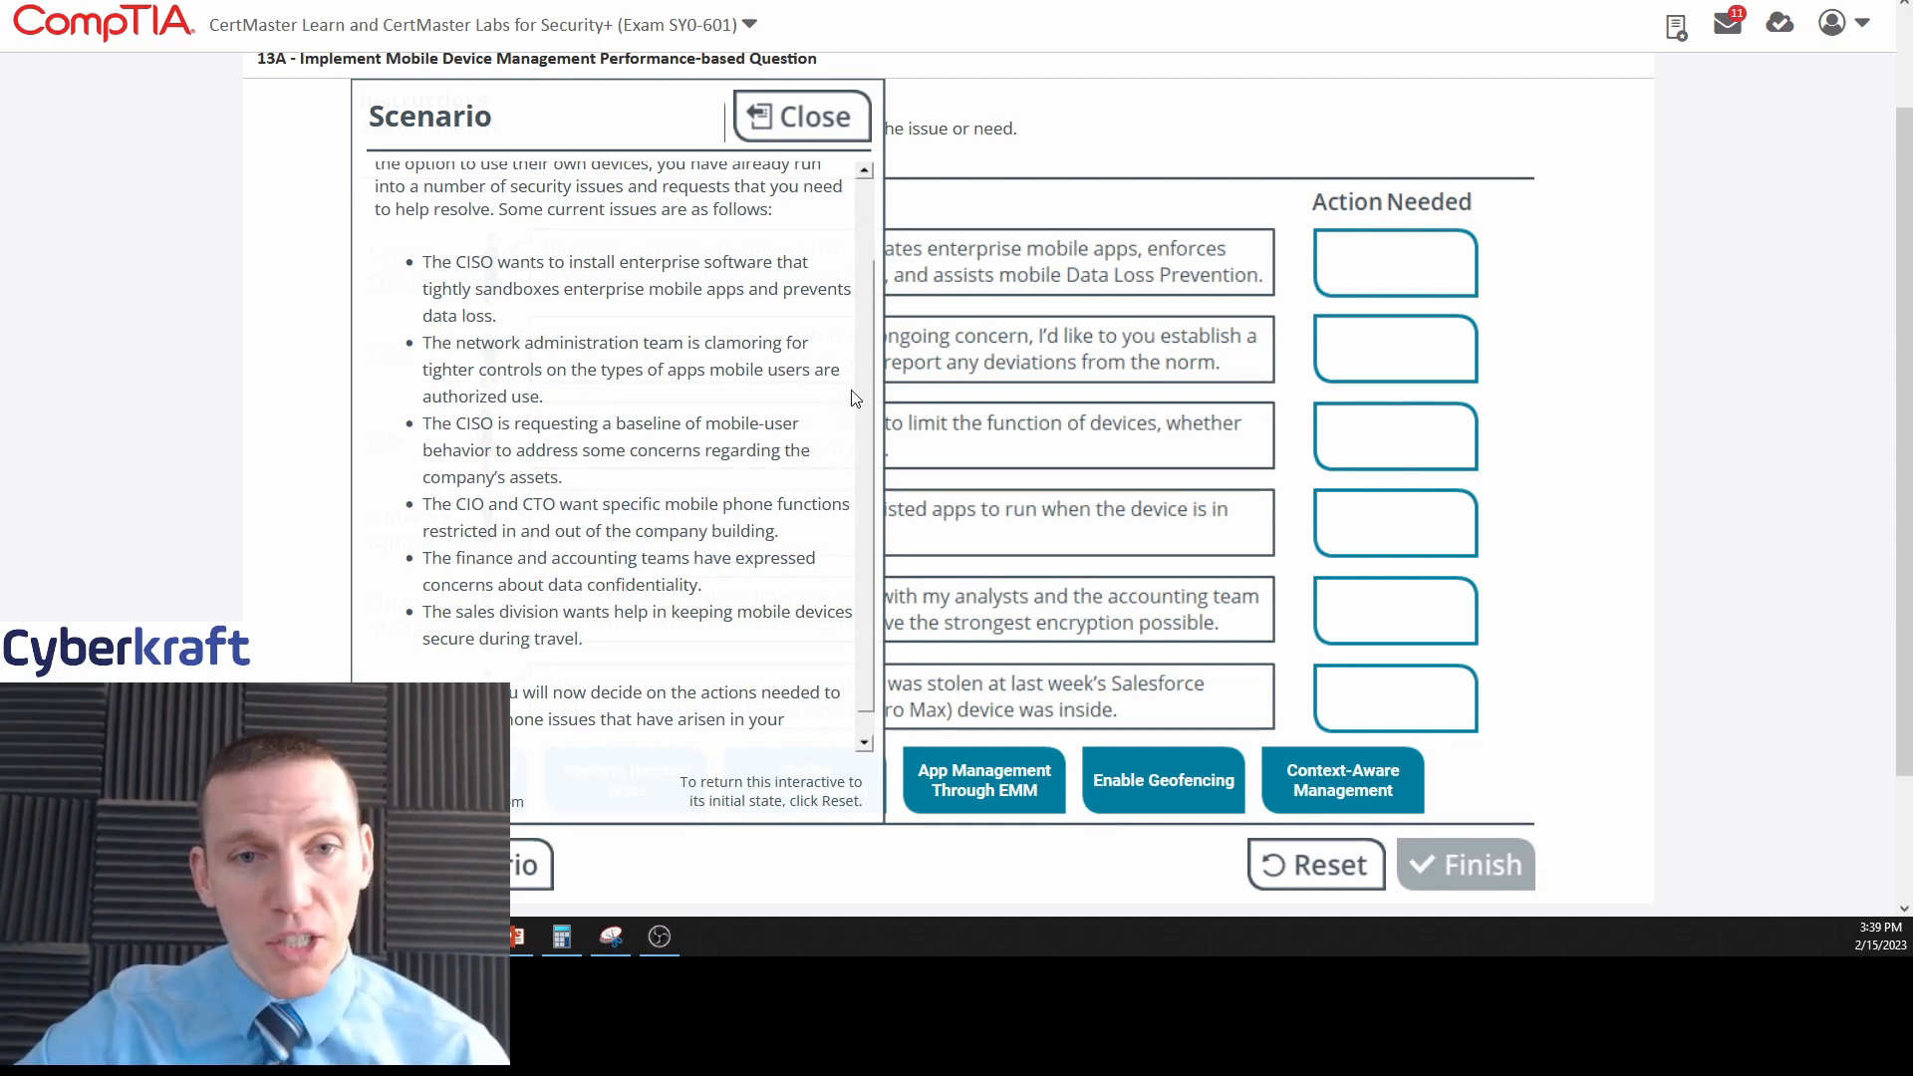
pyautogui.moveTo(857, 441)
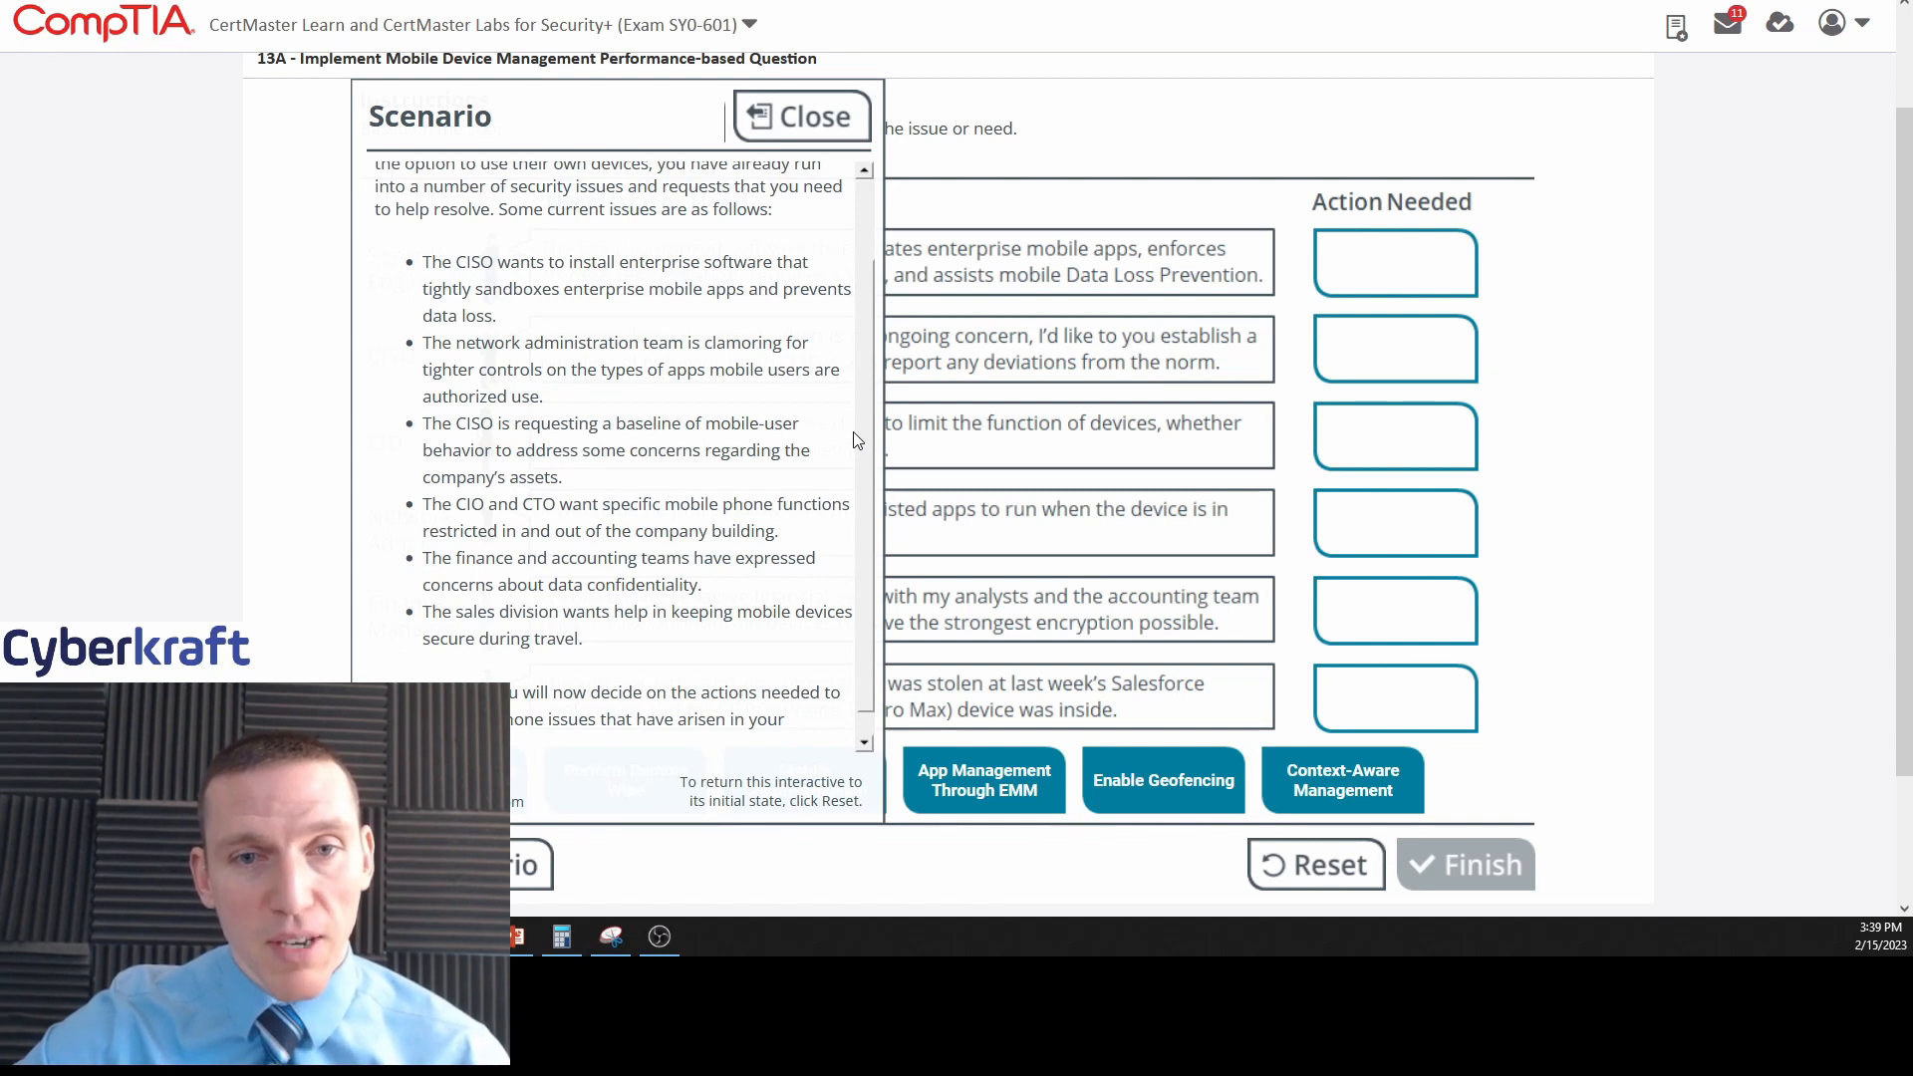
pyautogui.scroll(-3)
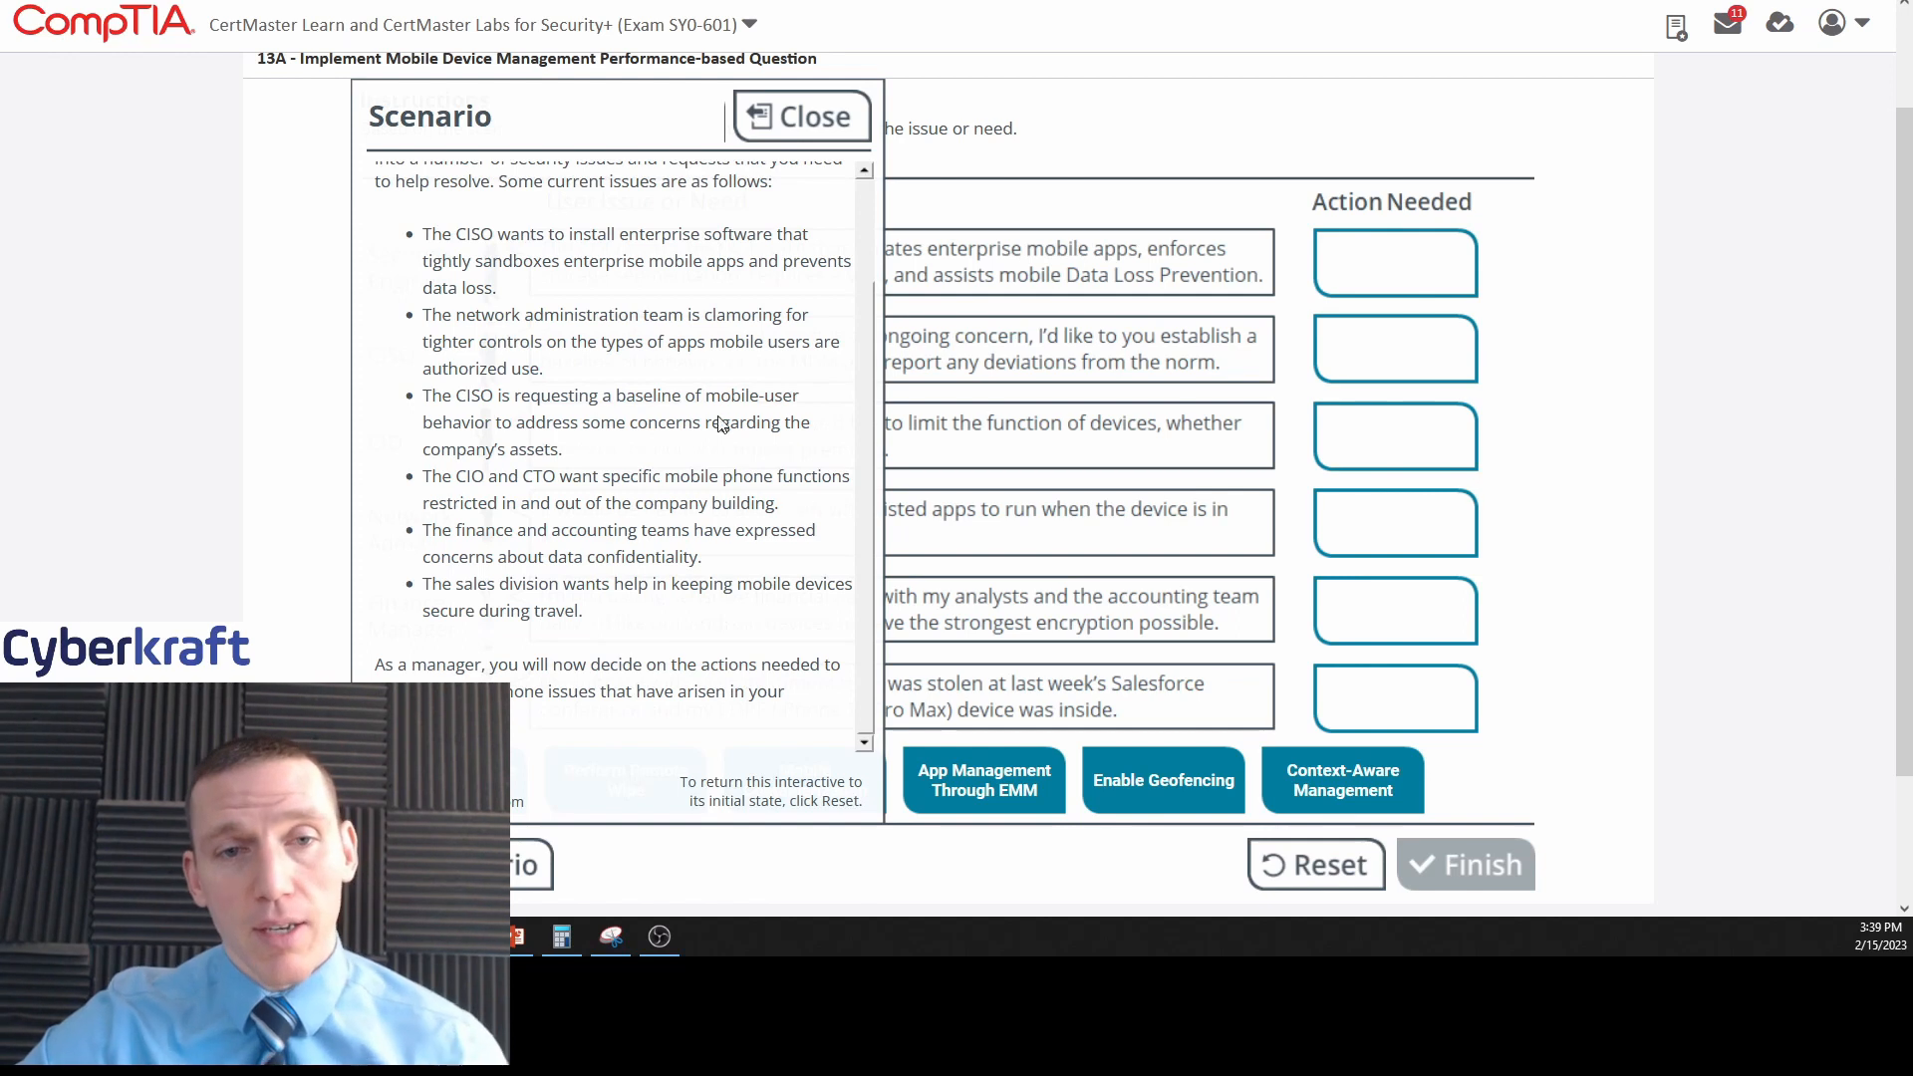
pyautogui.moveTo(634, 443)
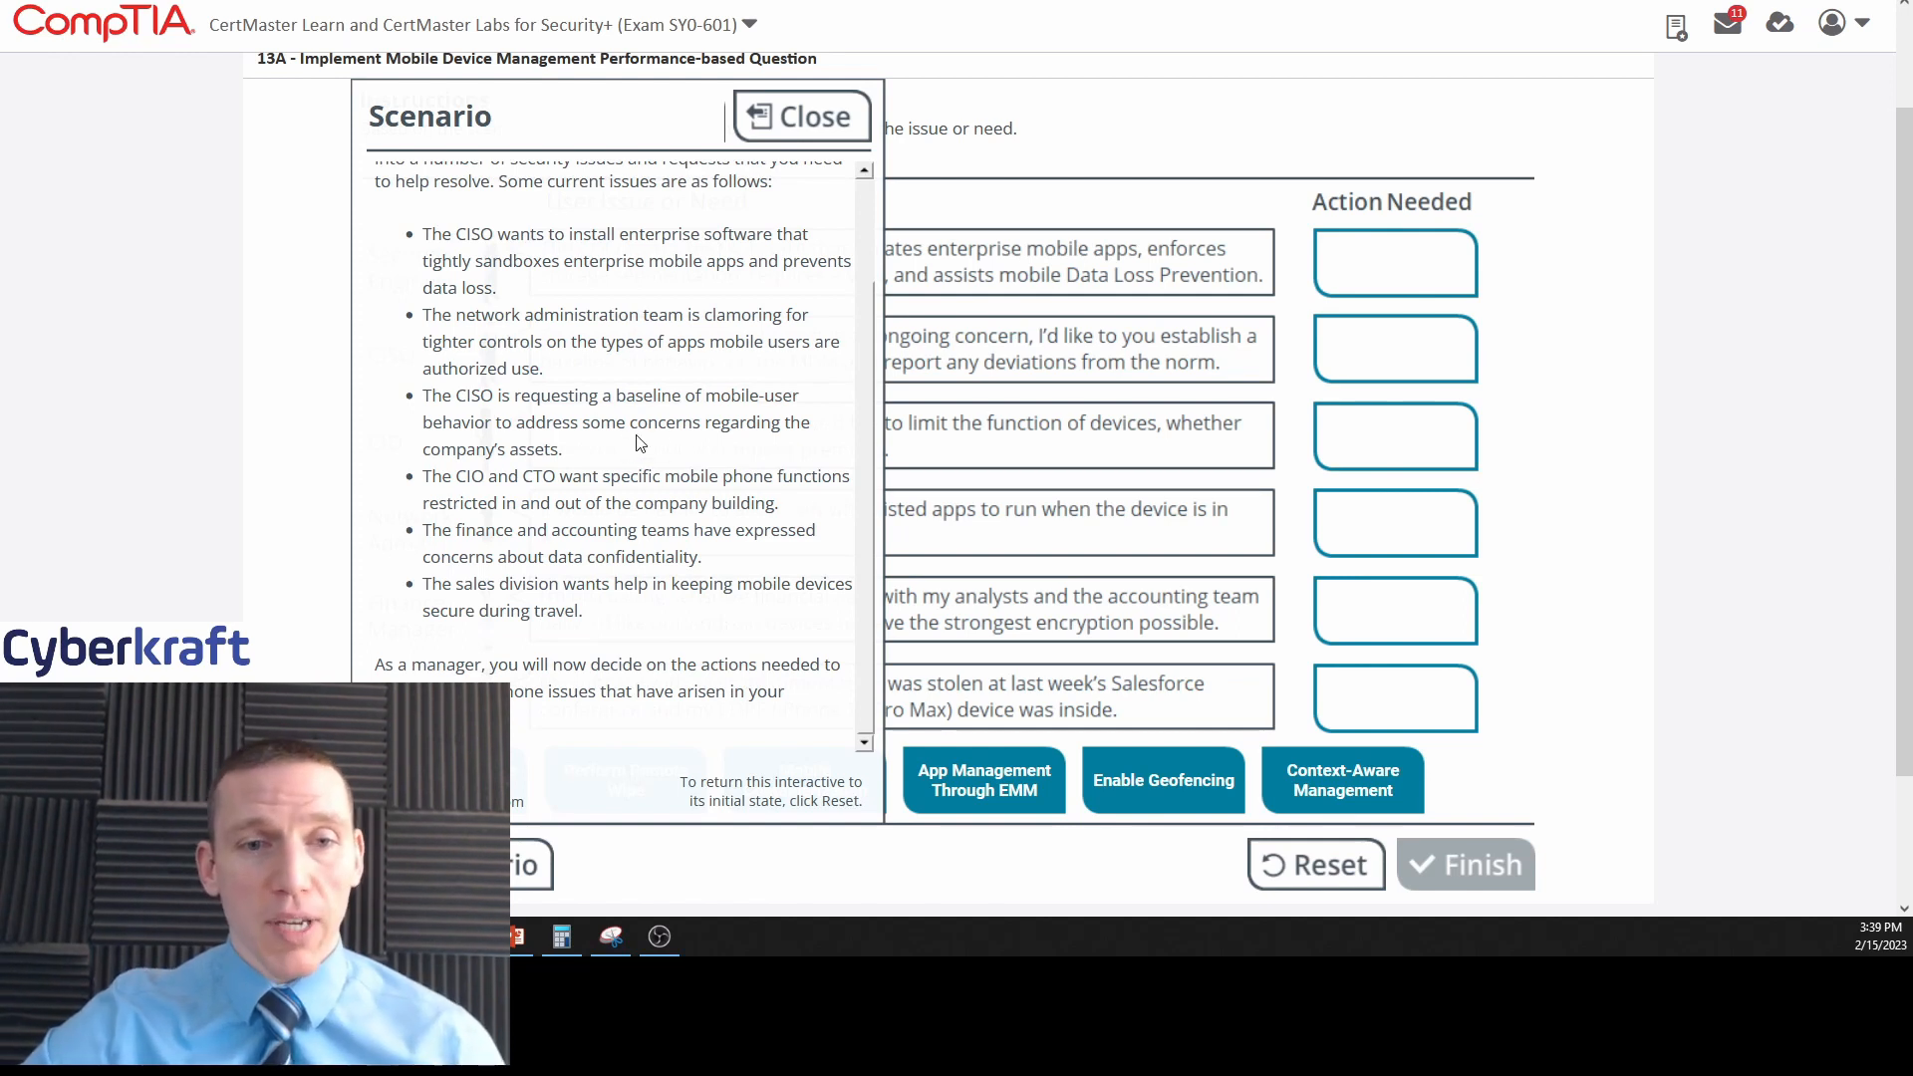
pyautogui.moveTo(540, 433)
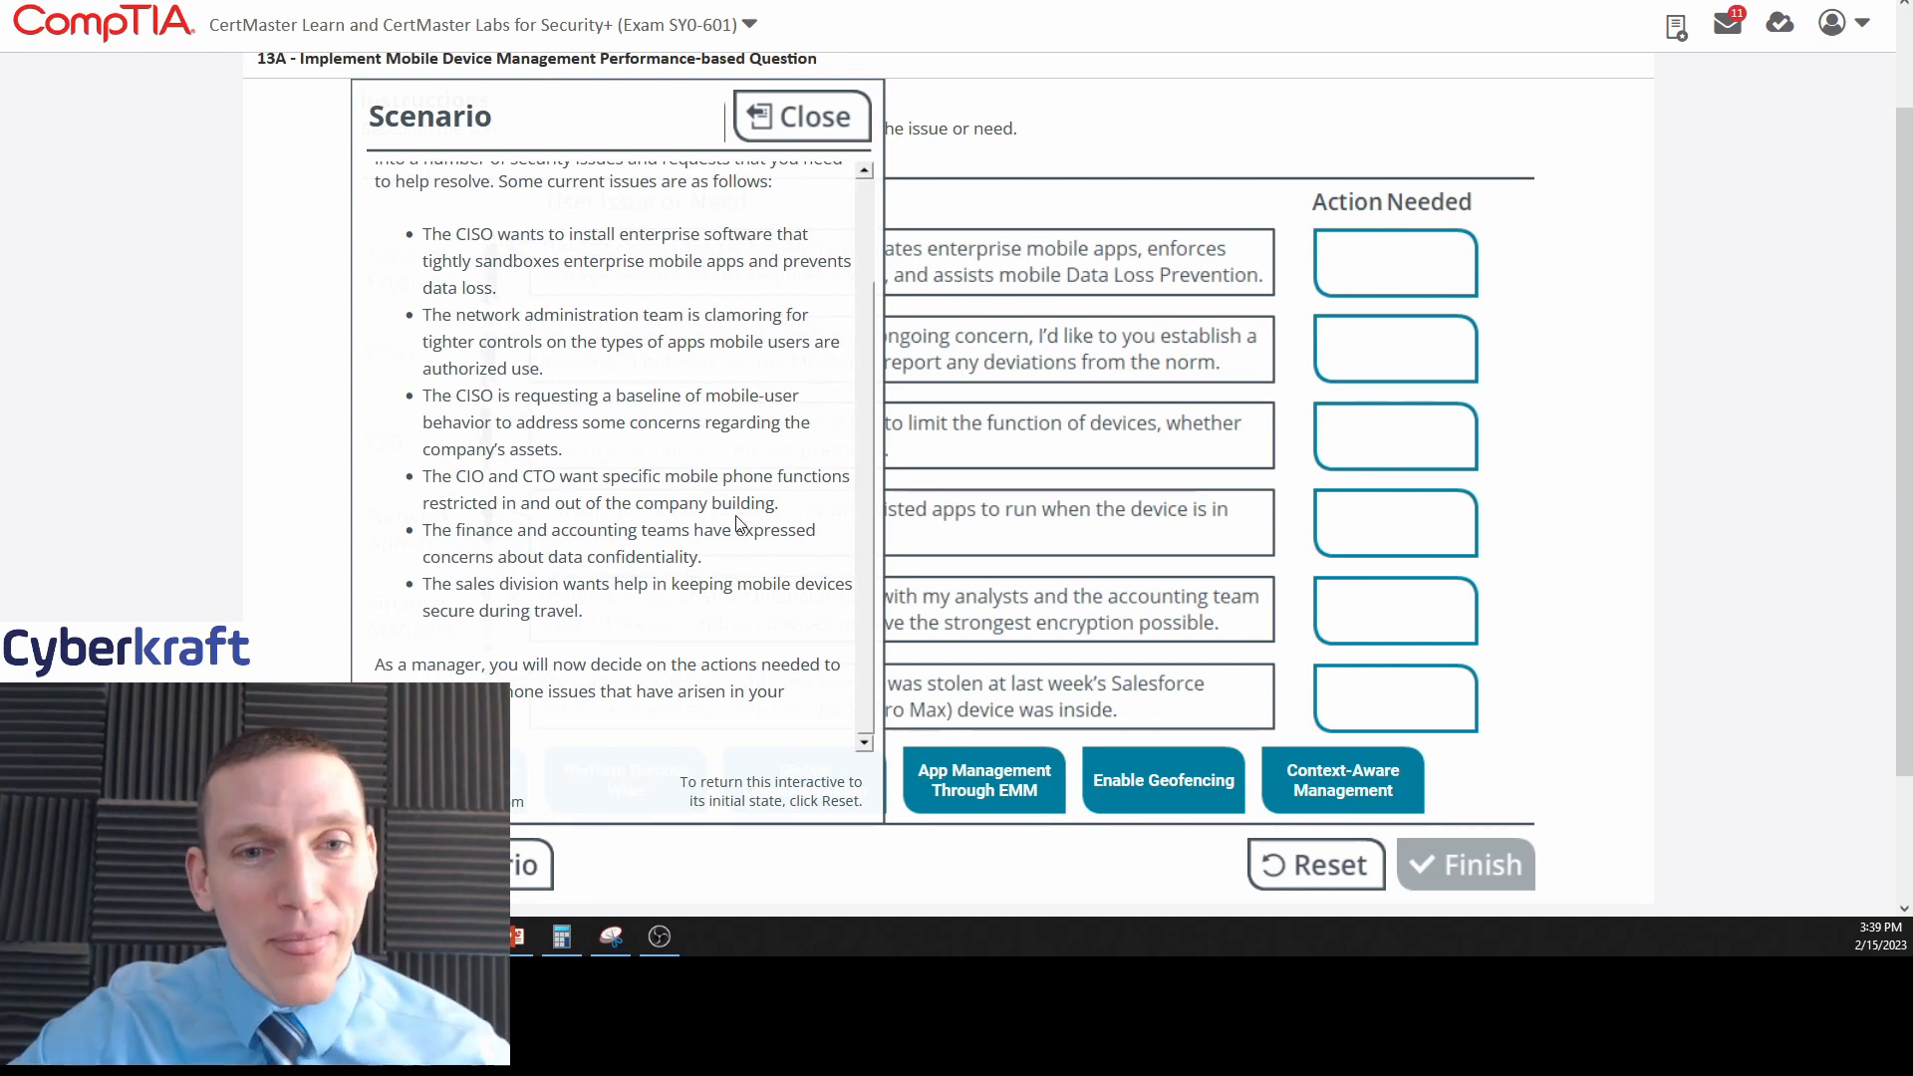
pyautogui.moveTo(705, 562)
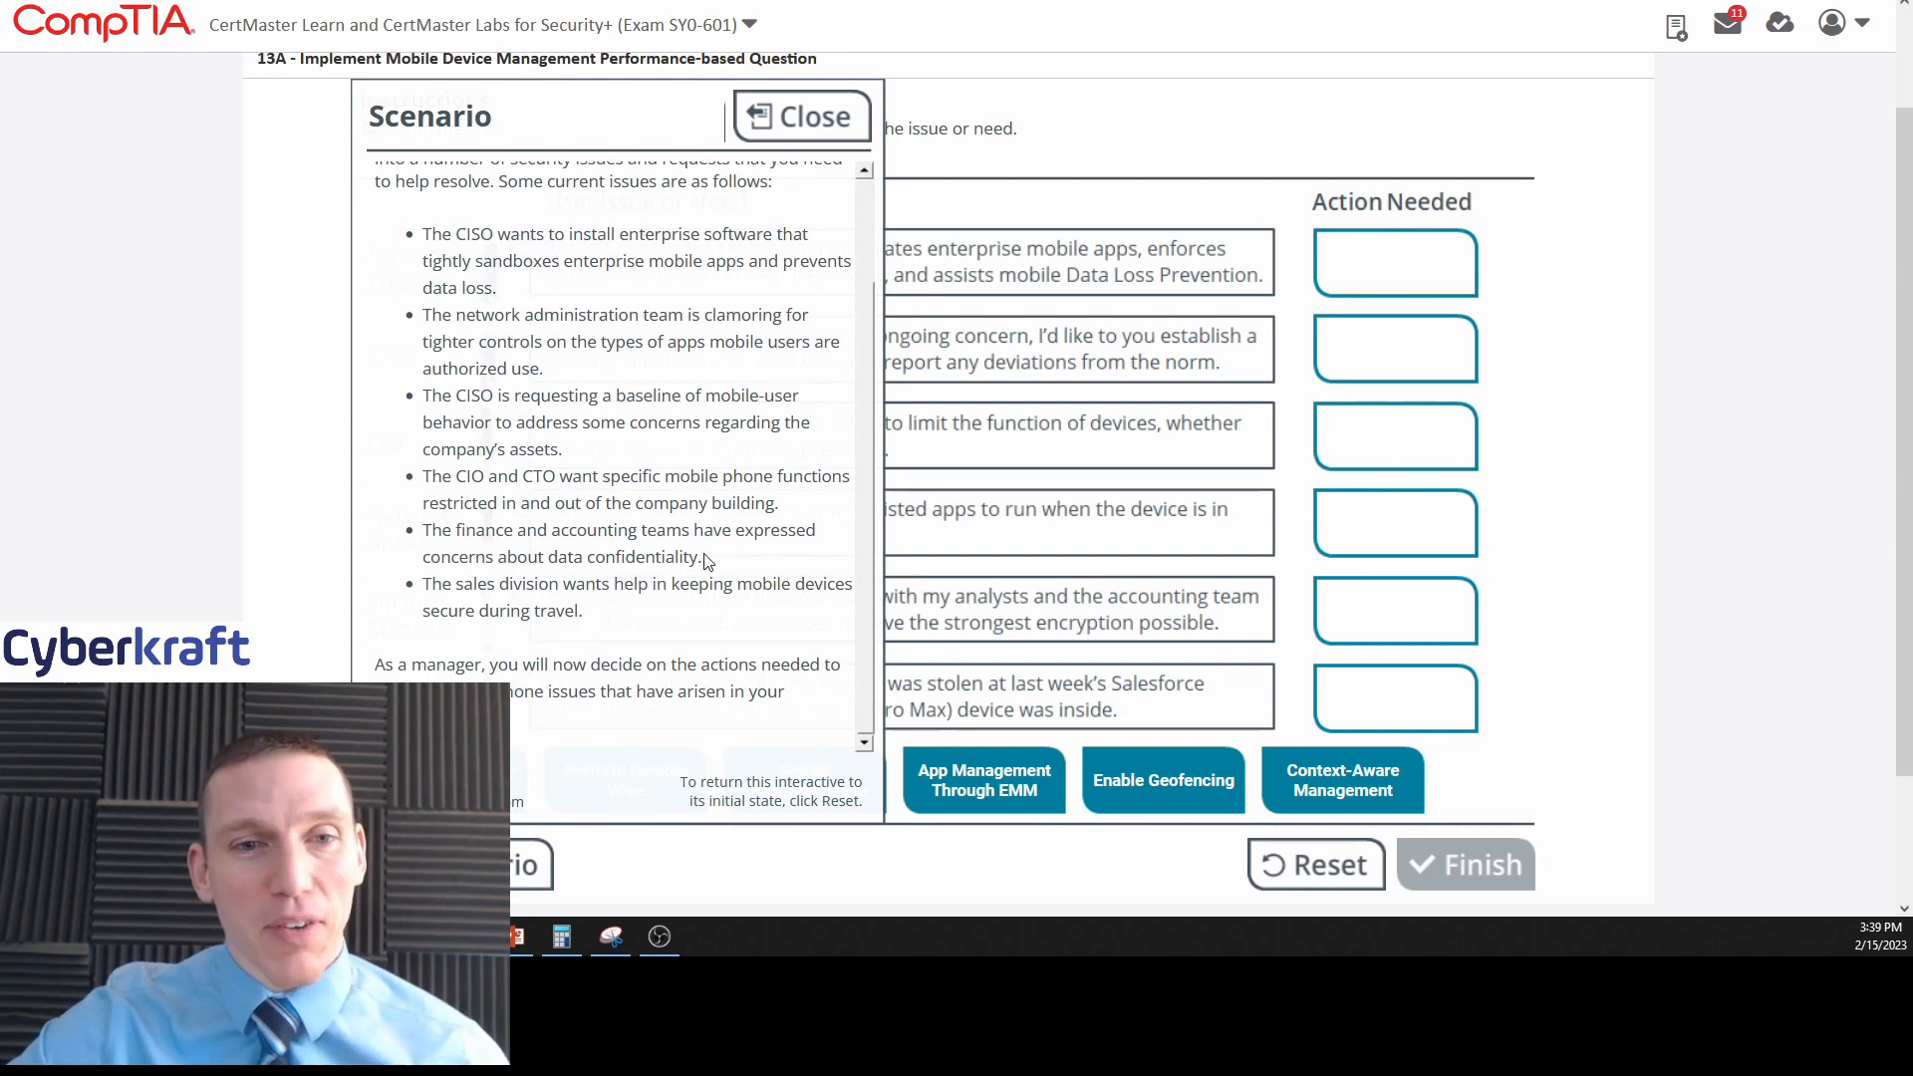
pyautogui.moveTo(779, 570)
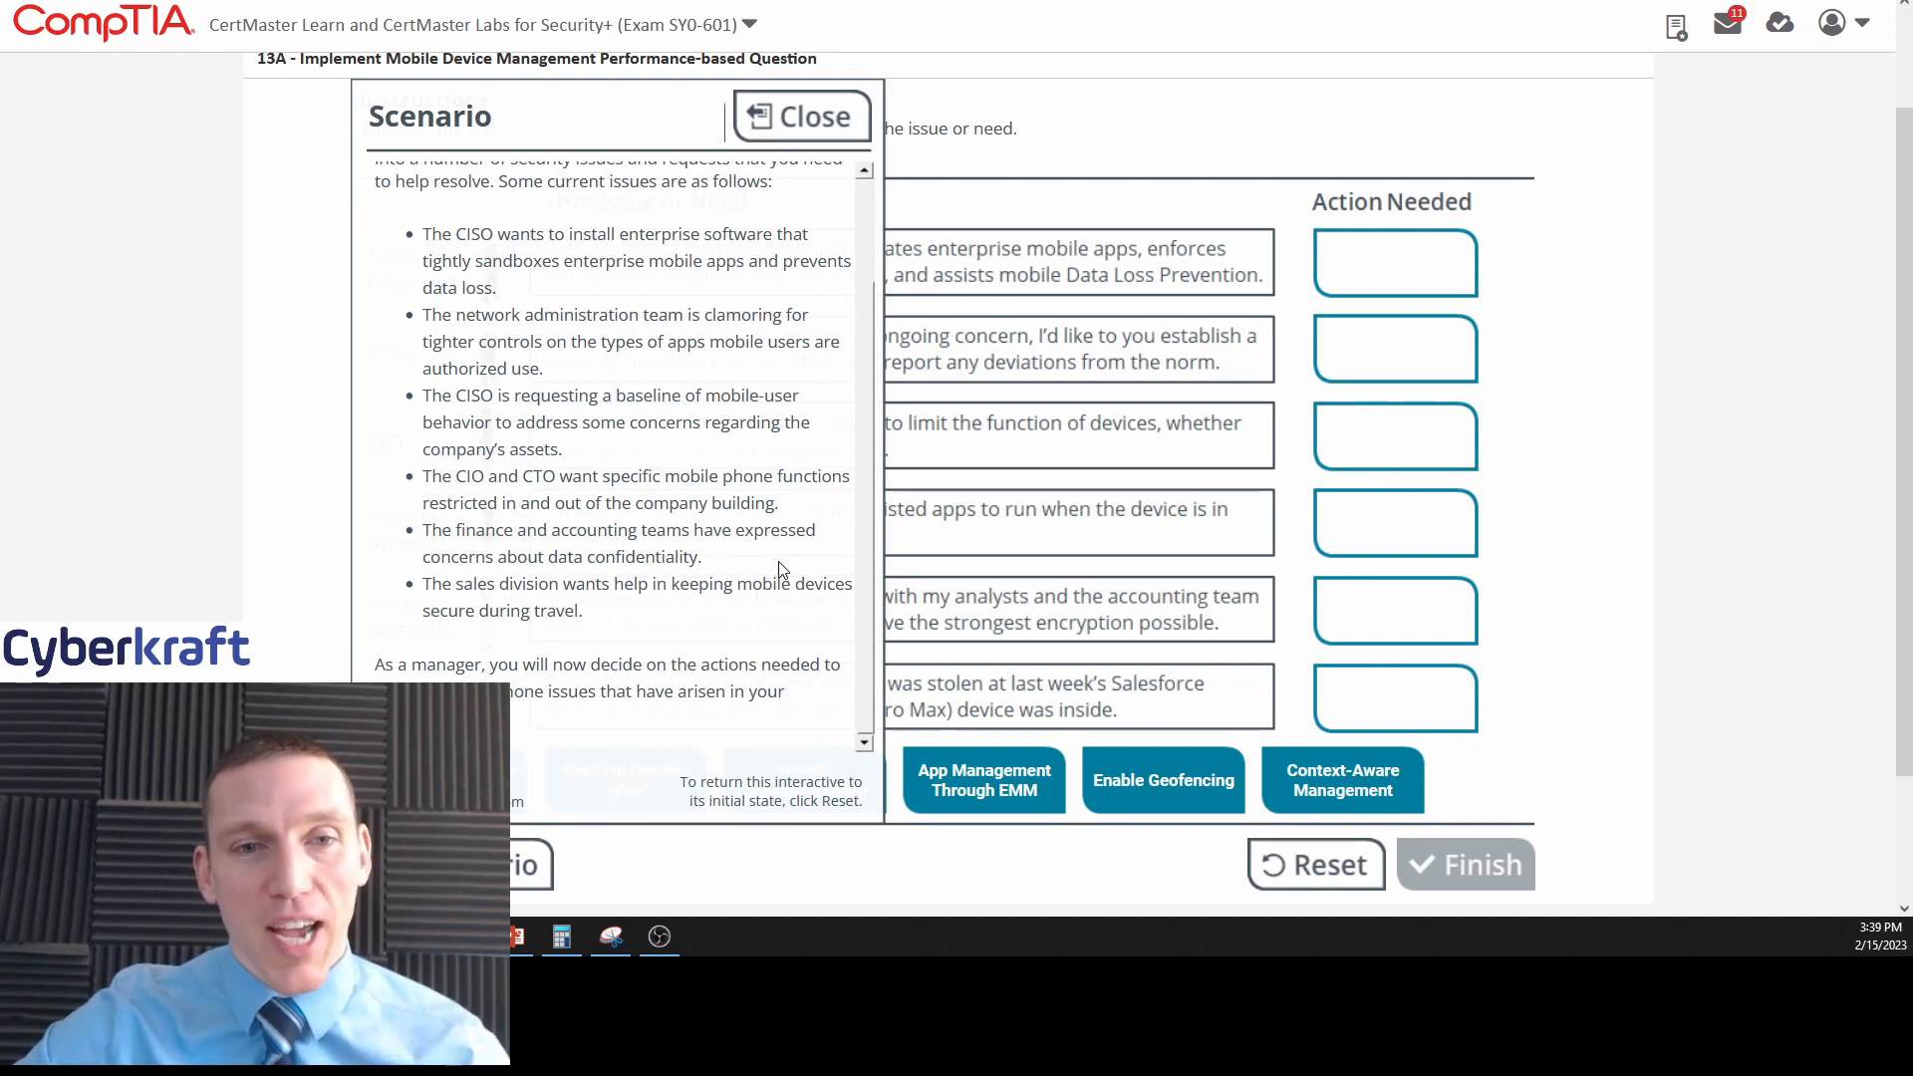
pyautogui.moveTo(789, 562)
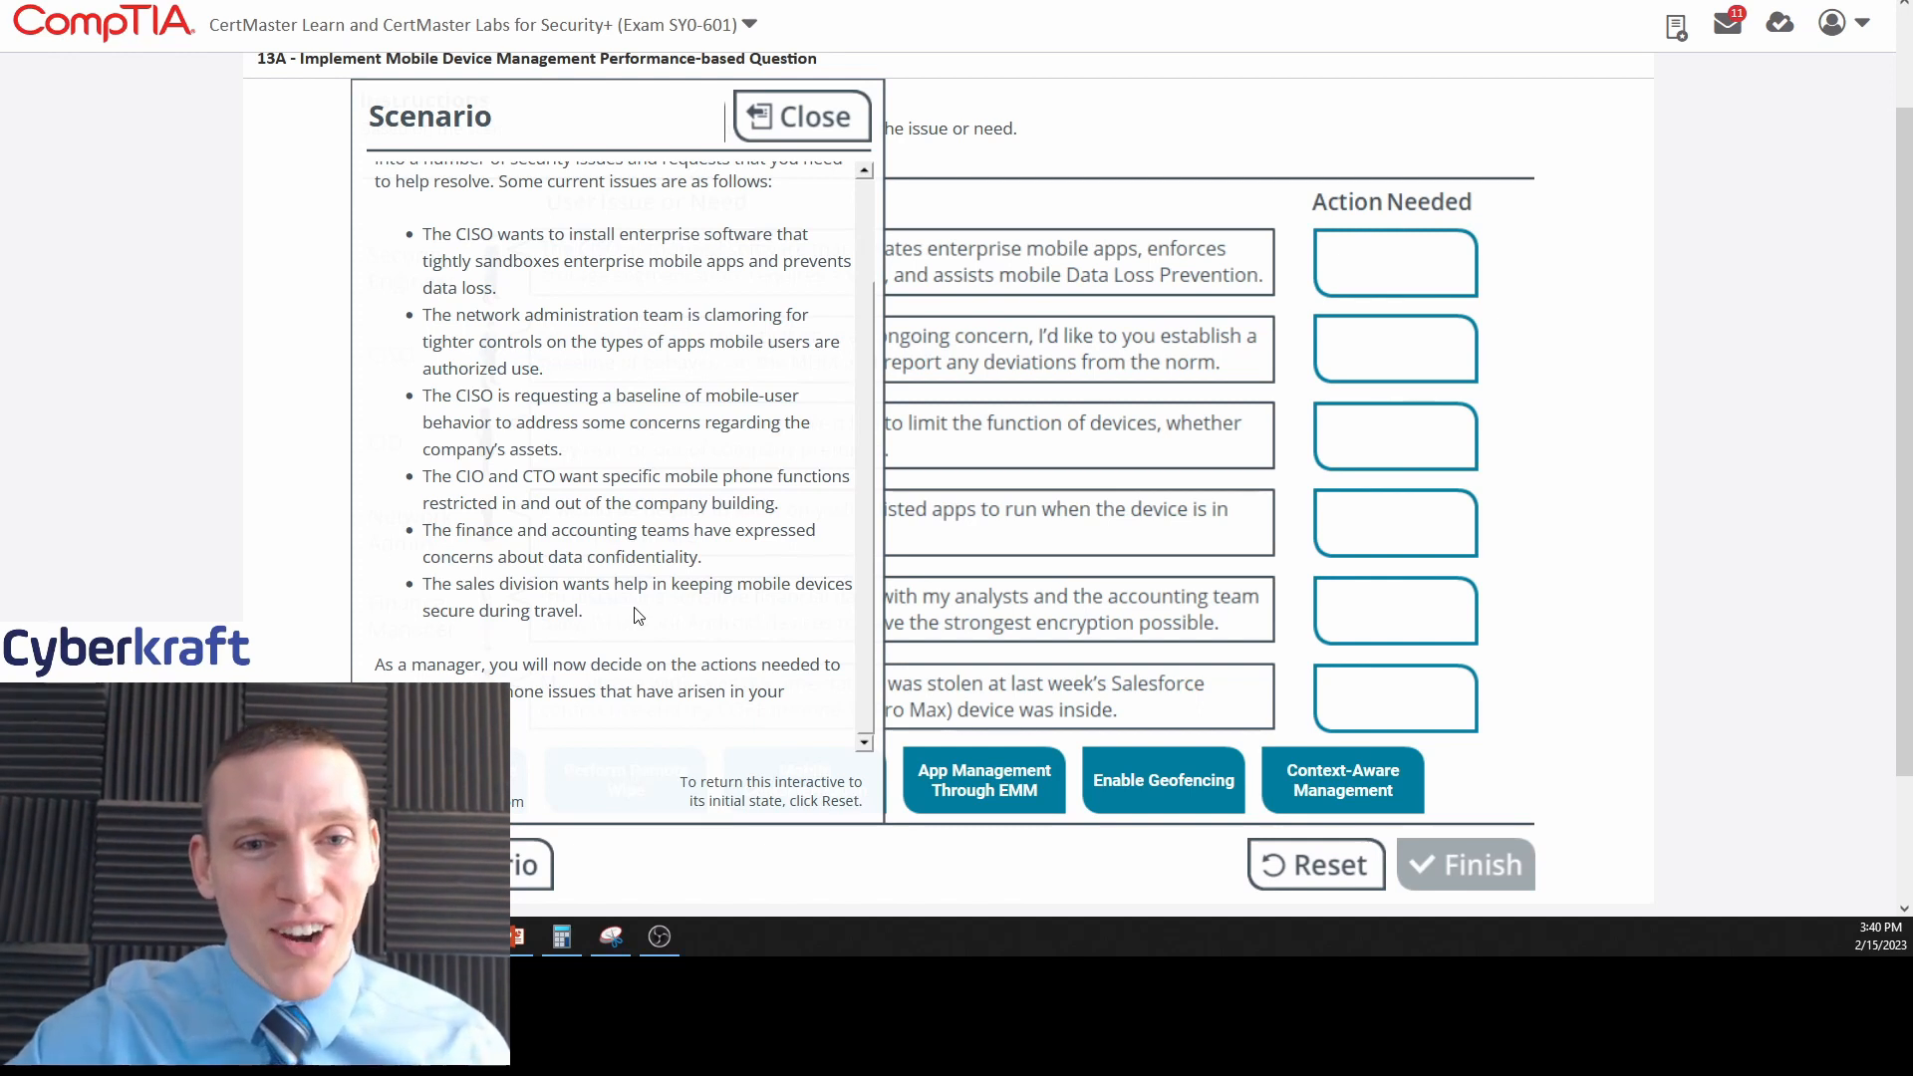
pyautogui.moveTo(943, 614)
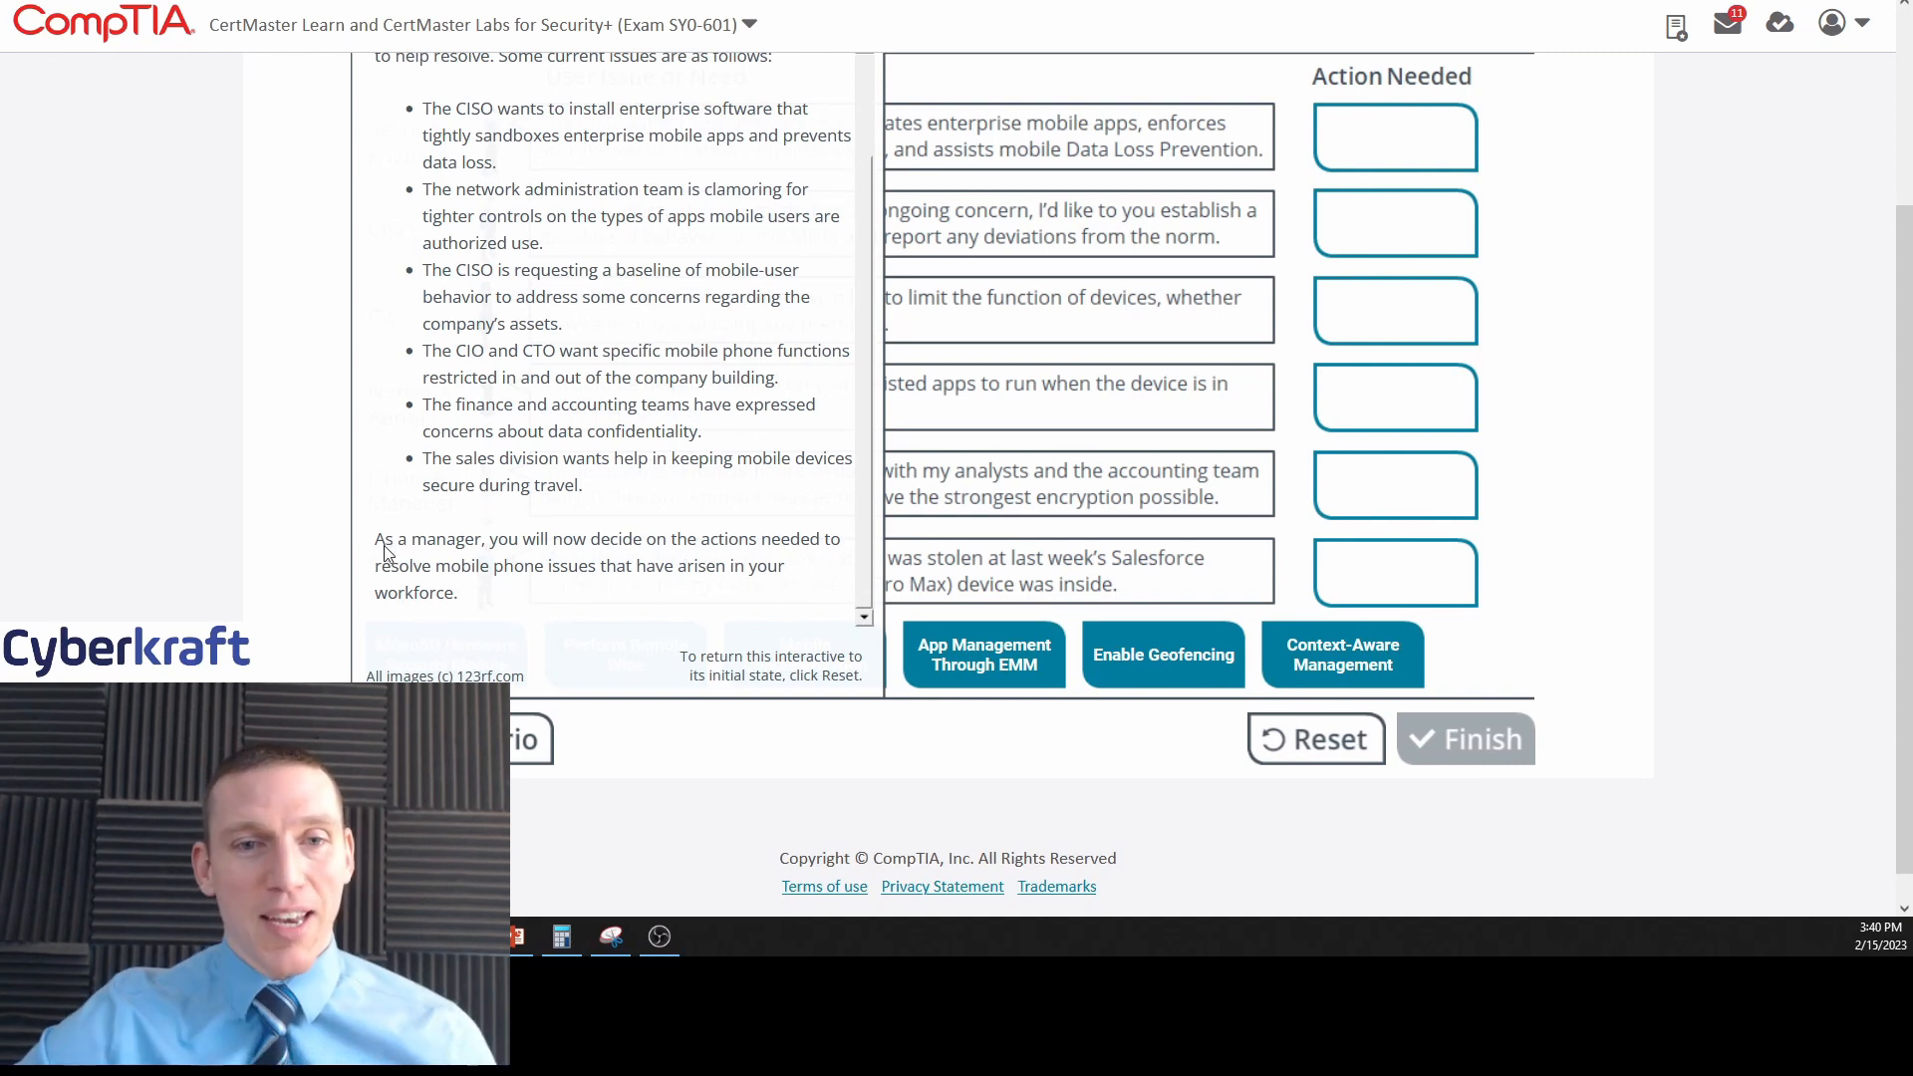
pyautogui.moveTo(616, 582)
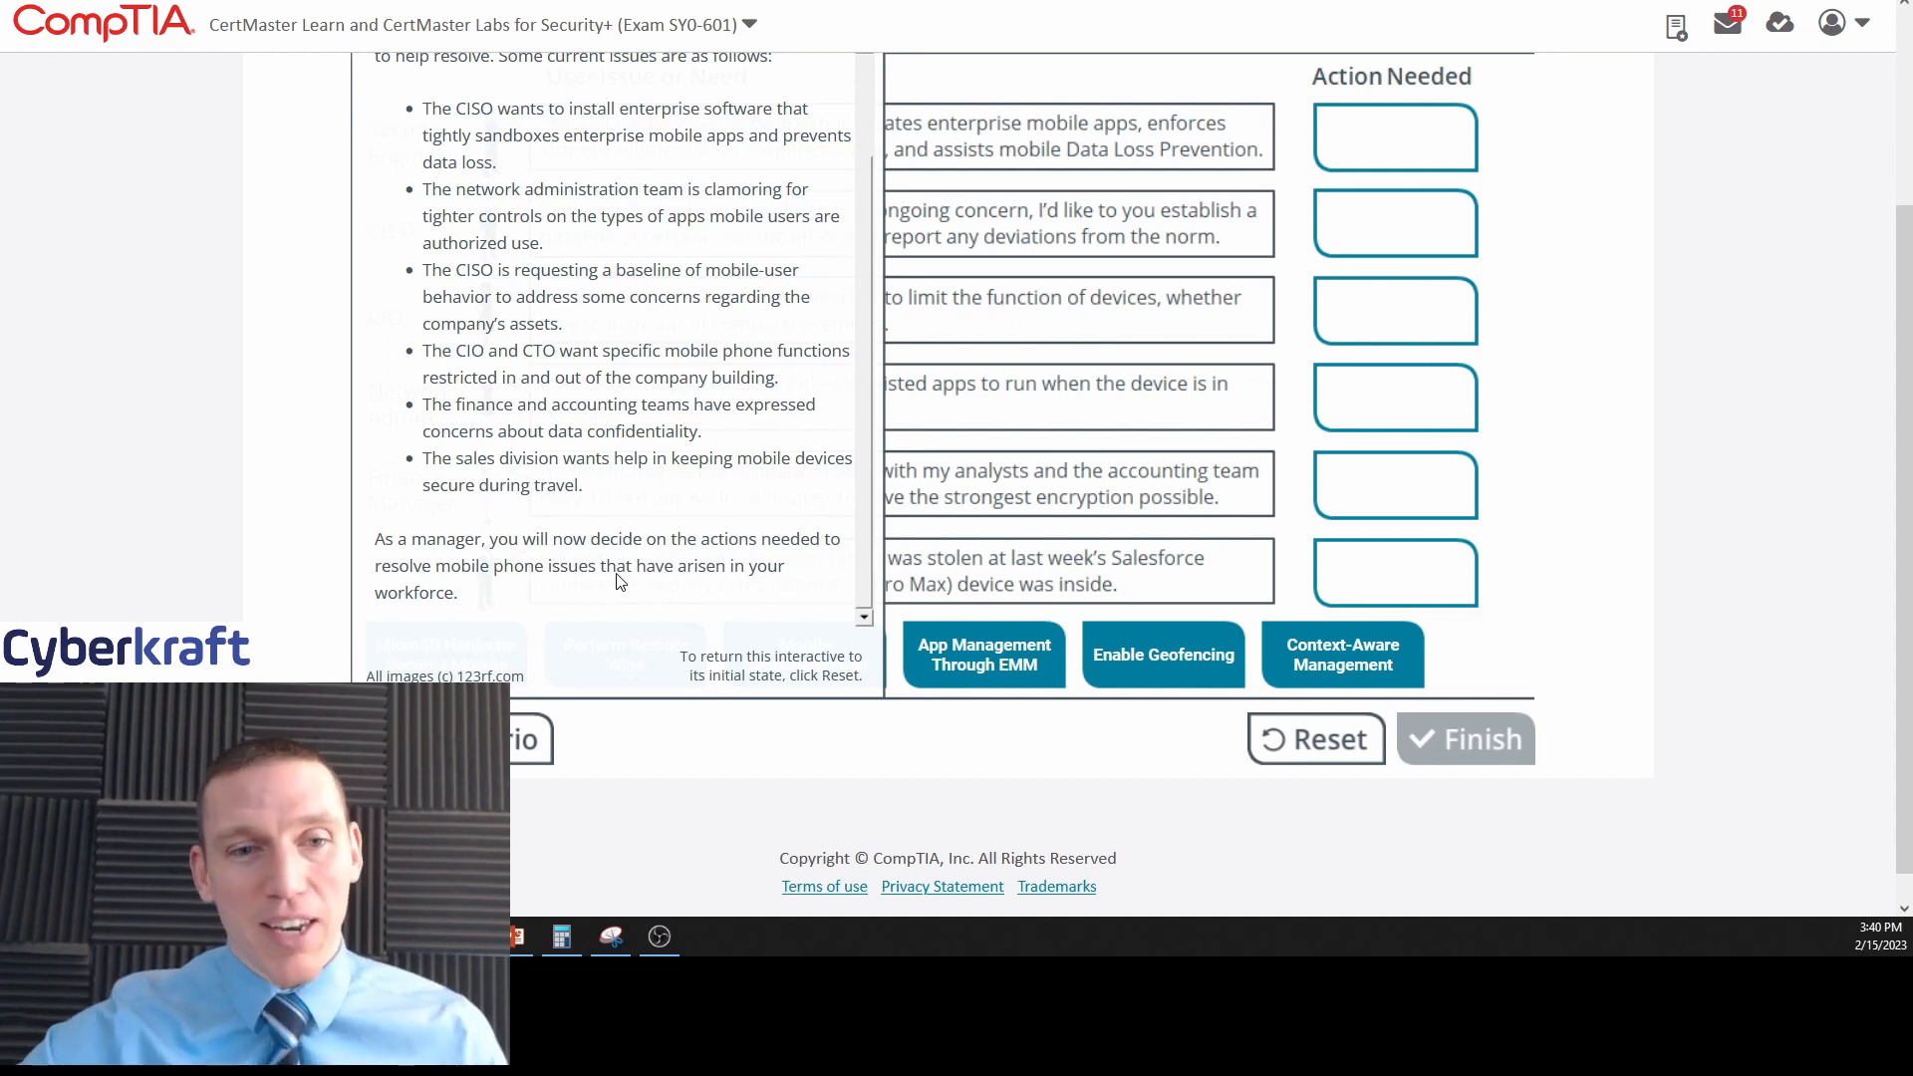
pyautogui.moveTo(839, 490)
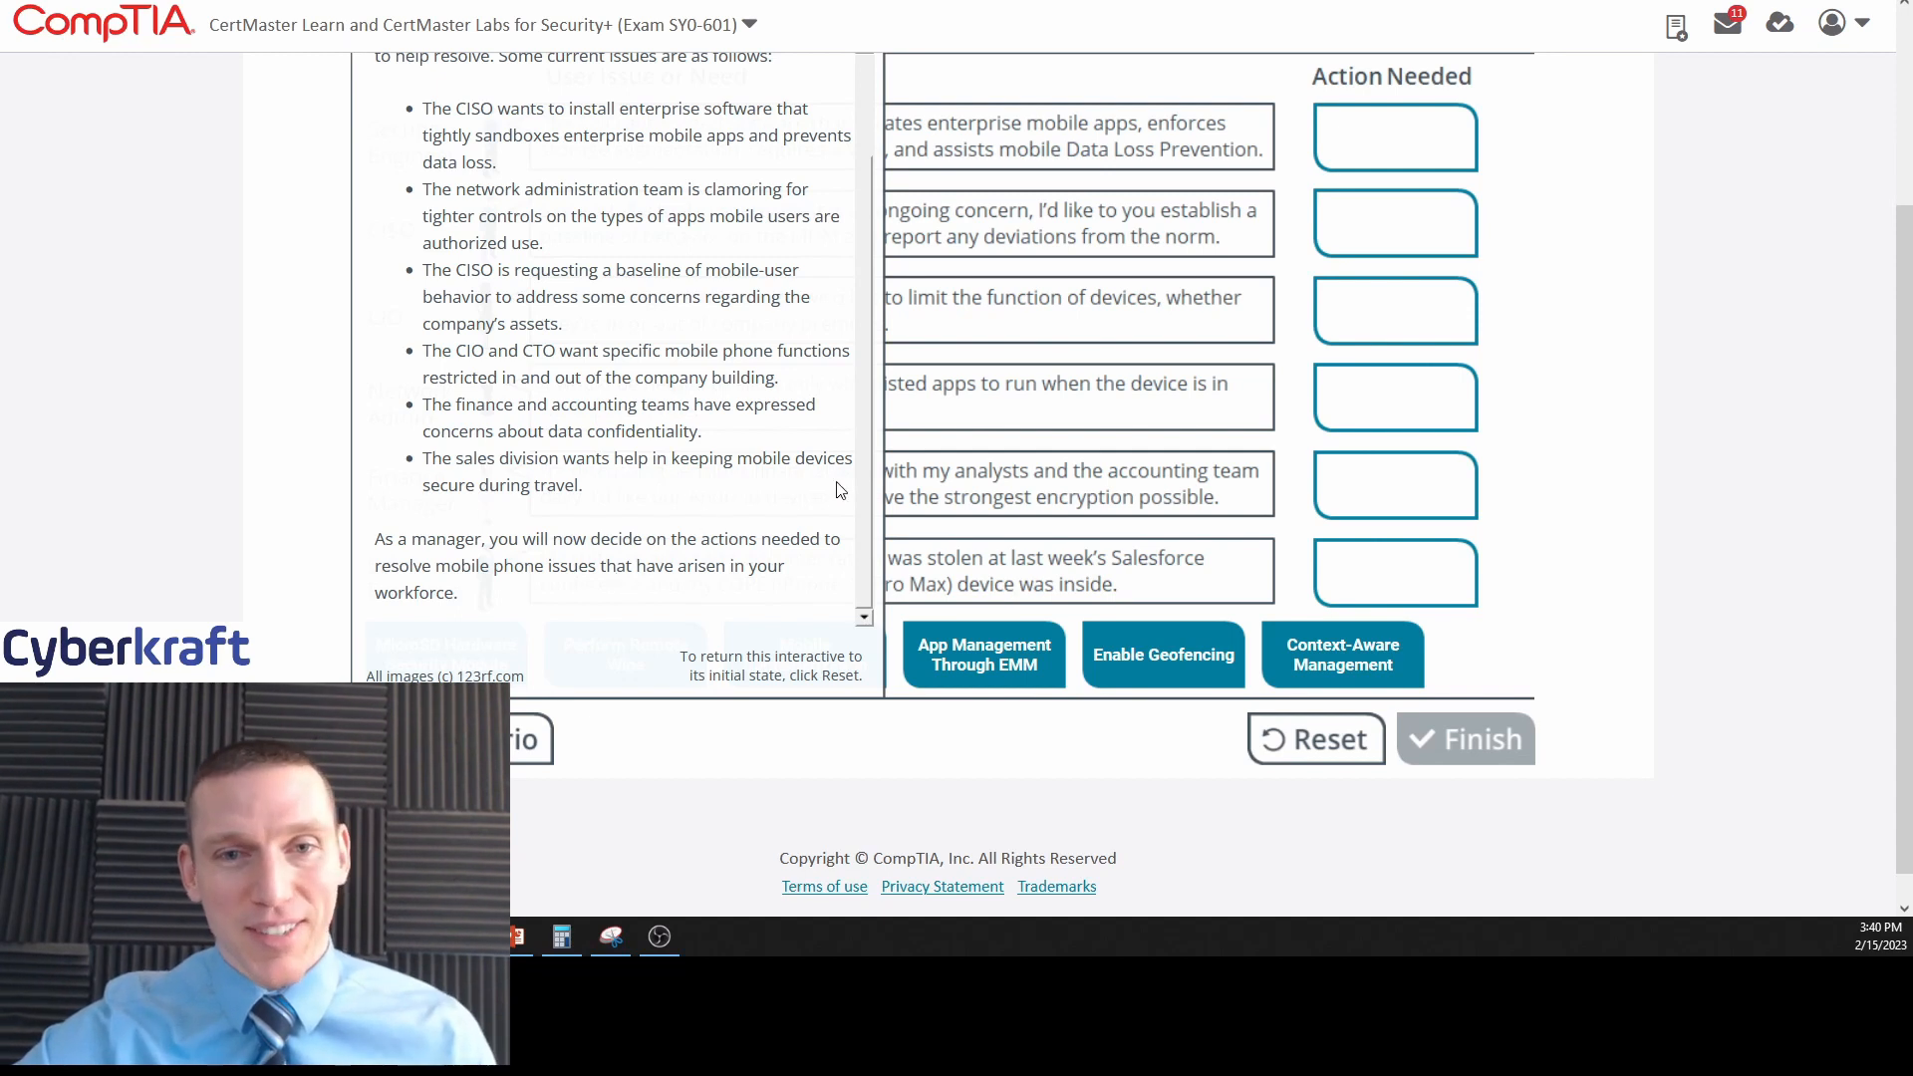
pyautogui.moveTo(867, 481)
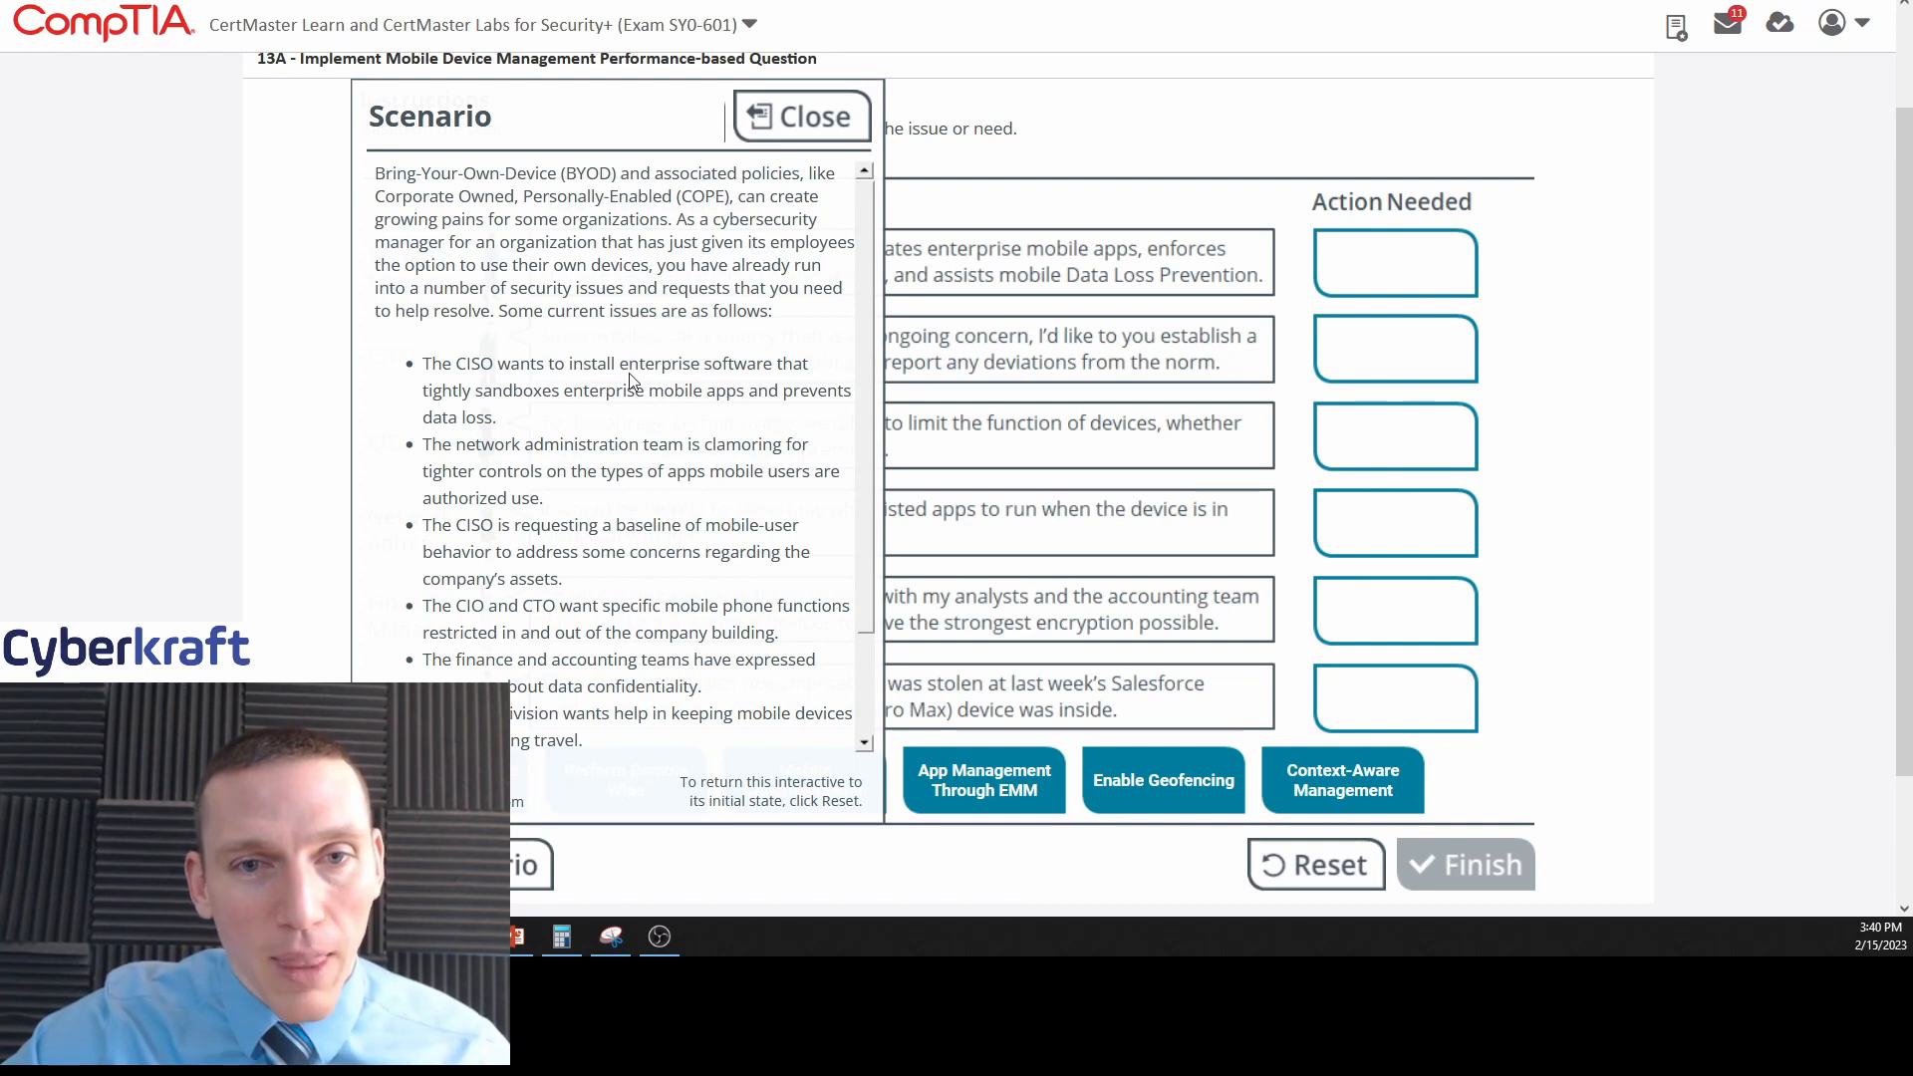
pyautogui.click(799, 115)
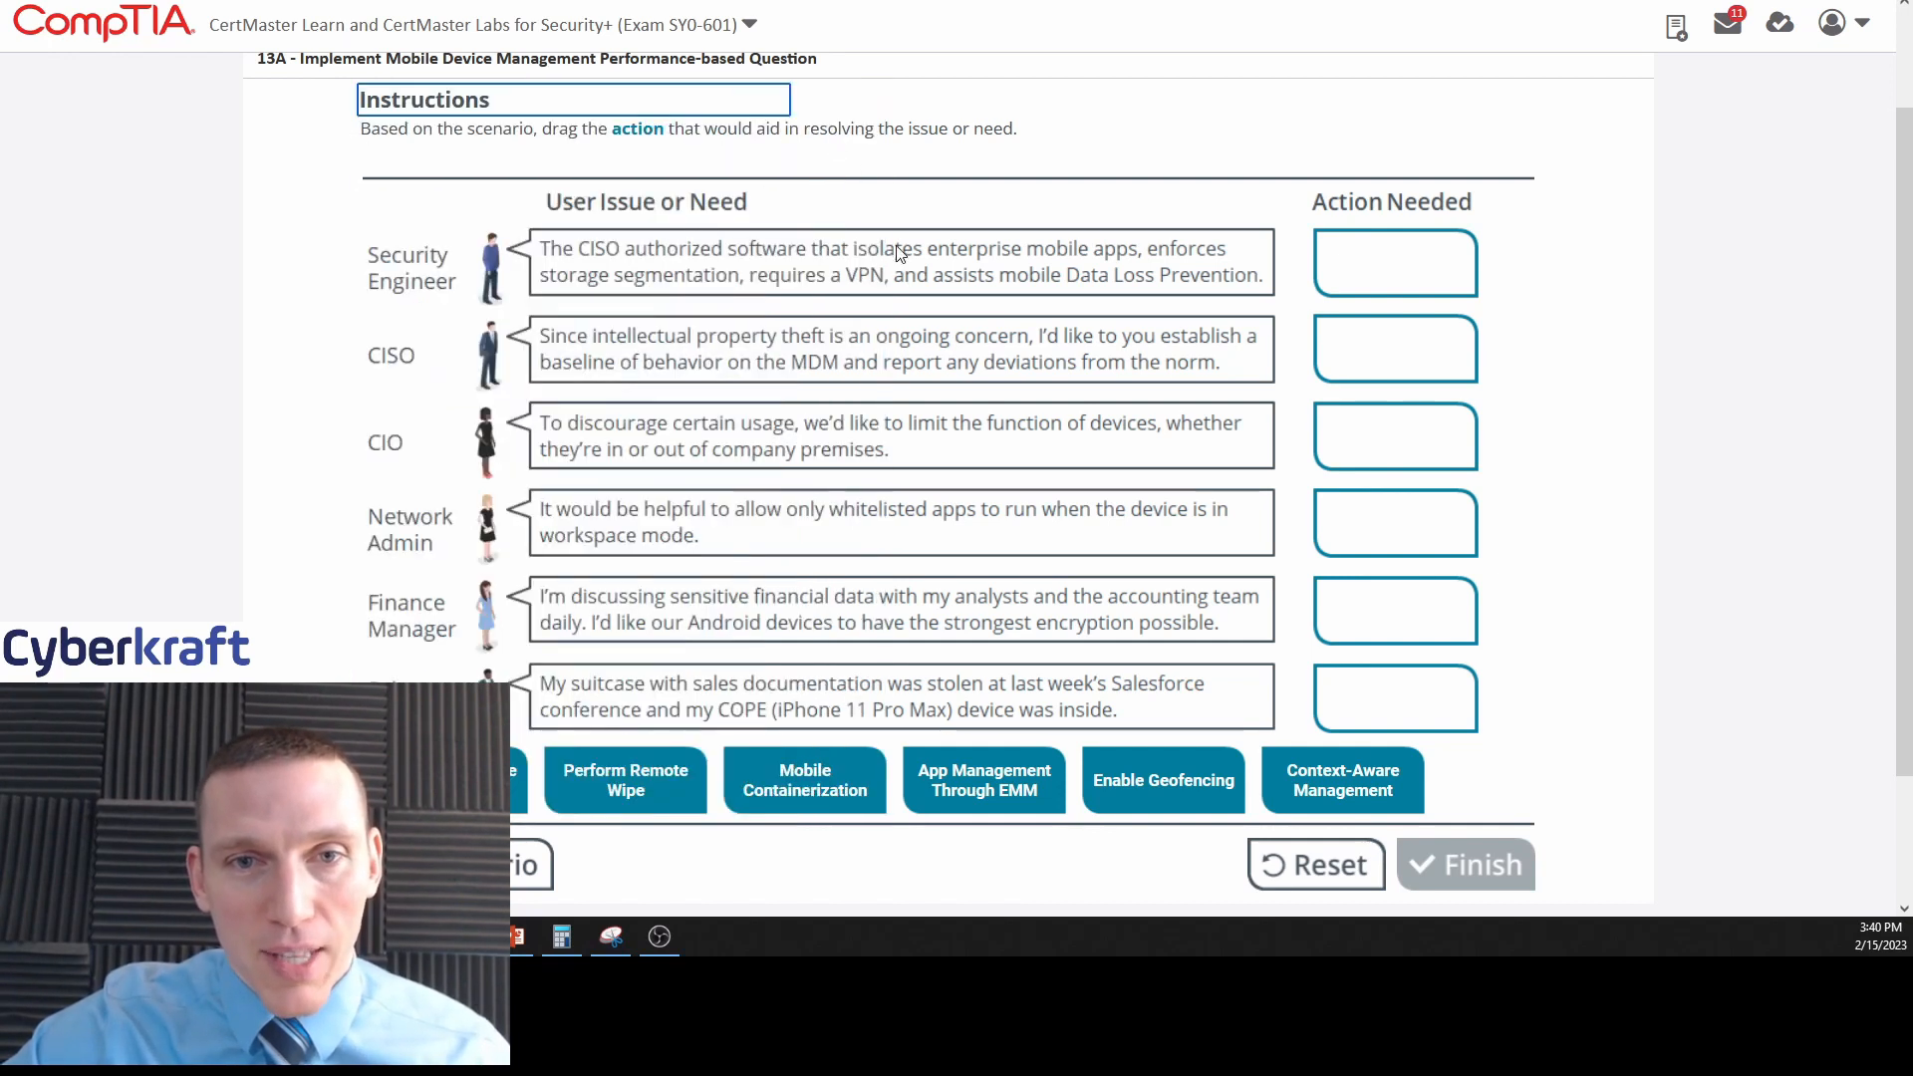
pyautogui.scroll(-3)
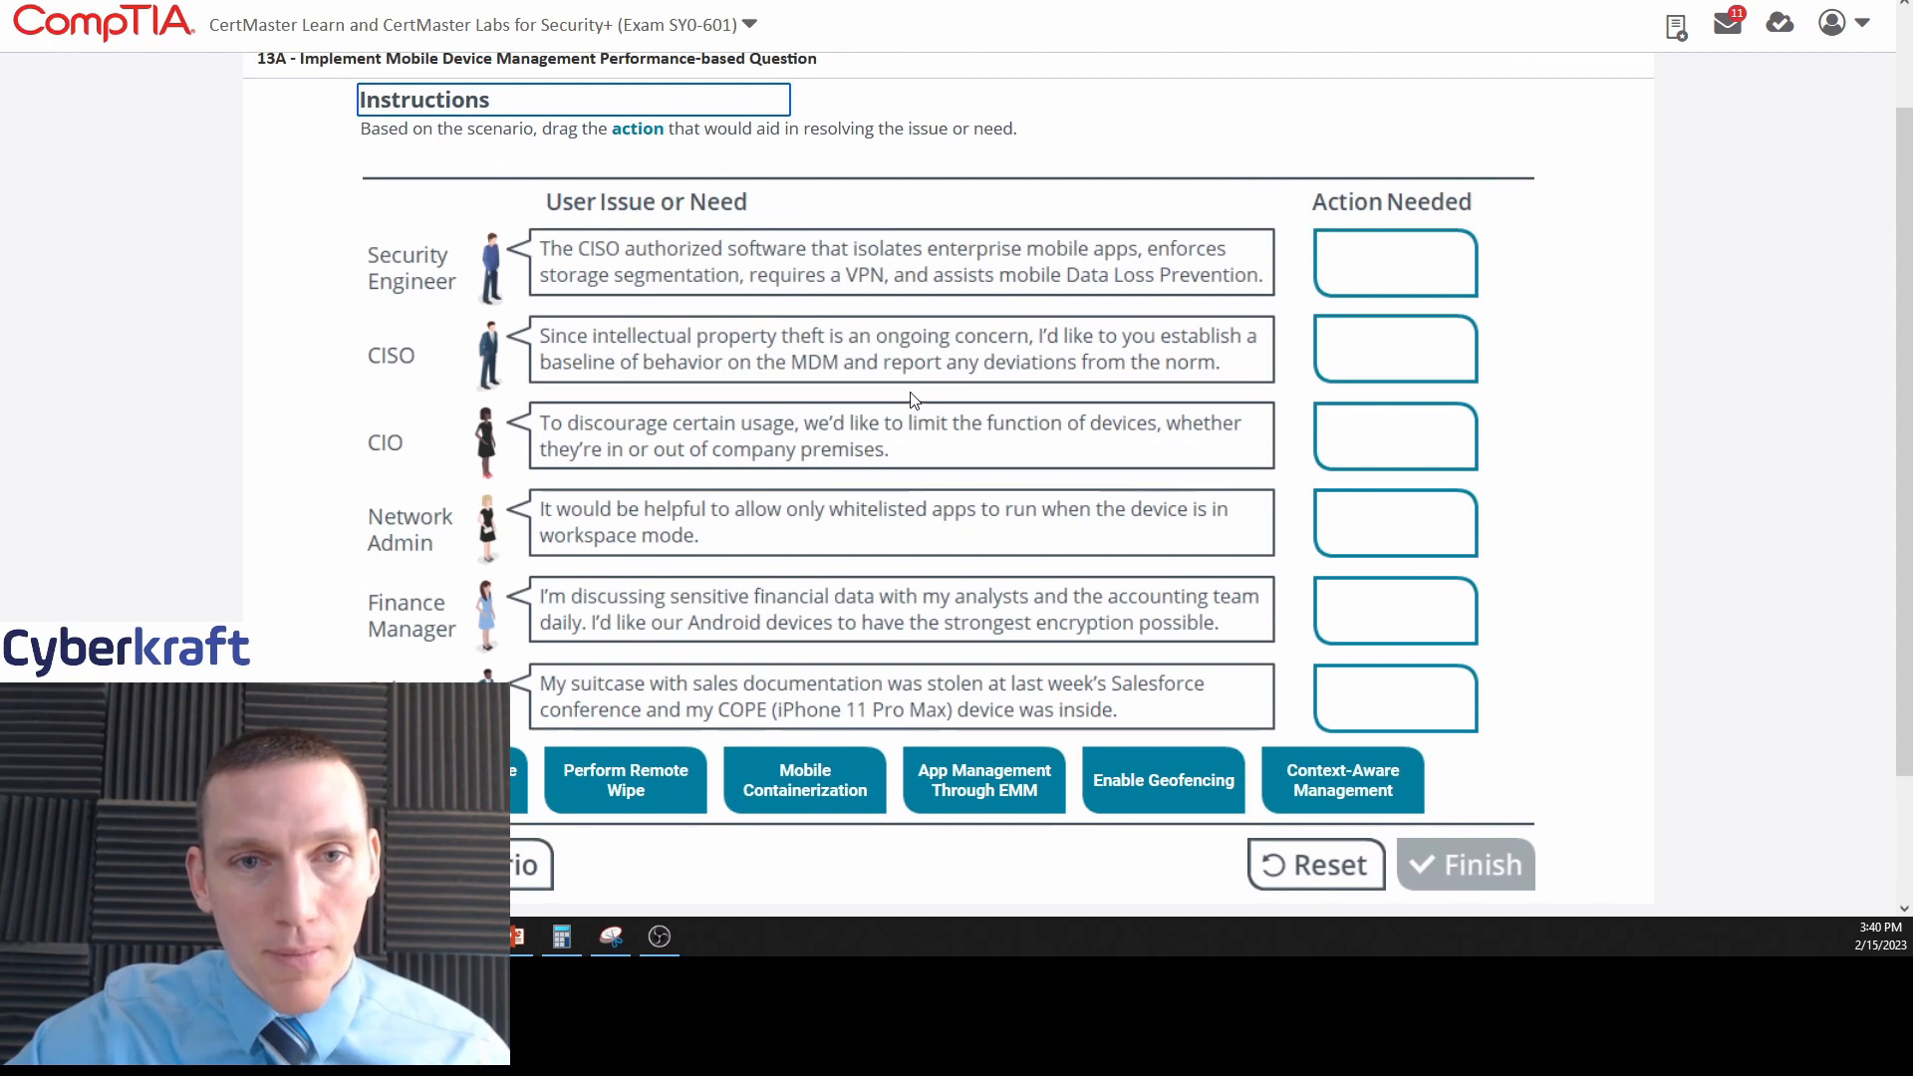
pyautogui.moveTo(938, 283)
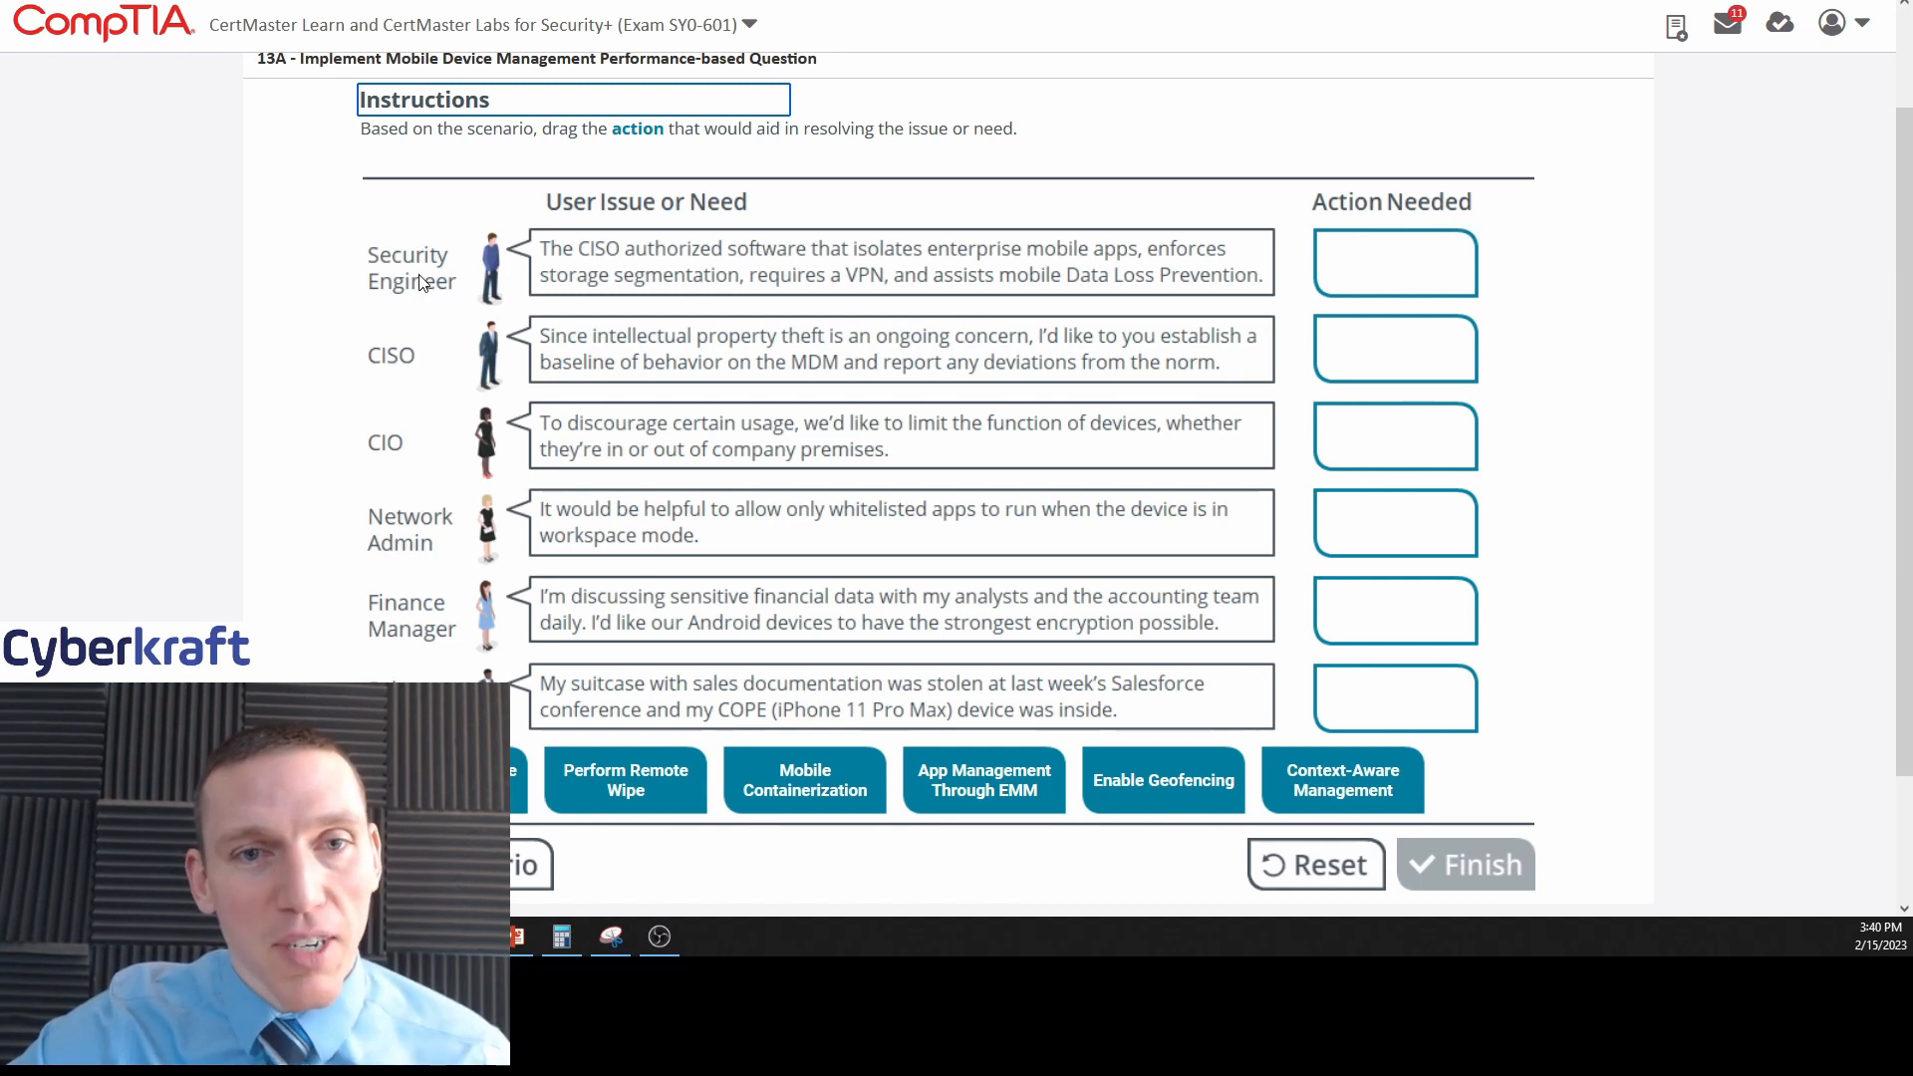
pyautogui.moveTo(890, 273)
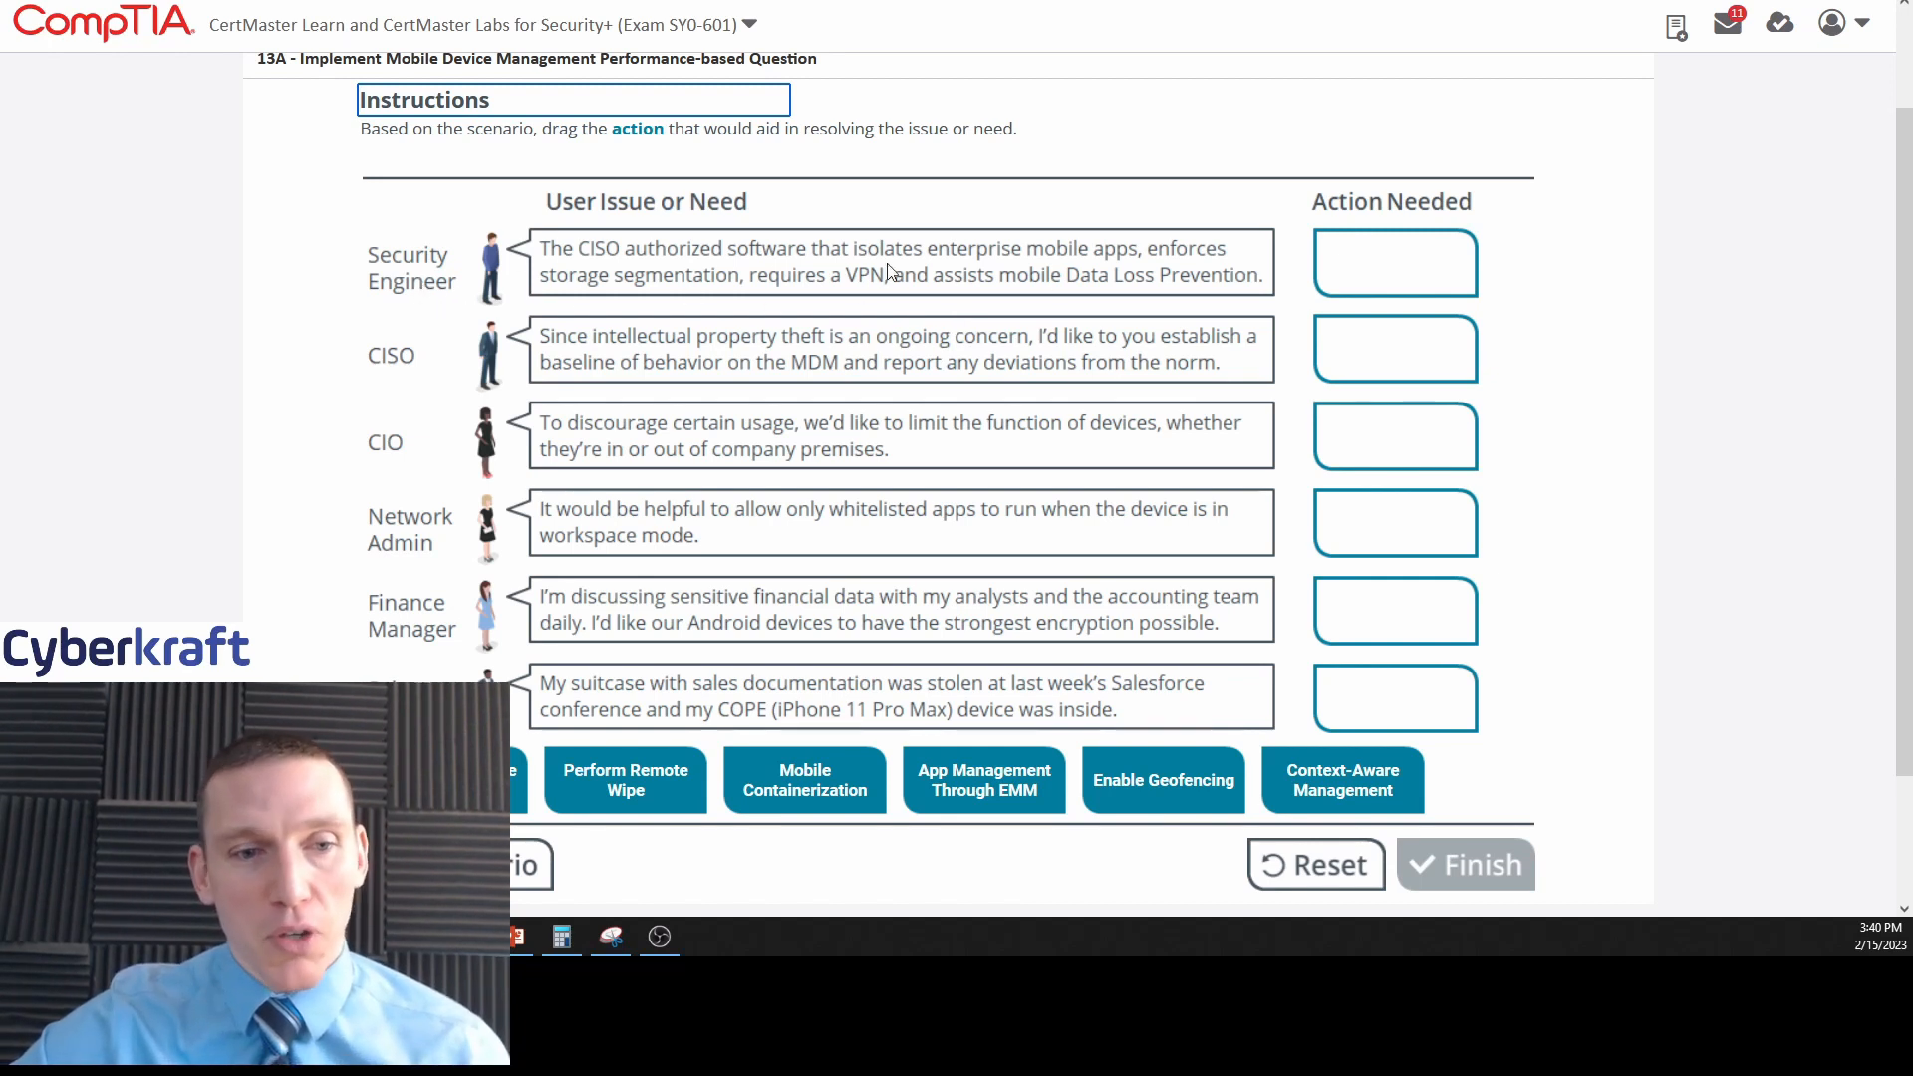
pyautogui.moveTo(476, 398)
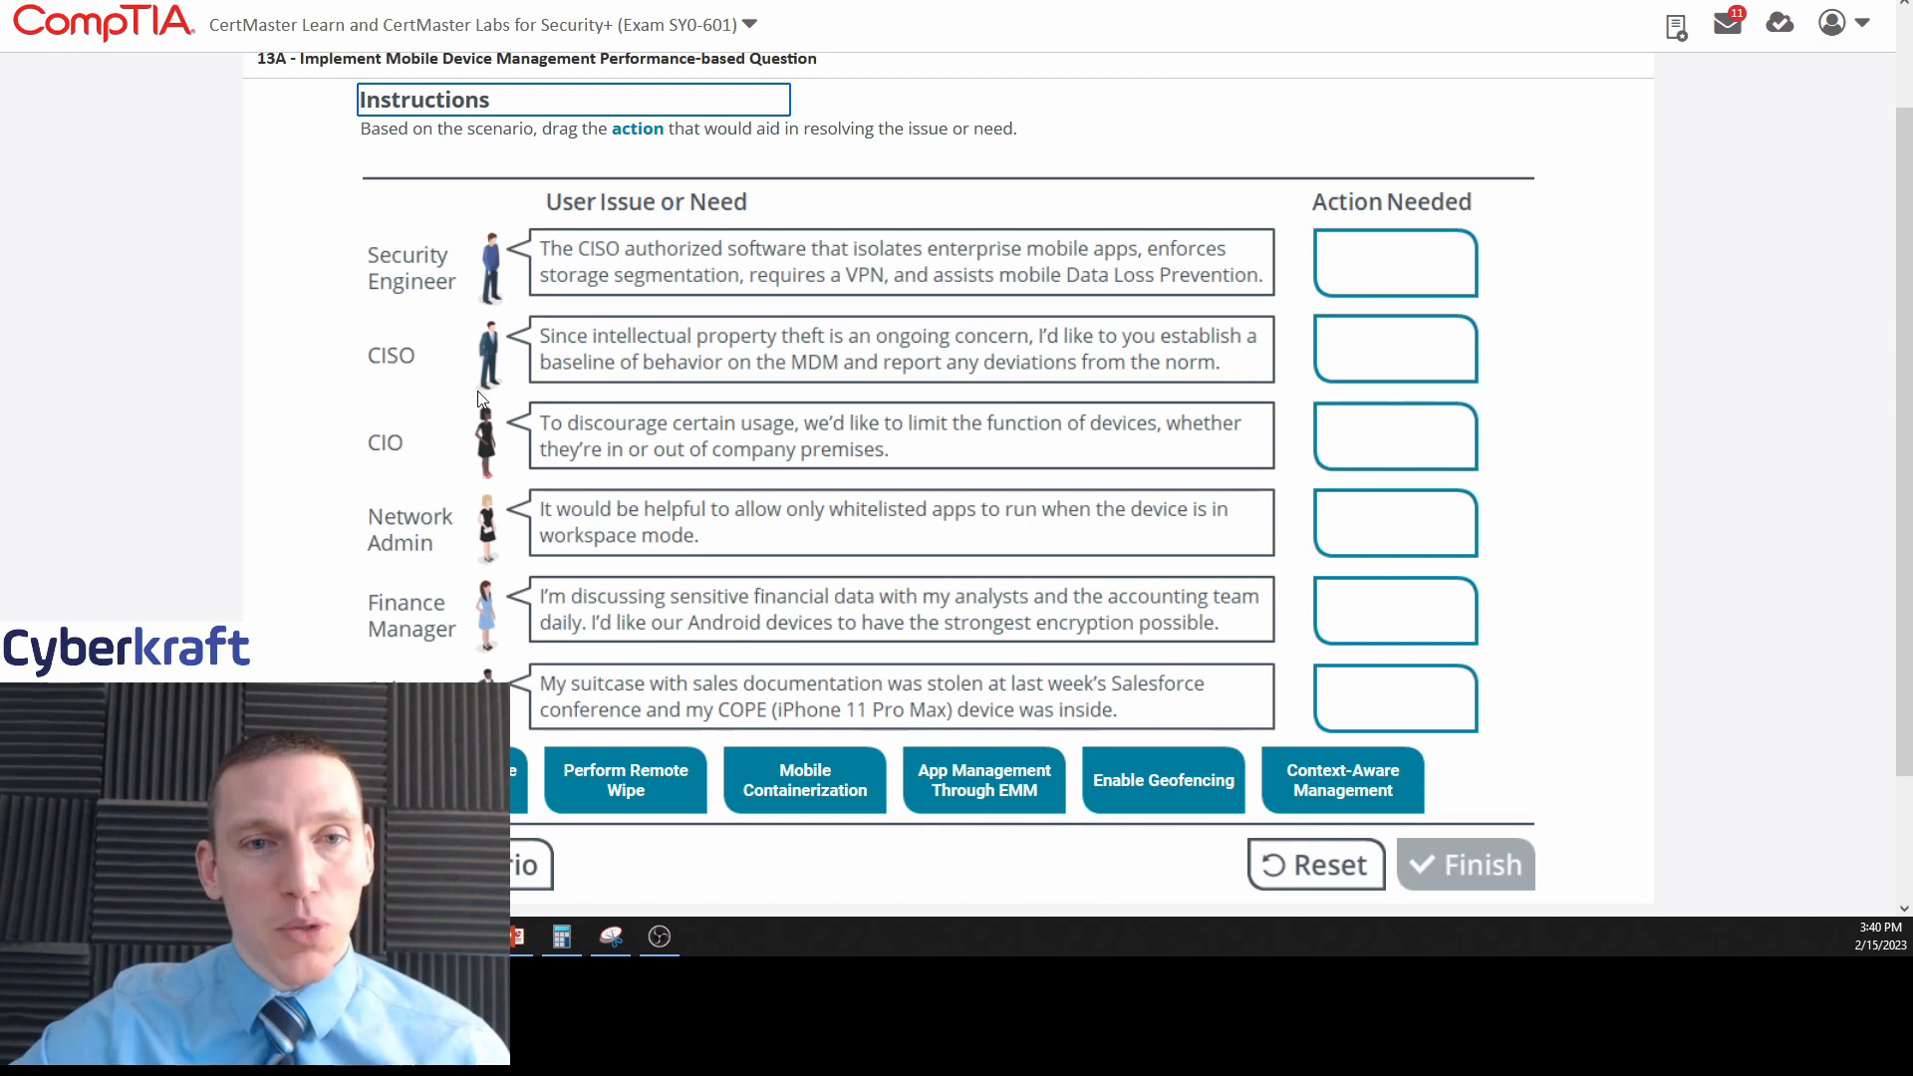
pyautogui.scroll(-3)
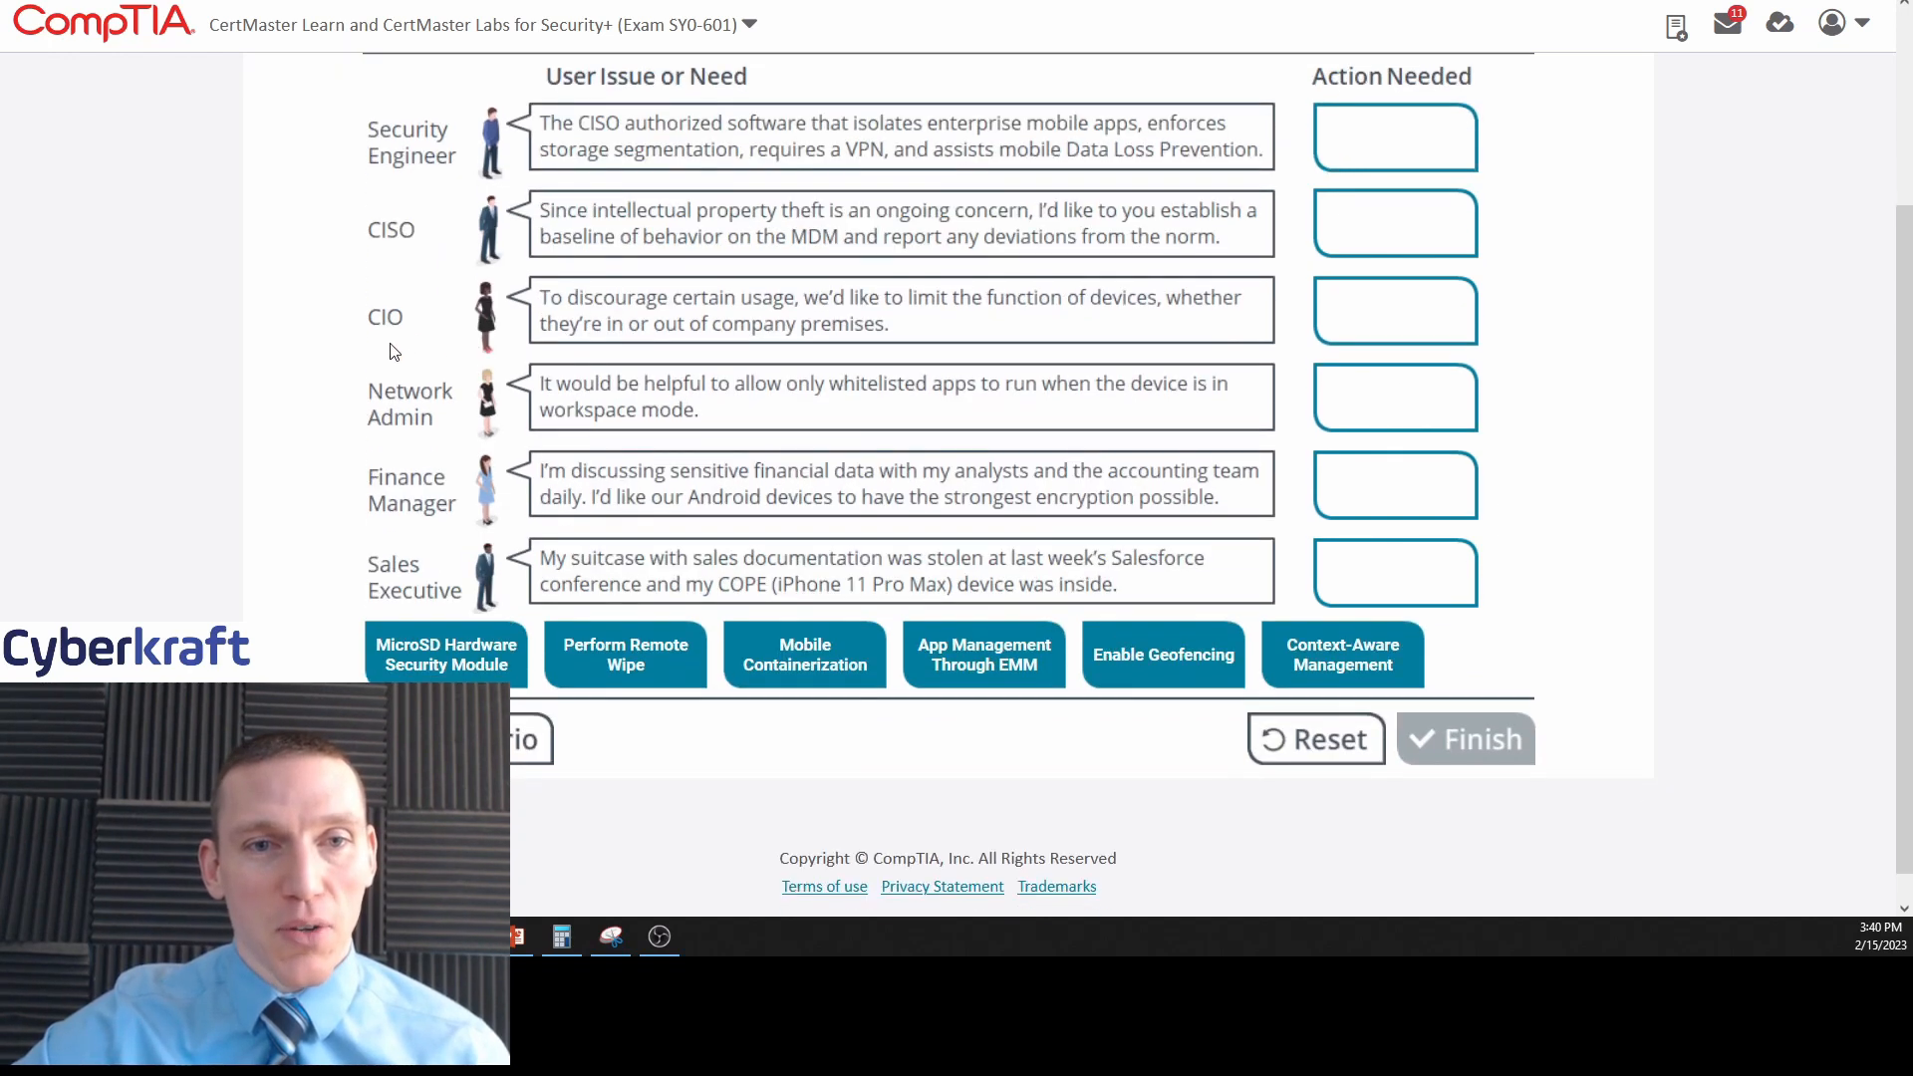
pyautogui.moveTo(486, 469)
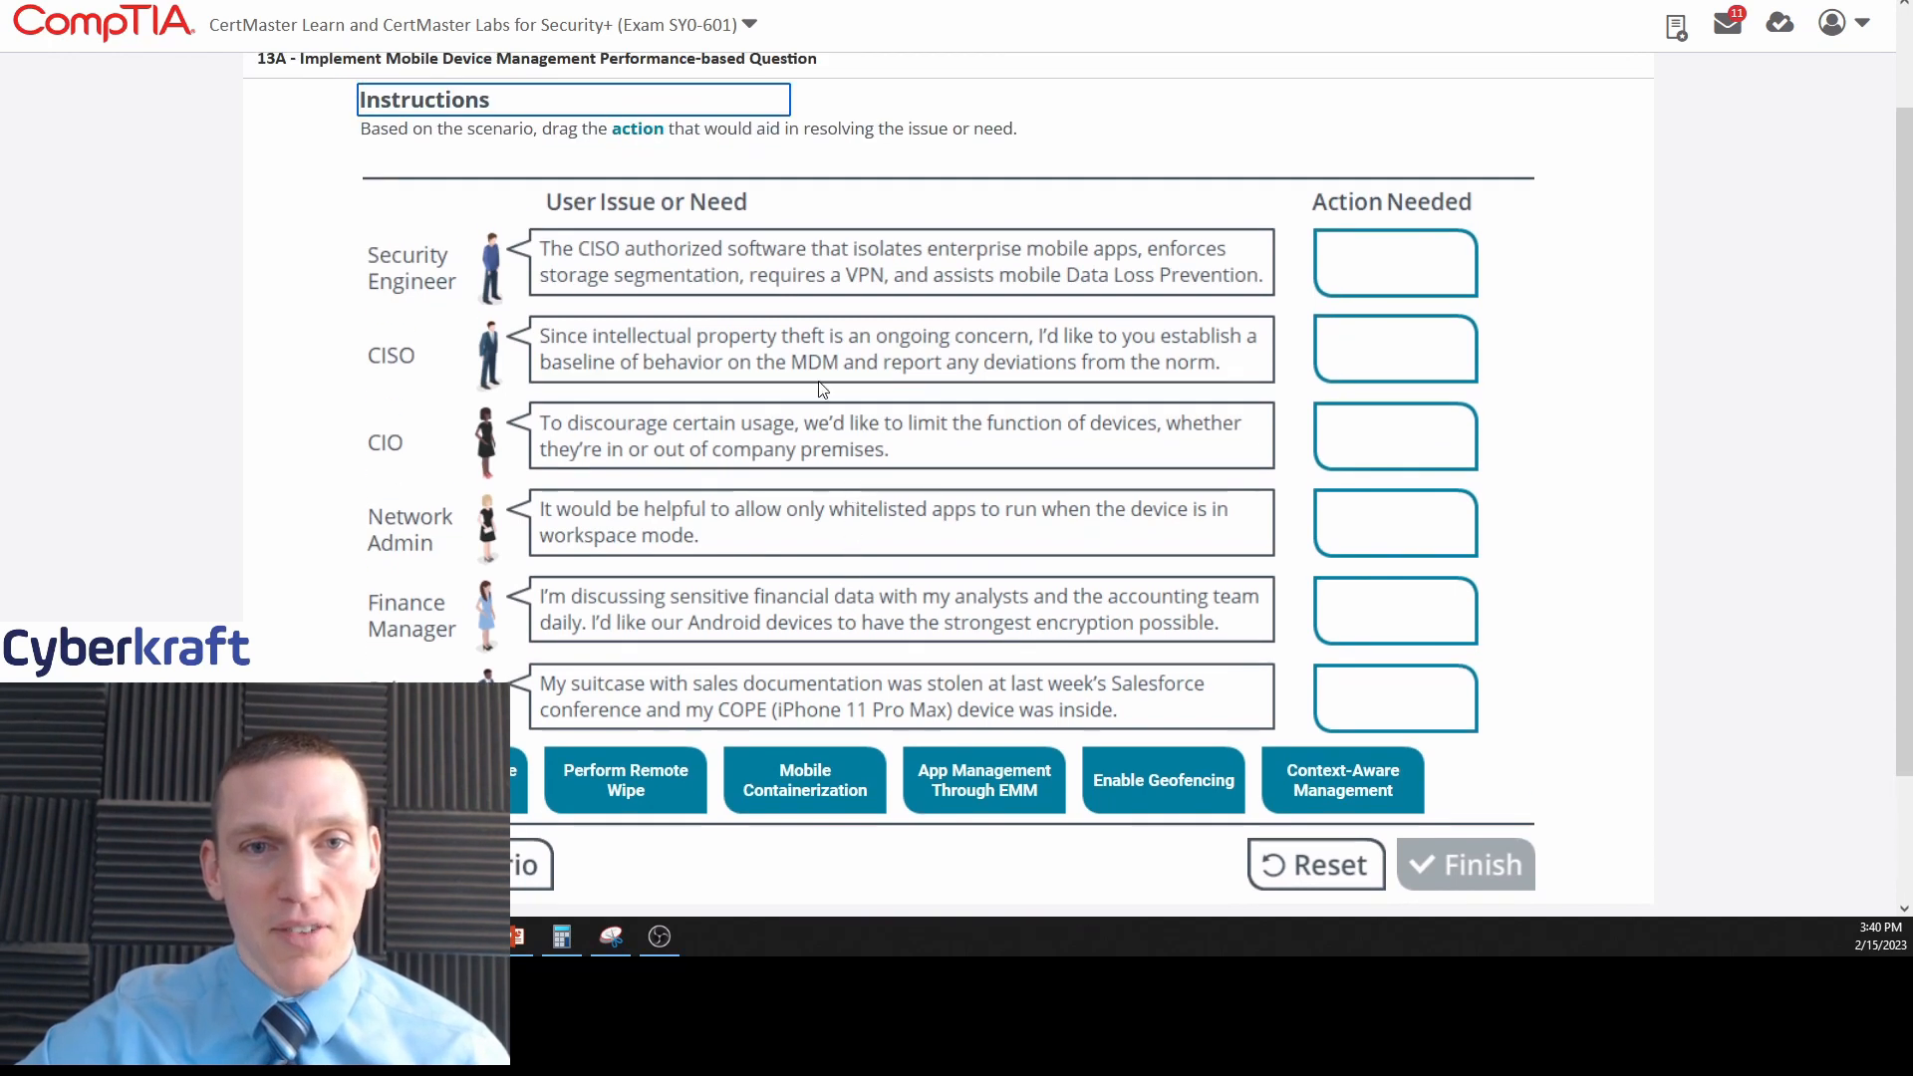
pyautogui.moveTo(871, 251)
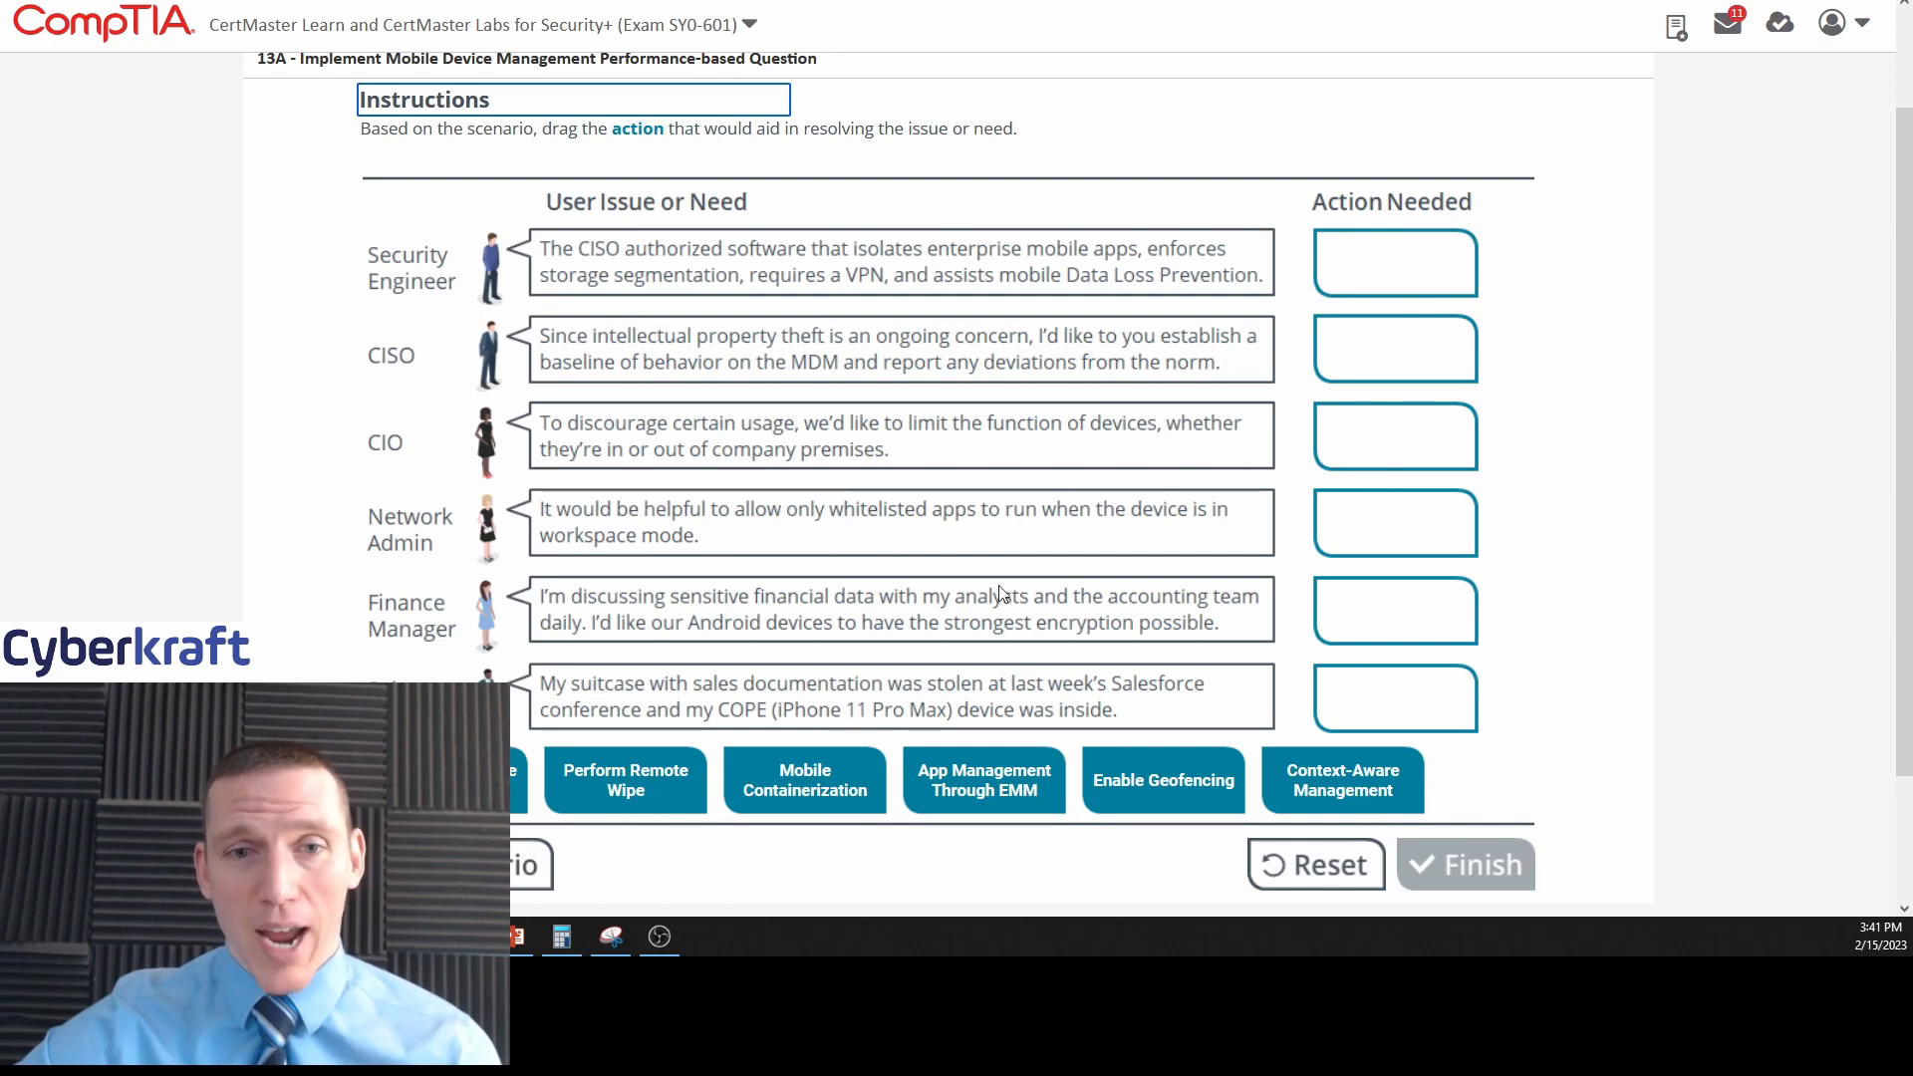
pyautogui.moveTo(1090, 389)
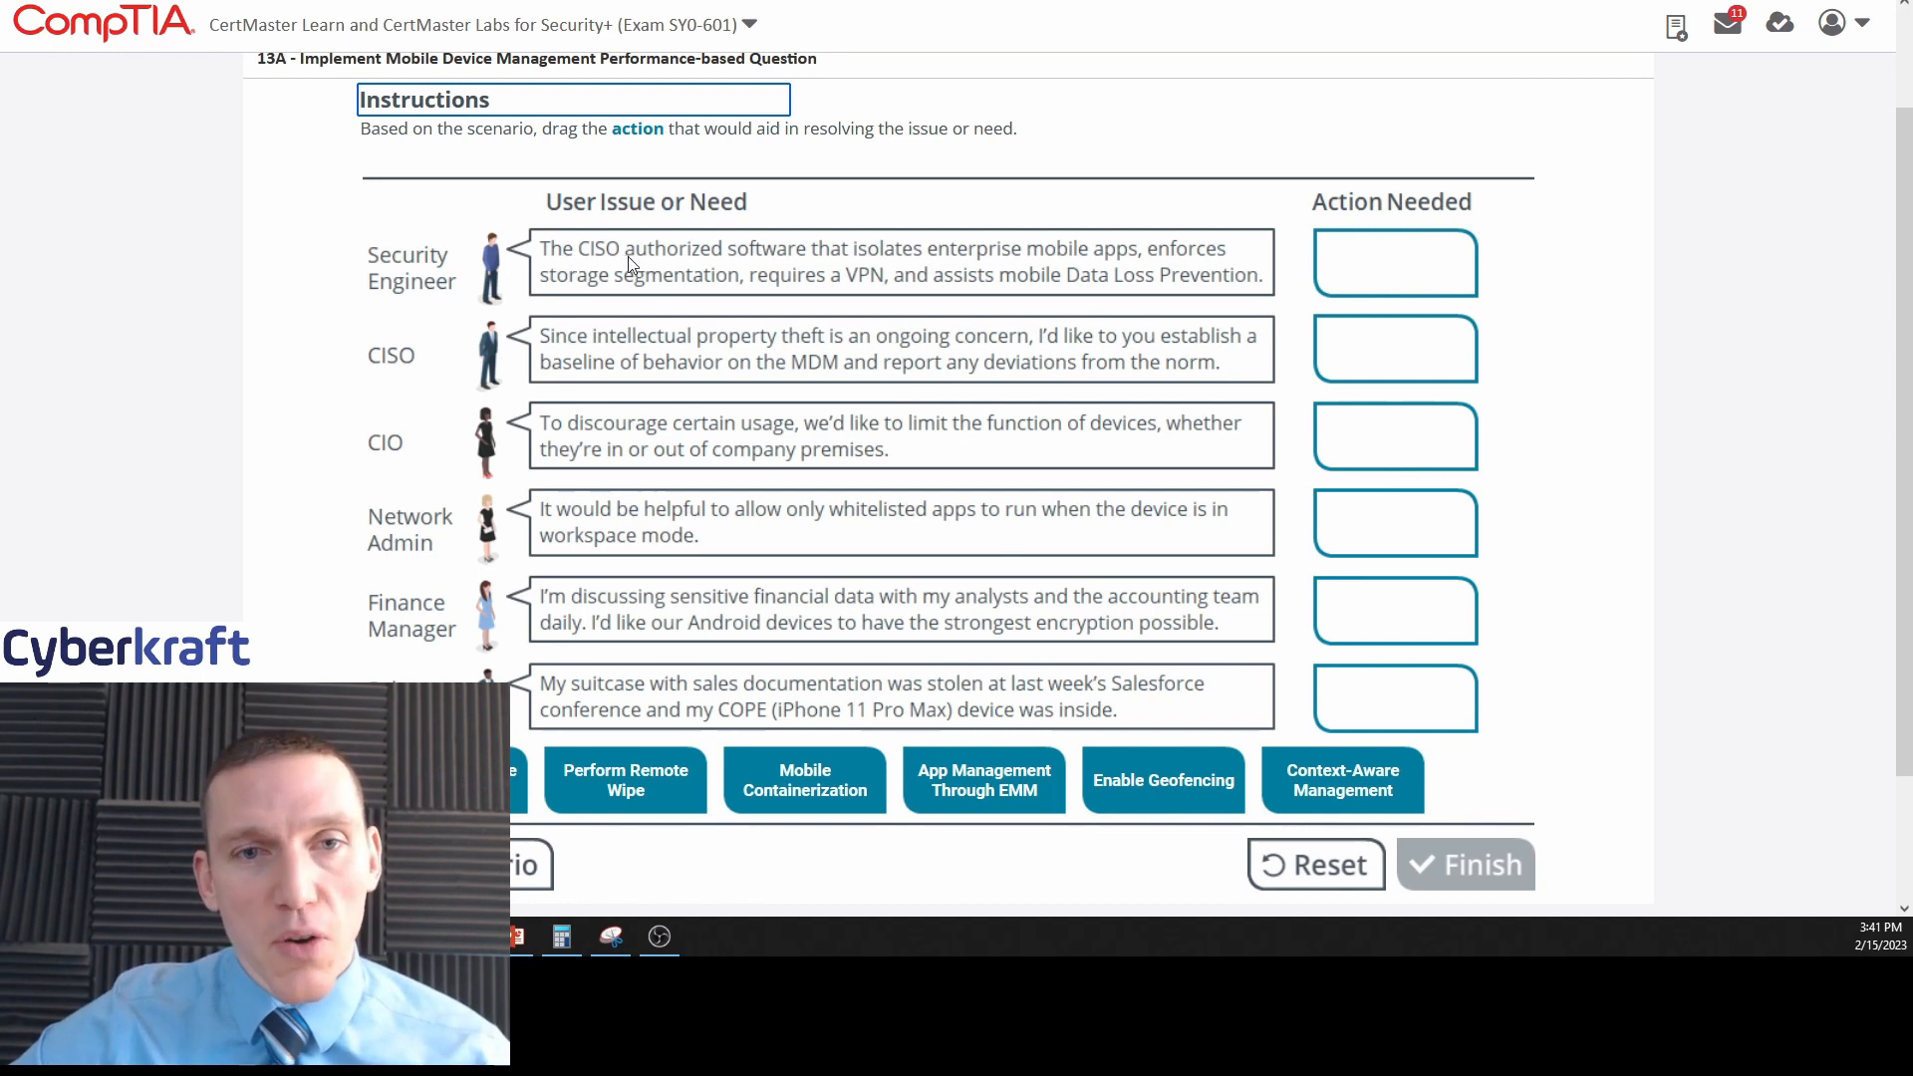
pyautogui.moveTo(478, 275)
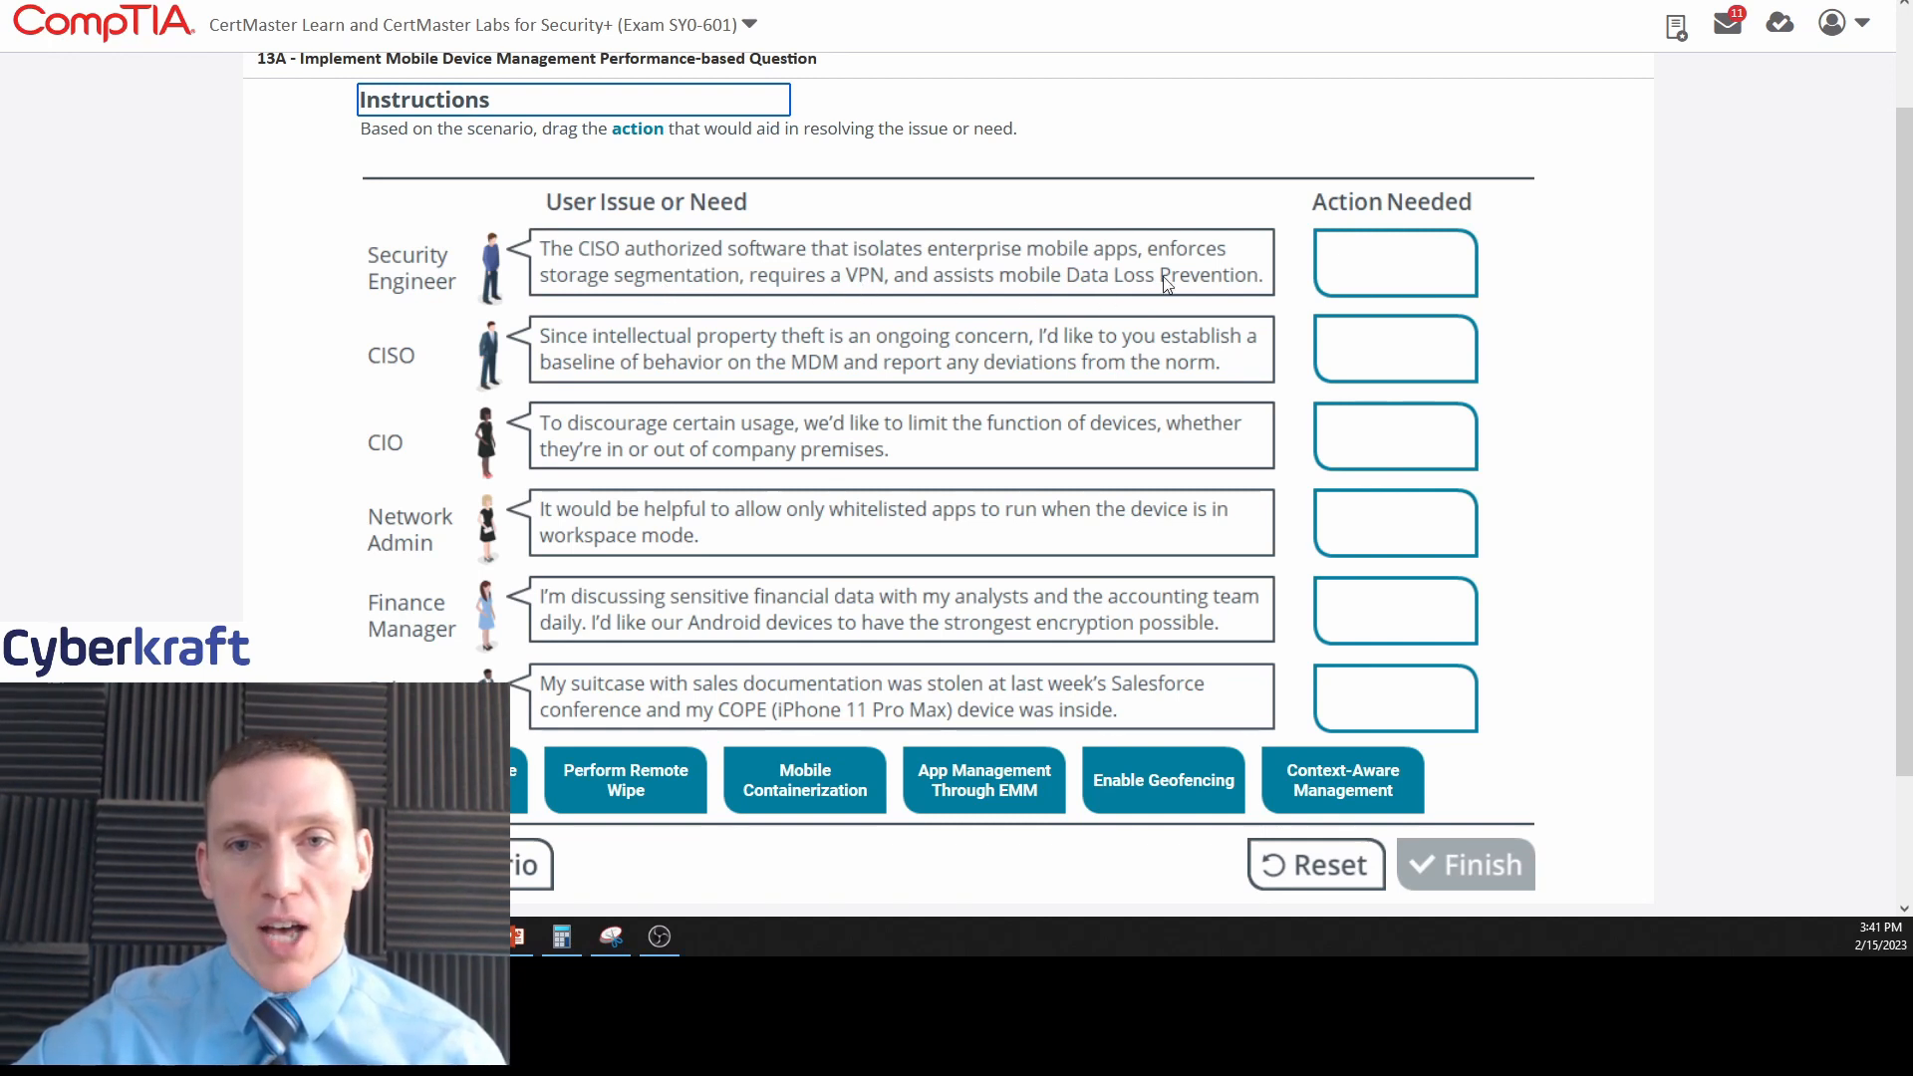
pyautogui.moveTo(1224, 291)
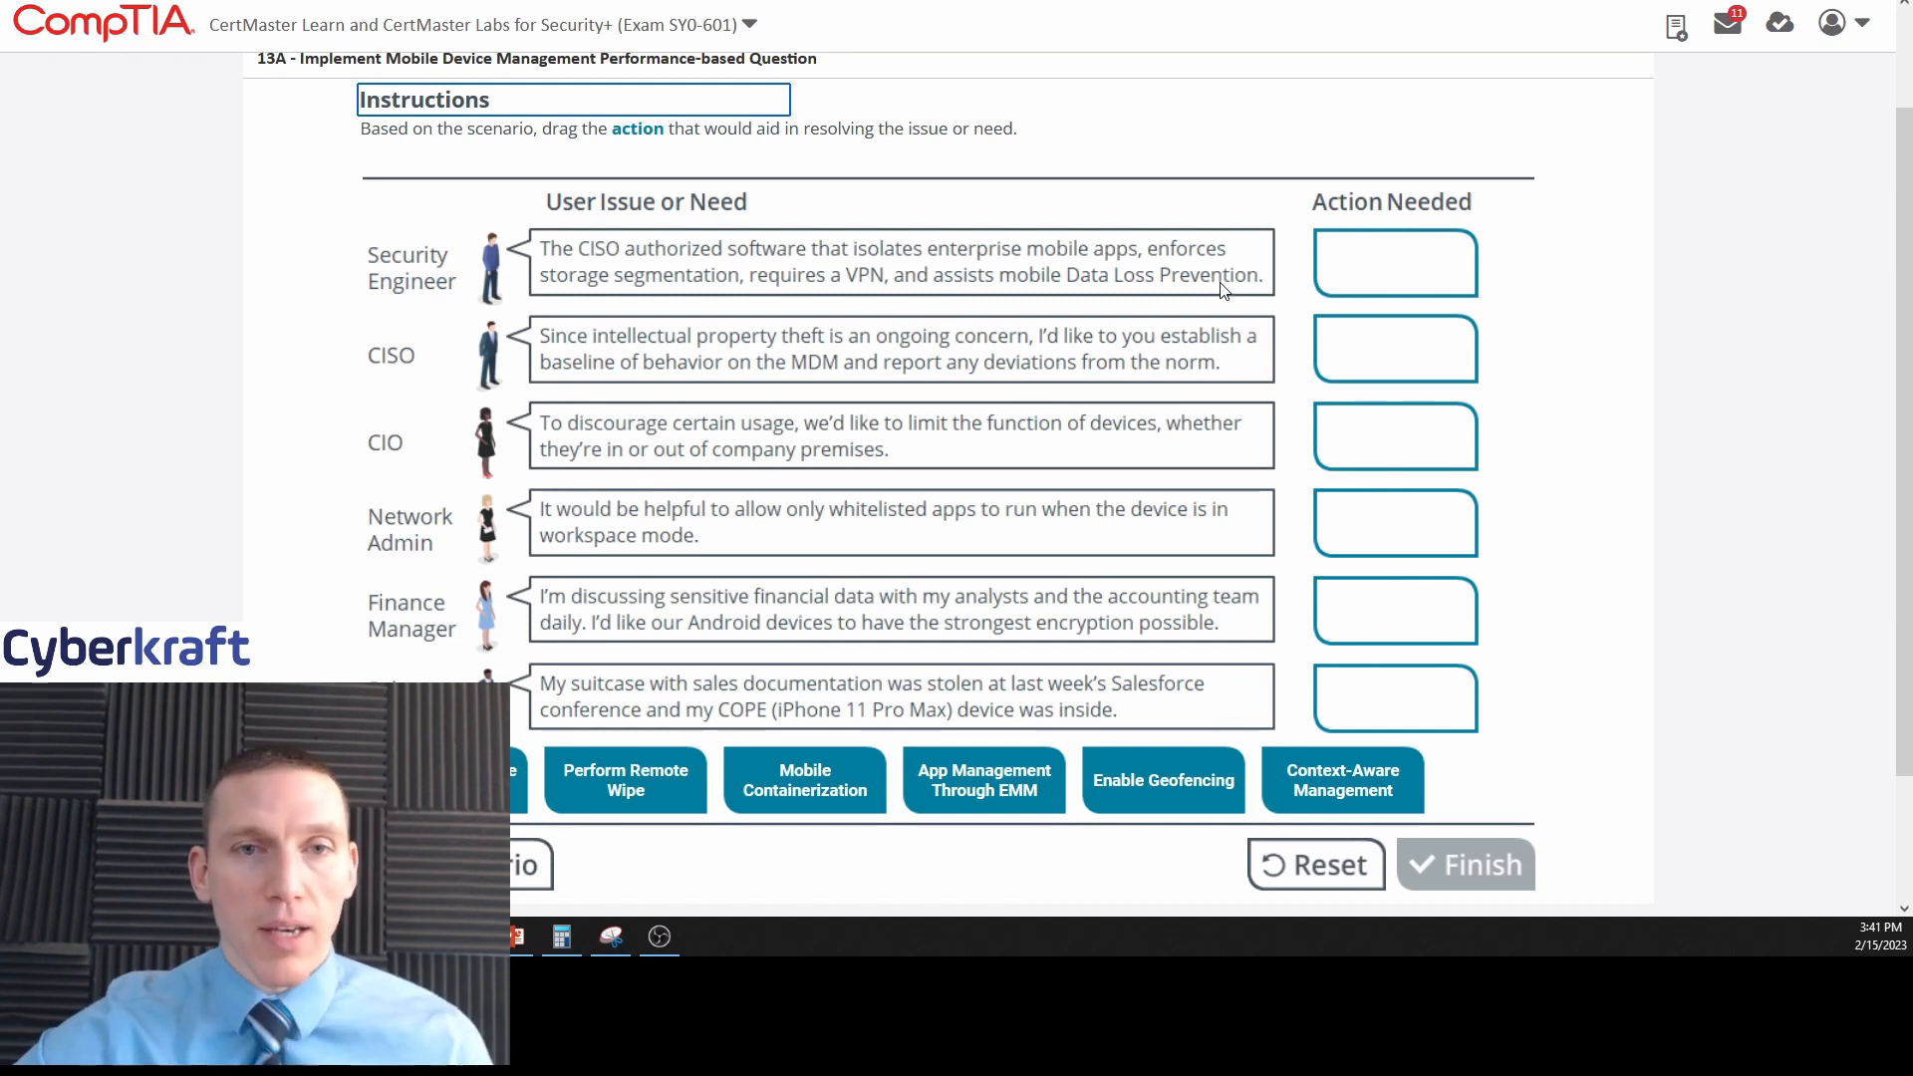
pyautogui.moveTo(765, 281)
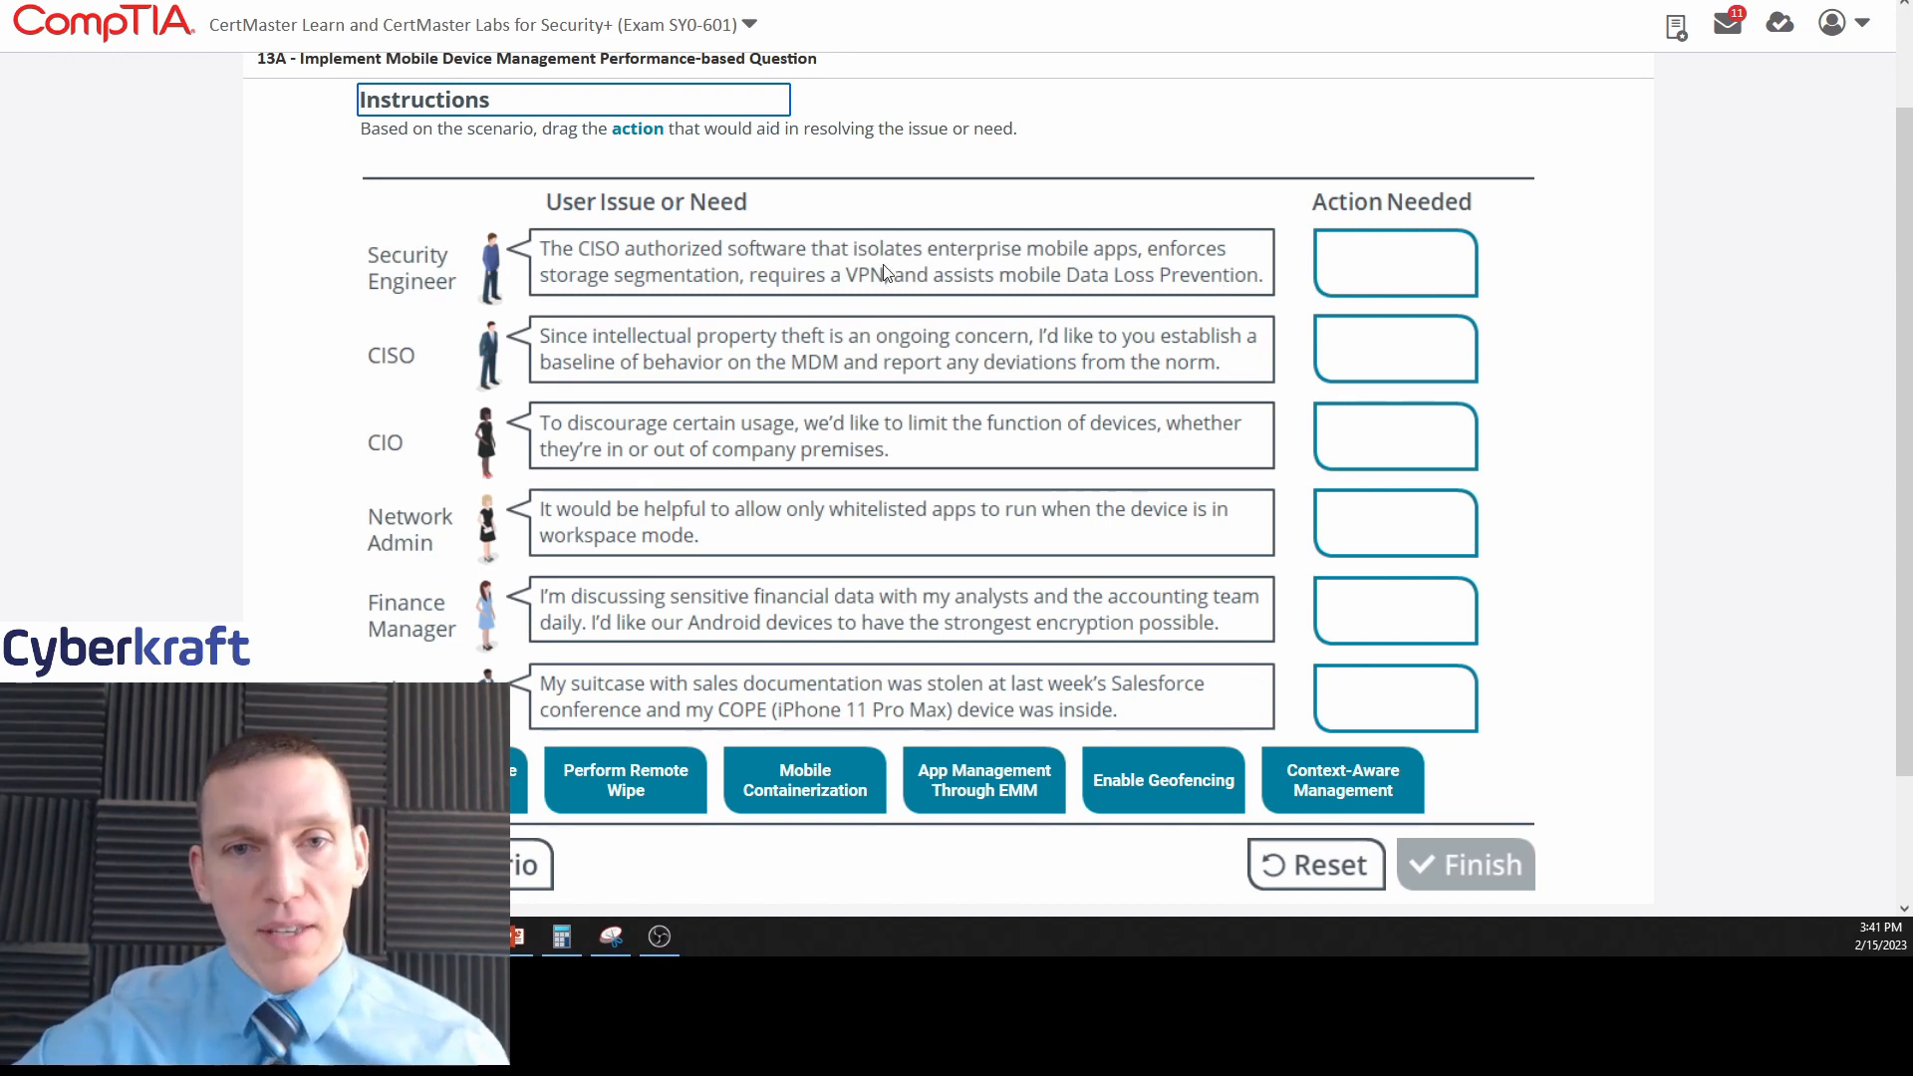
pyautogui.scroll(-3)
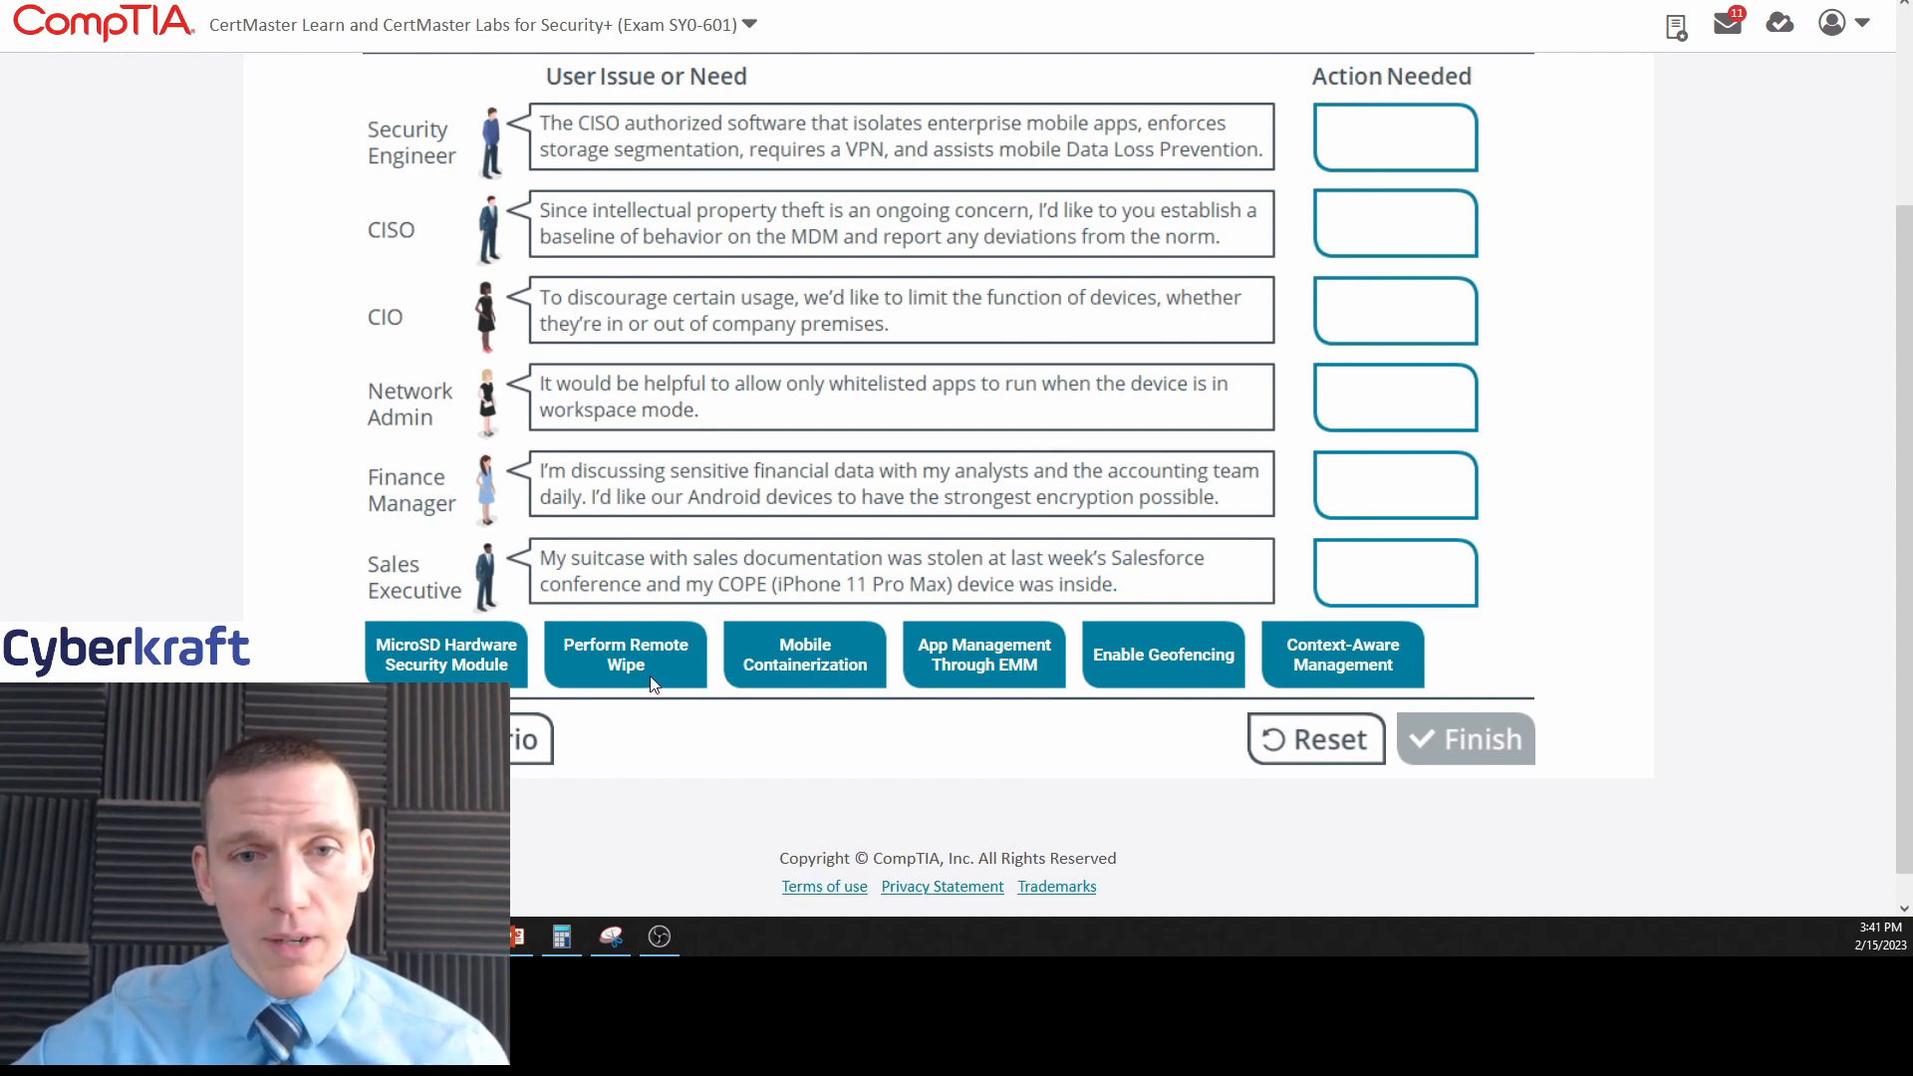
pyautogui.moveTo(606, 640)
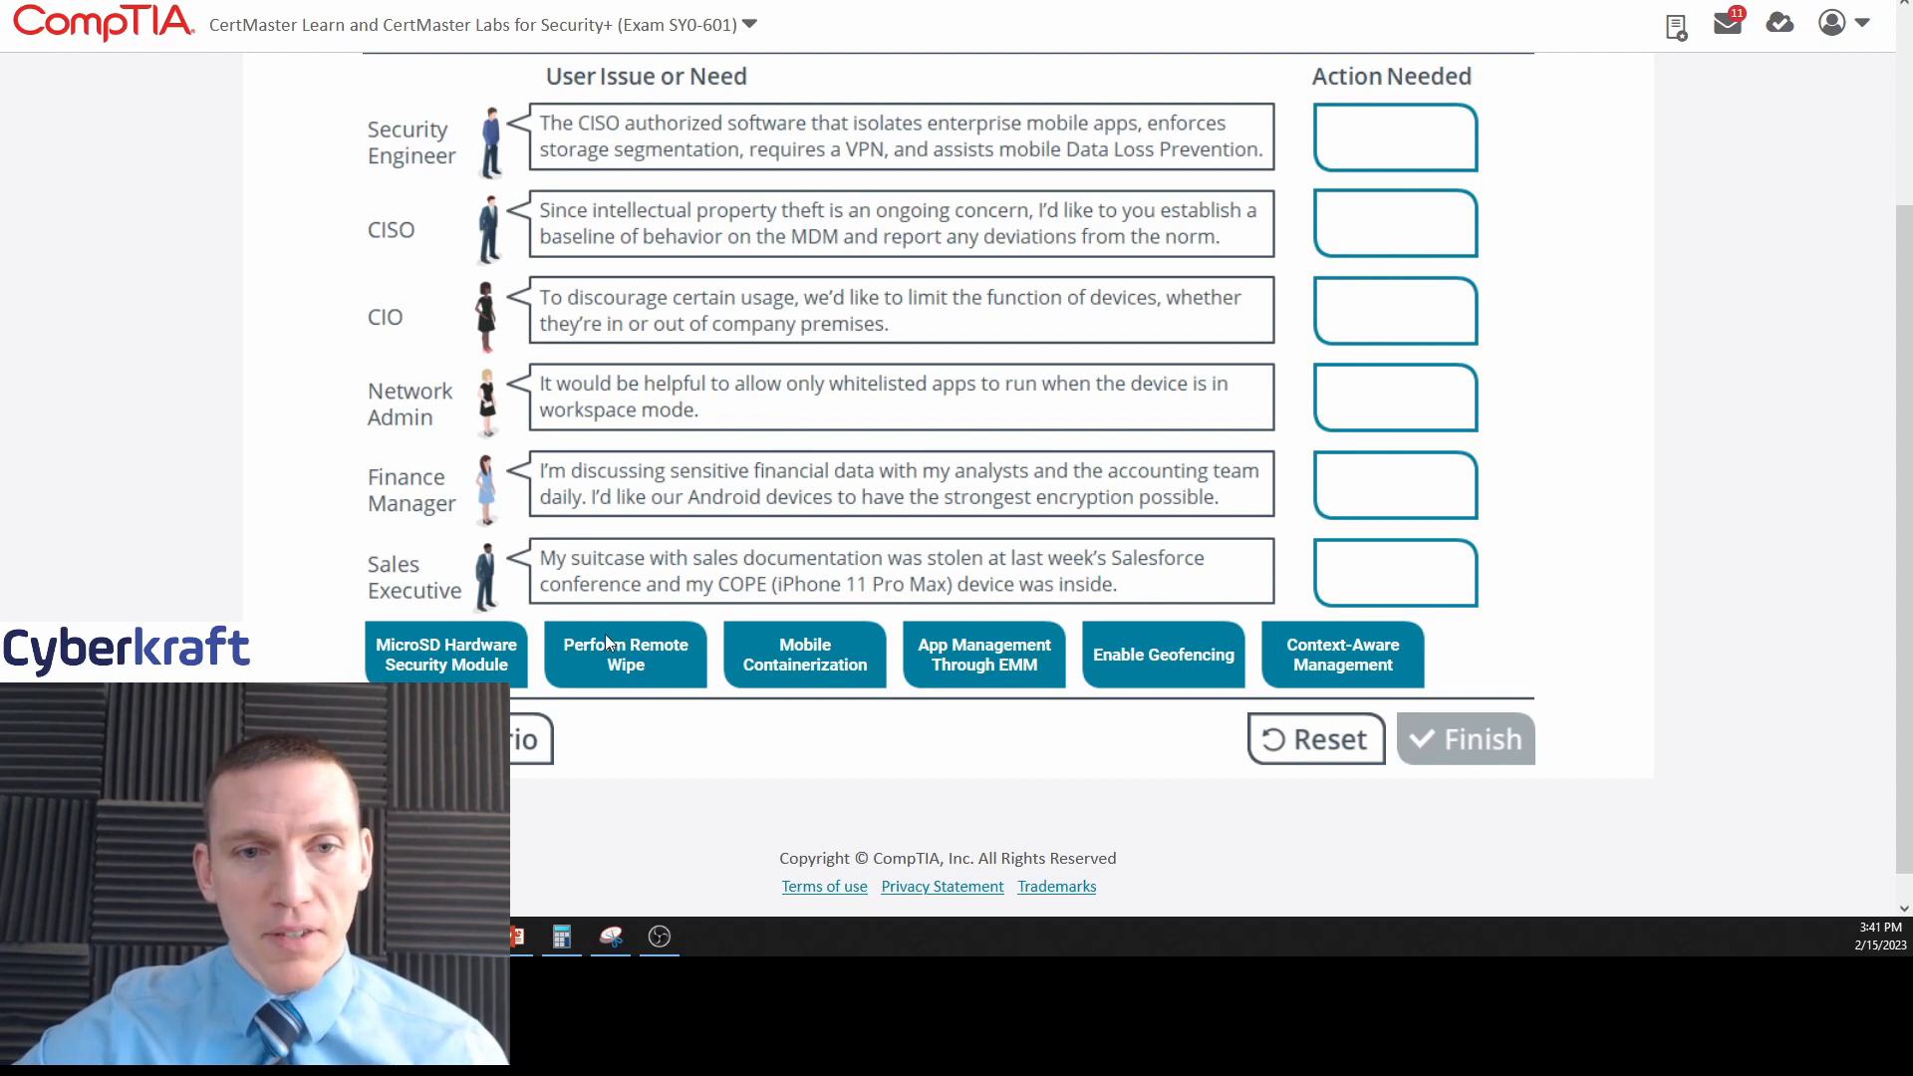
pyautogui.moveTo(791, 665)
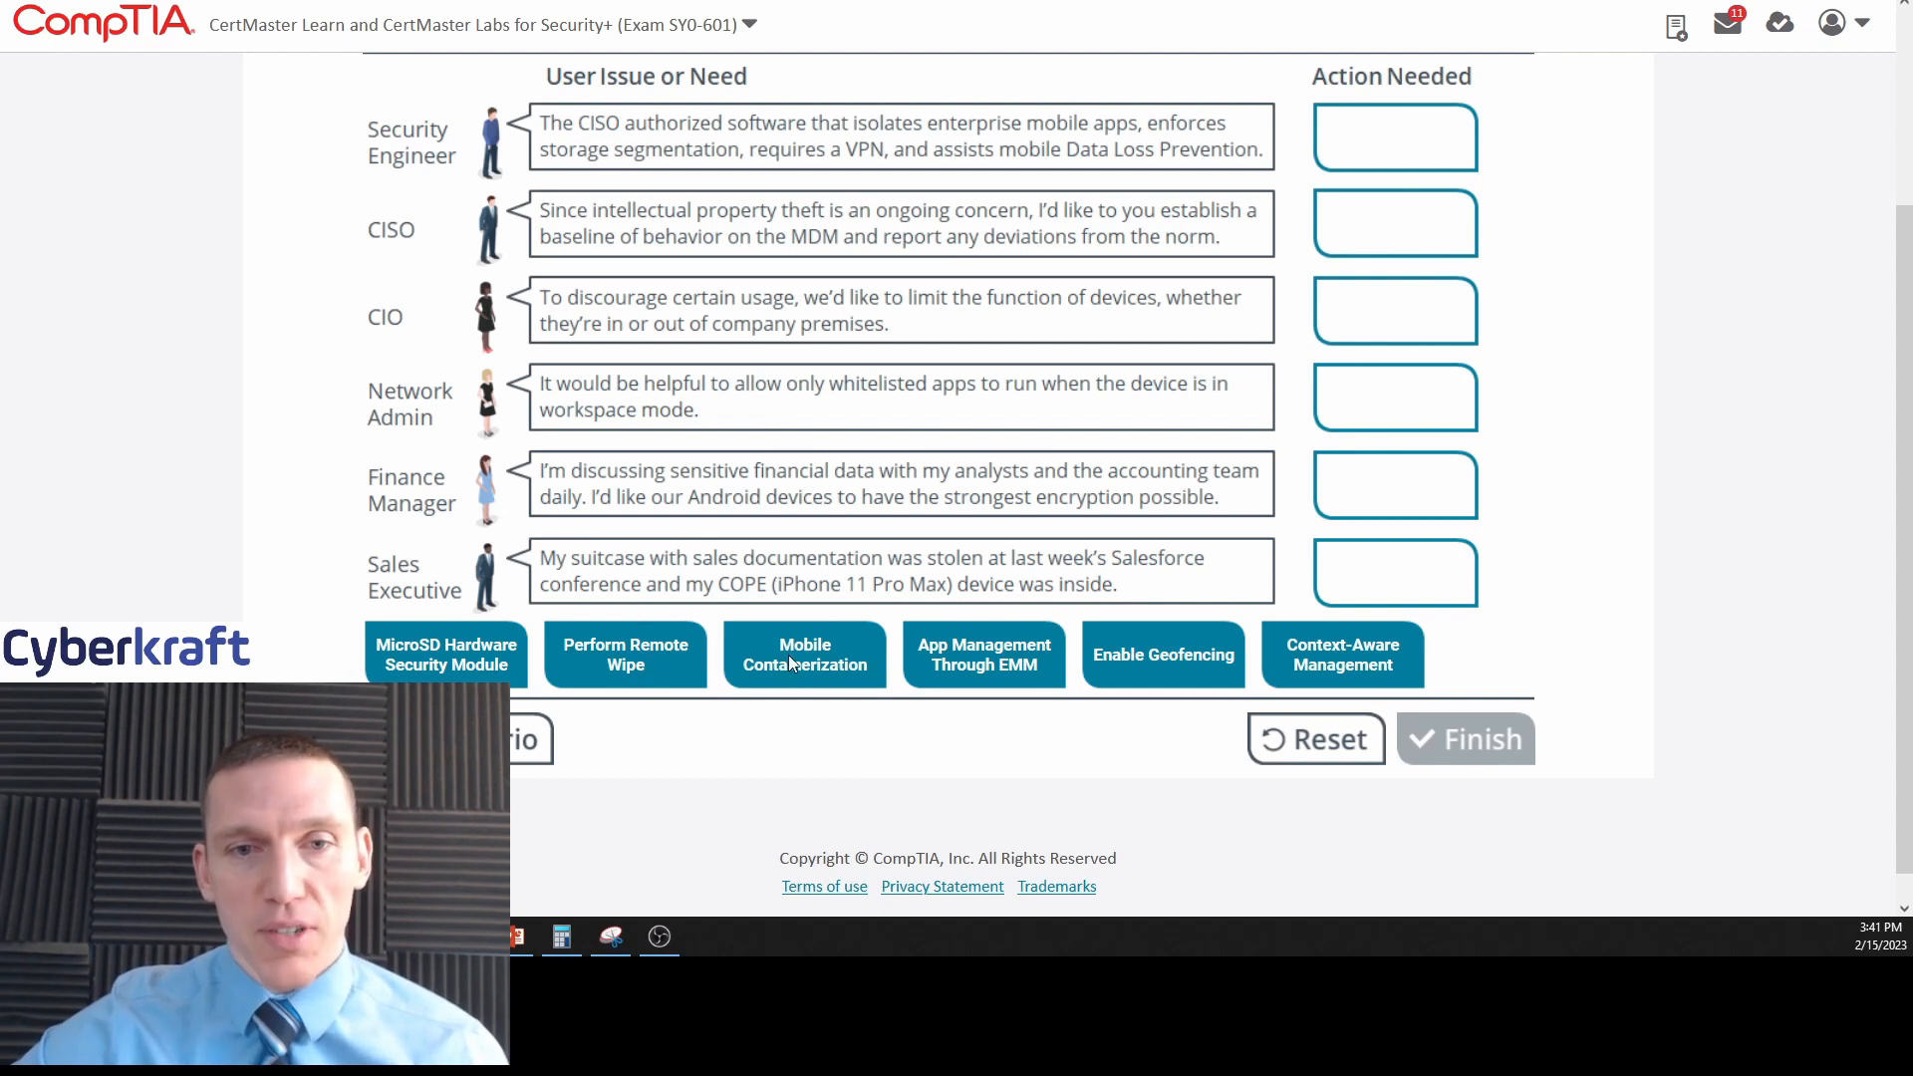
pyautogui.moveTo(975, 692)
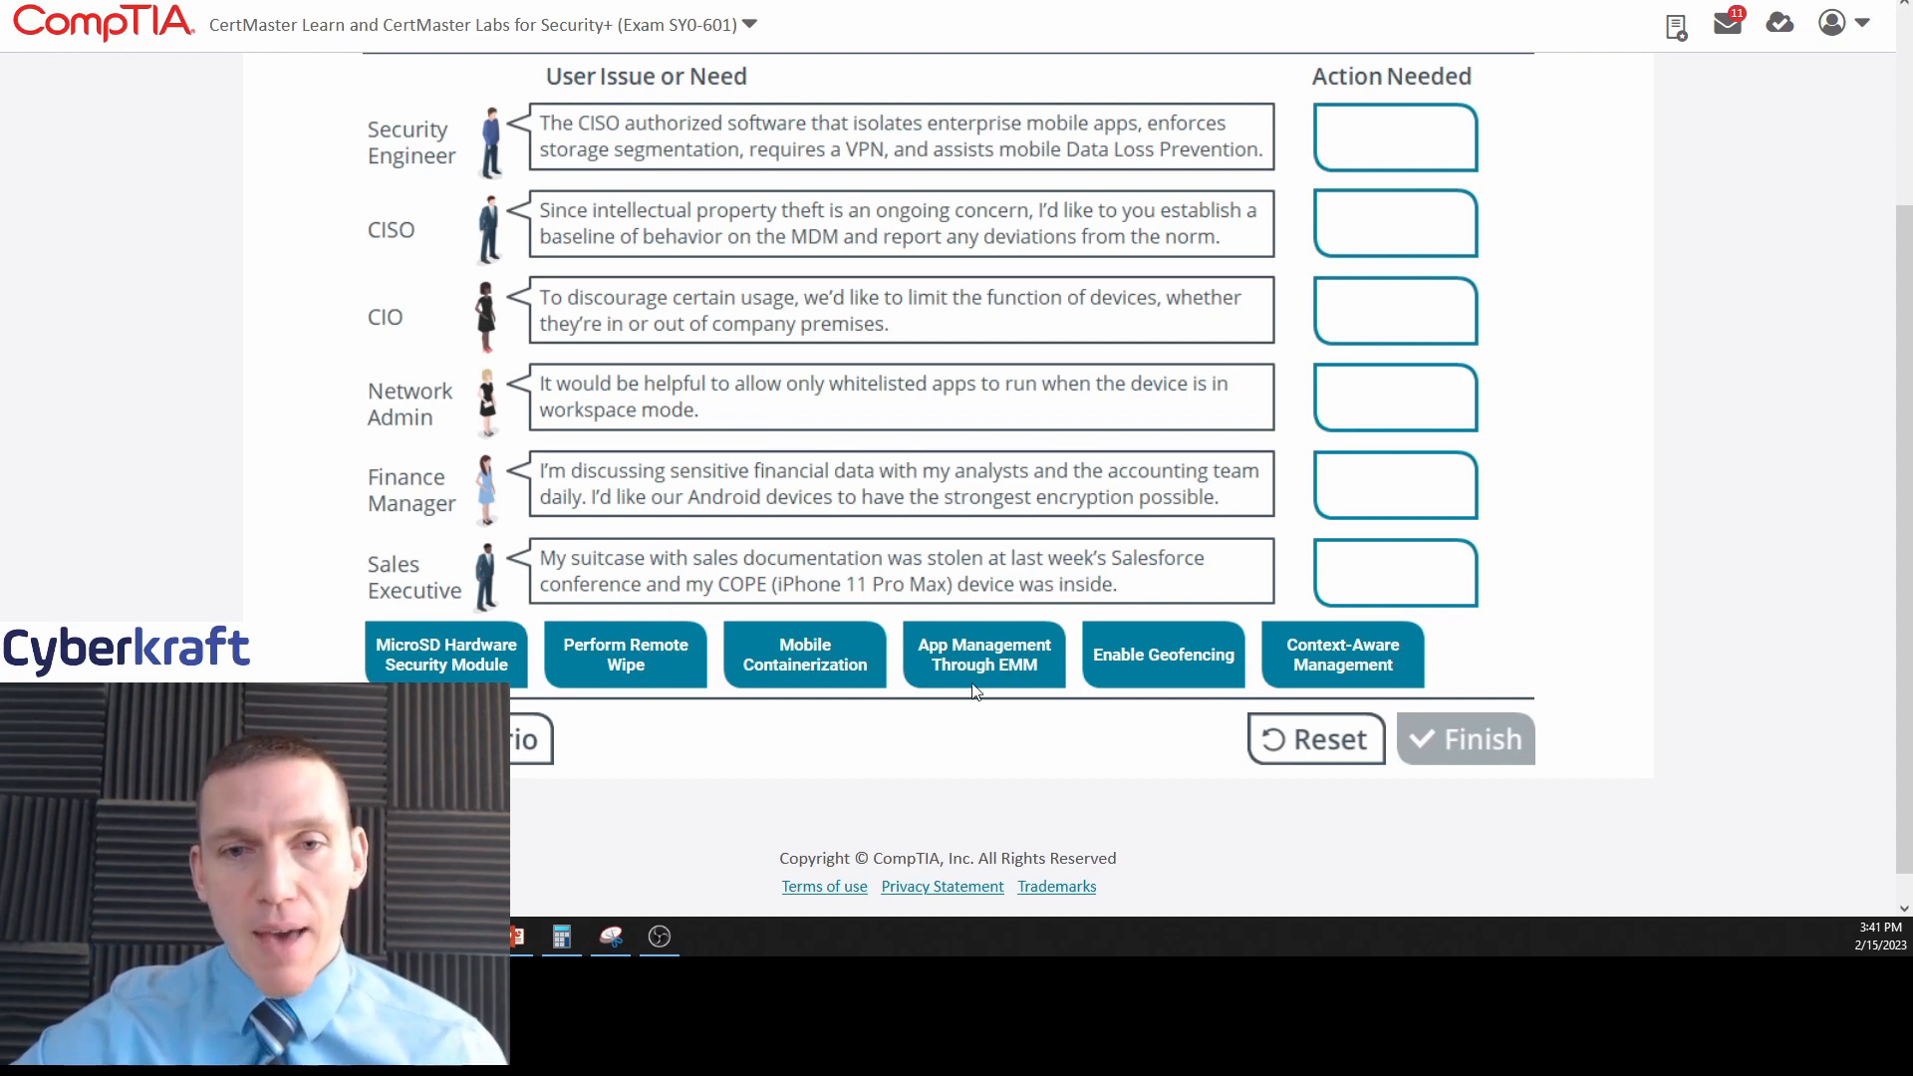
pyautogui.moveTo(992, 677)
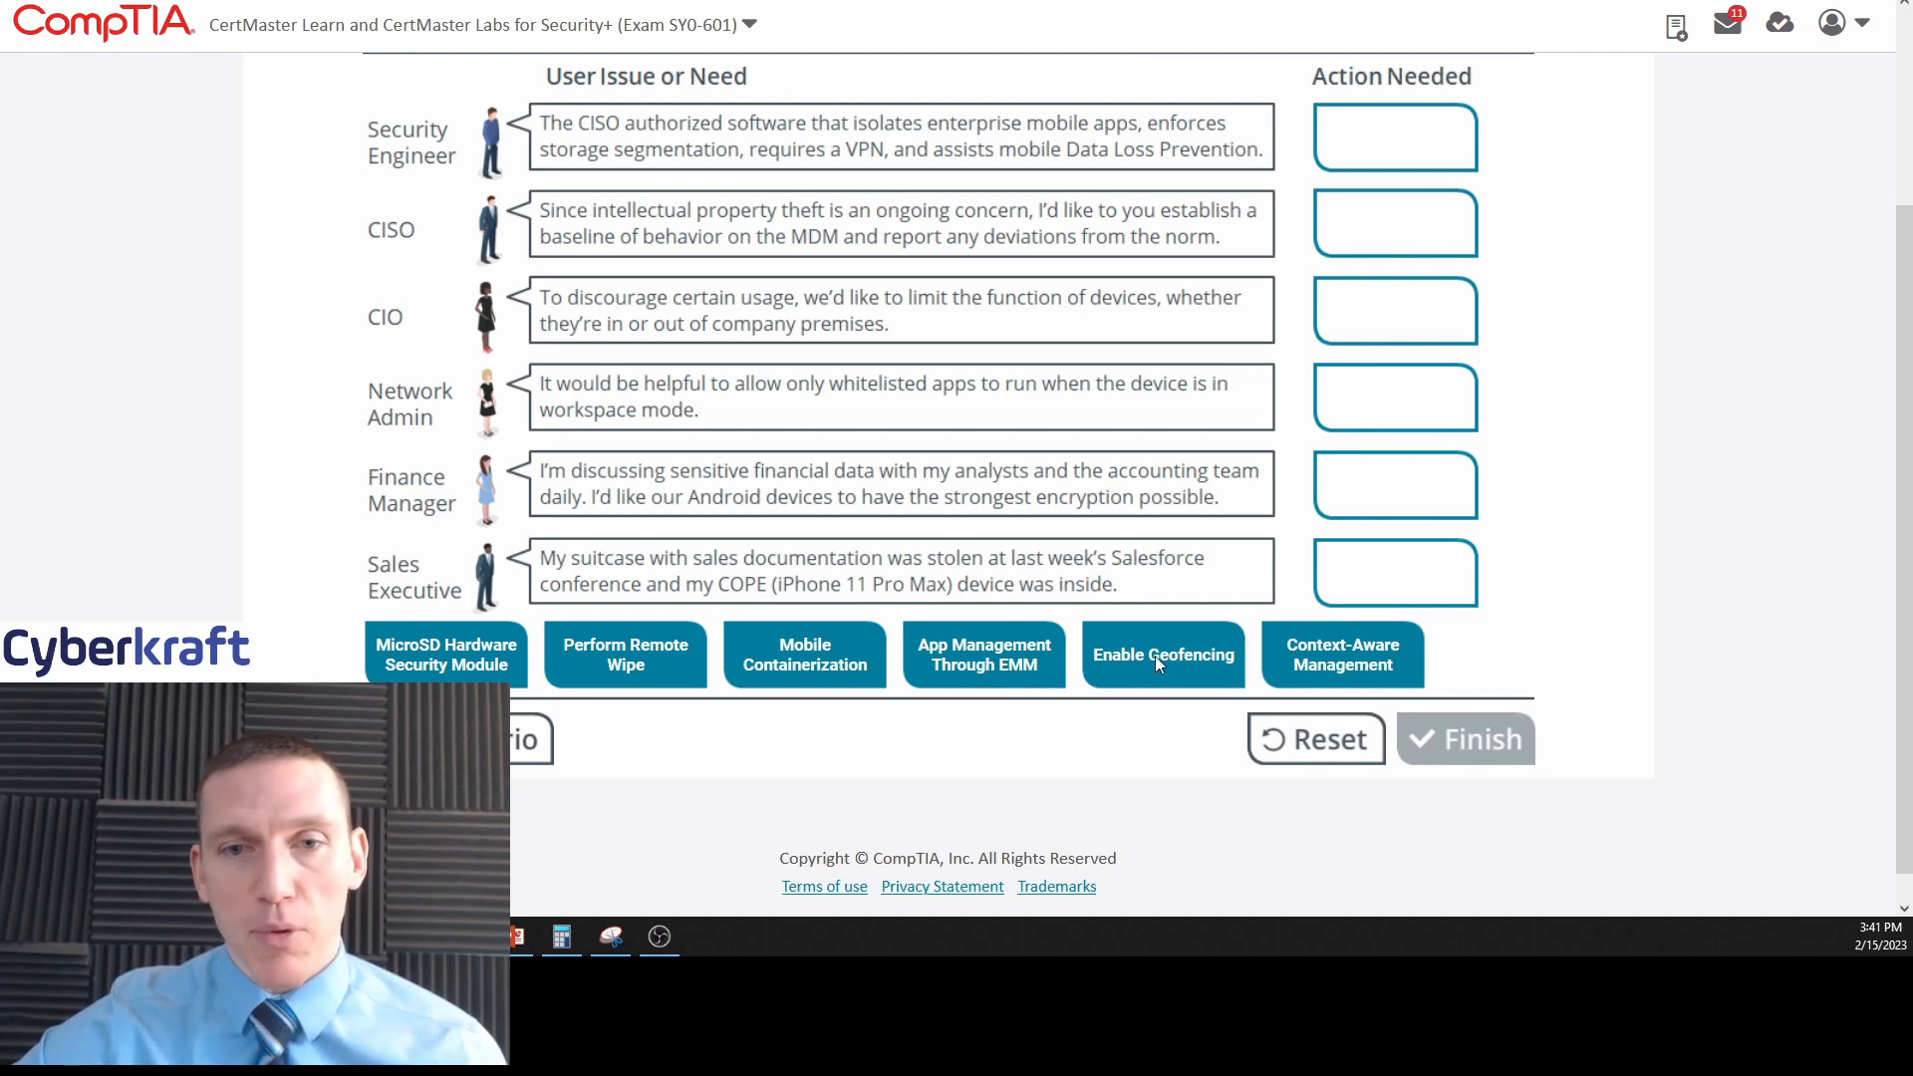
pyautogui.moveTo(1349, 655)
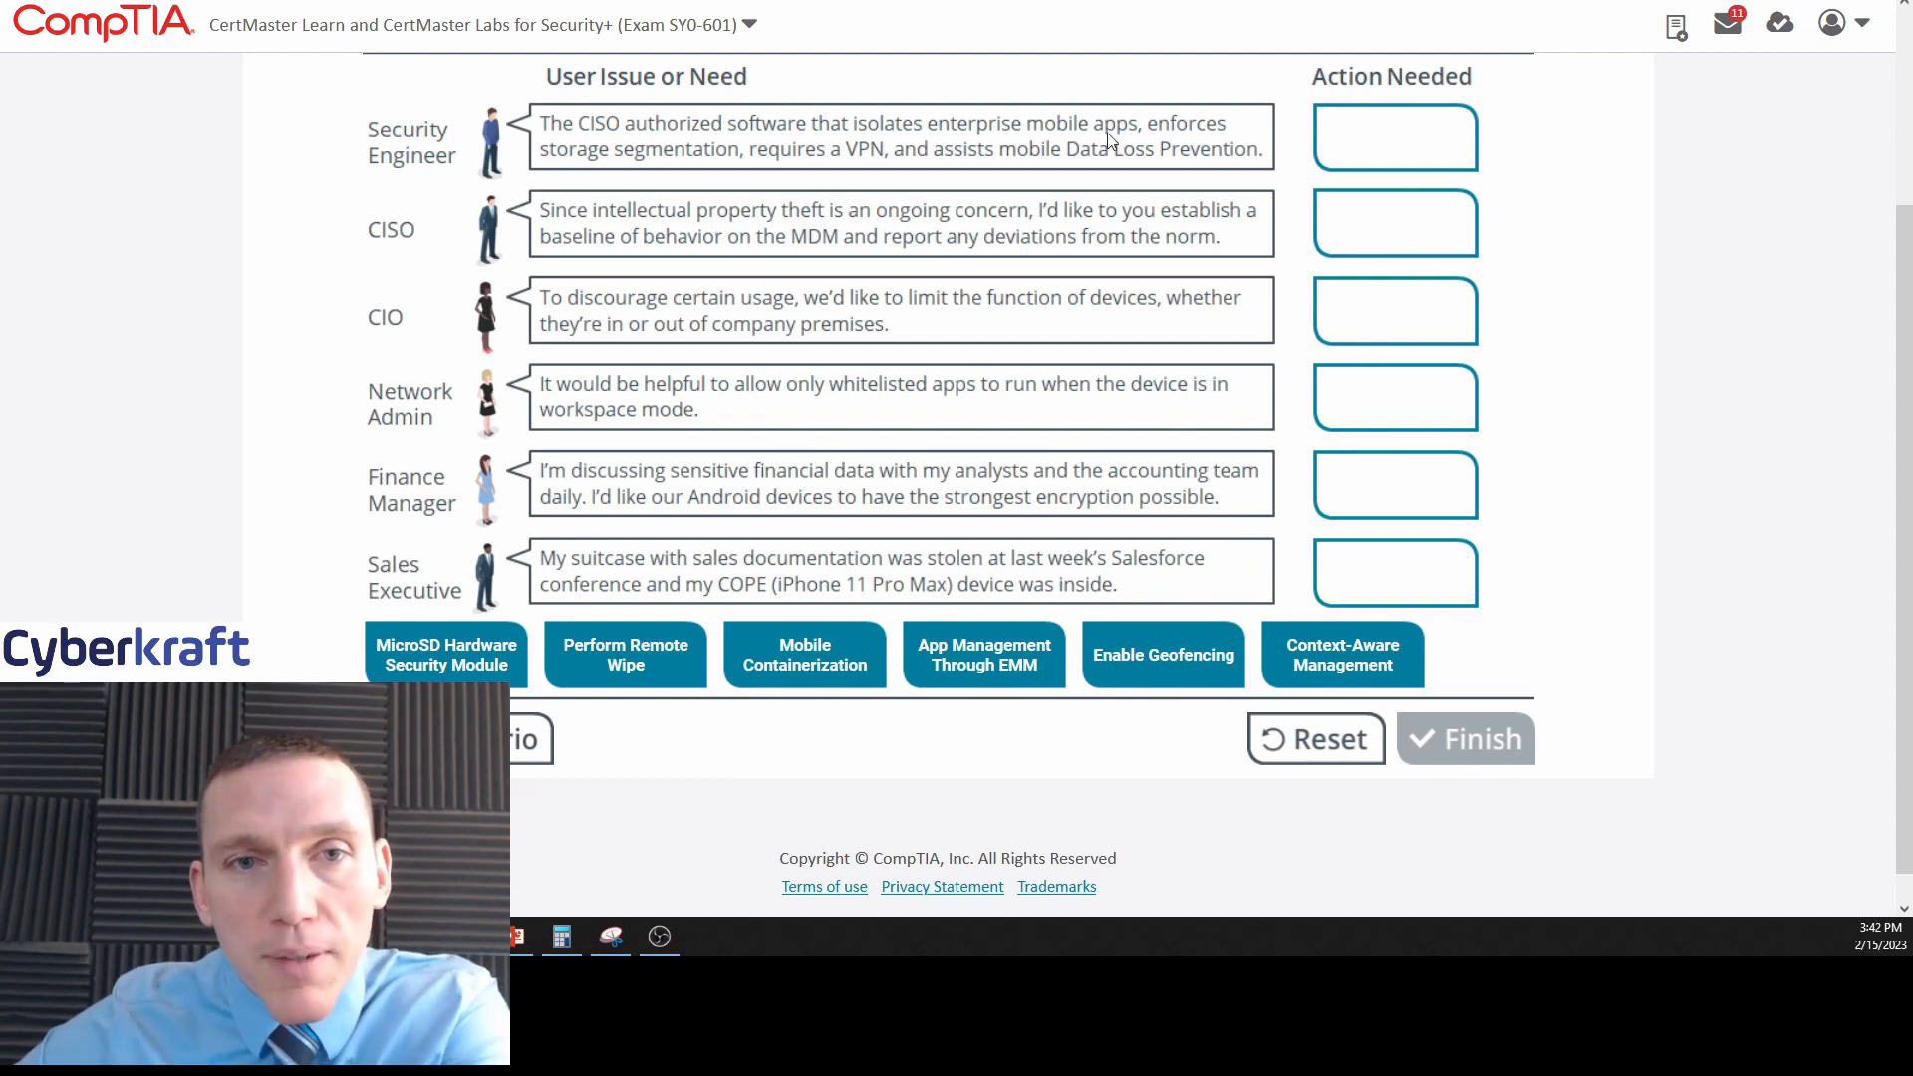
pyautogui.moveTo(1090, 329)
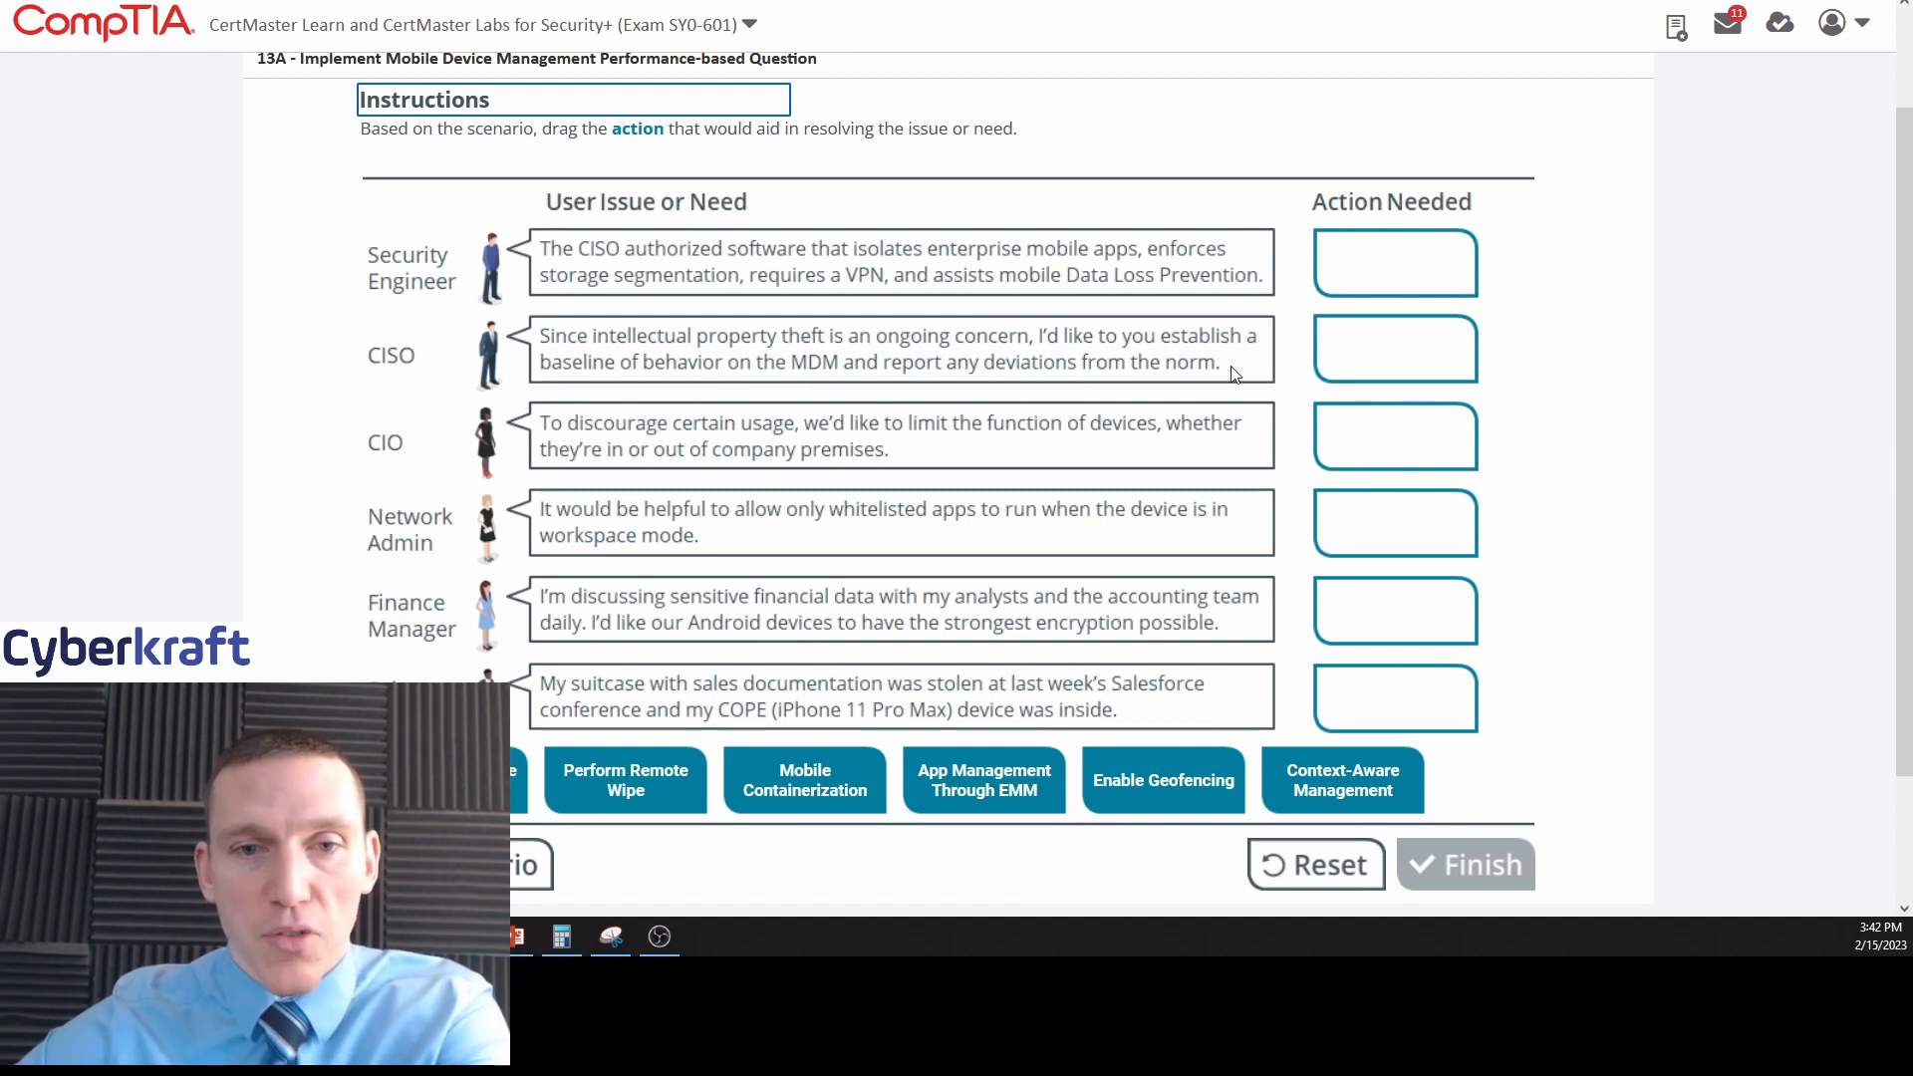
pyautogui.scroll(-3)
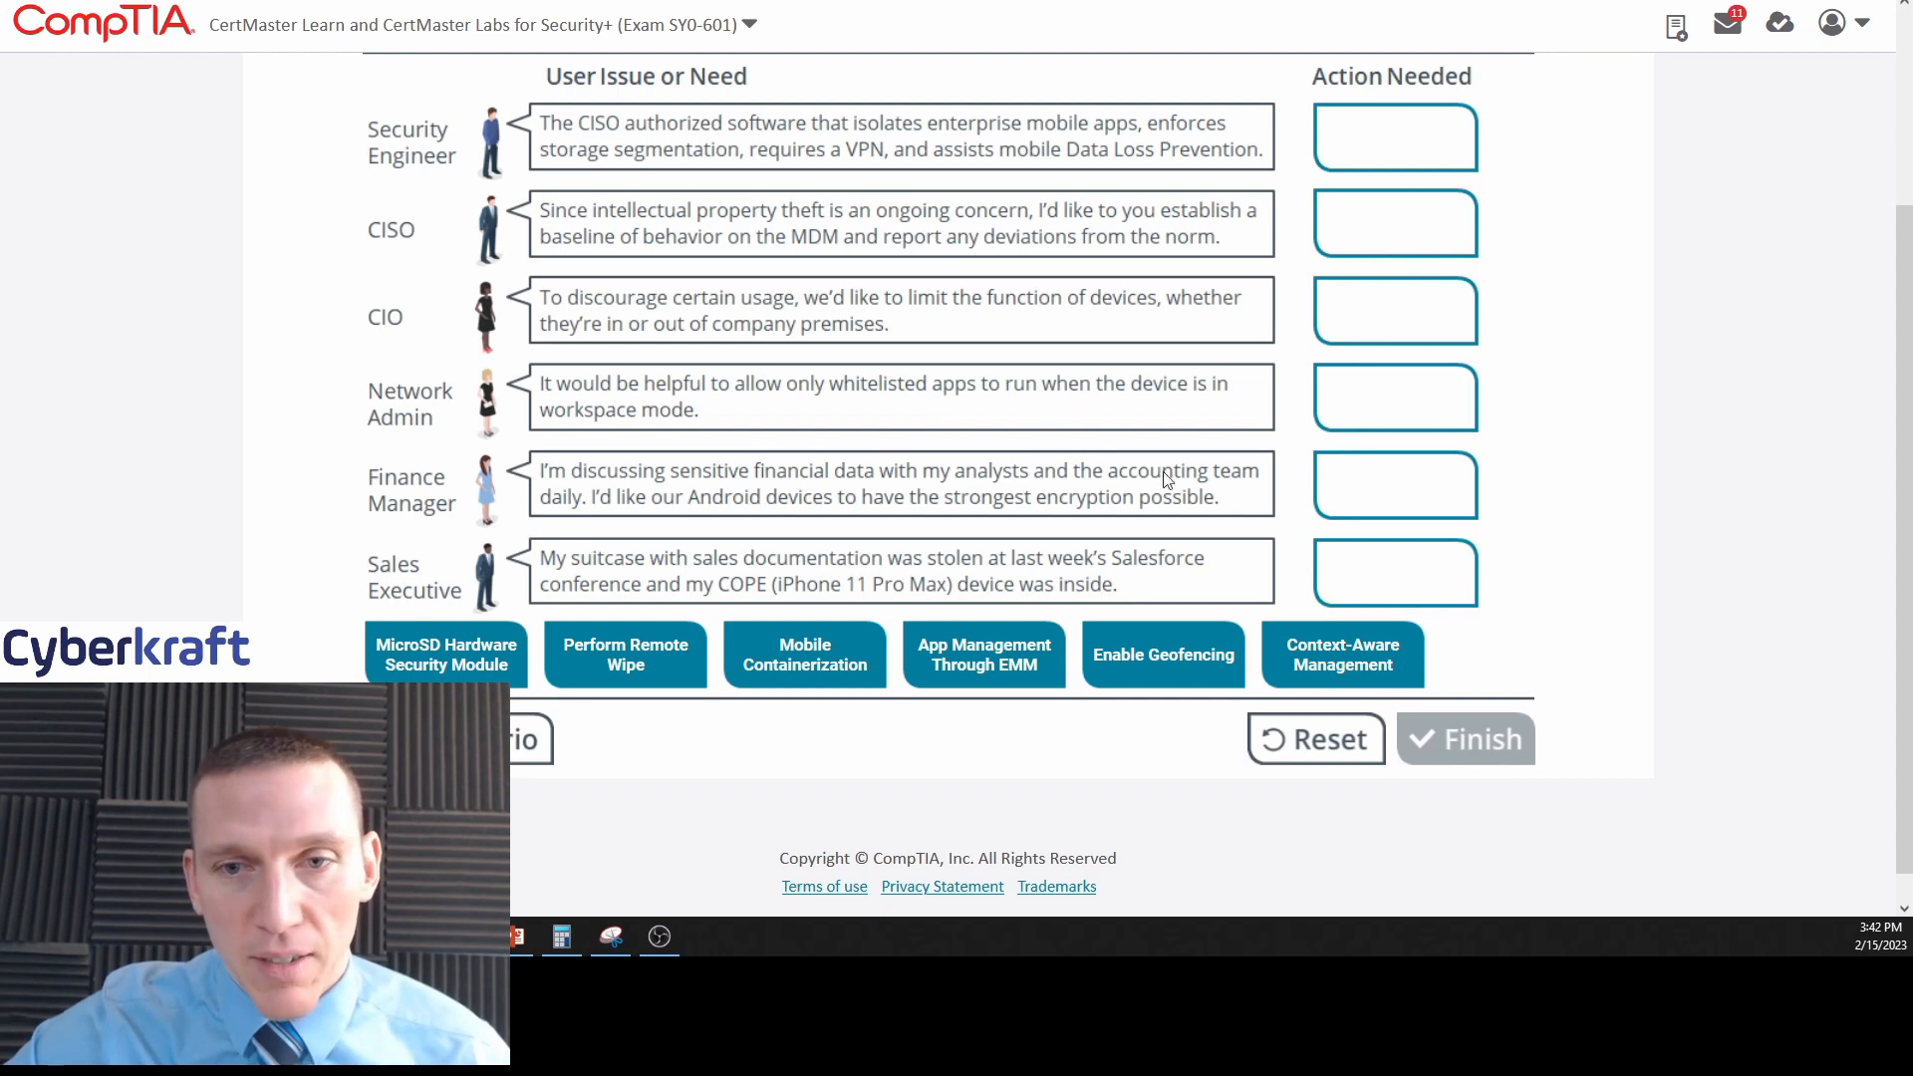
pyautogui.moveTo(1016, 485)
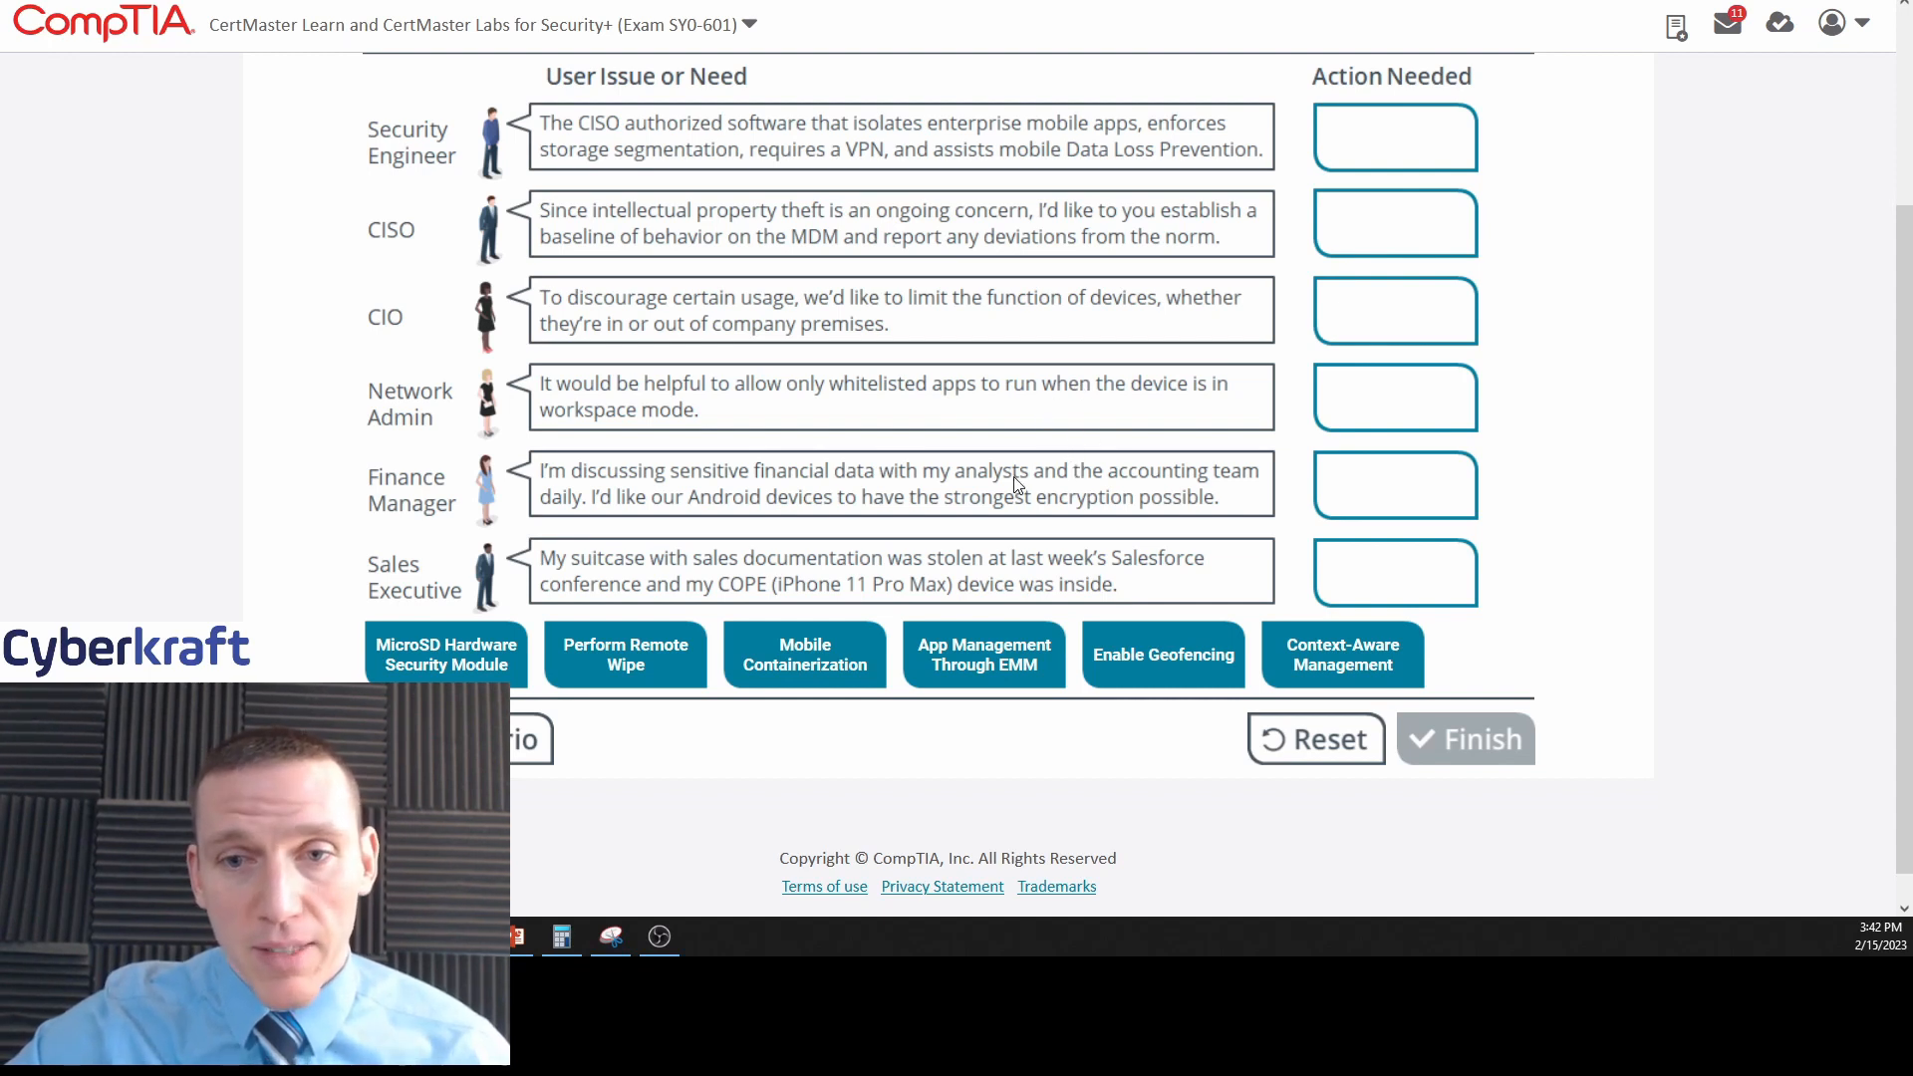
pyautogui.moveTo(1038, 594)
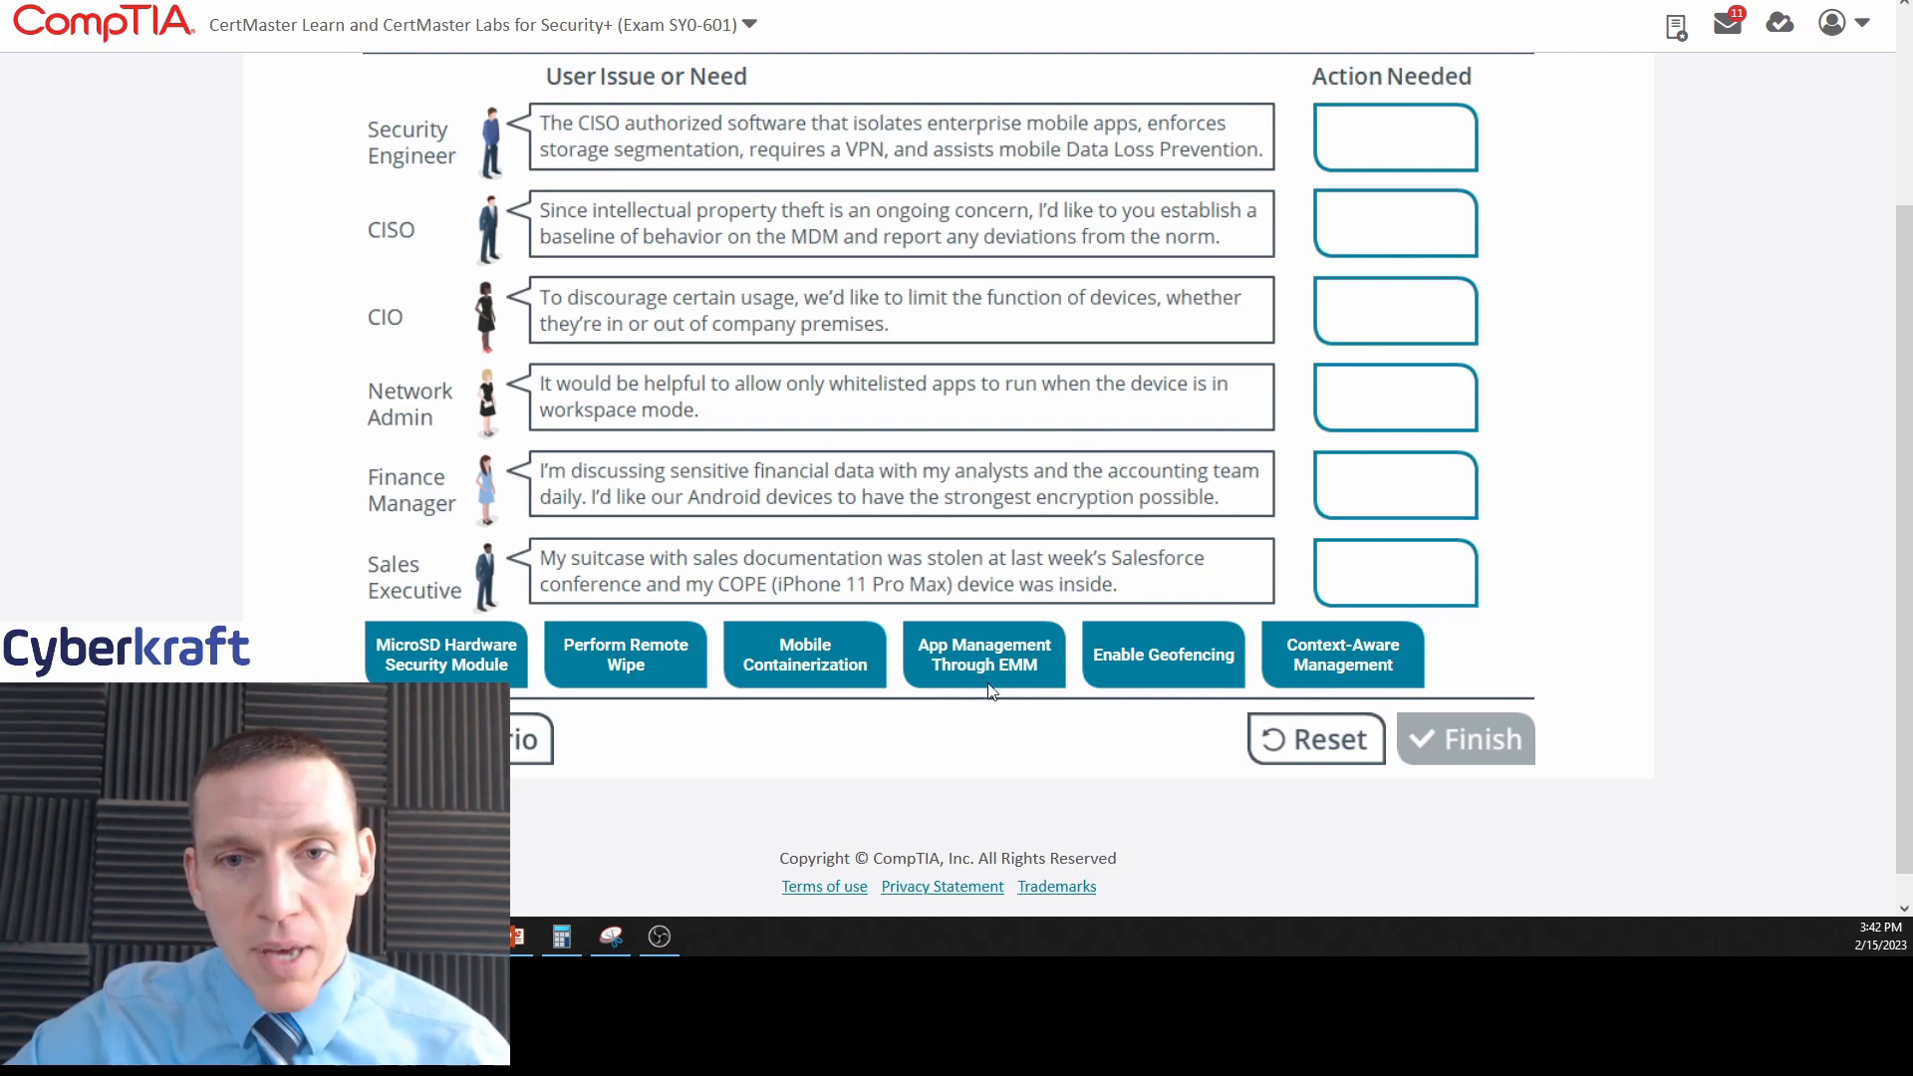
pyautogui.moveTo(977, 304)
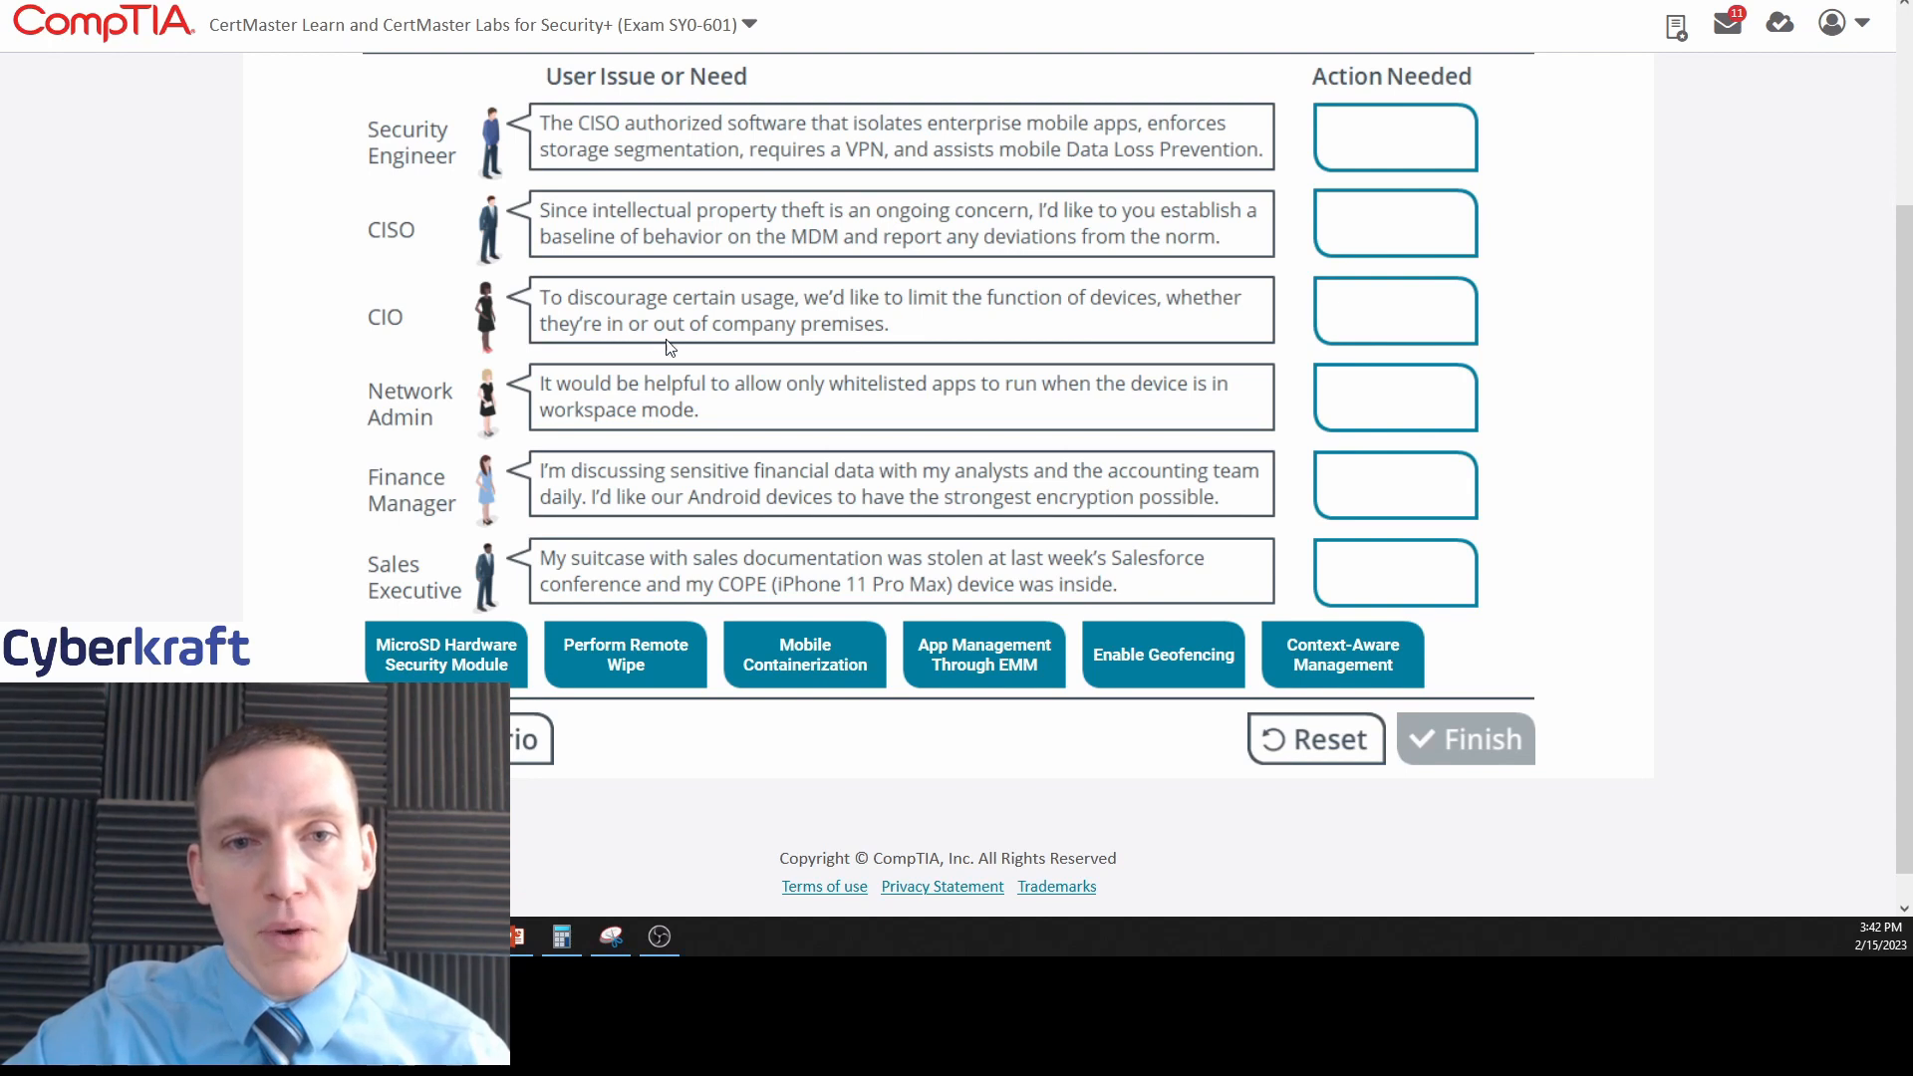
pyautogui.moveTo(855, 341)
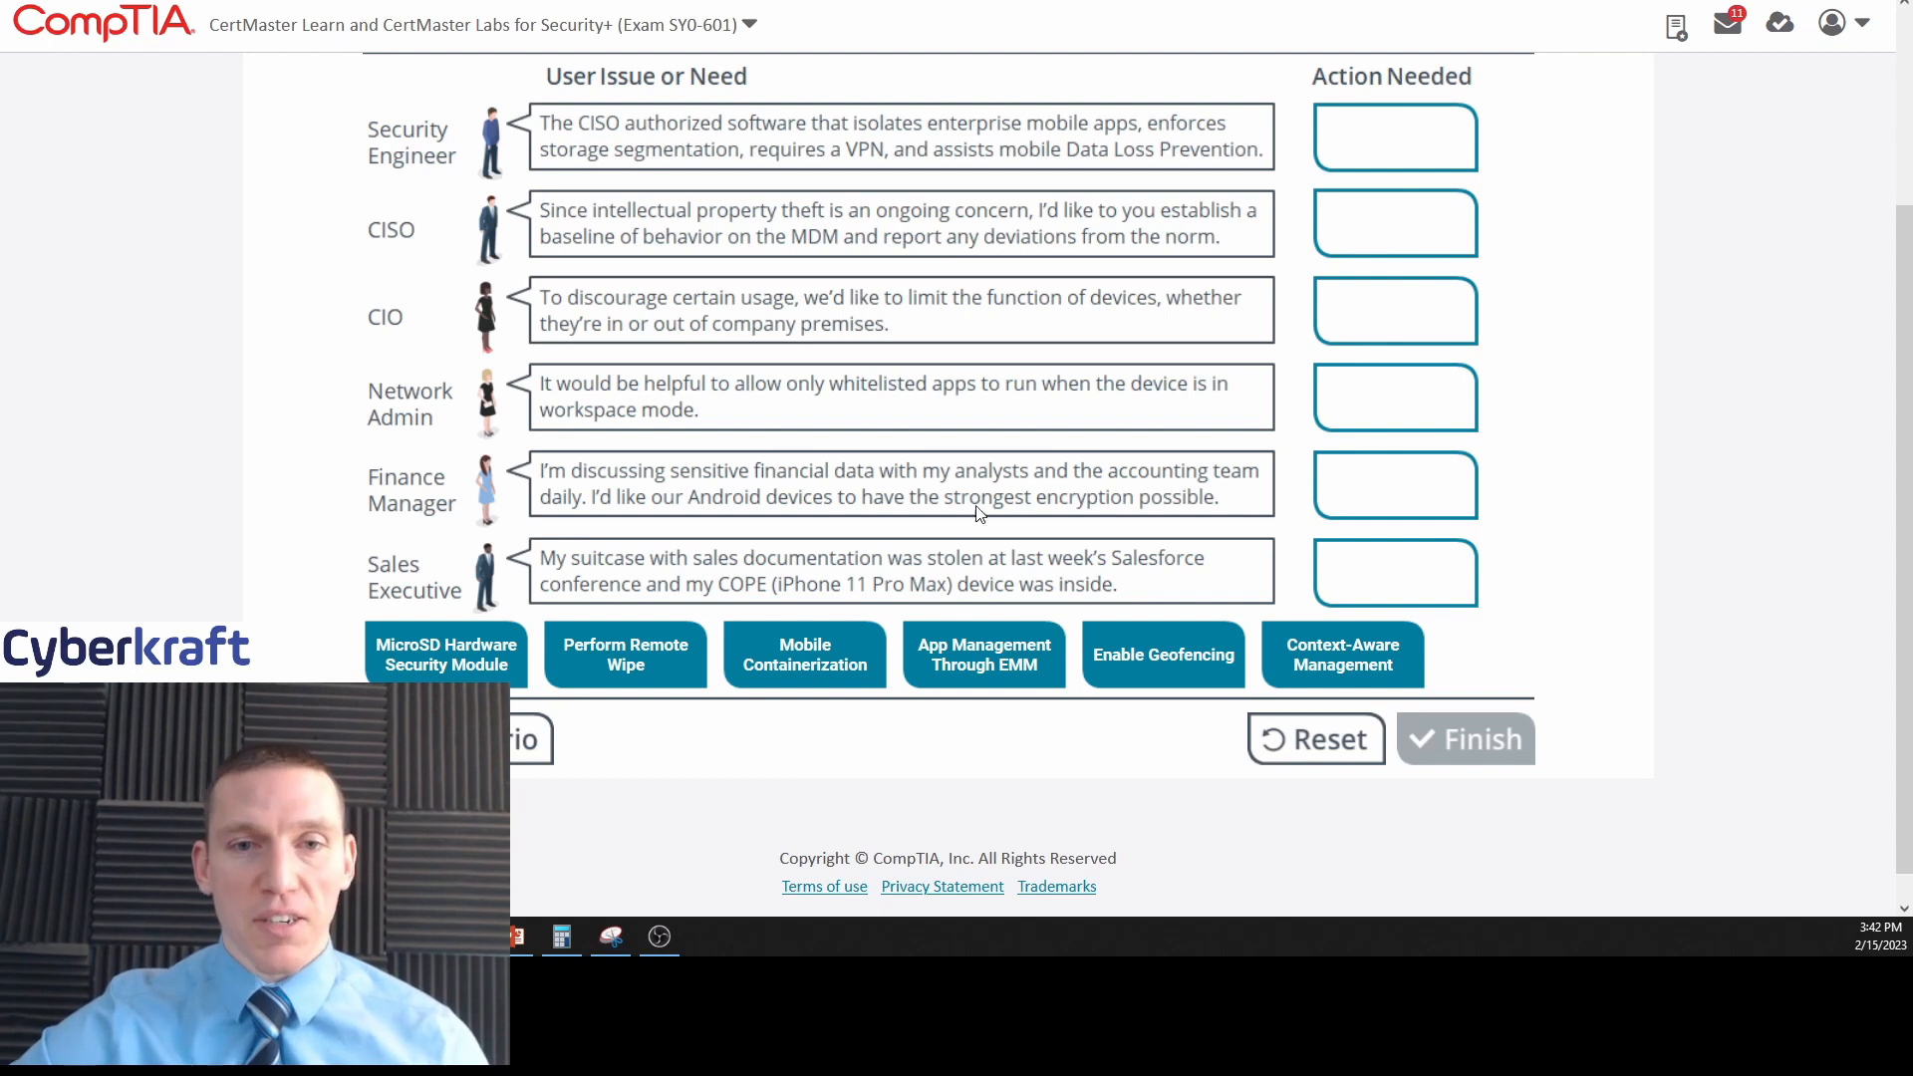
pyautogui.moveTo(1019, 423)
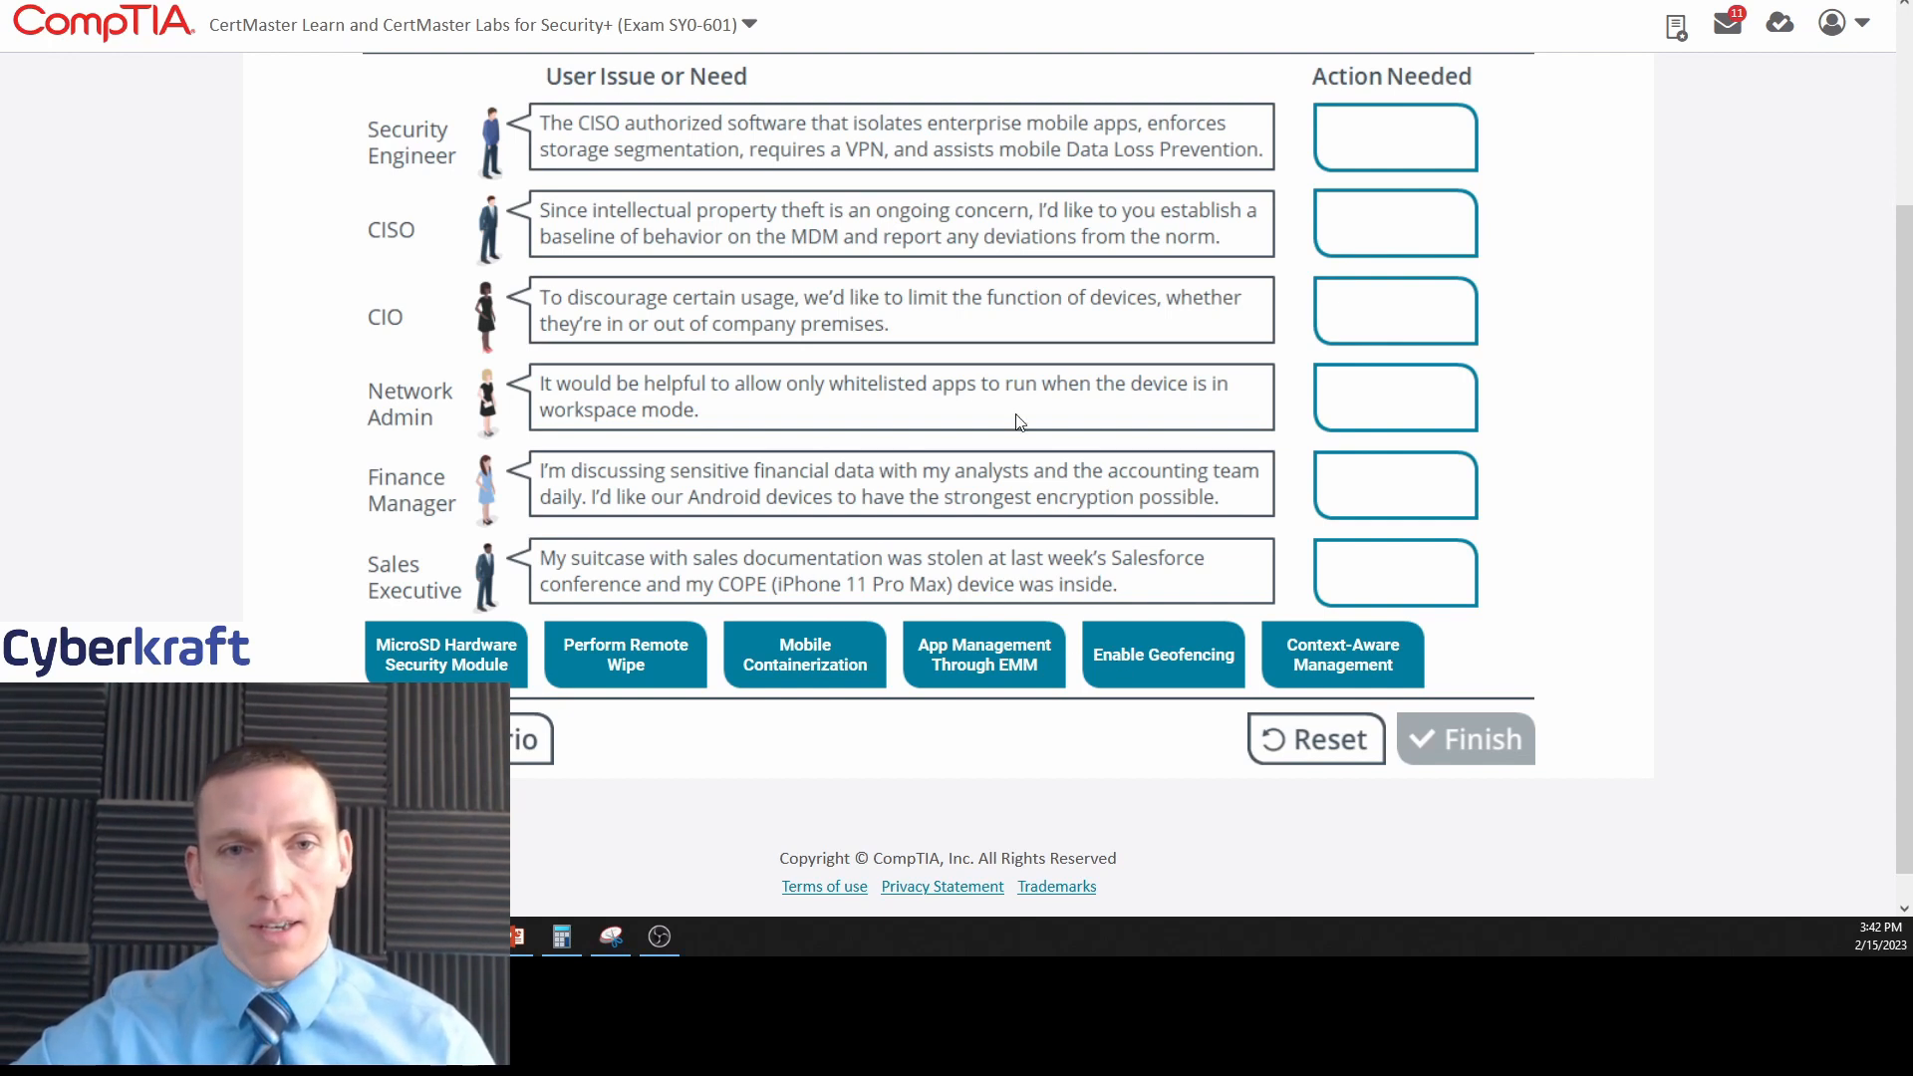
# Assign Enable Geofencing to the CIO's location-based device restriction need.
pyautogui.moveTo(1162, 654); pyautogui.dragTo(1395, 311)
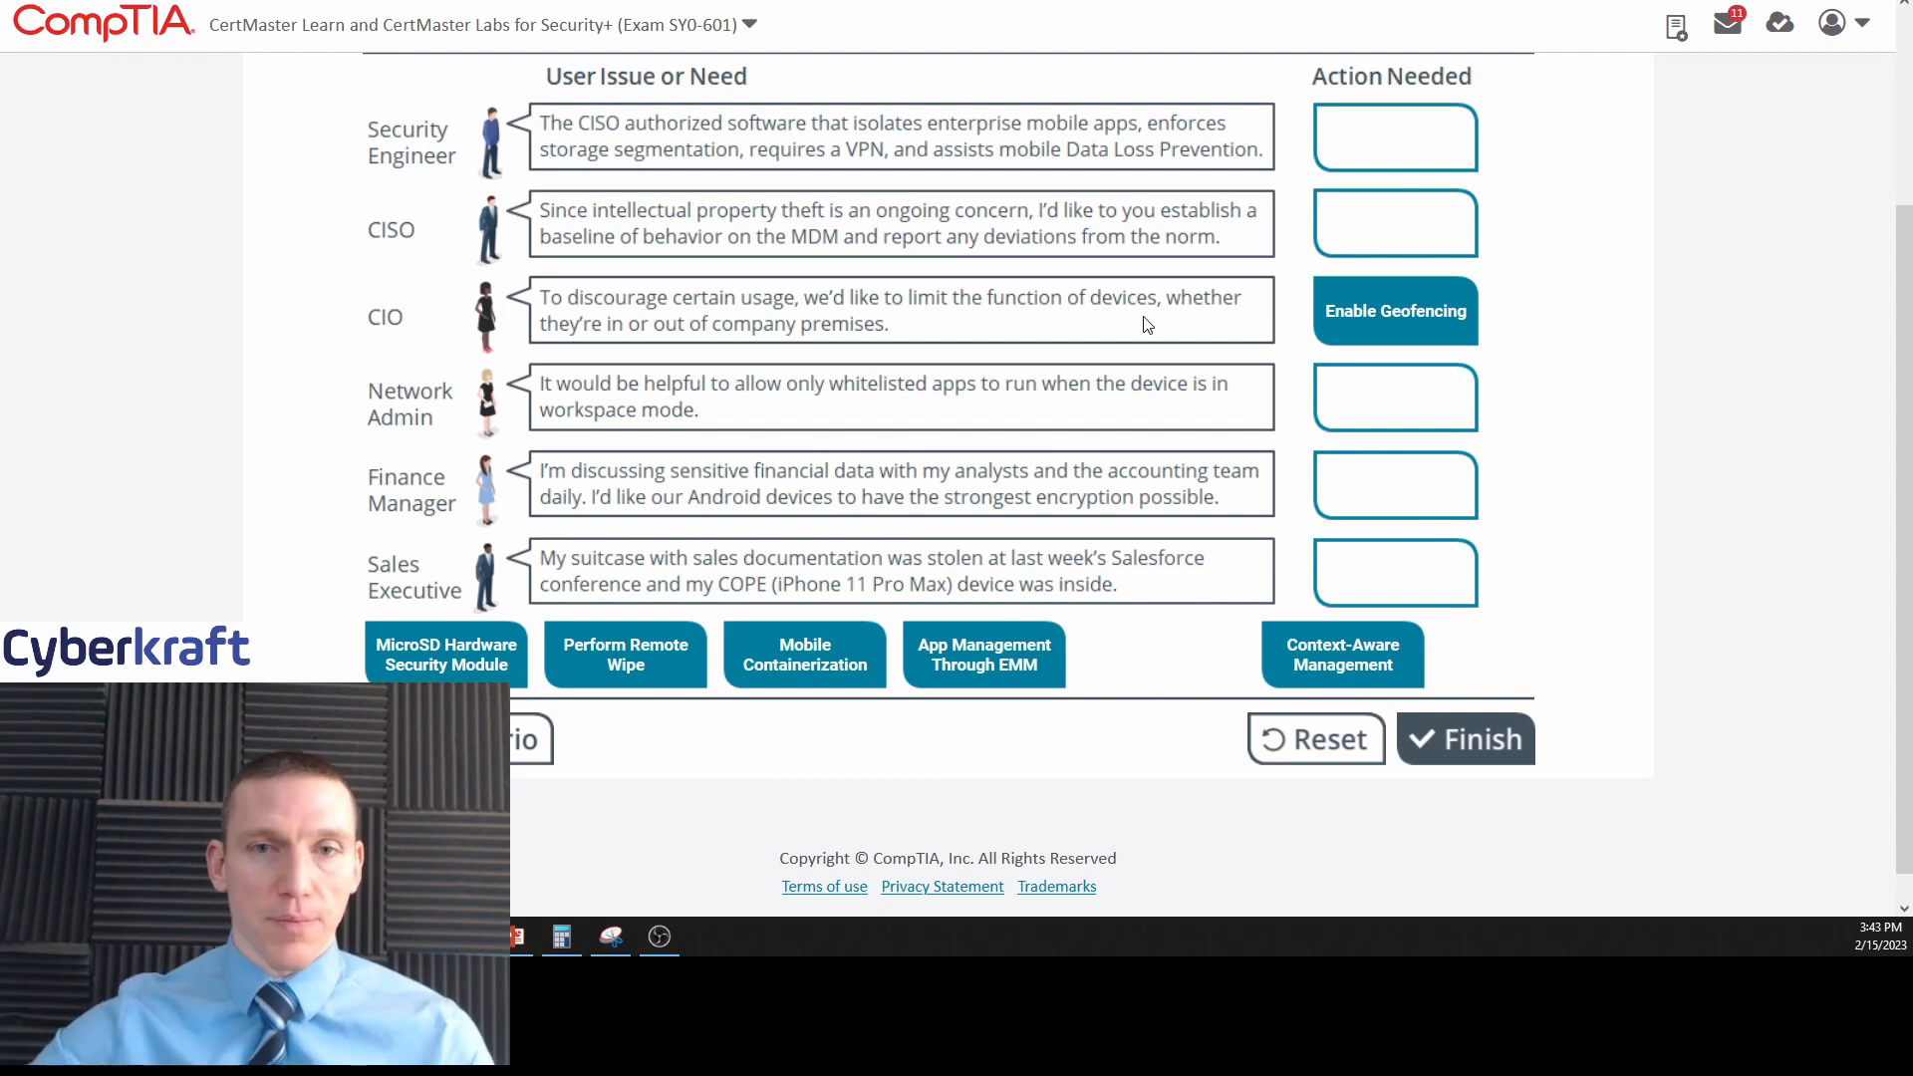
pyautogui.moveTo(1057, 351)
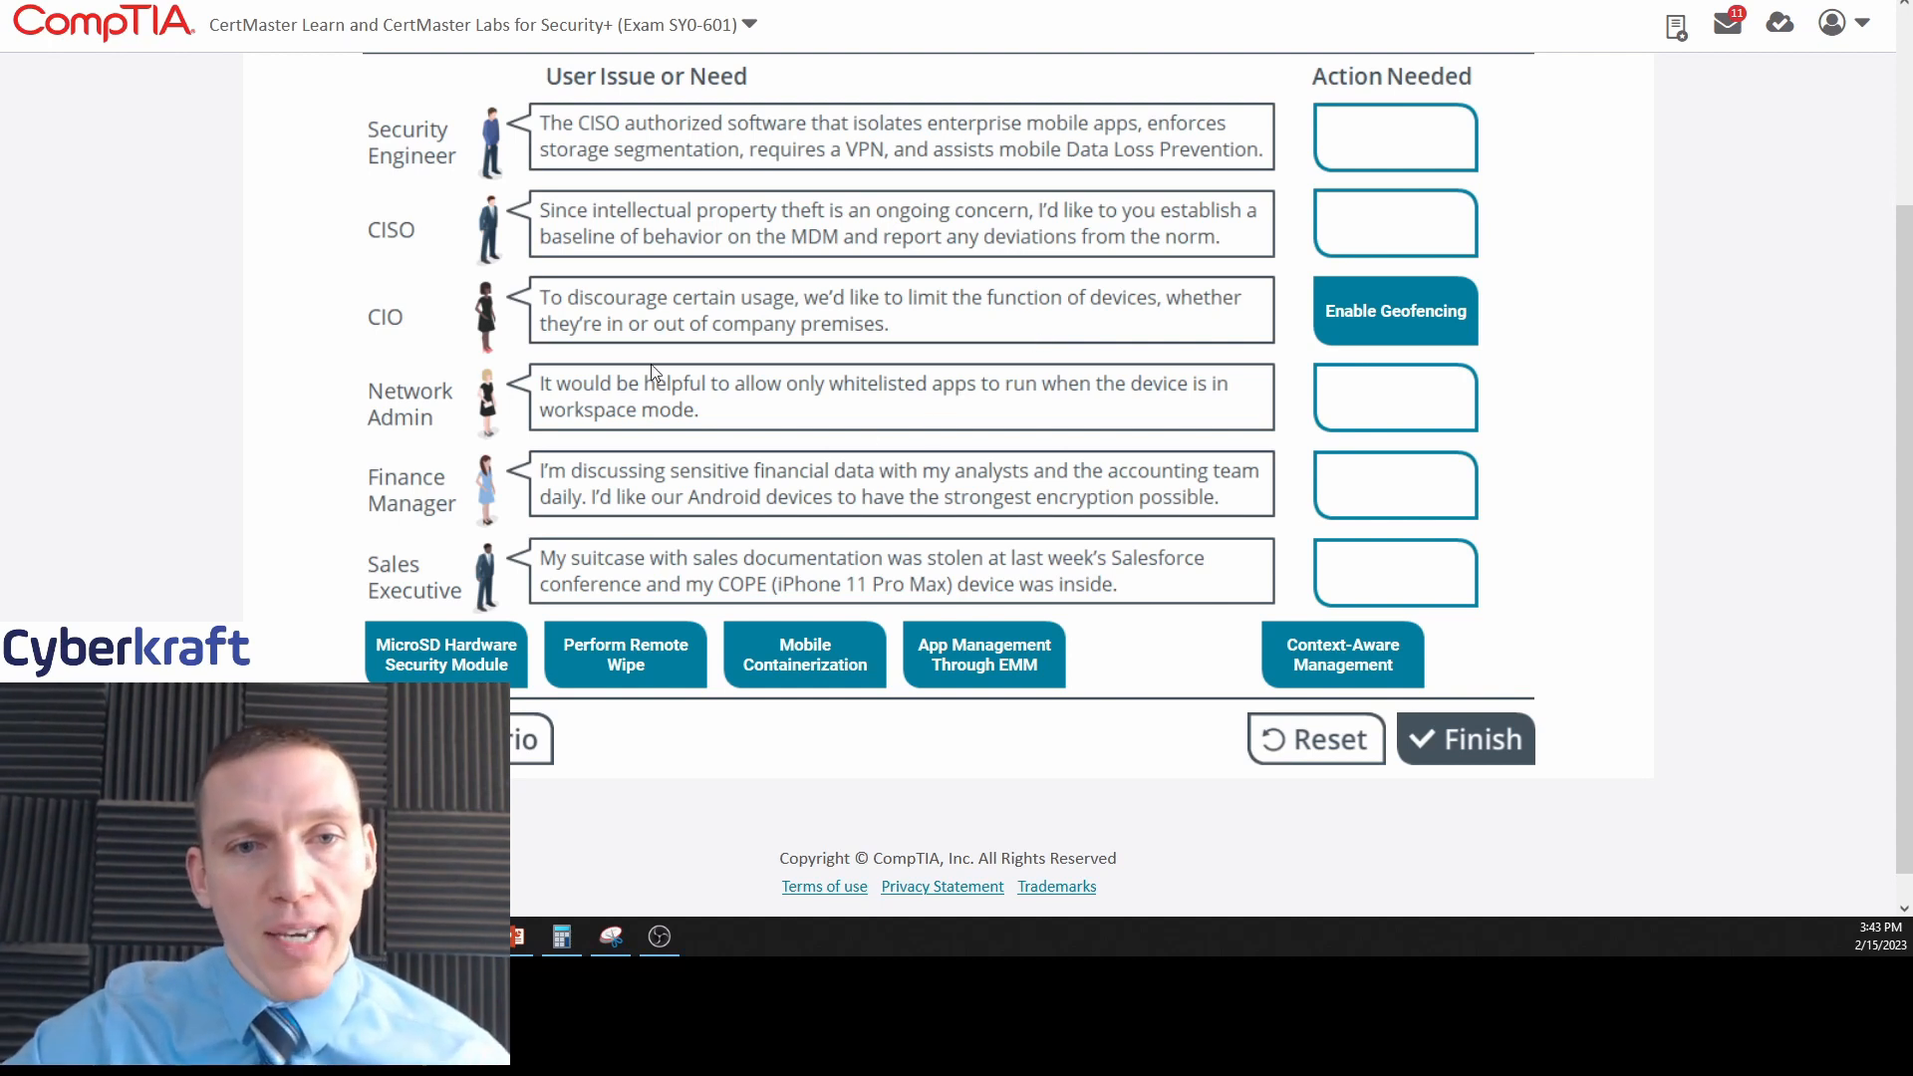
pyautogui.moveTo(763, 442)
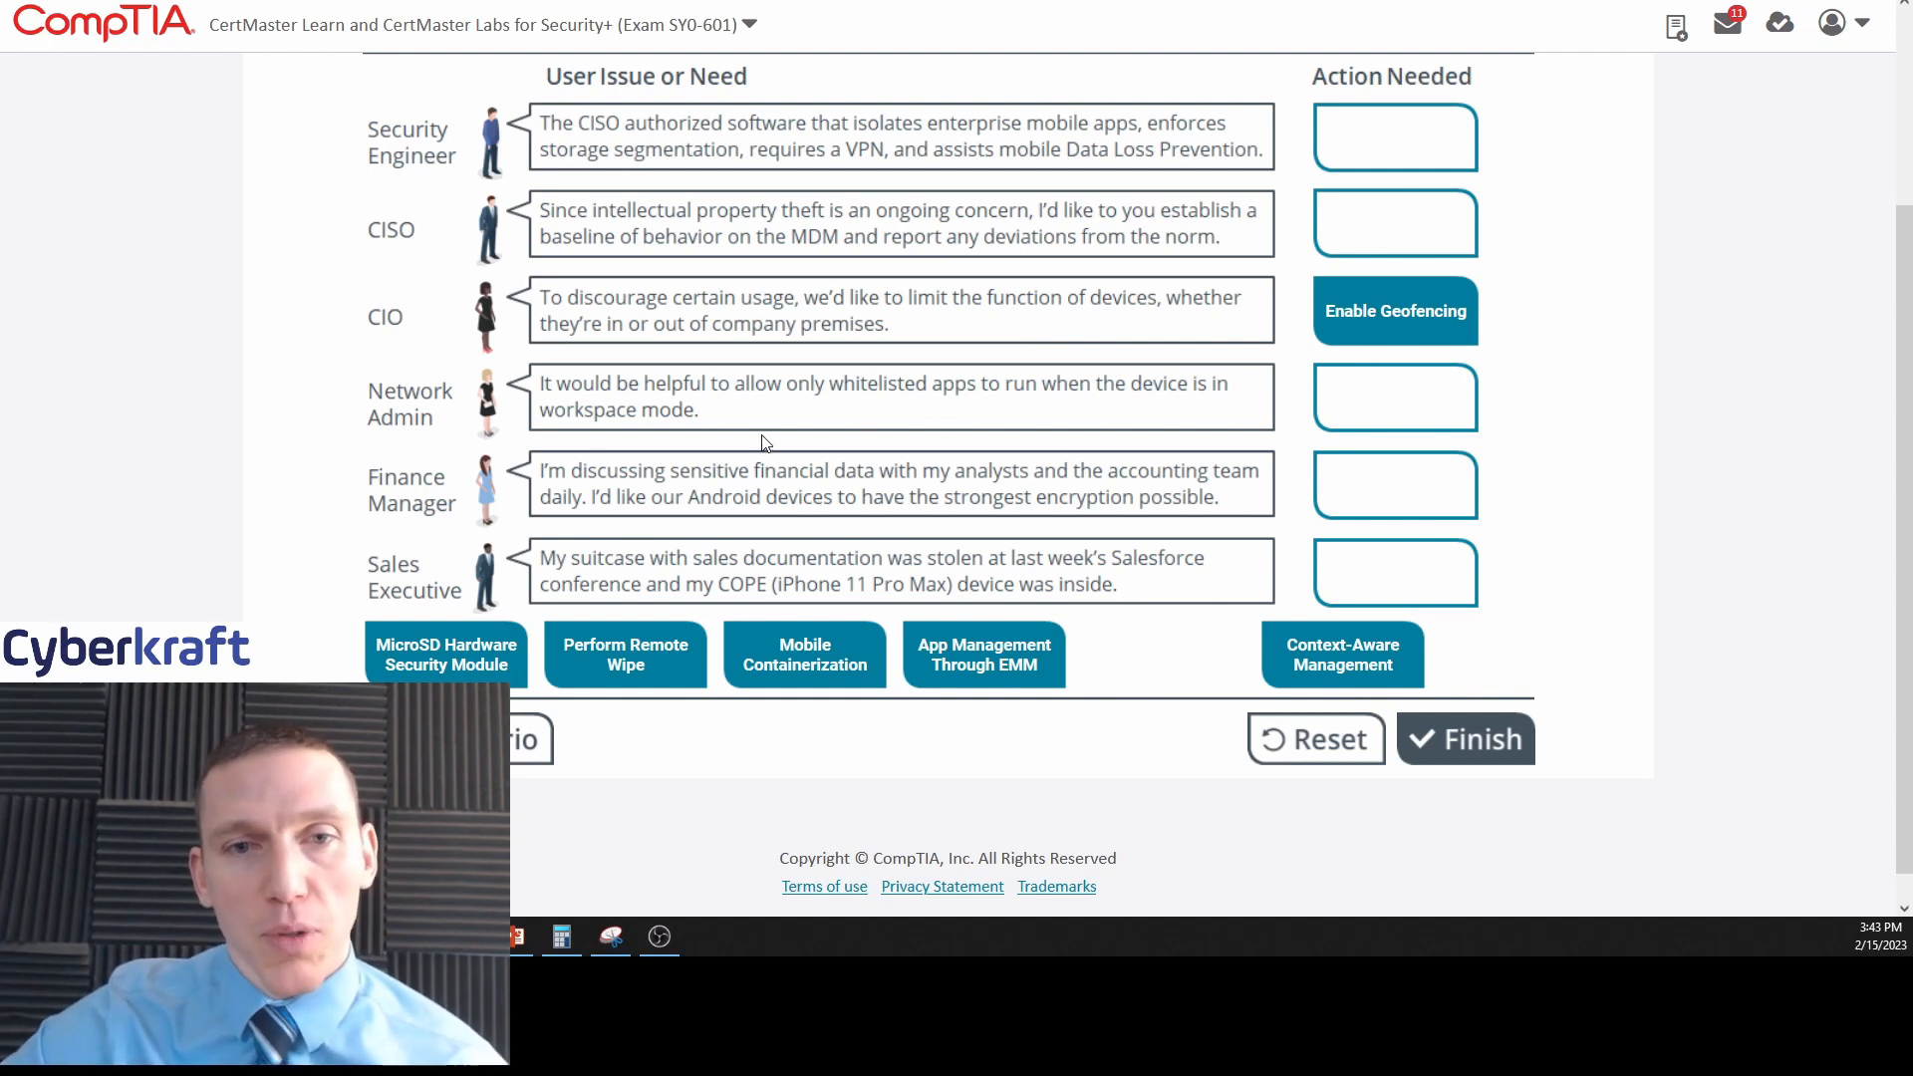
pyautogui.moveTo(920, 355)
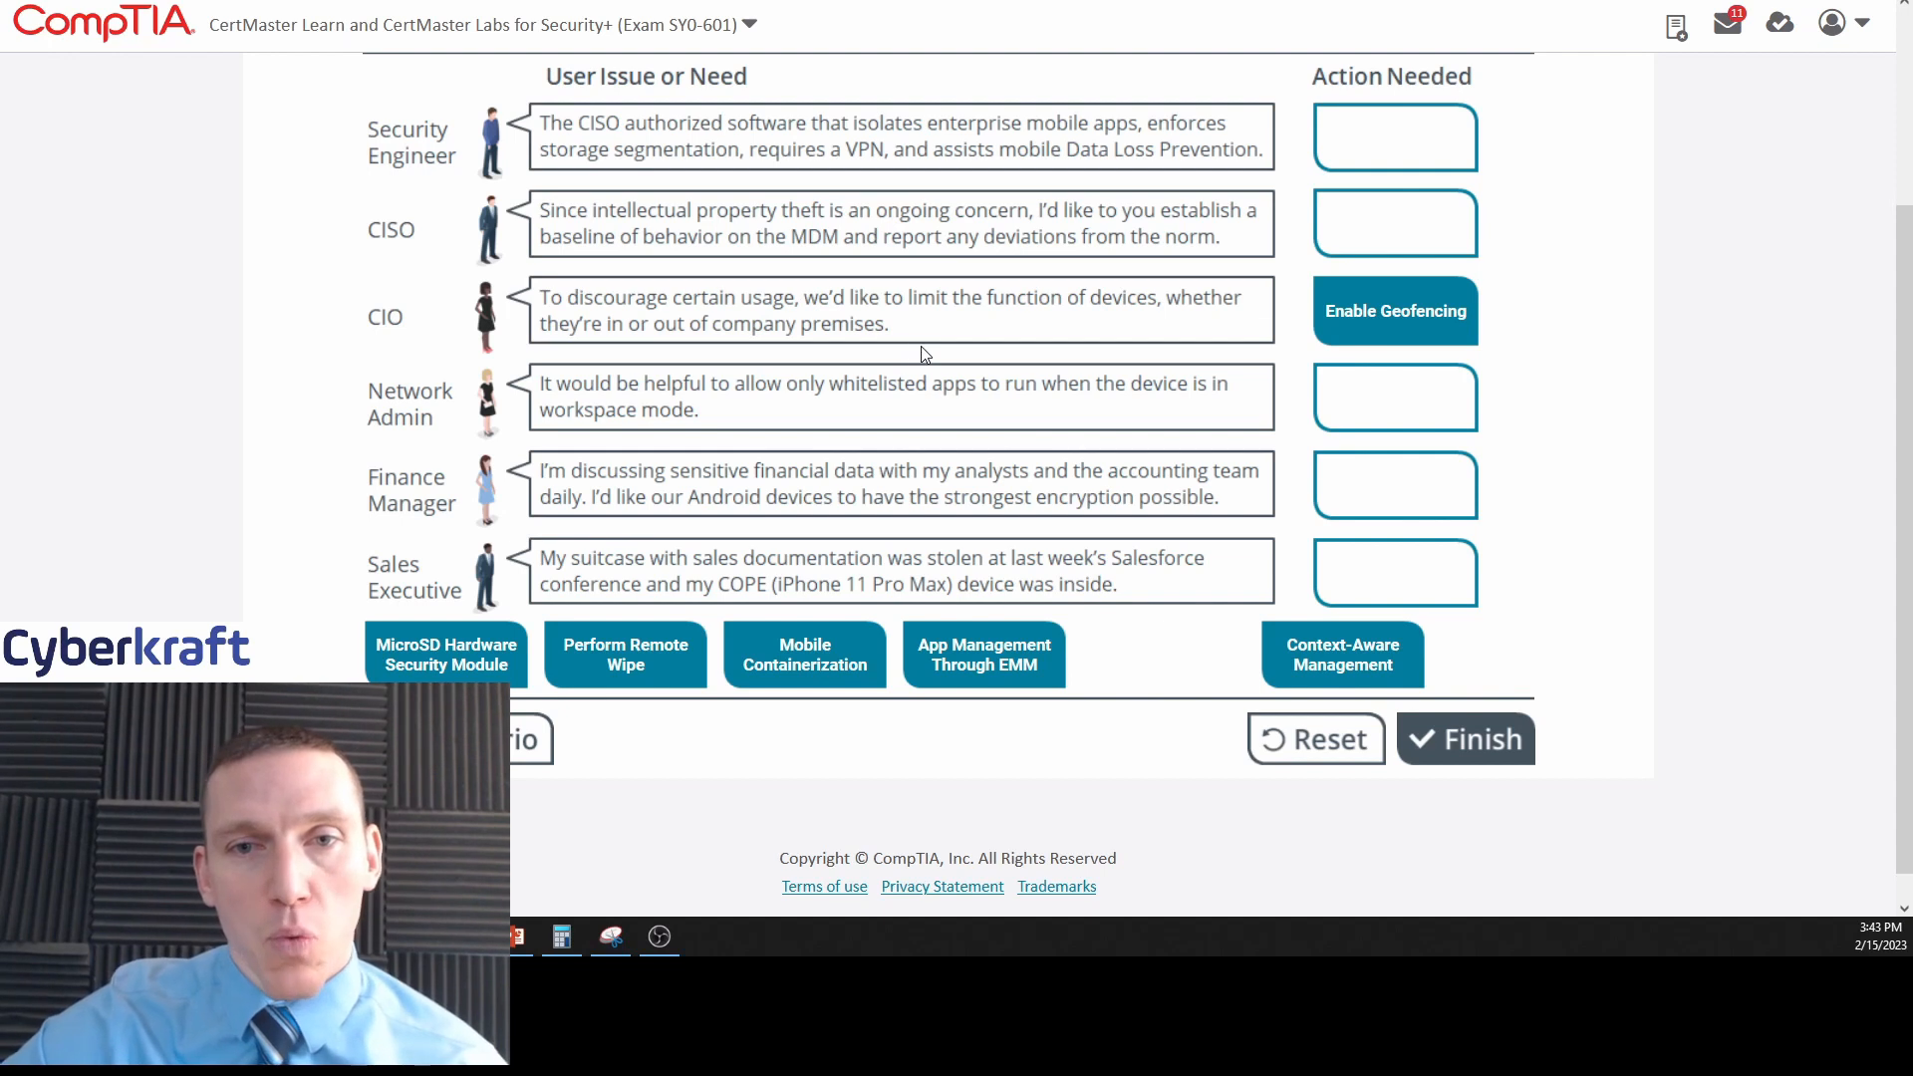
pyautogui.moveTo(782, 395)
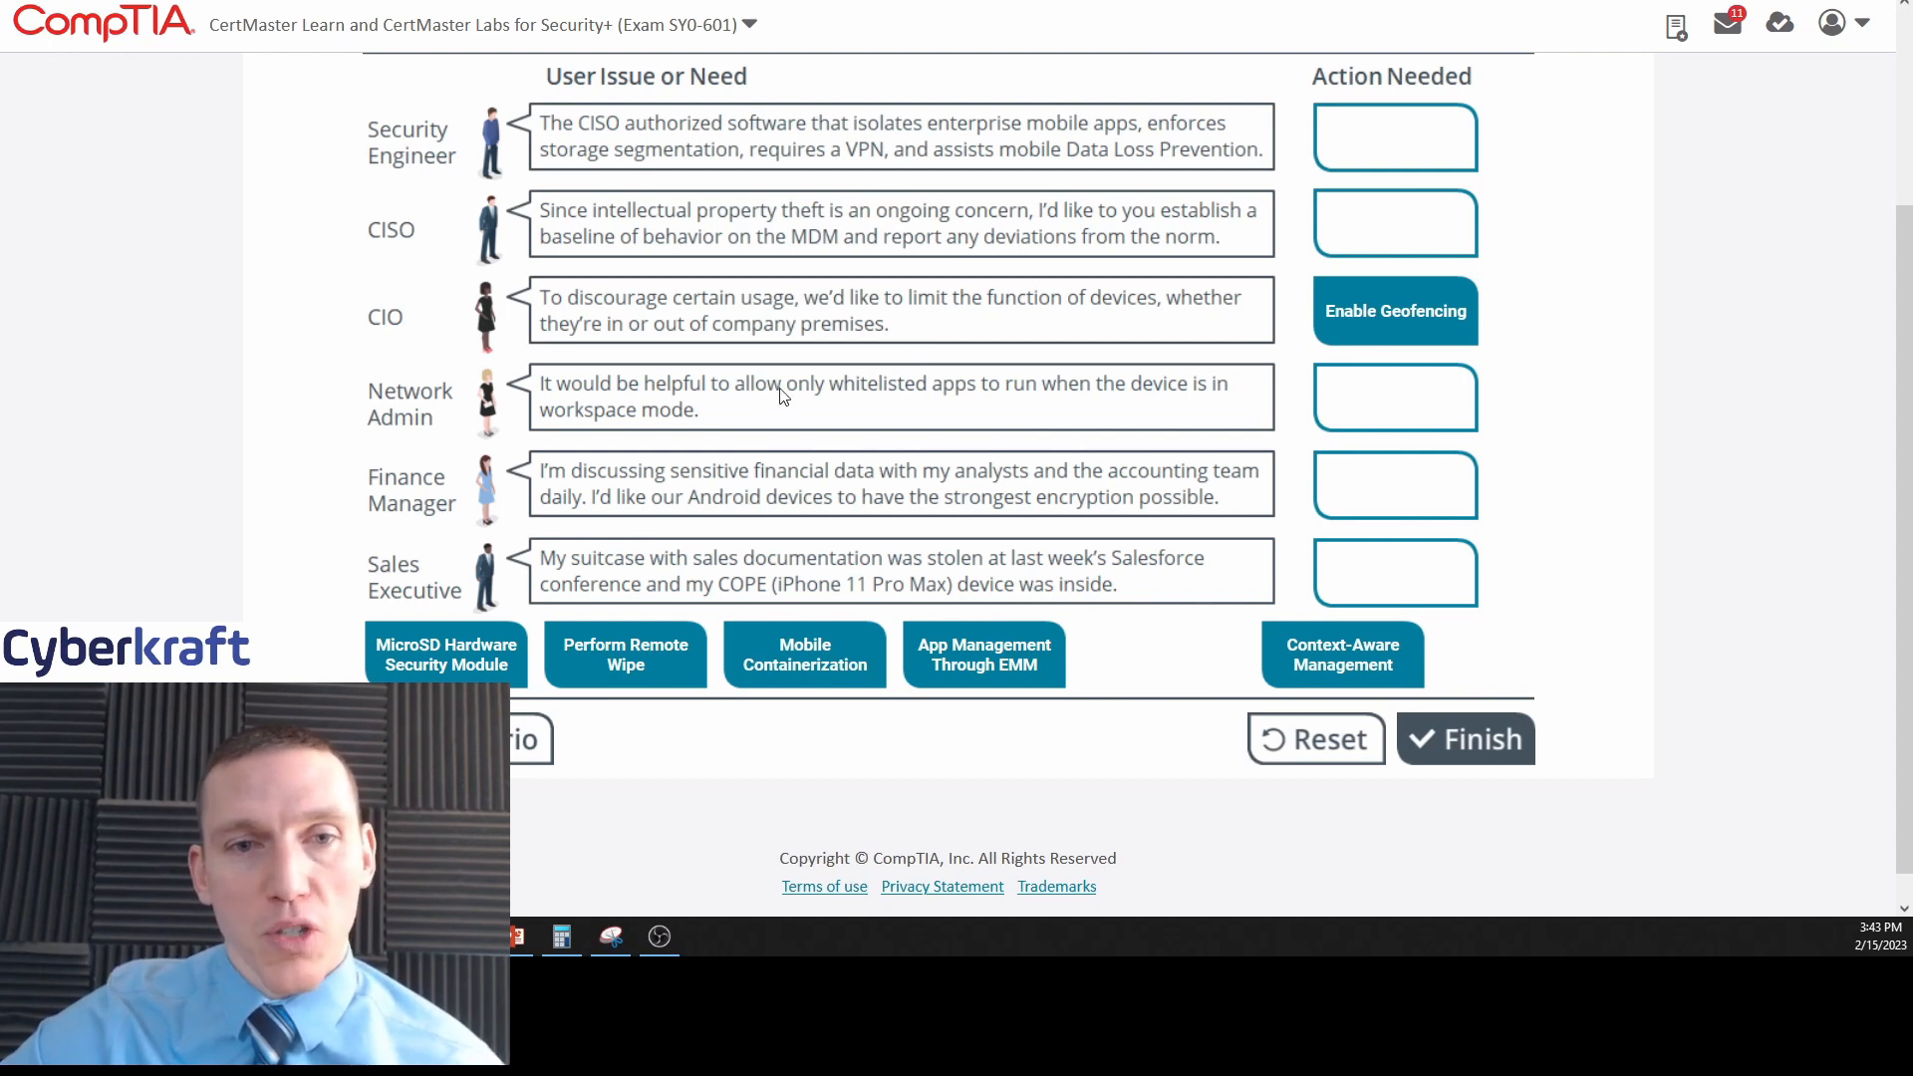
pyautogui.moveTo(751, 409)
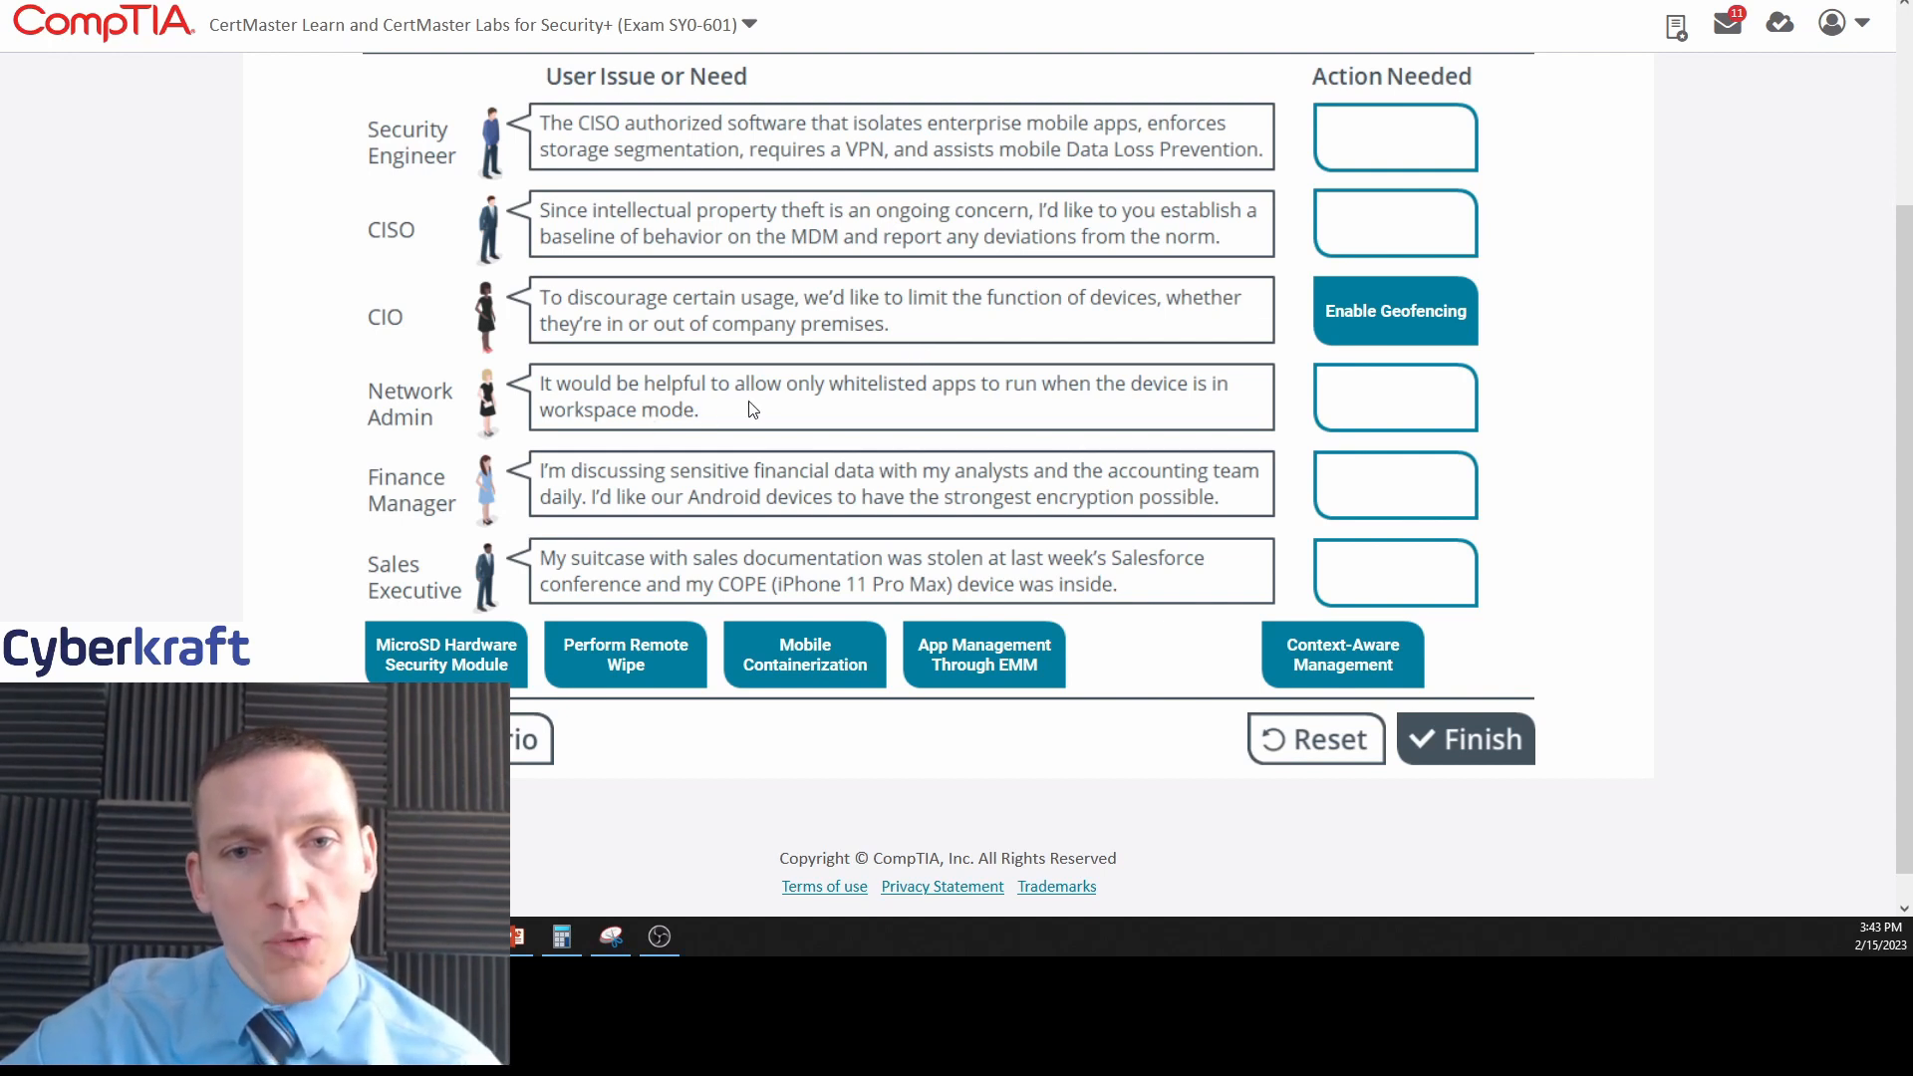
pyautogui.moveTo(1140, 415)
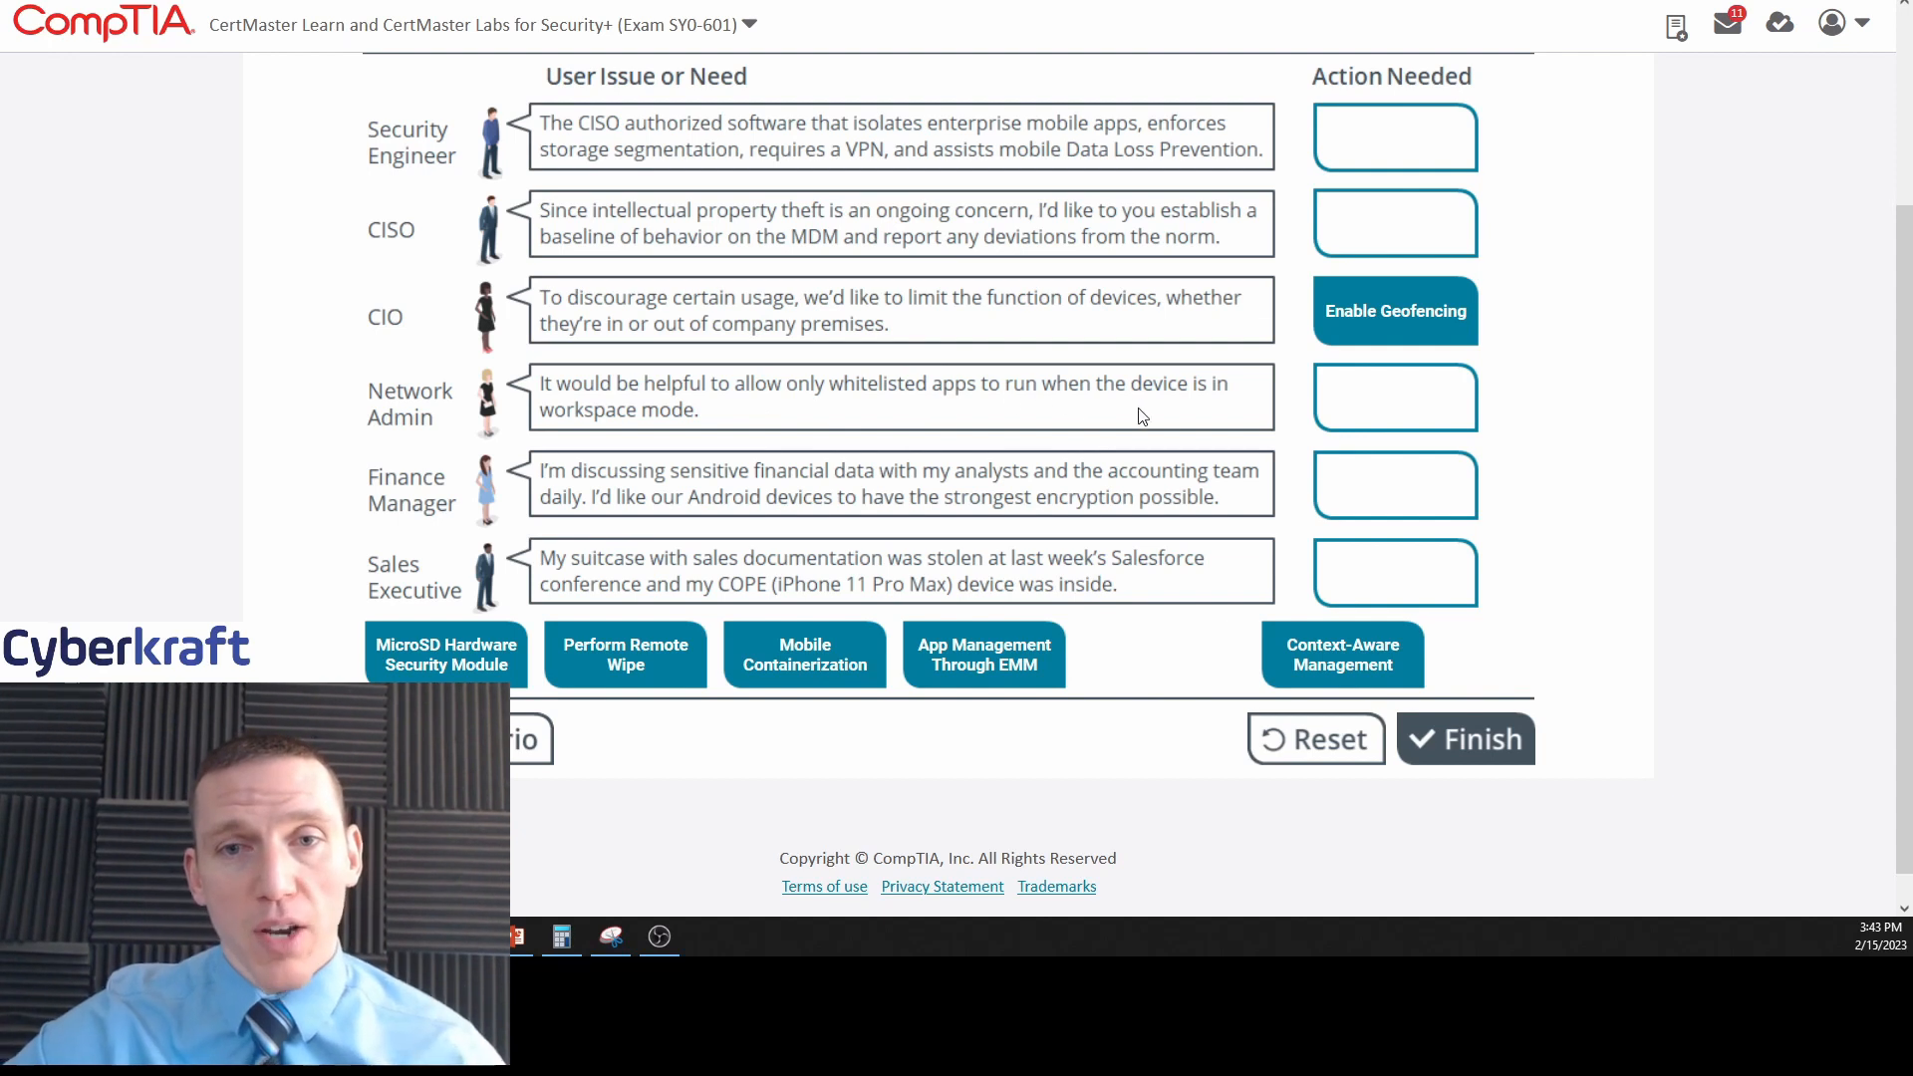
pyautogui.moveTo(903, 442)
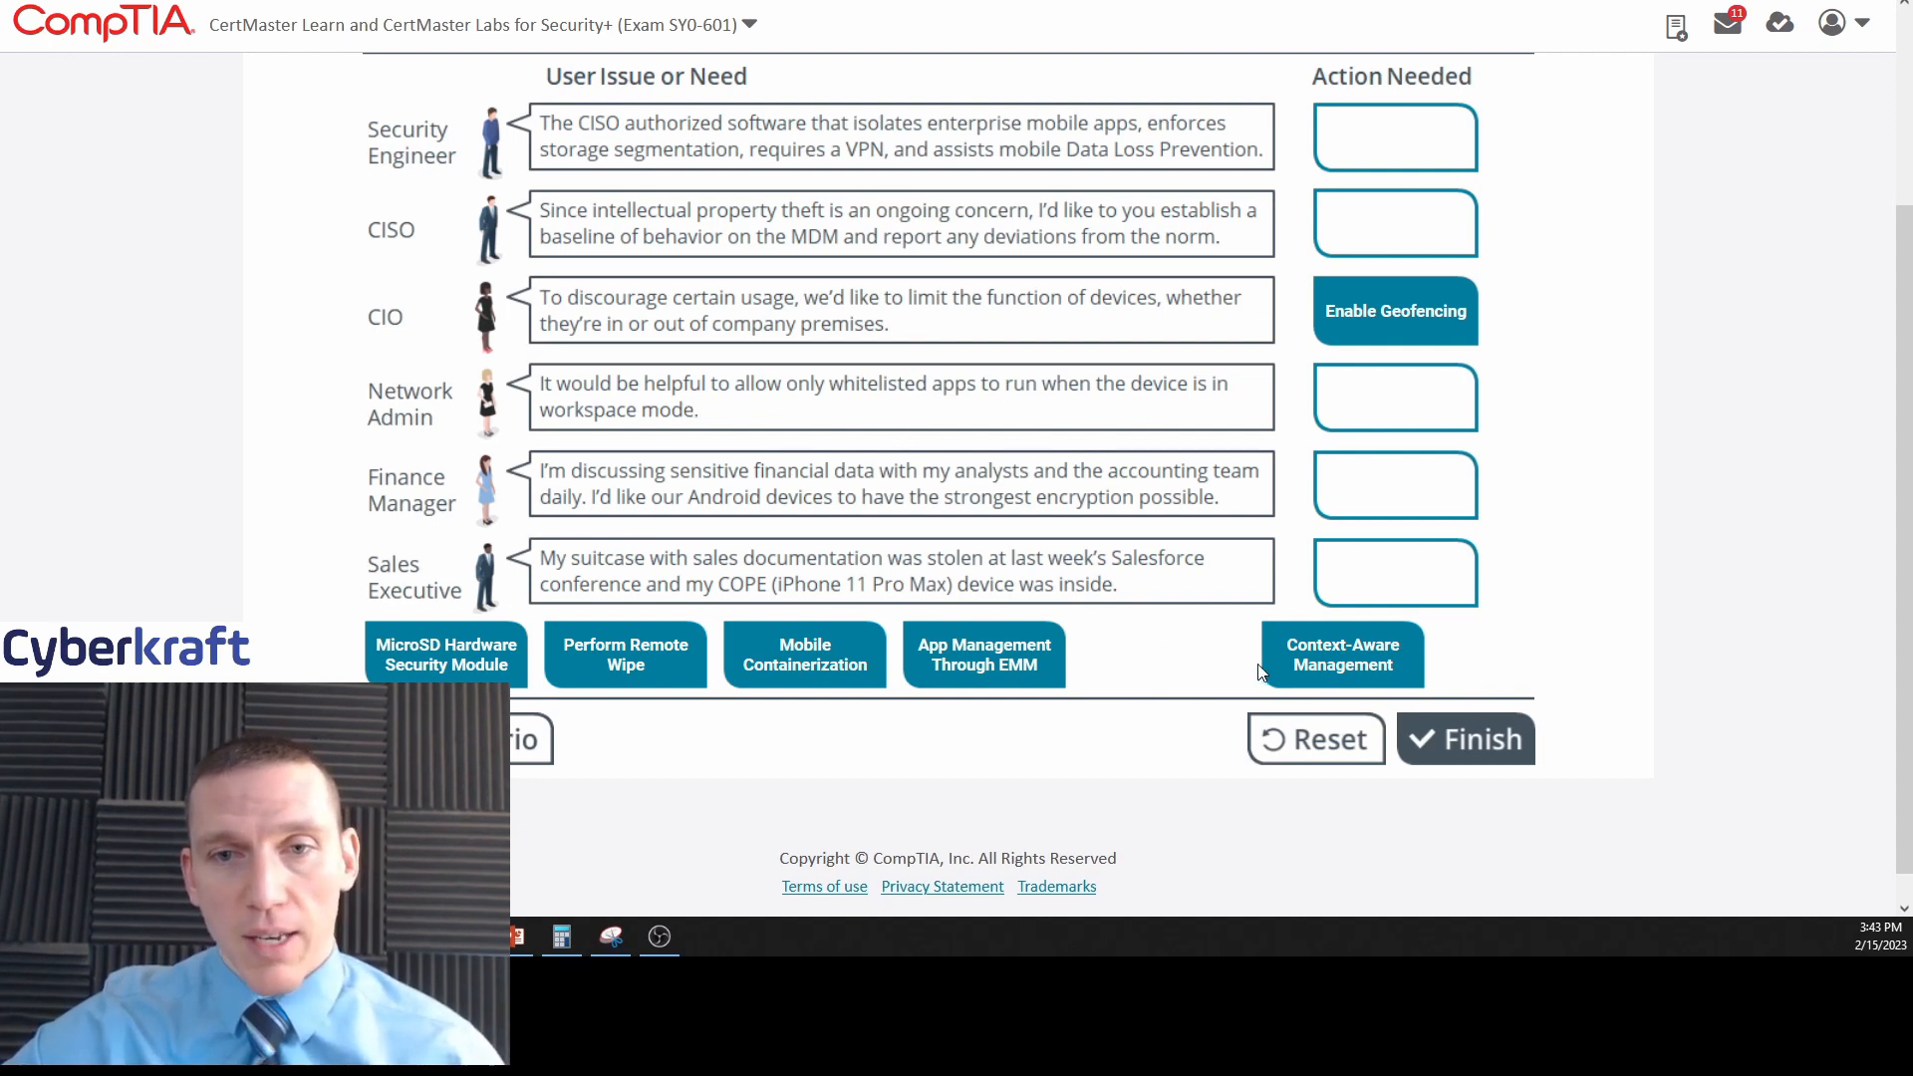
pyautogui.moveTo(984, 472)
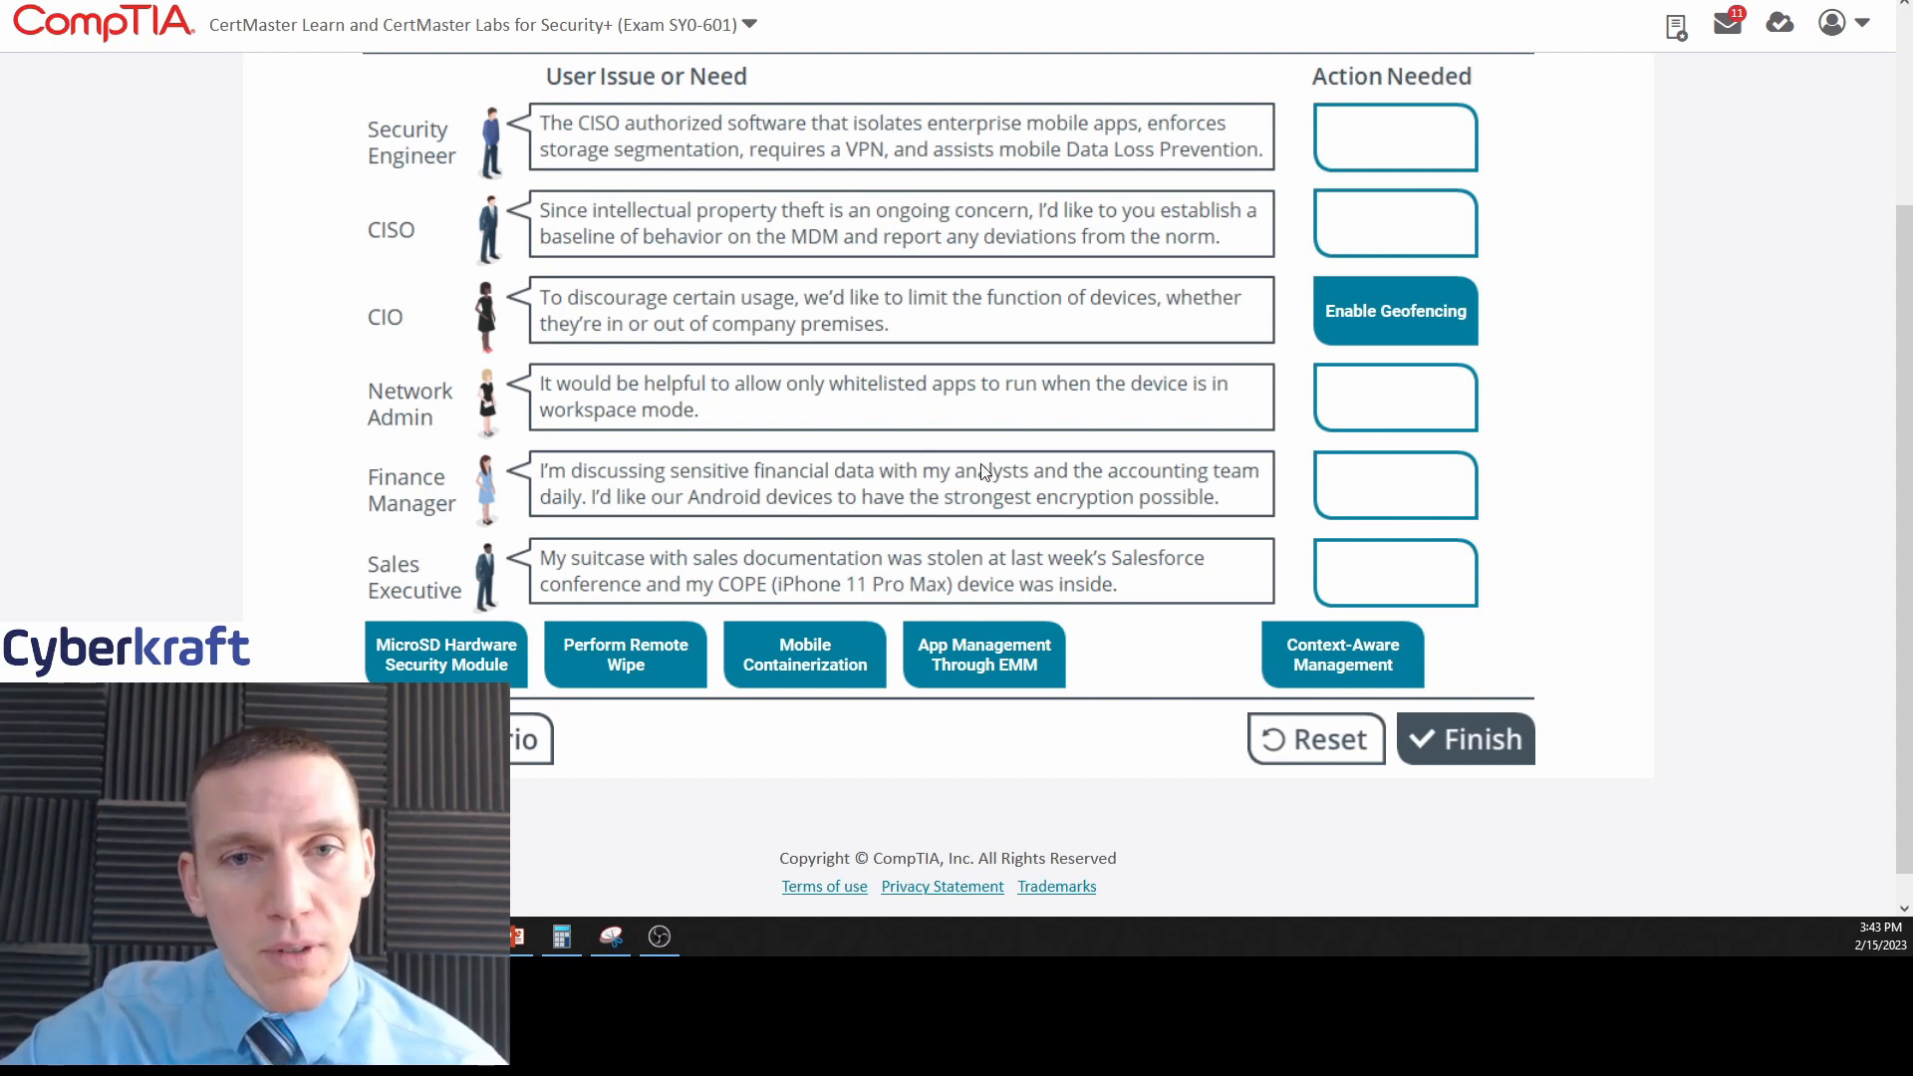
pyautogui.moveTo(614, 510)
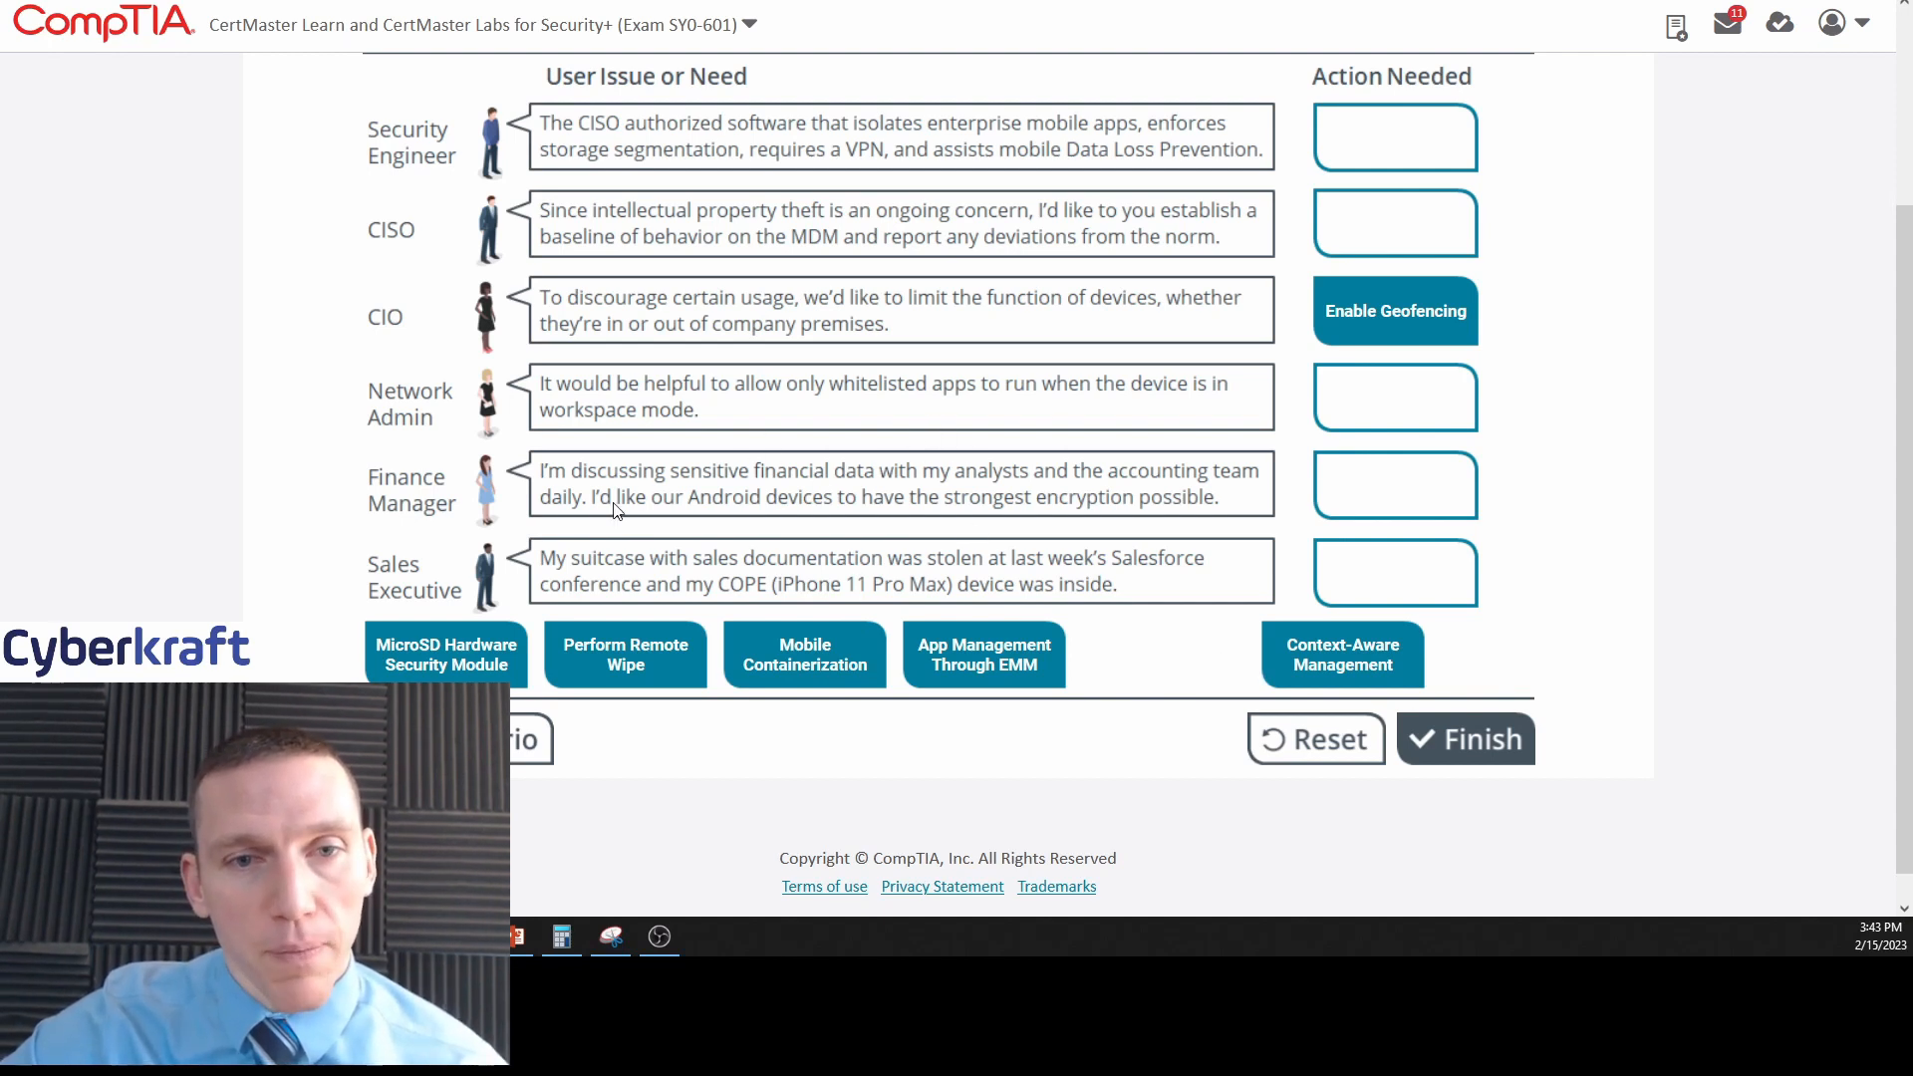
pyautogui.moveTo(751, 492)
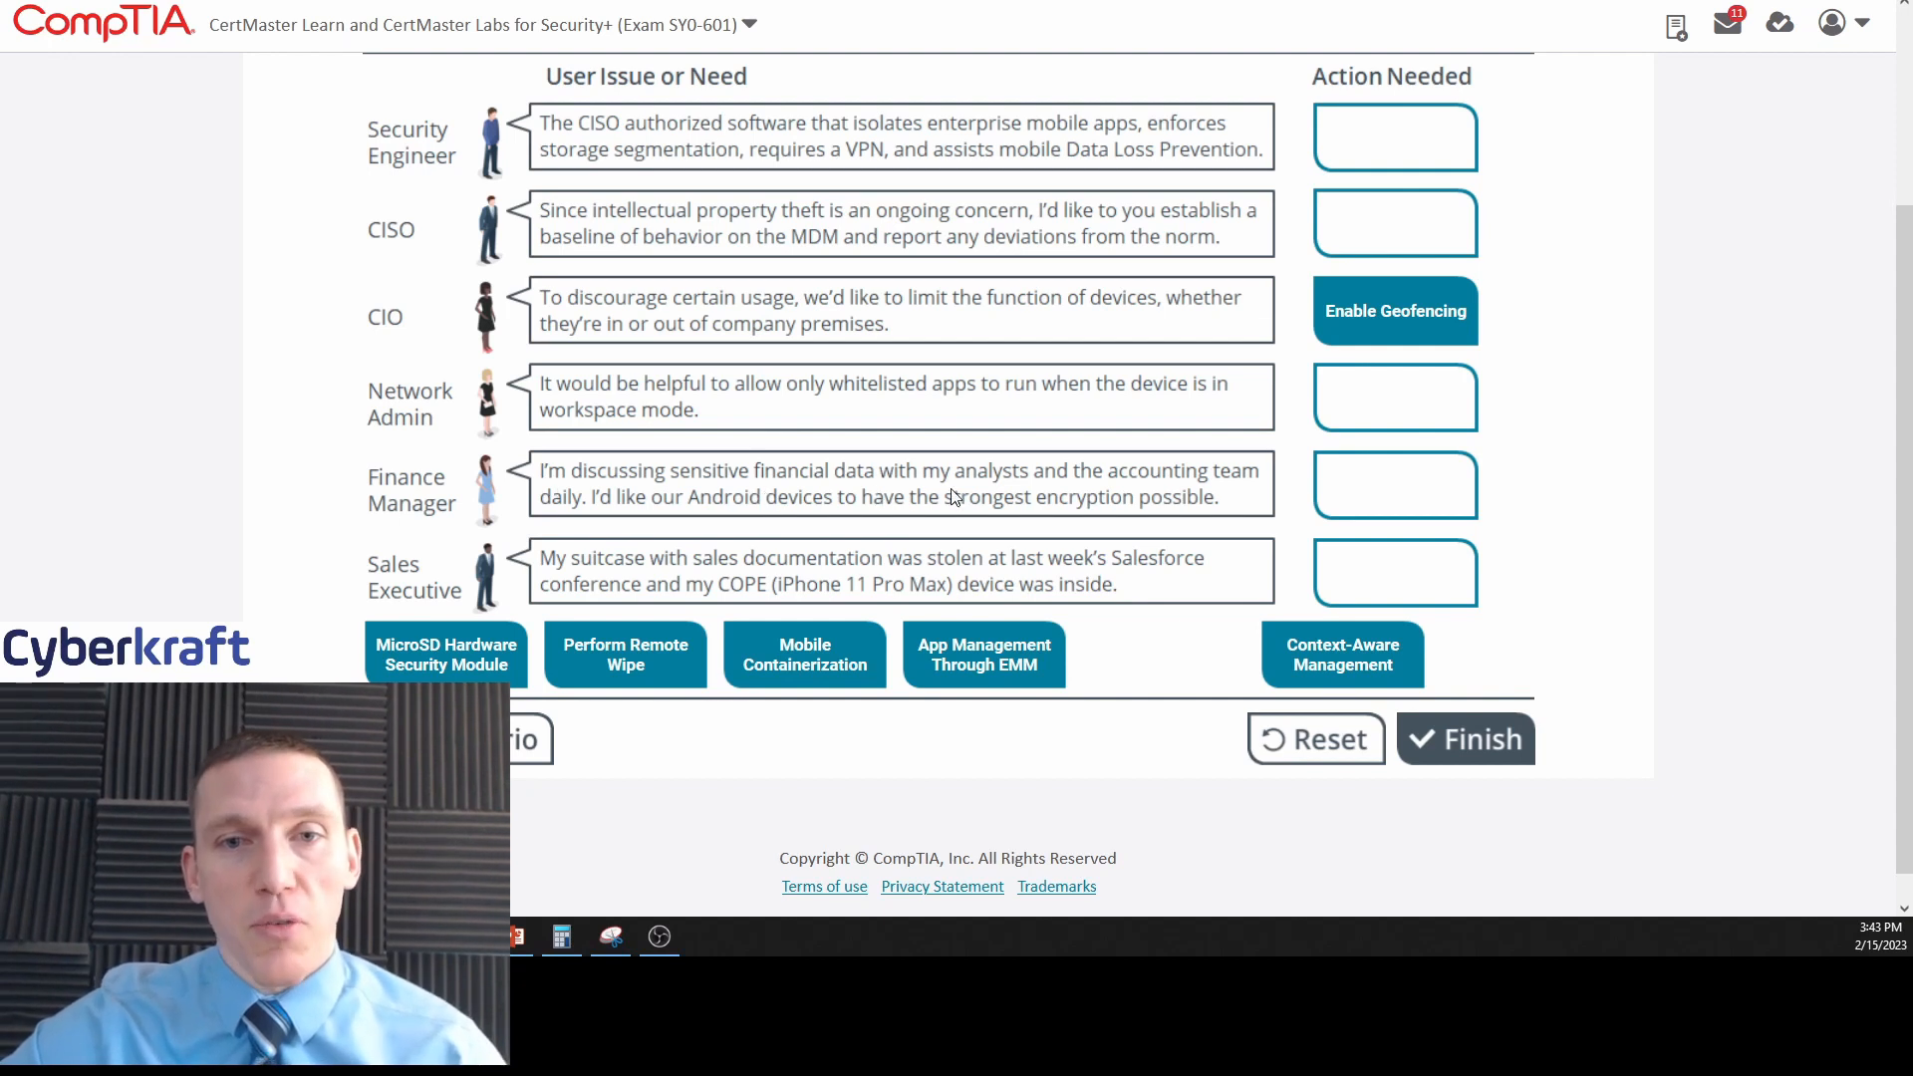
pyautogui.moveTo(598, 488)
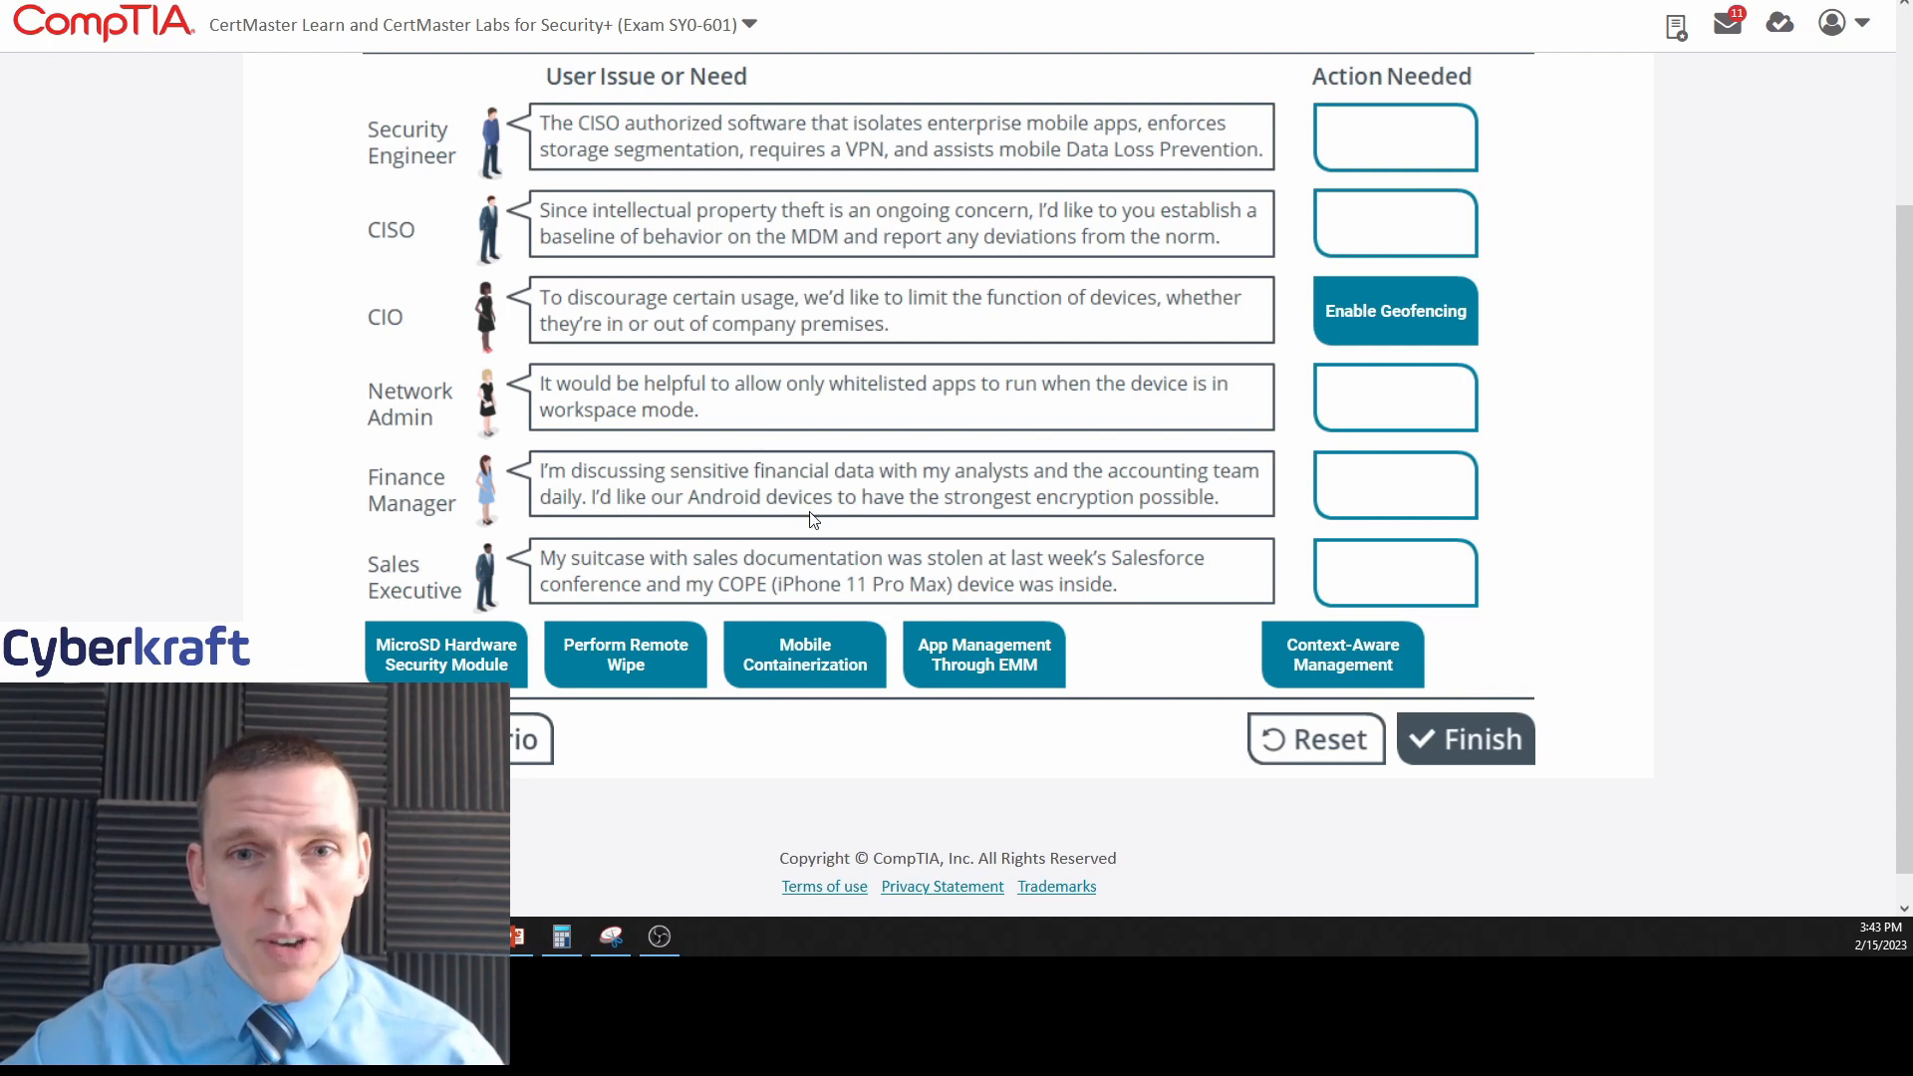
pyautogui.moveTo(1164, 532)
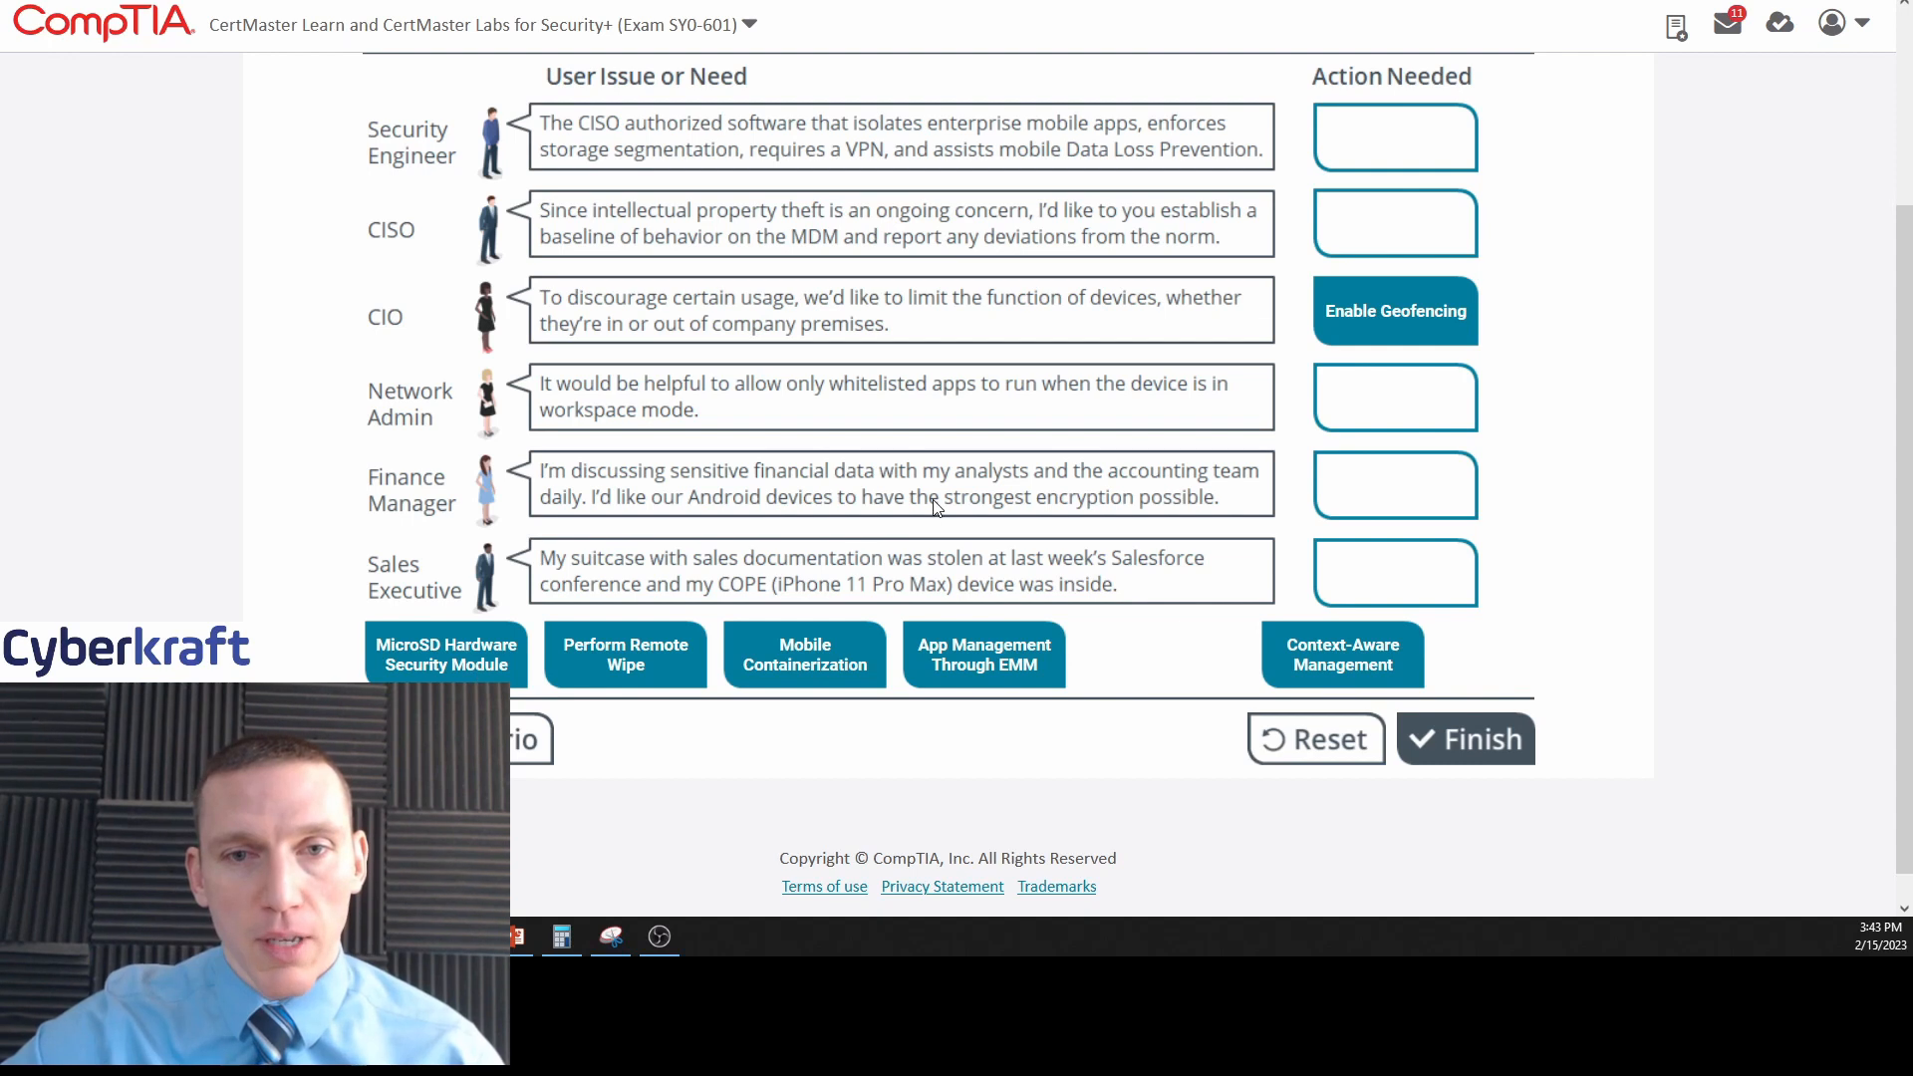
# Assign MicroSD Hardware Security Module to the Finance Manager's strongest-encryption request.
pyautogui.moveTo(445, 654); pyautogui.dragTo(1395, 482)
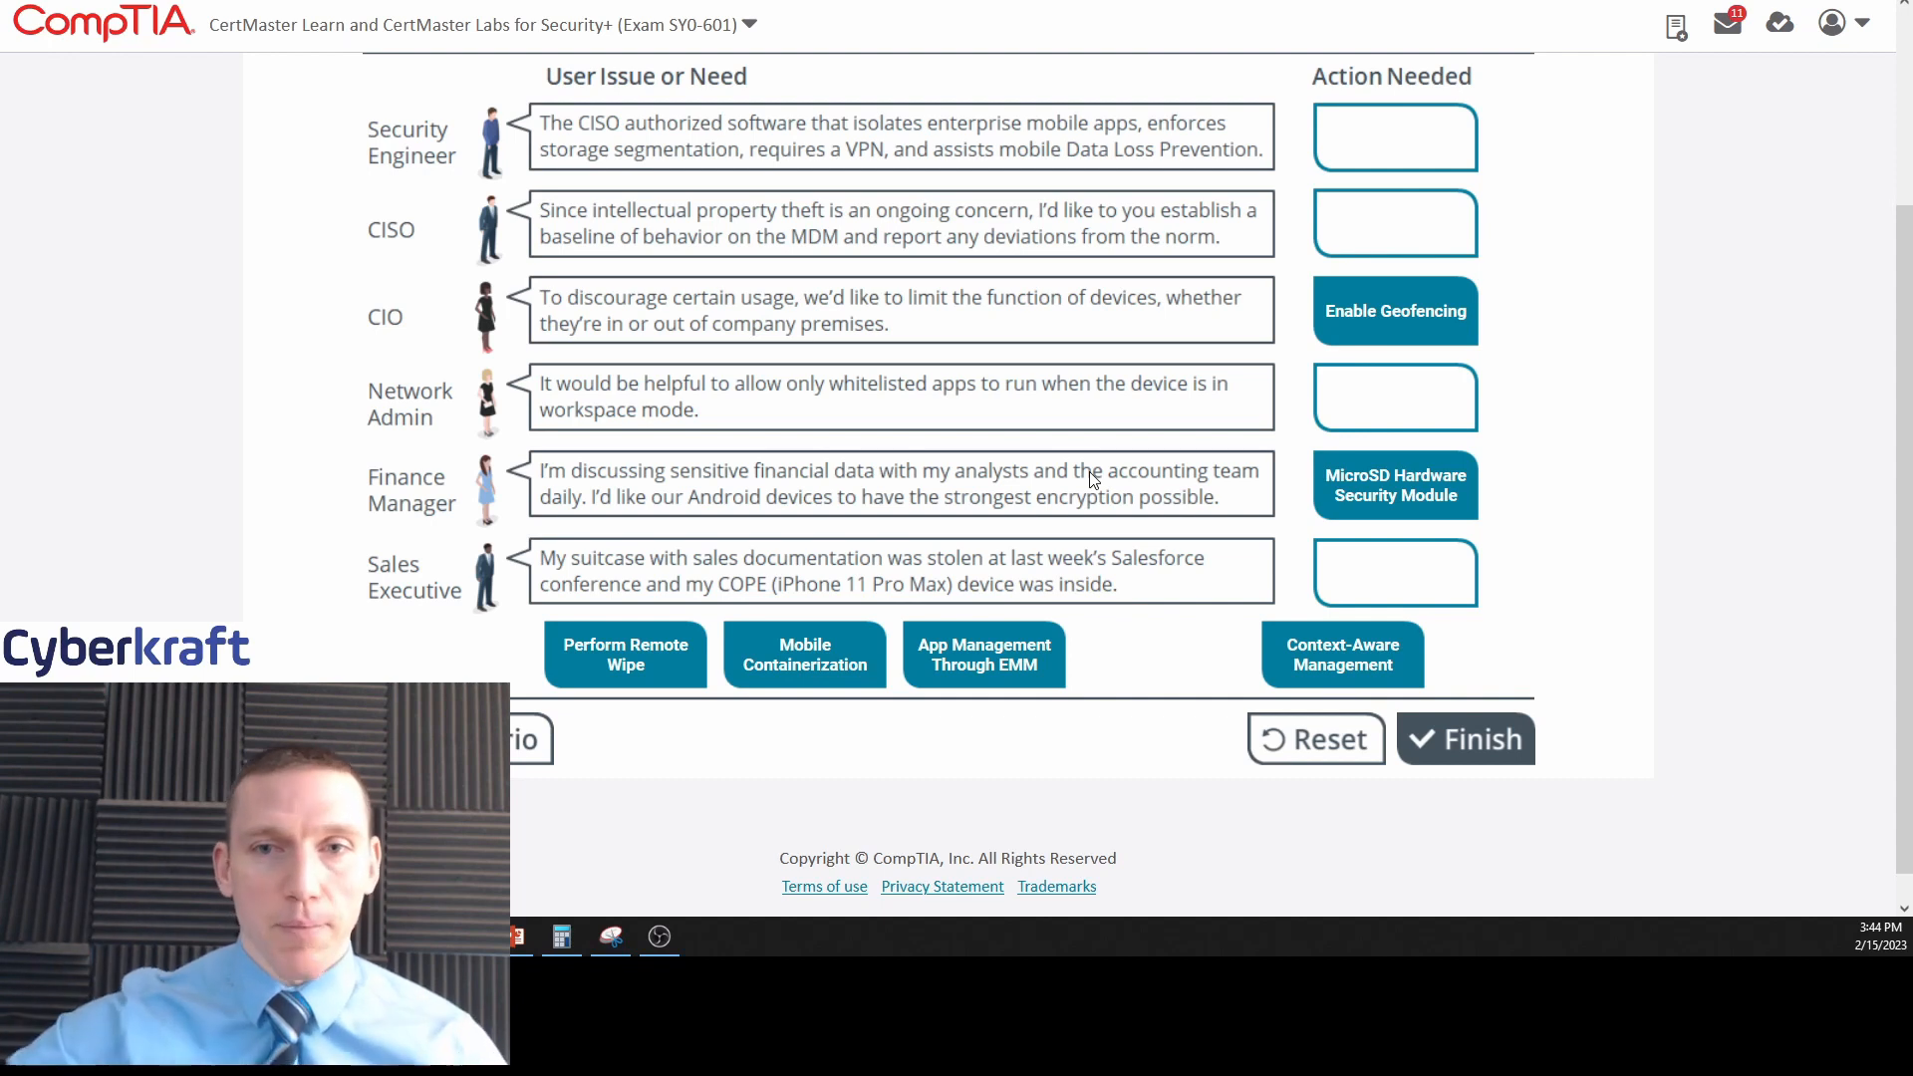
pyautogui.moveTo(654, 476)
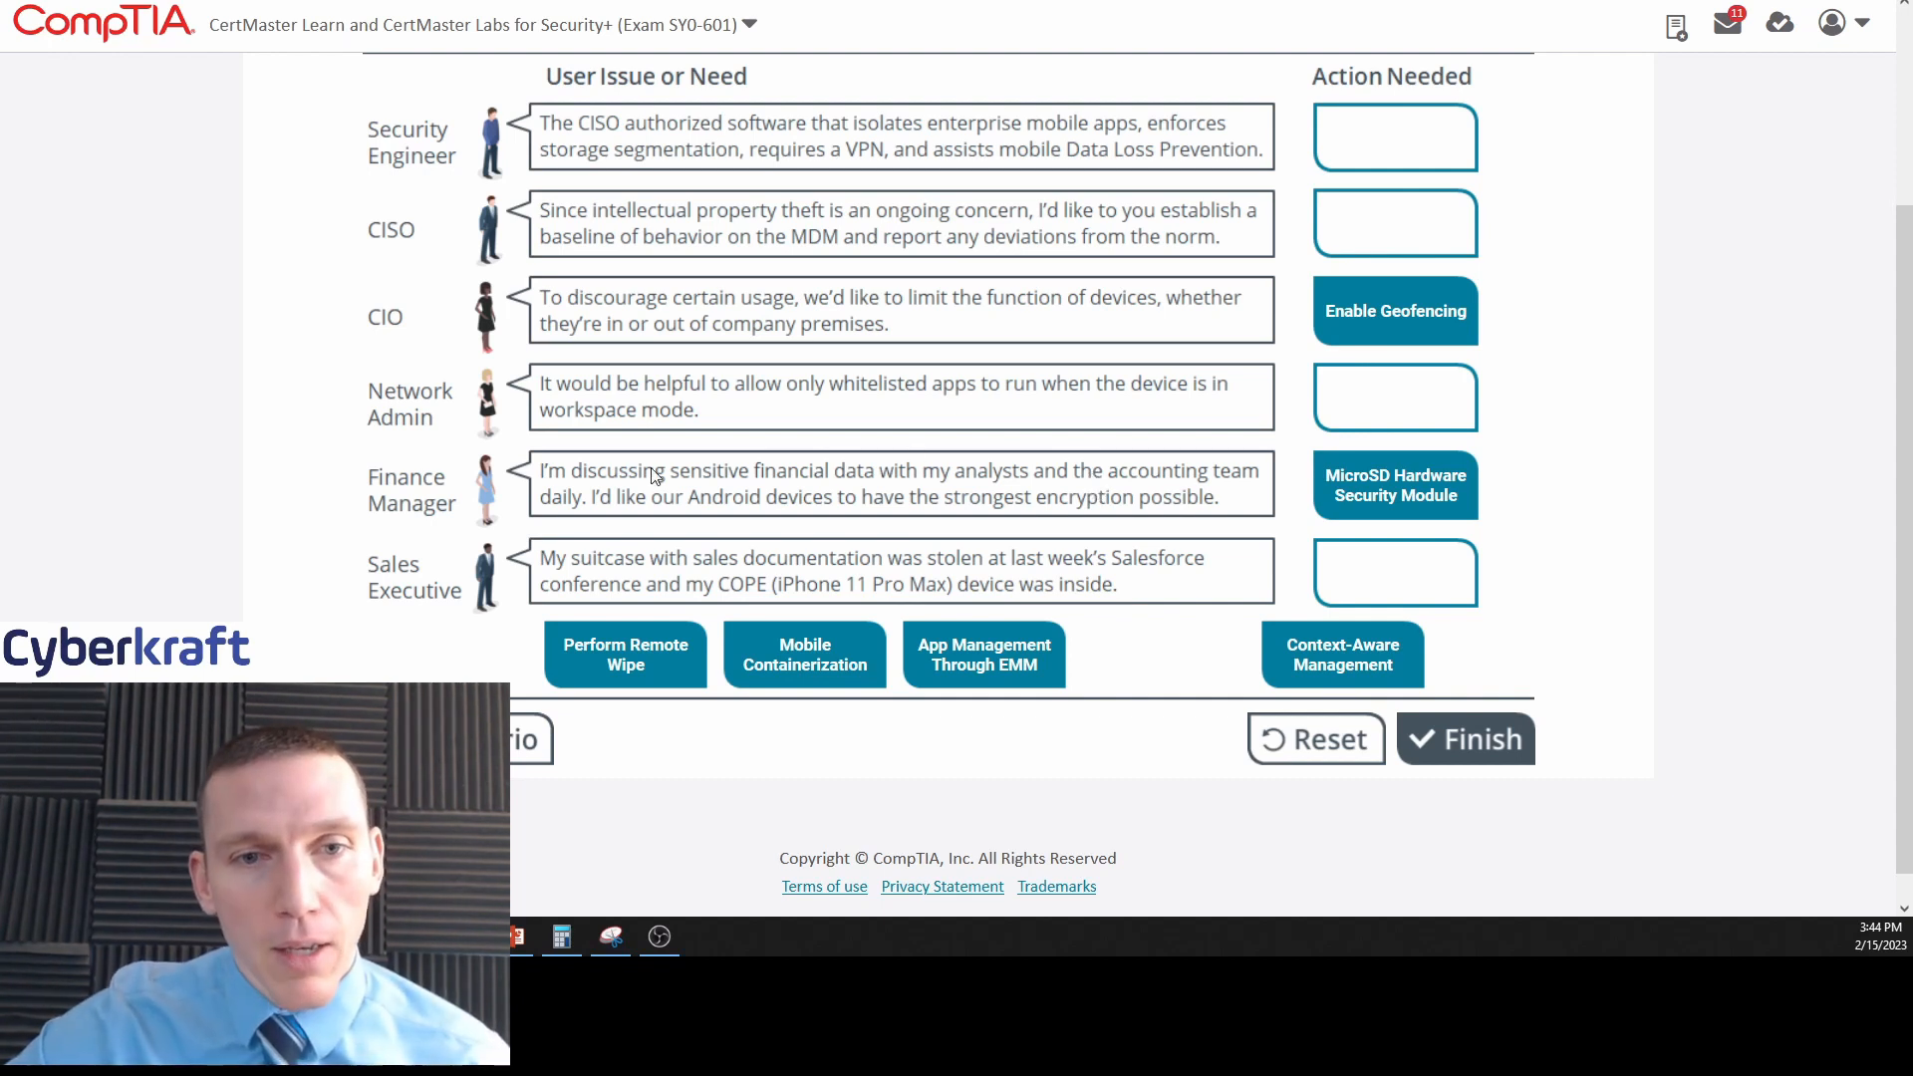
pyautogui.moveTo(645, 564)
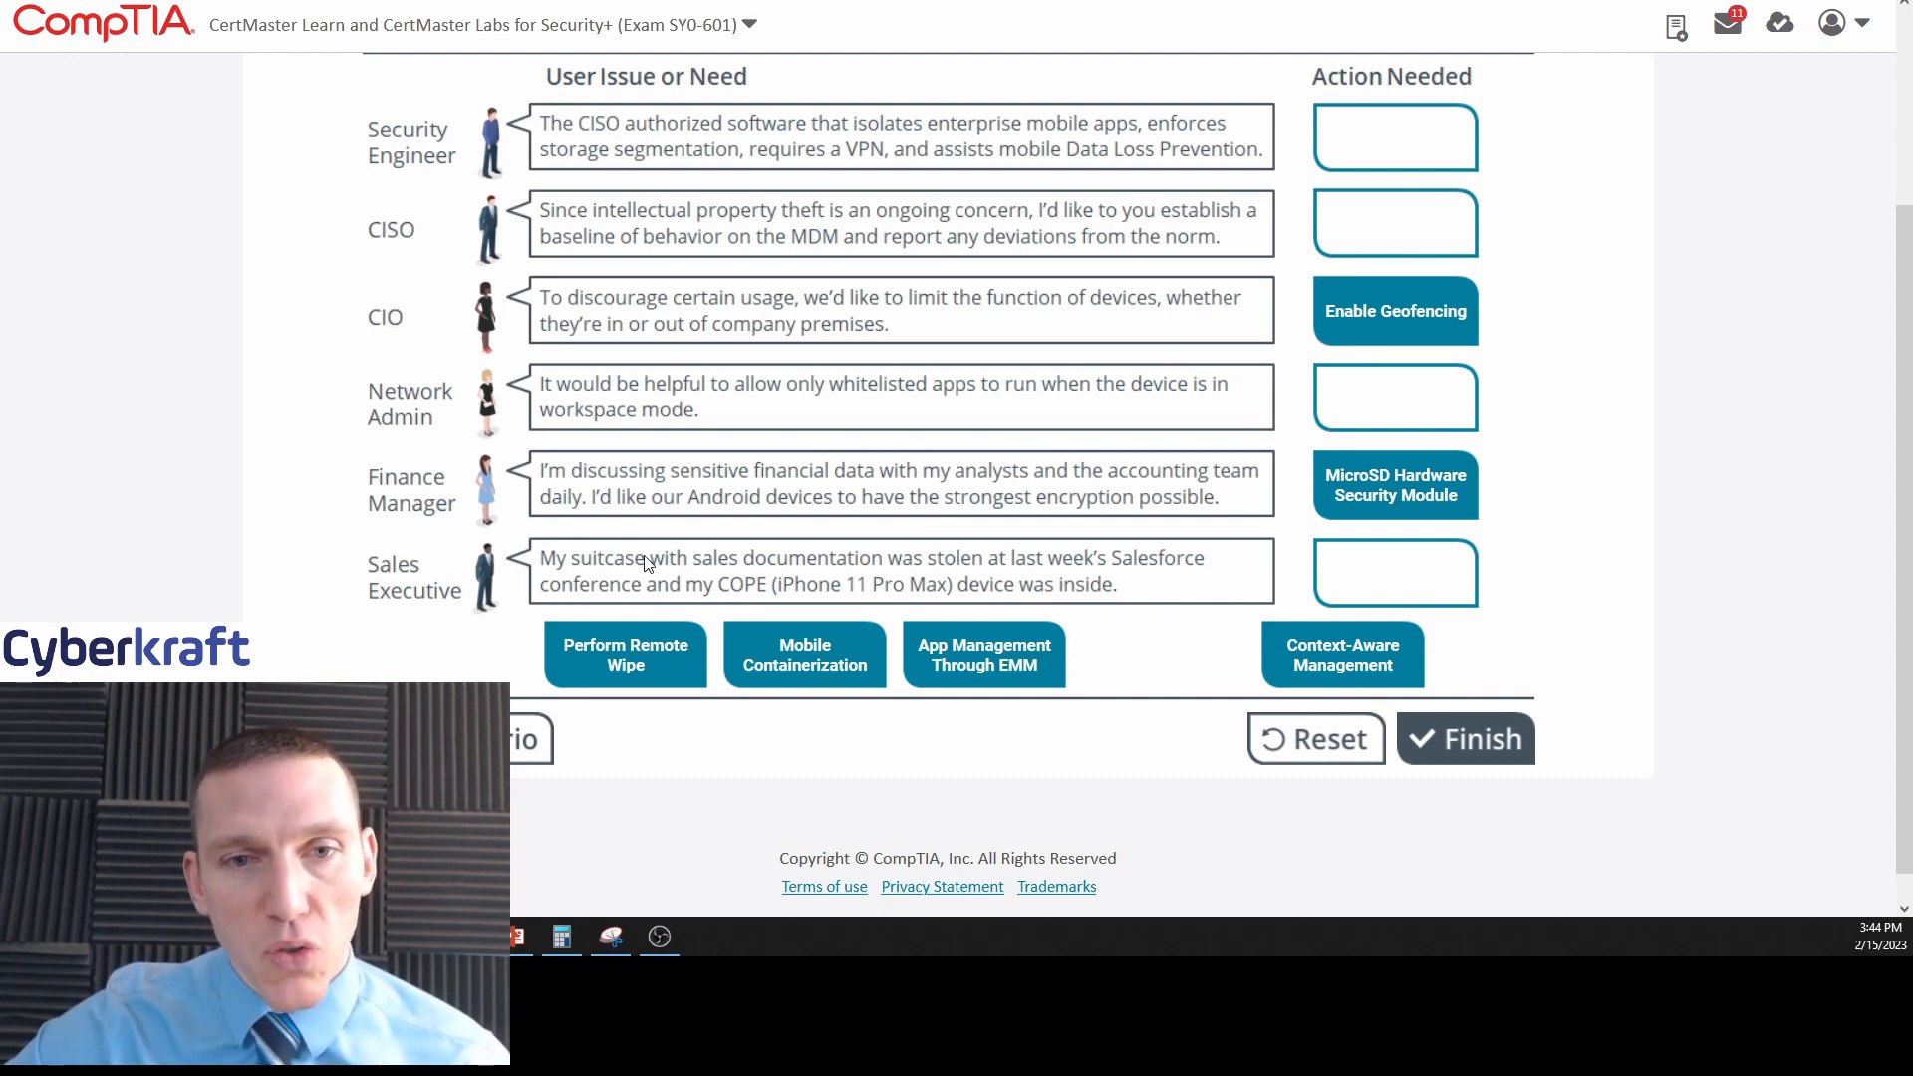
pyautogui.moveTo(995, 572)
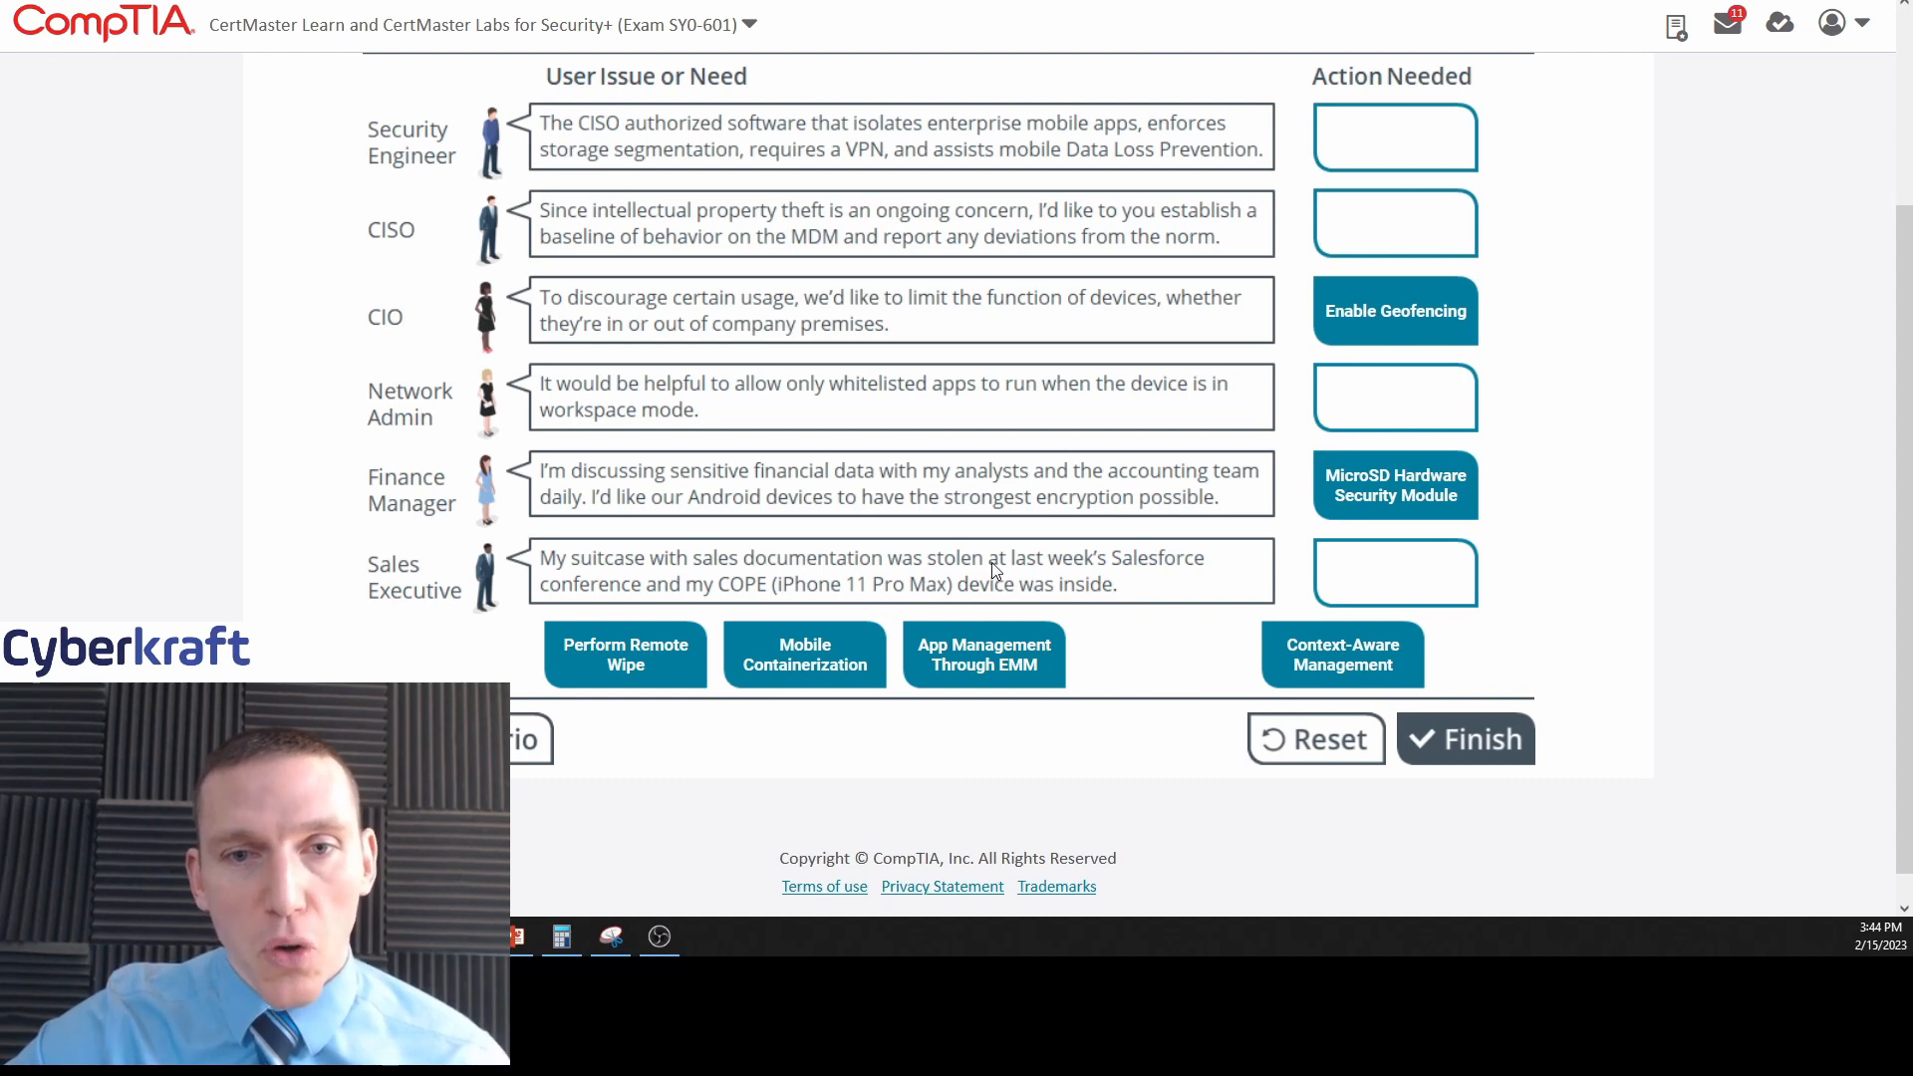
pyautogui.moveTo(644, 610)
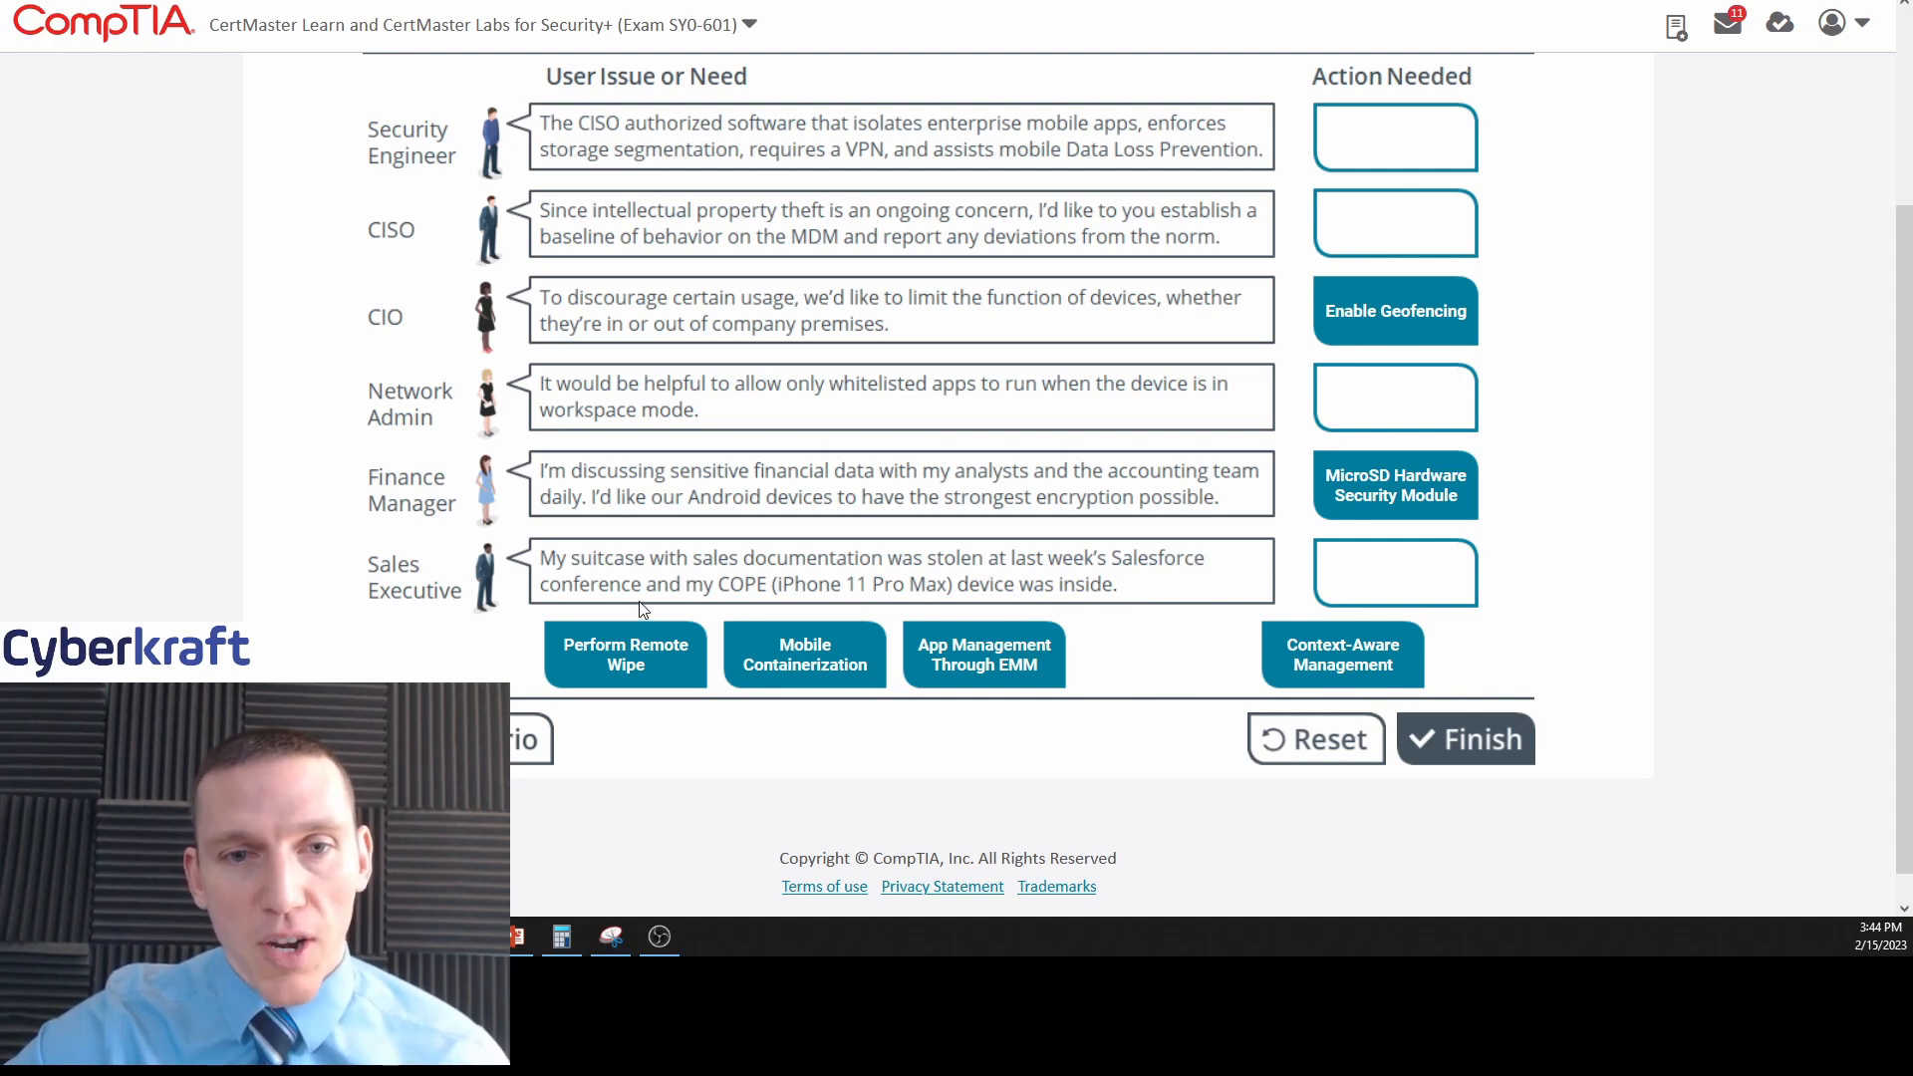
pyautogui.moveTo(781, 590)
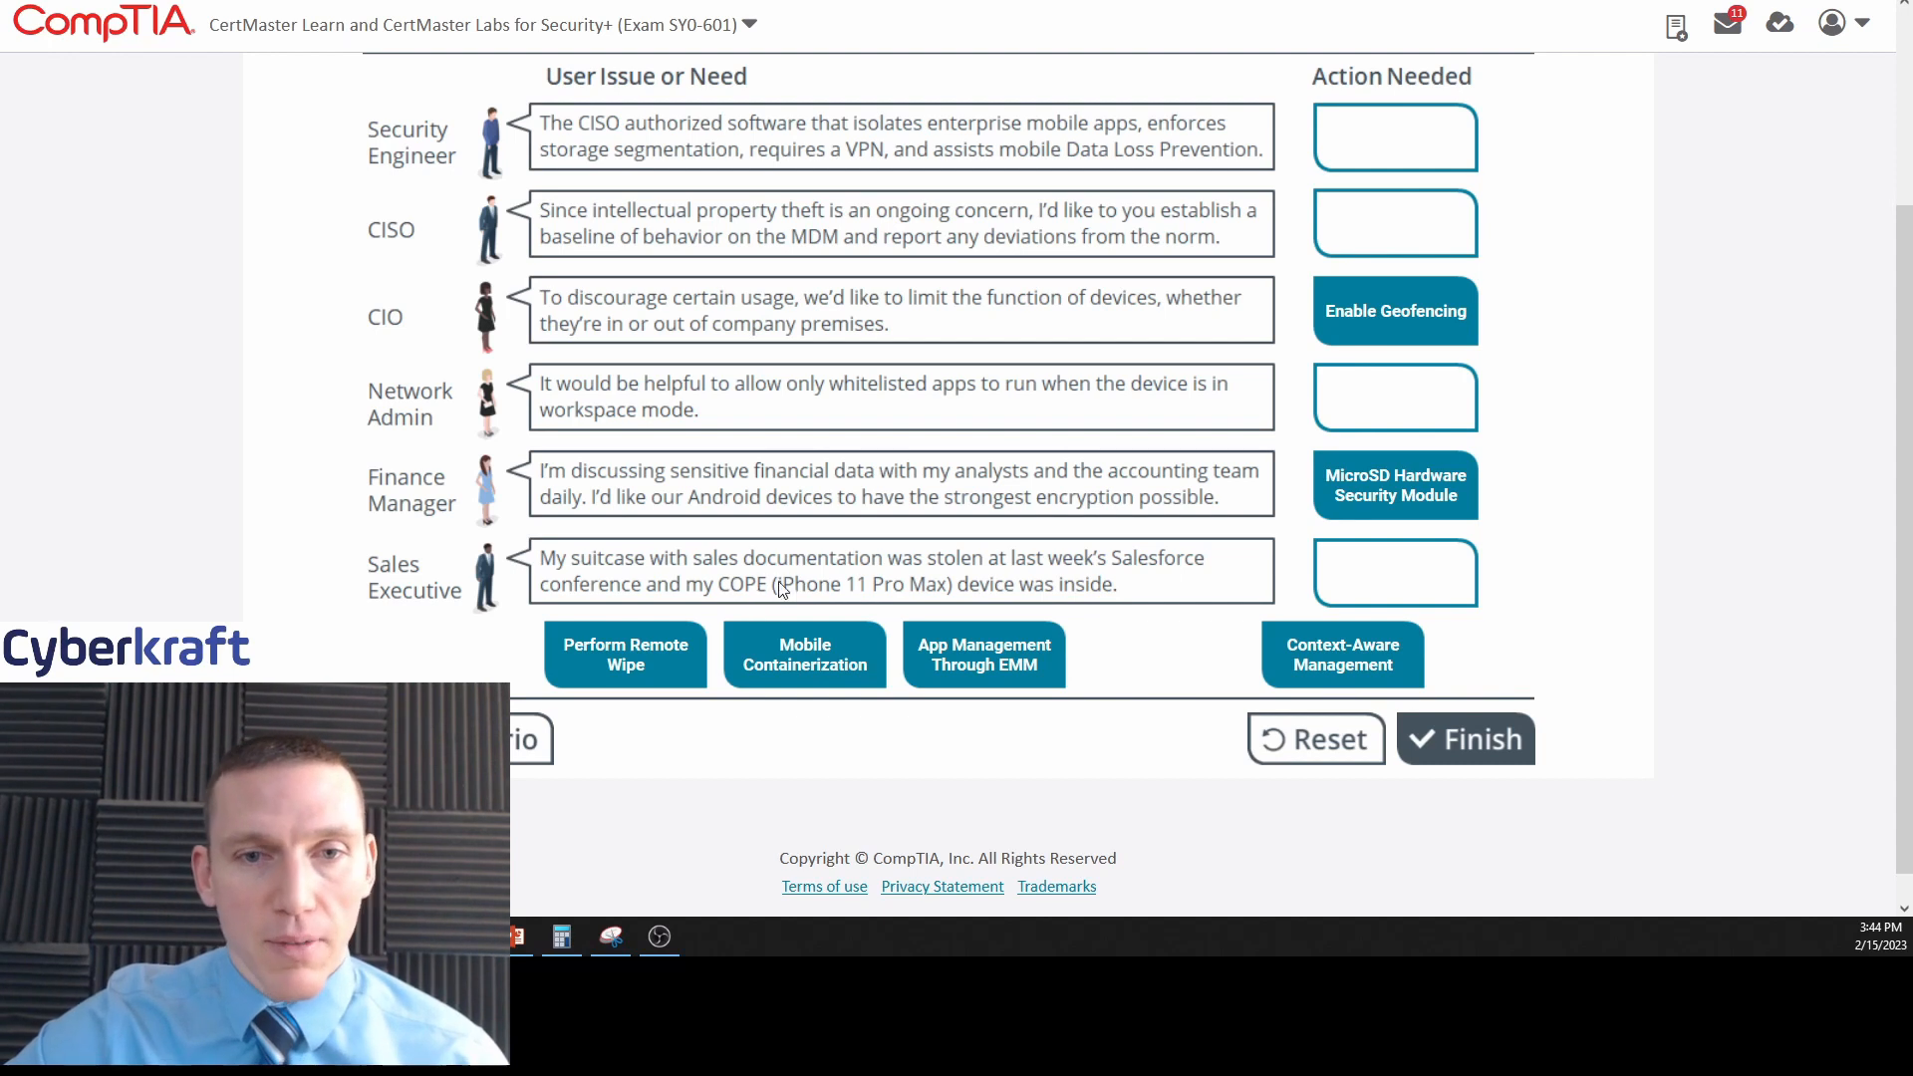
pyautogui.moveTo(927, 610)
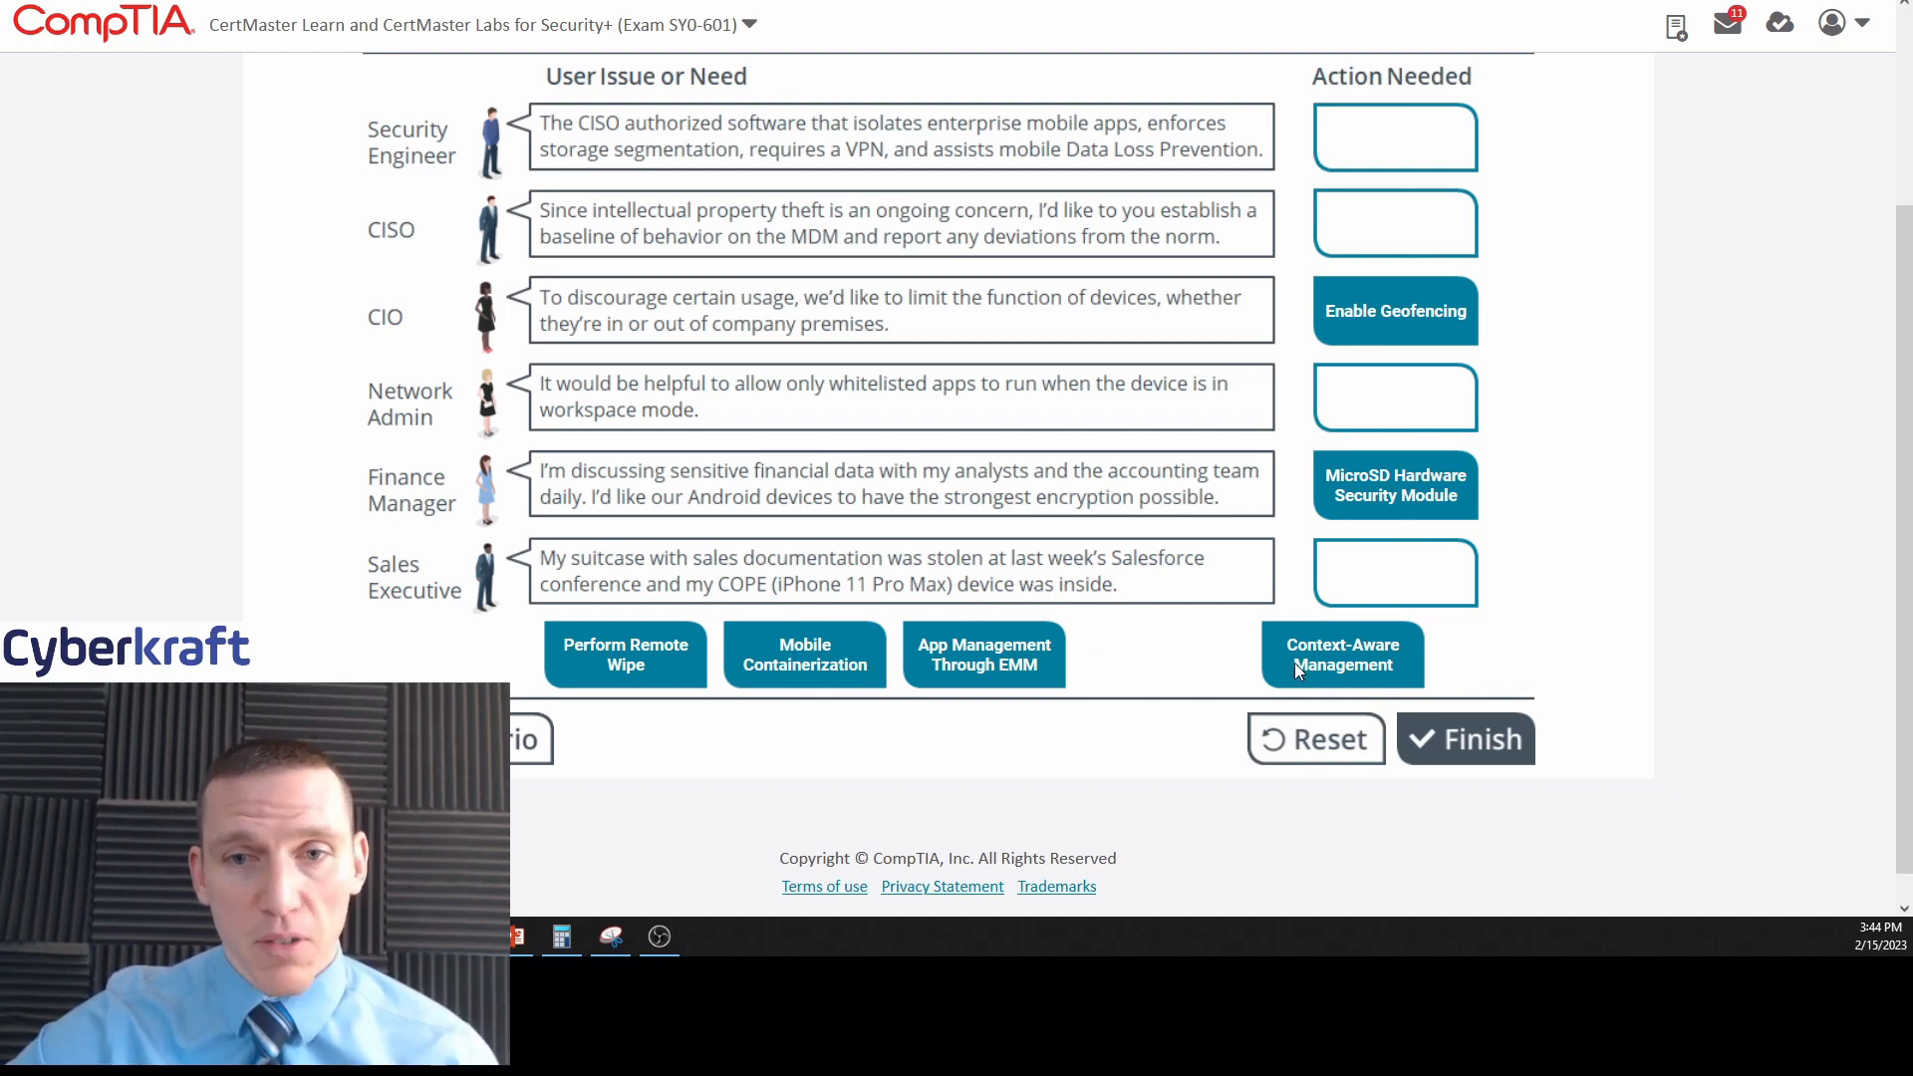
# Assign Perform Remote Wipe to the Sales Executive's stolen iPhone issue.
pyautogui.moveTo(624, 654); pyautogui.dragTo(1226, 586)
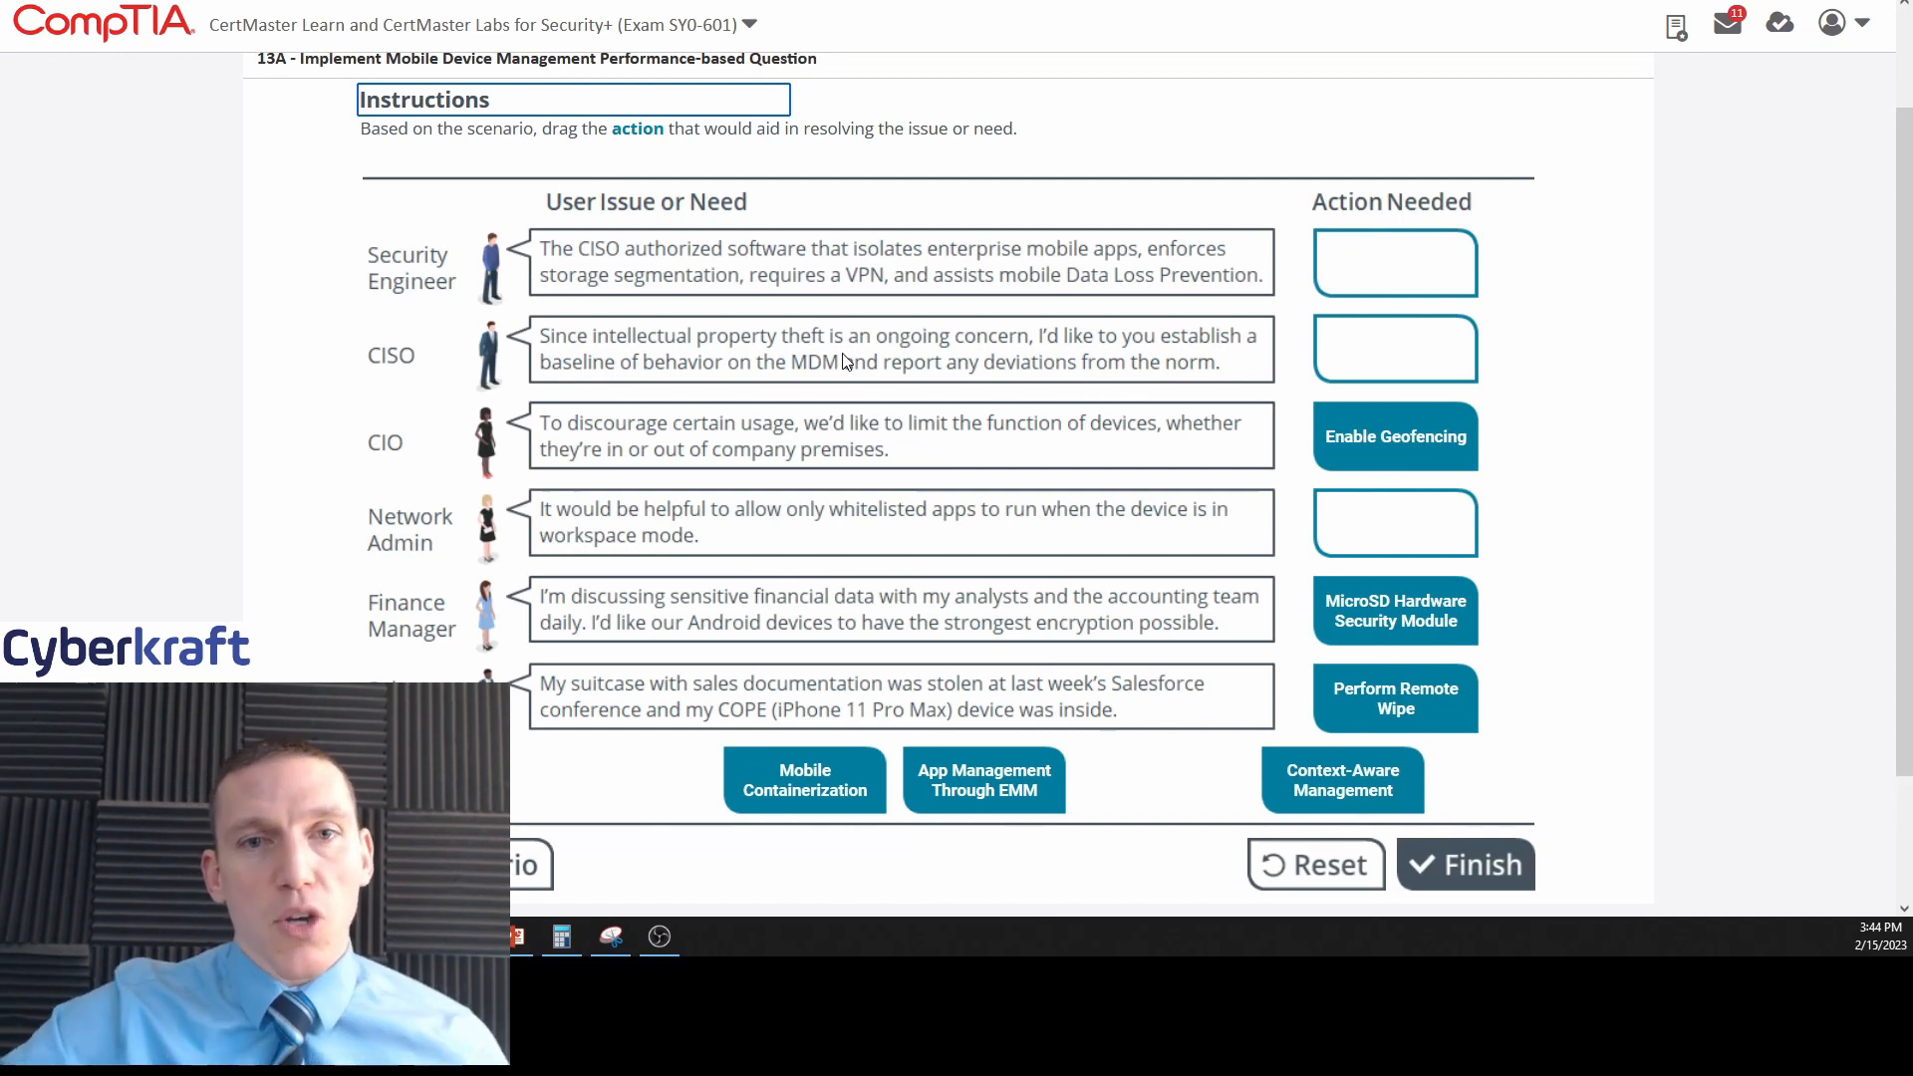
pyautogui.moveTo(1036, 279)
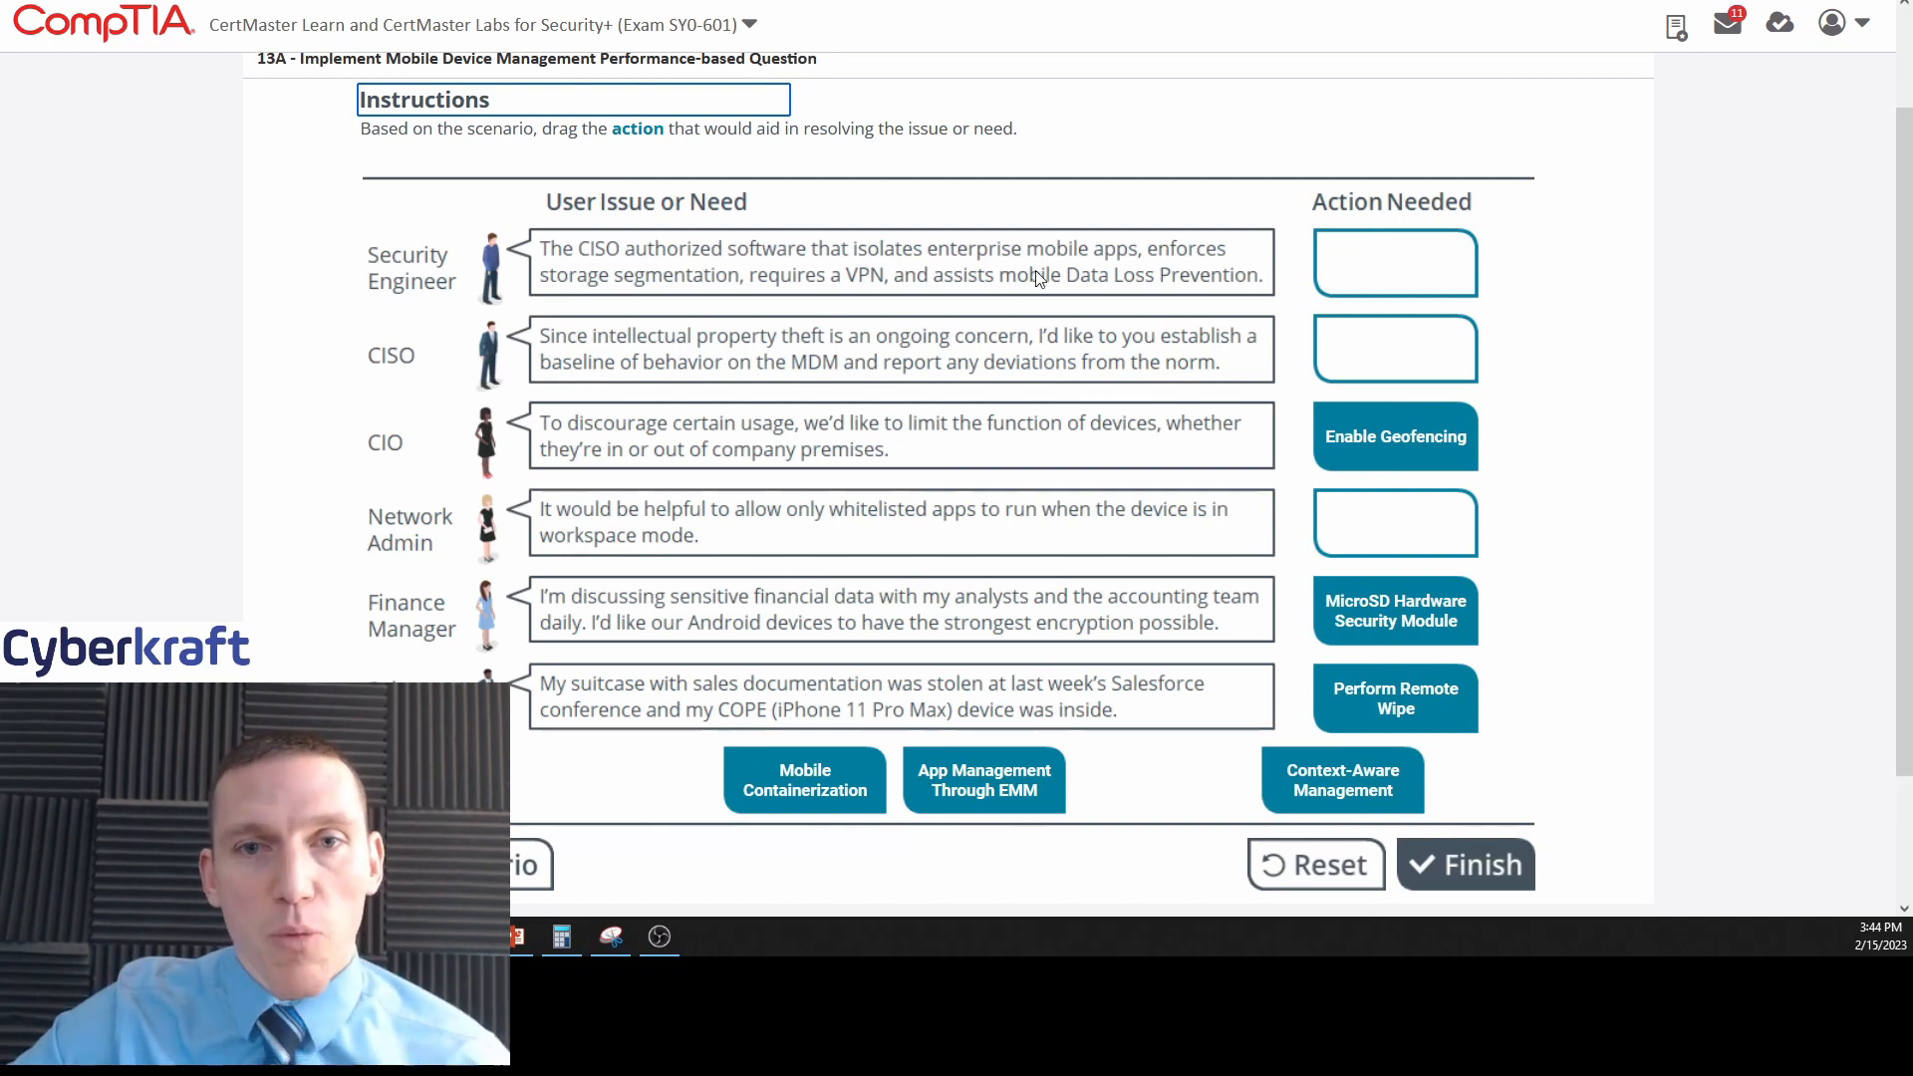
pyautogui.moveTo(702, 293)
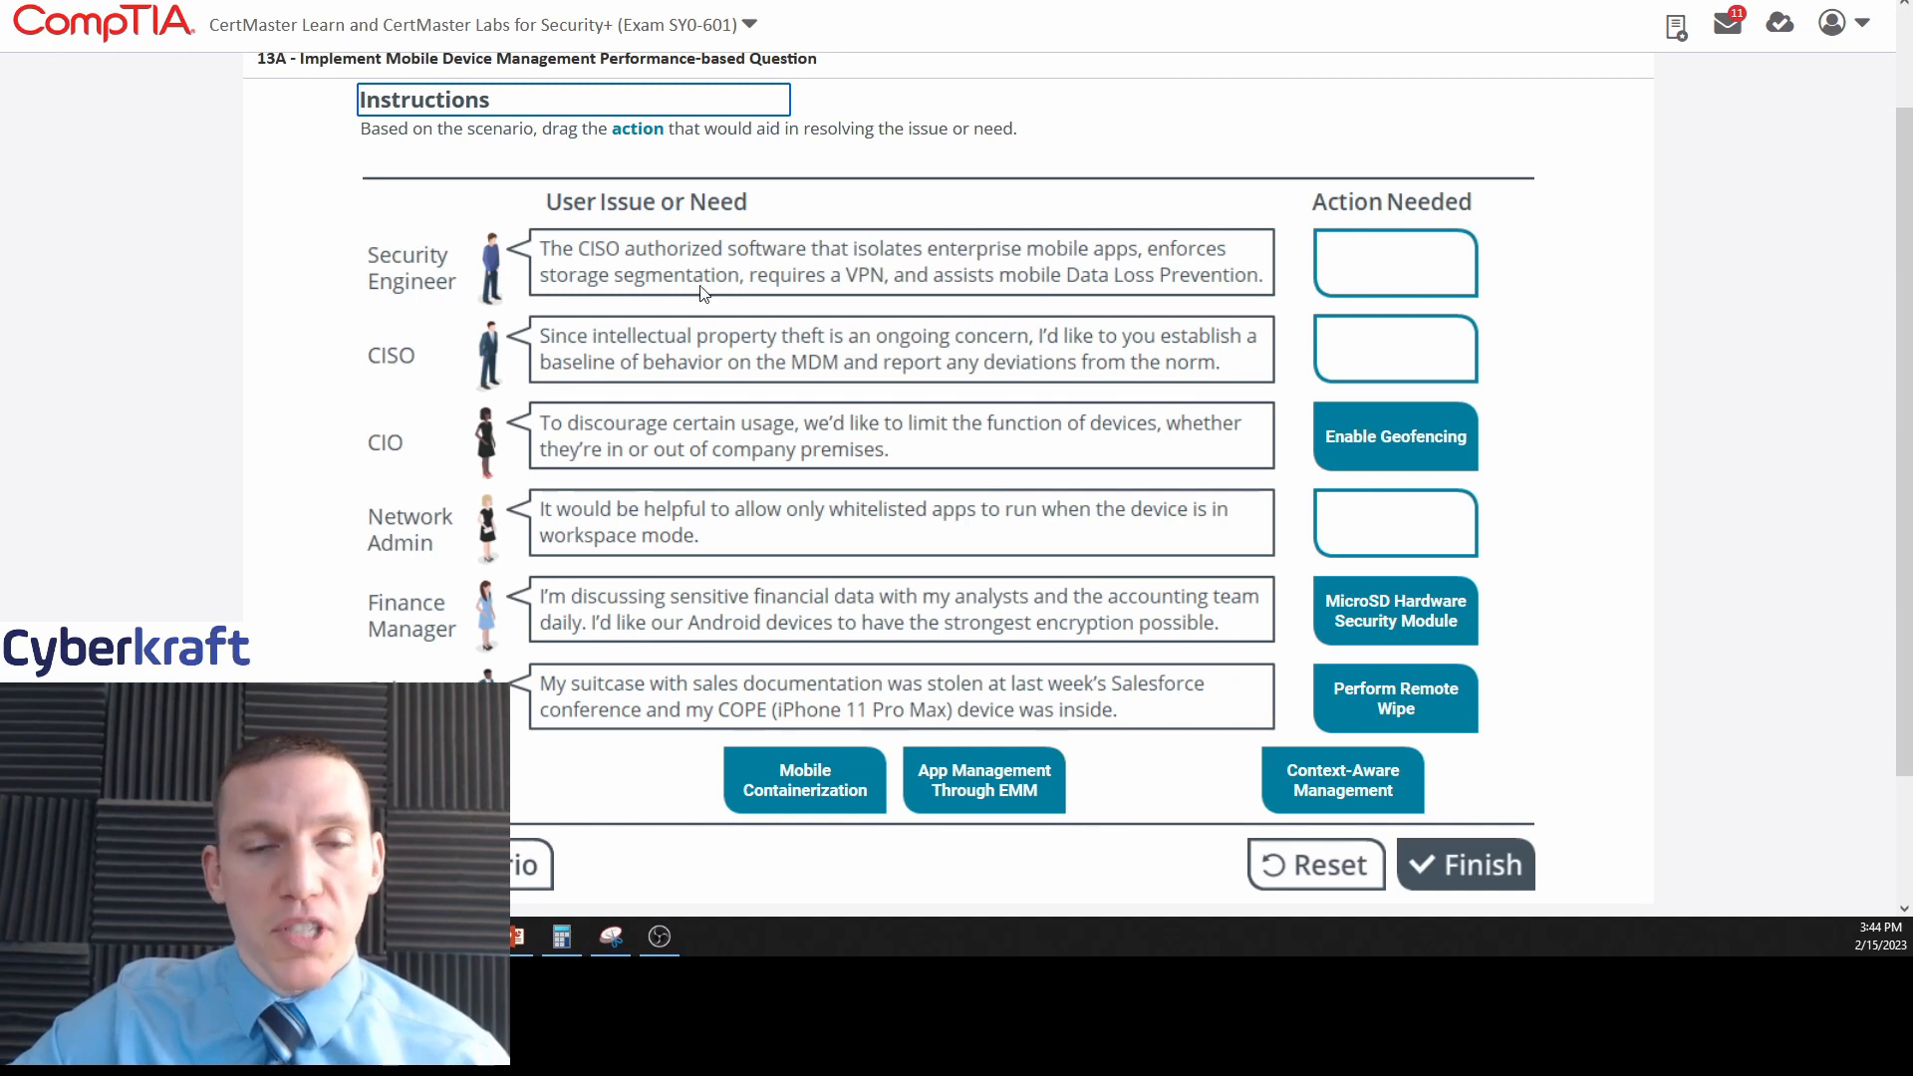
pyautogui.moveTo(992, 283)
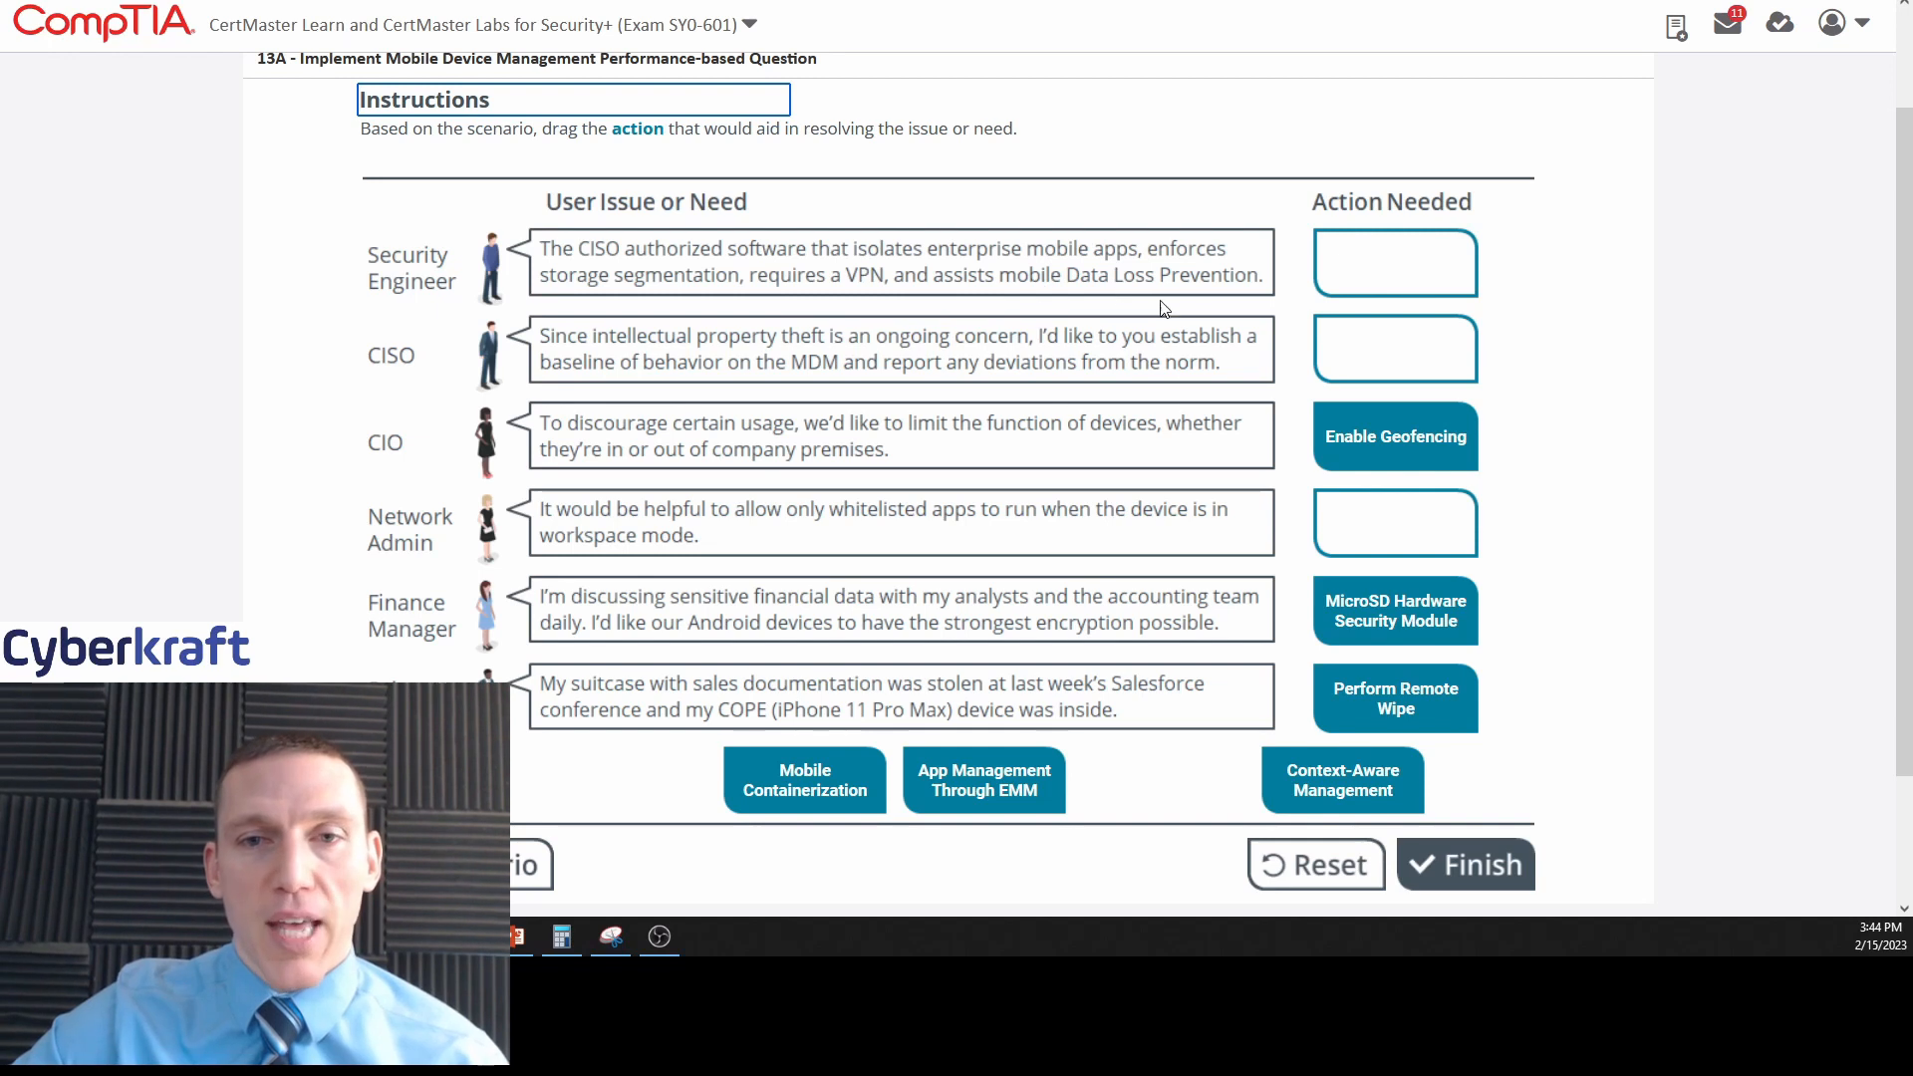
pyautogui.moveTo(1236, 697)
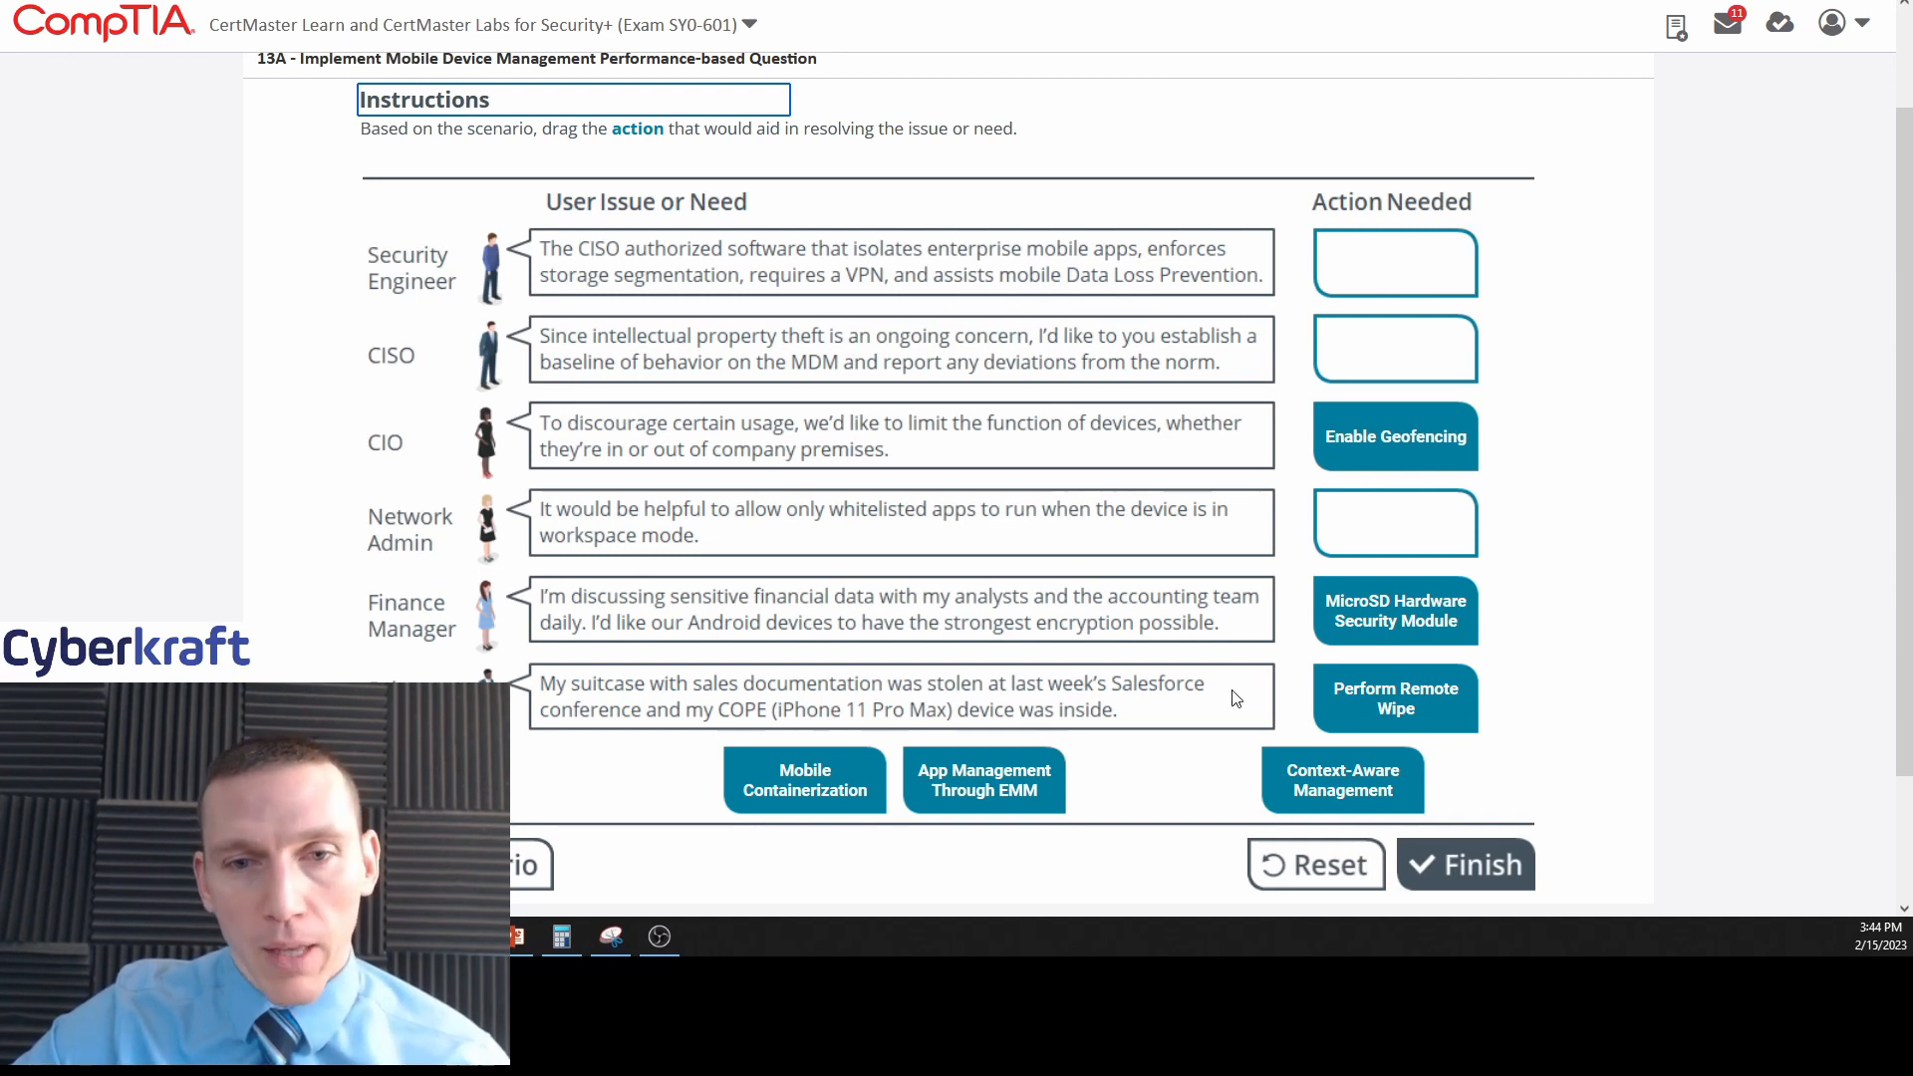
pyautogui.moveTo(1154, 826)
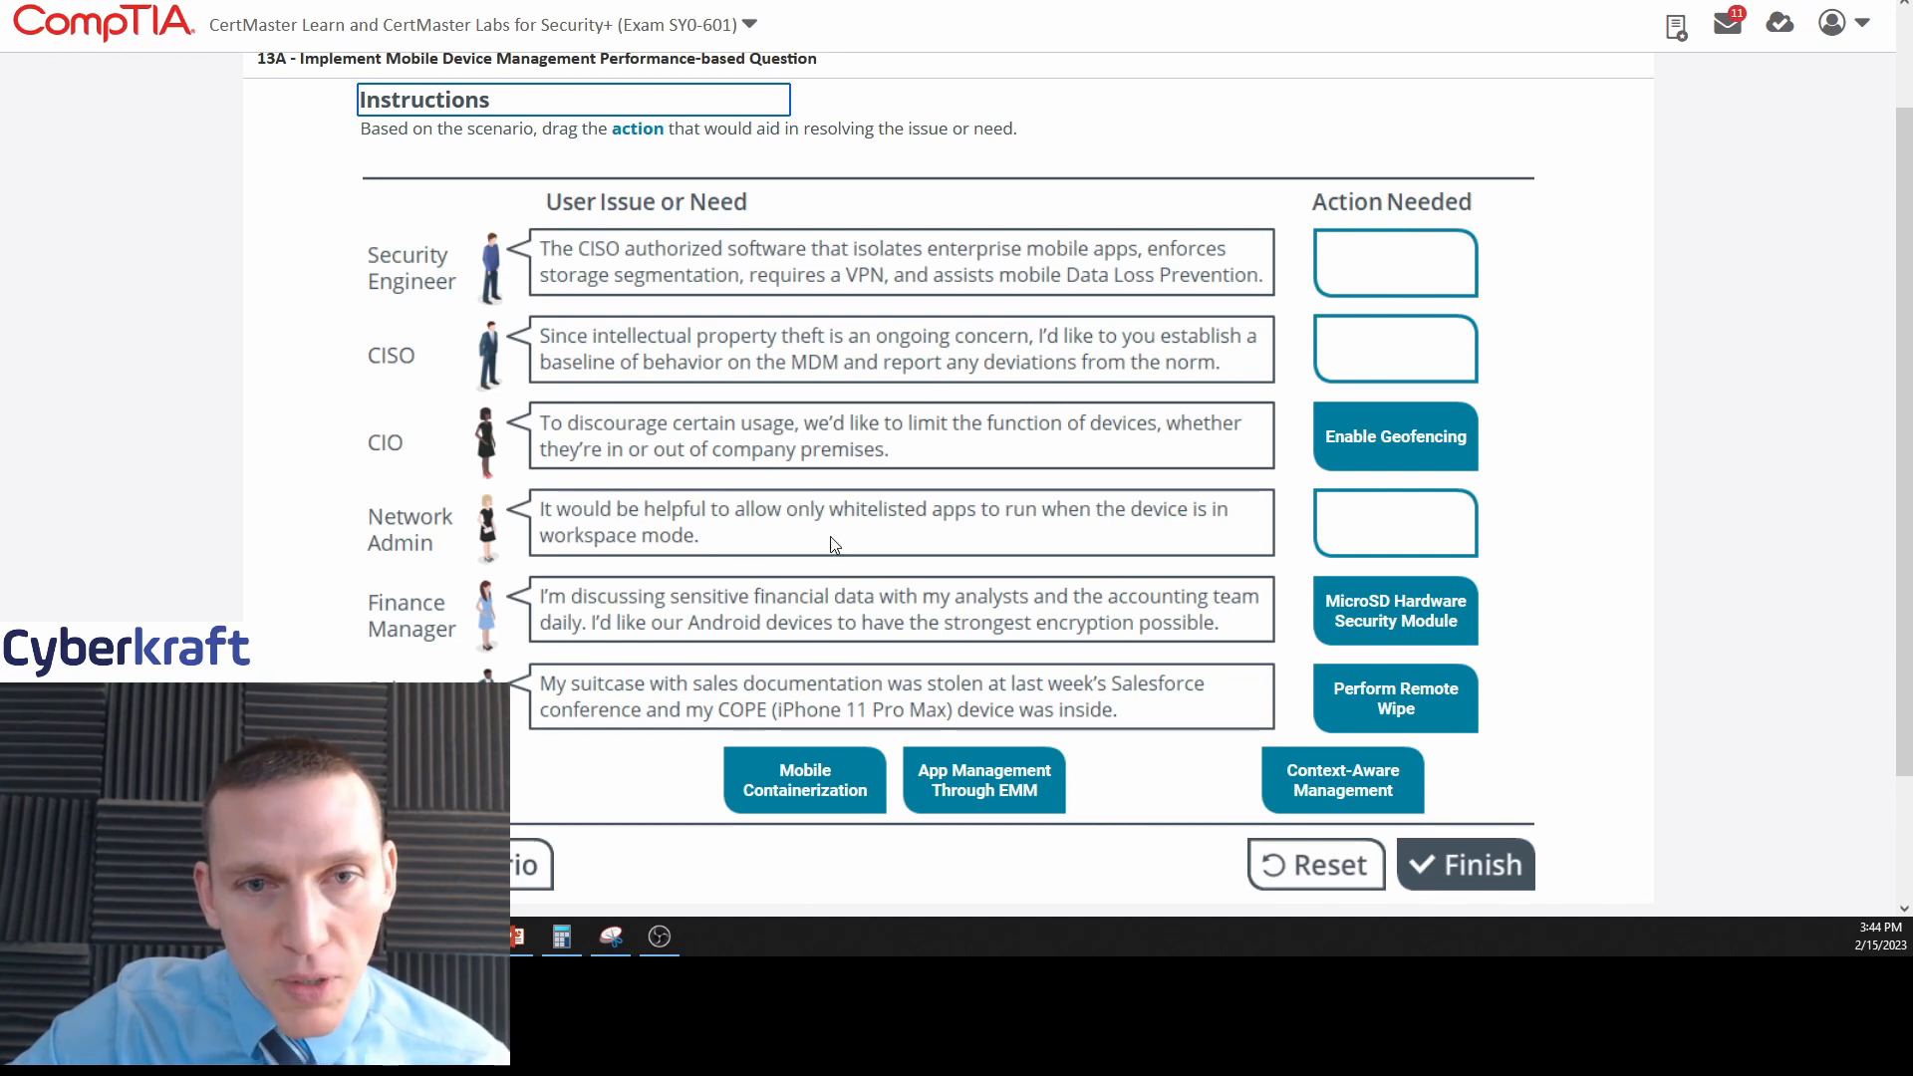
pyautogui.moveTo(622, 512)
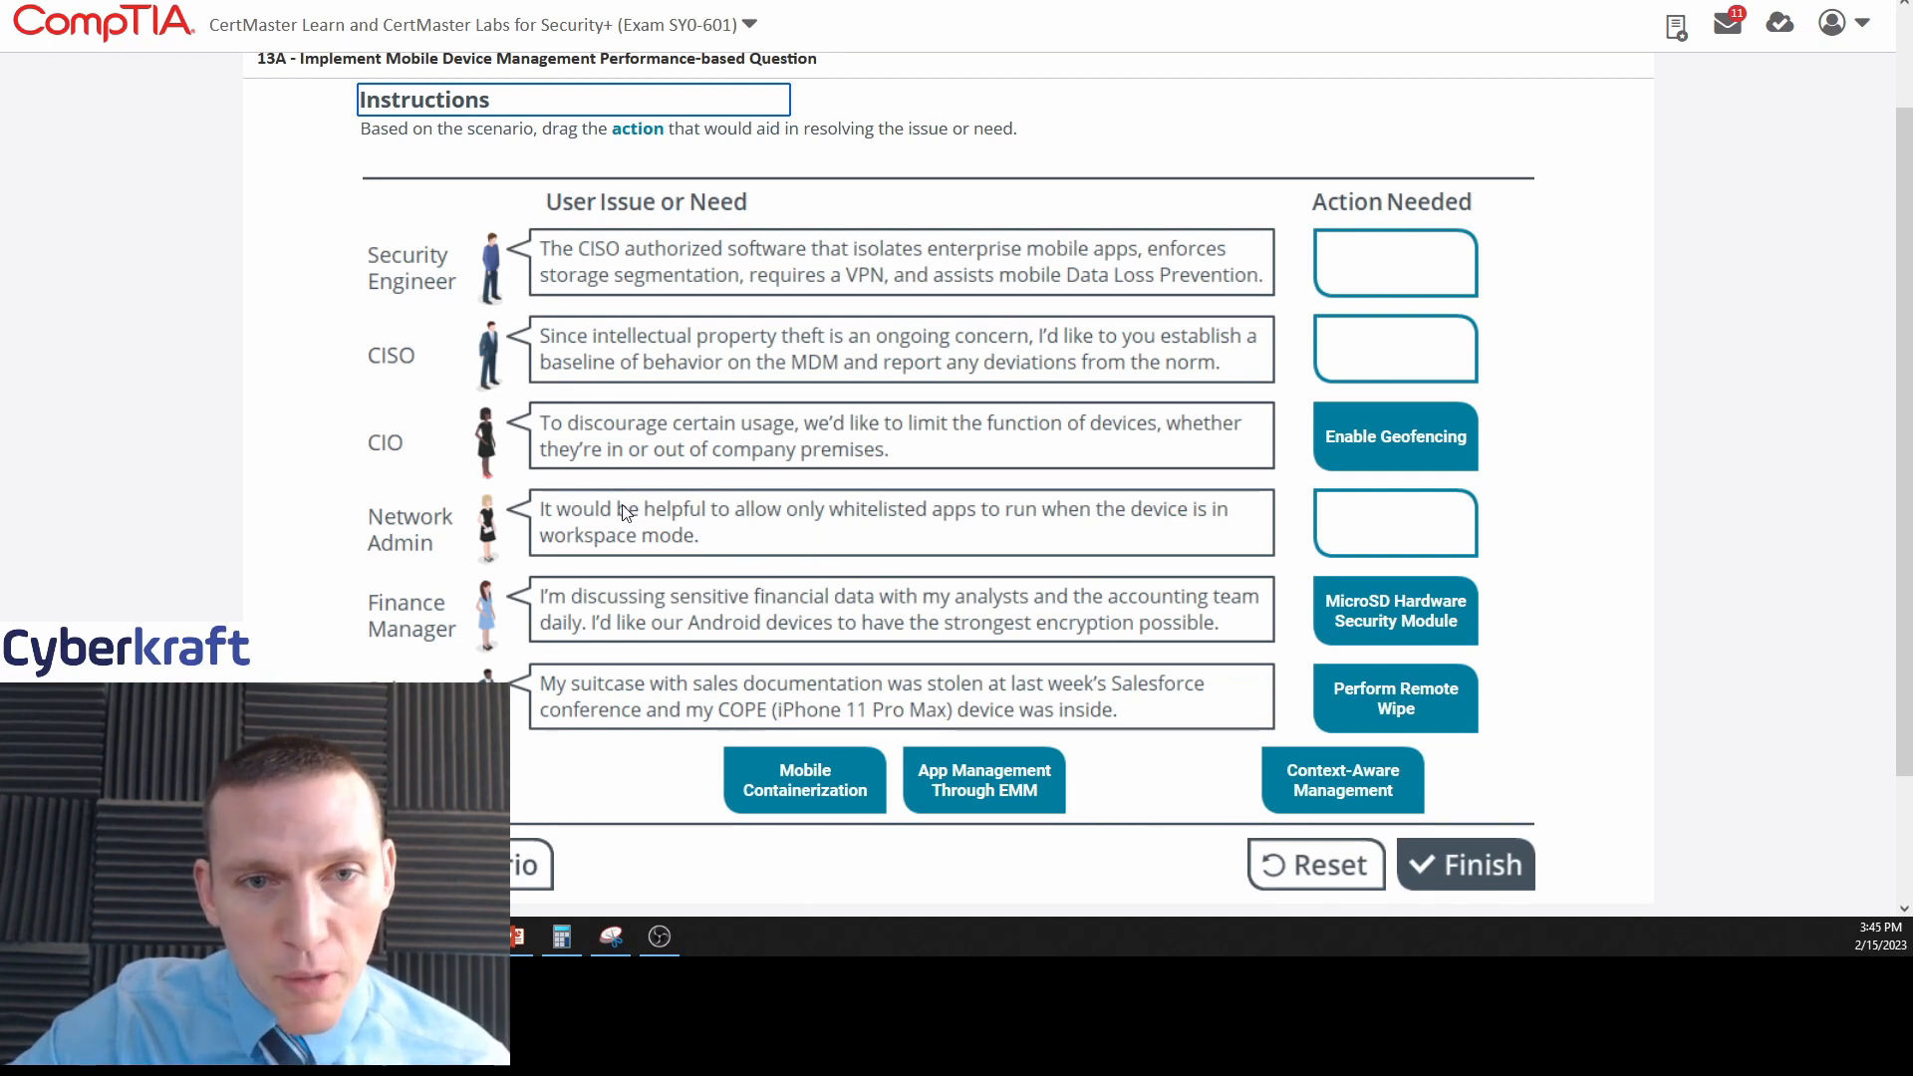
pyautogui.moveTo(857, 528)
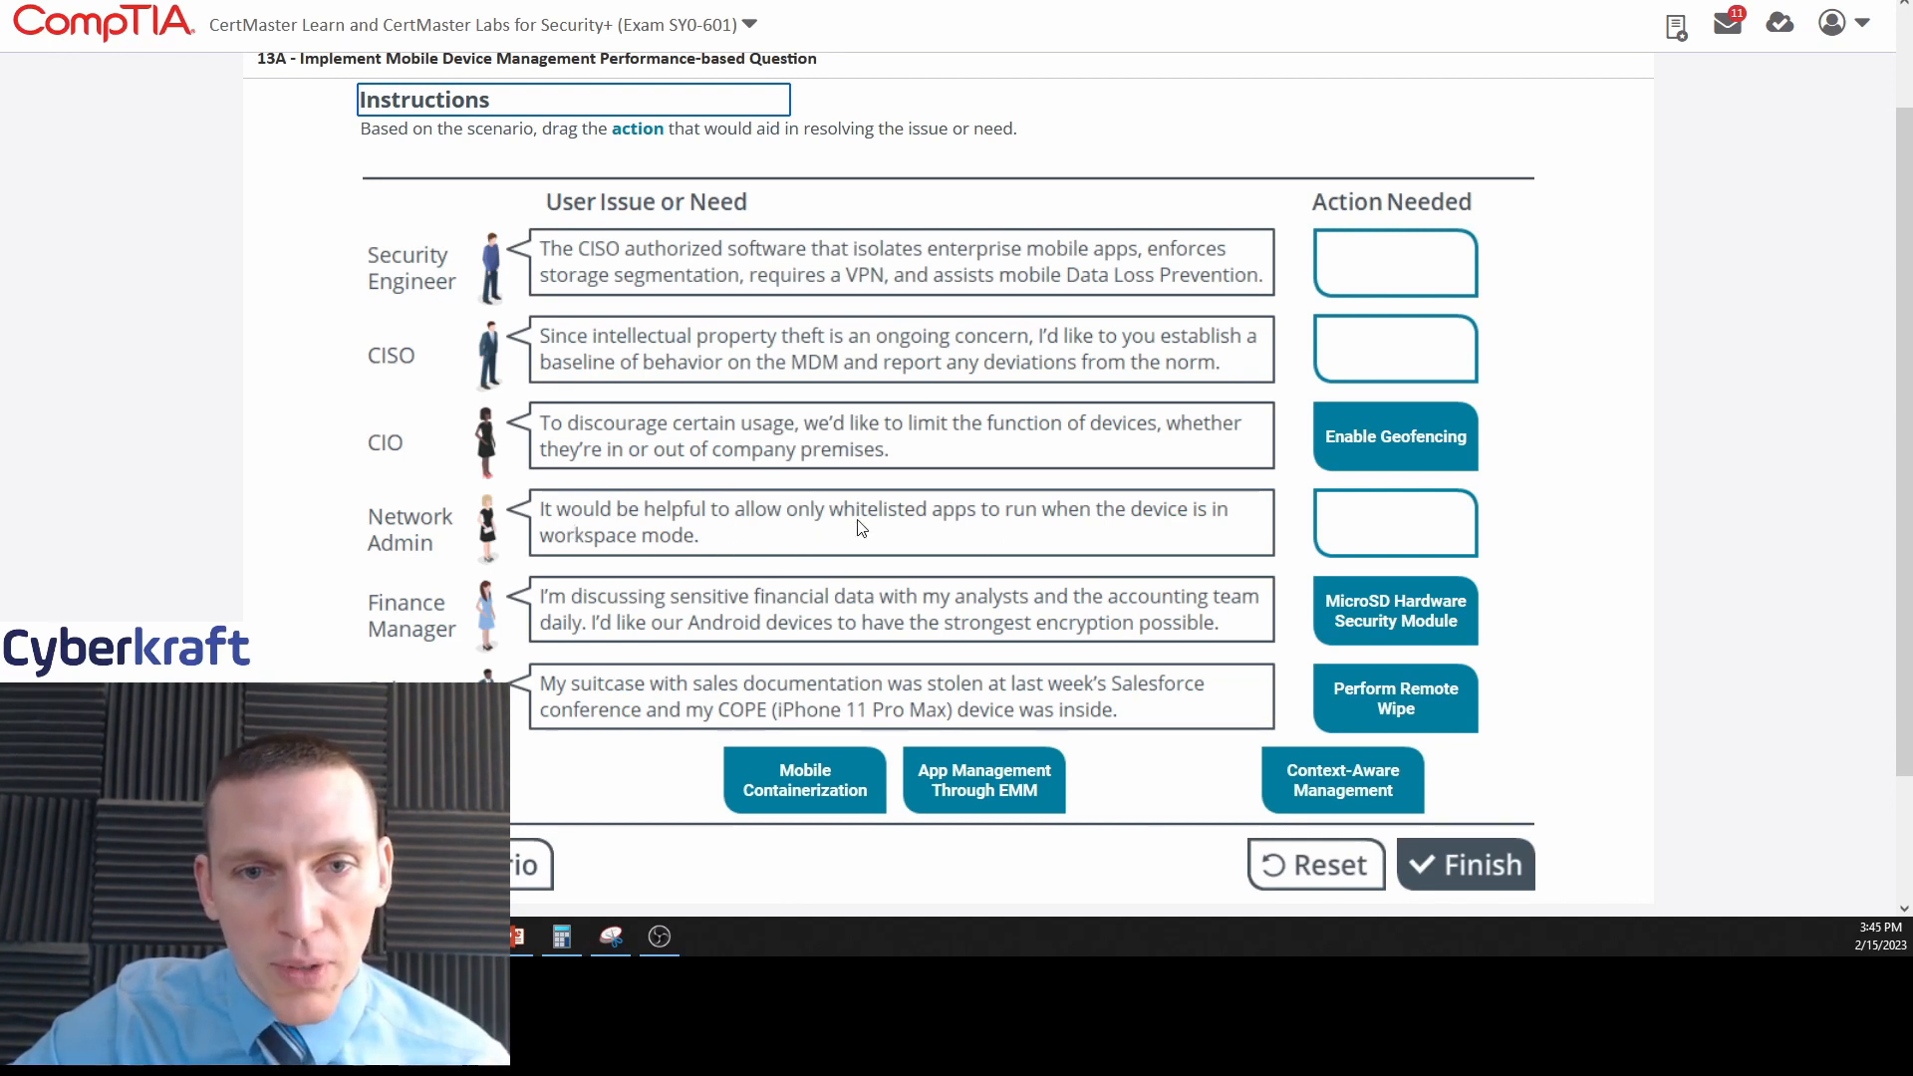
pyautogui.moveTo(667, 562)
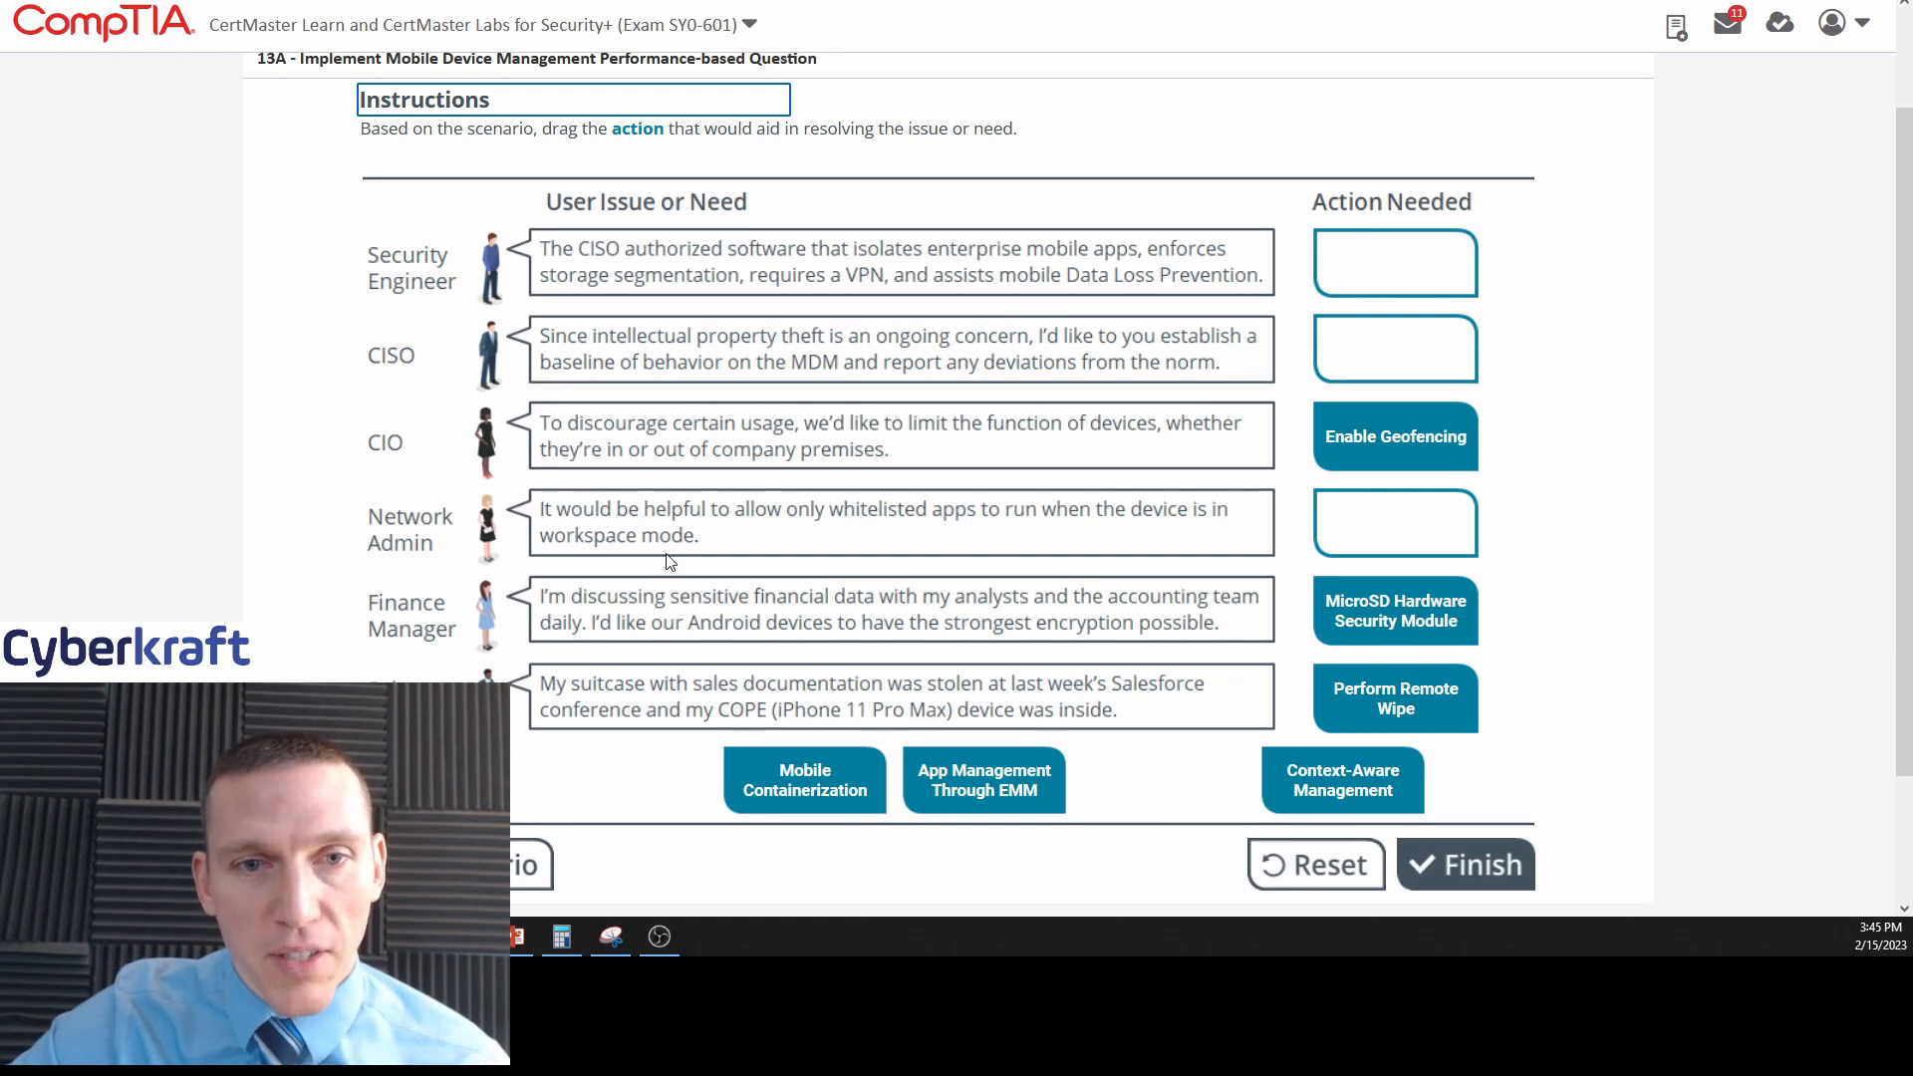
pyautogui.moveTo(670, 509)
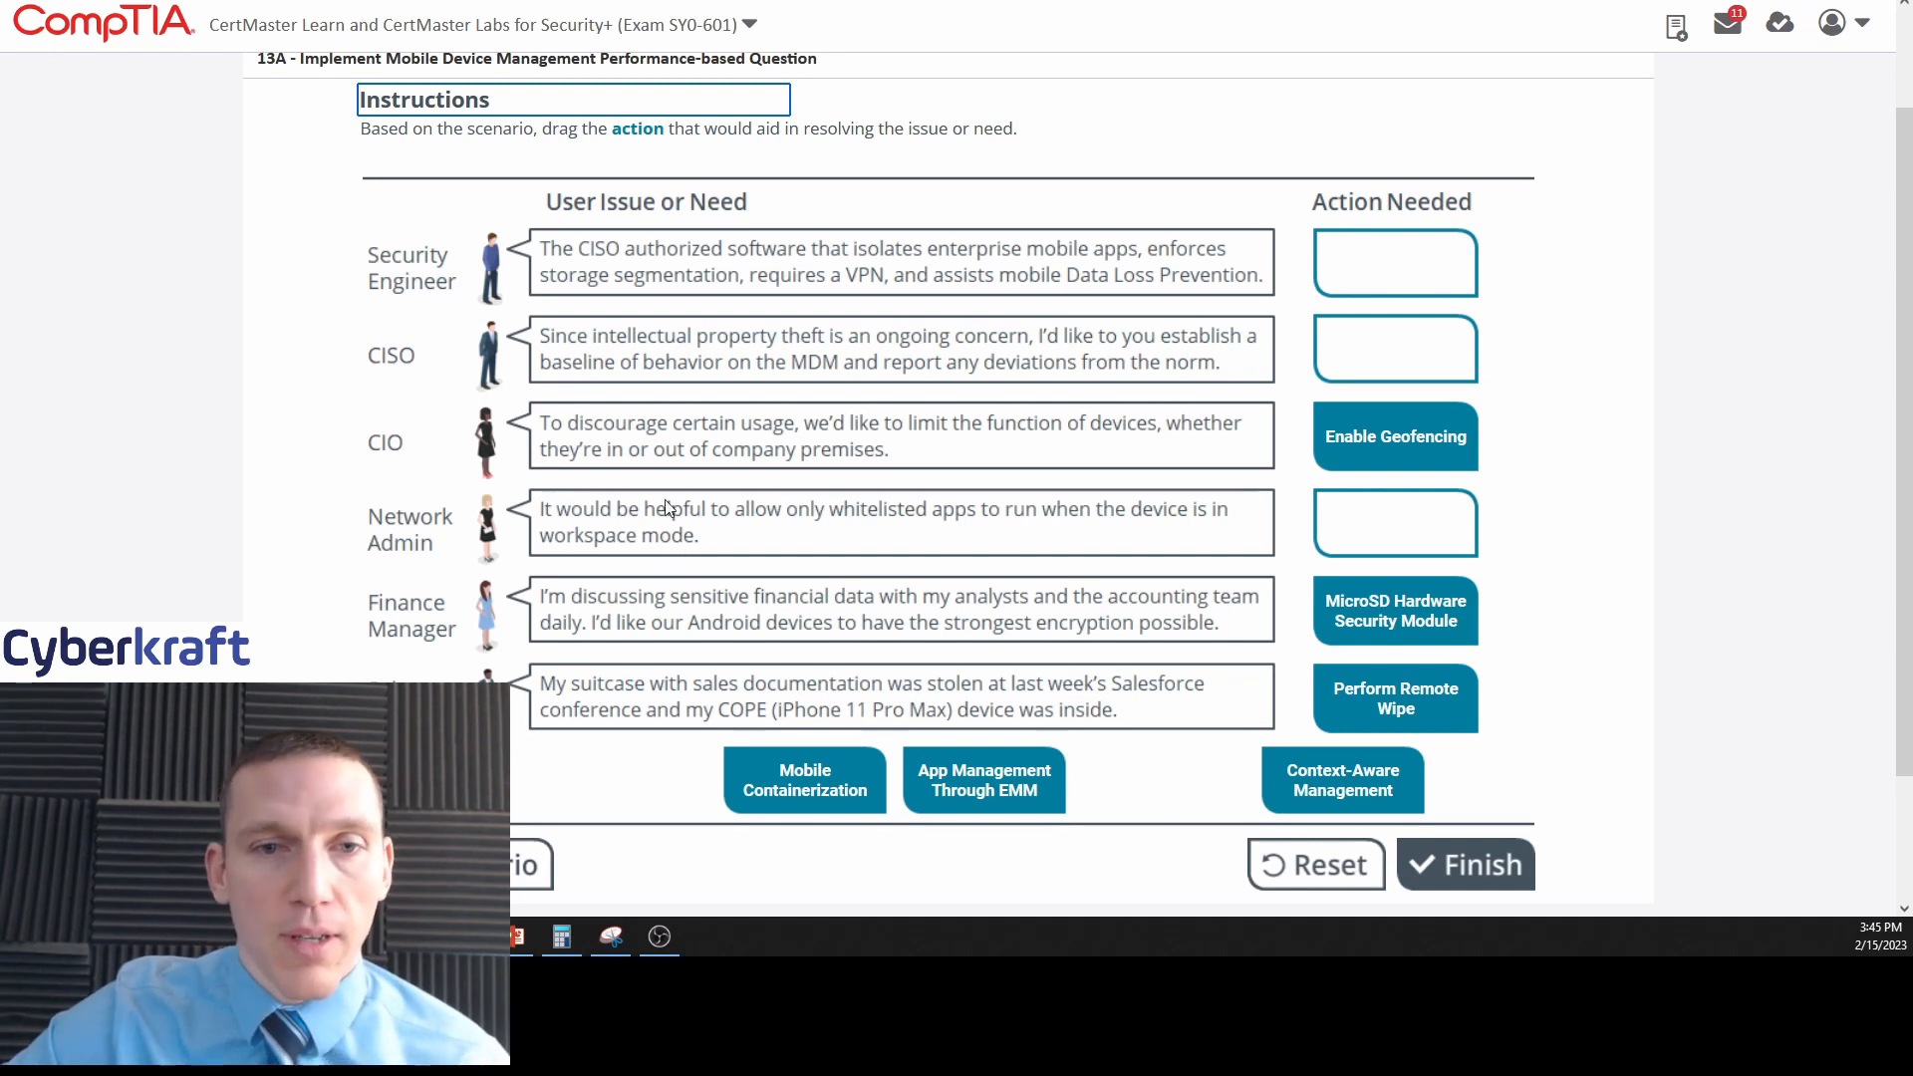
# Assign App Management Through EMM to the Network Admin.
pyautogui.moveTo(982, 781); pyautogui.dragTo(1032, 634)
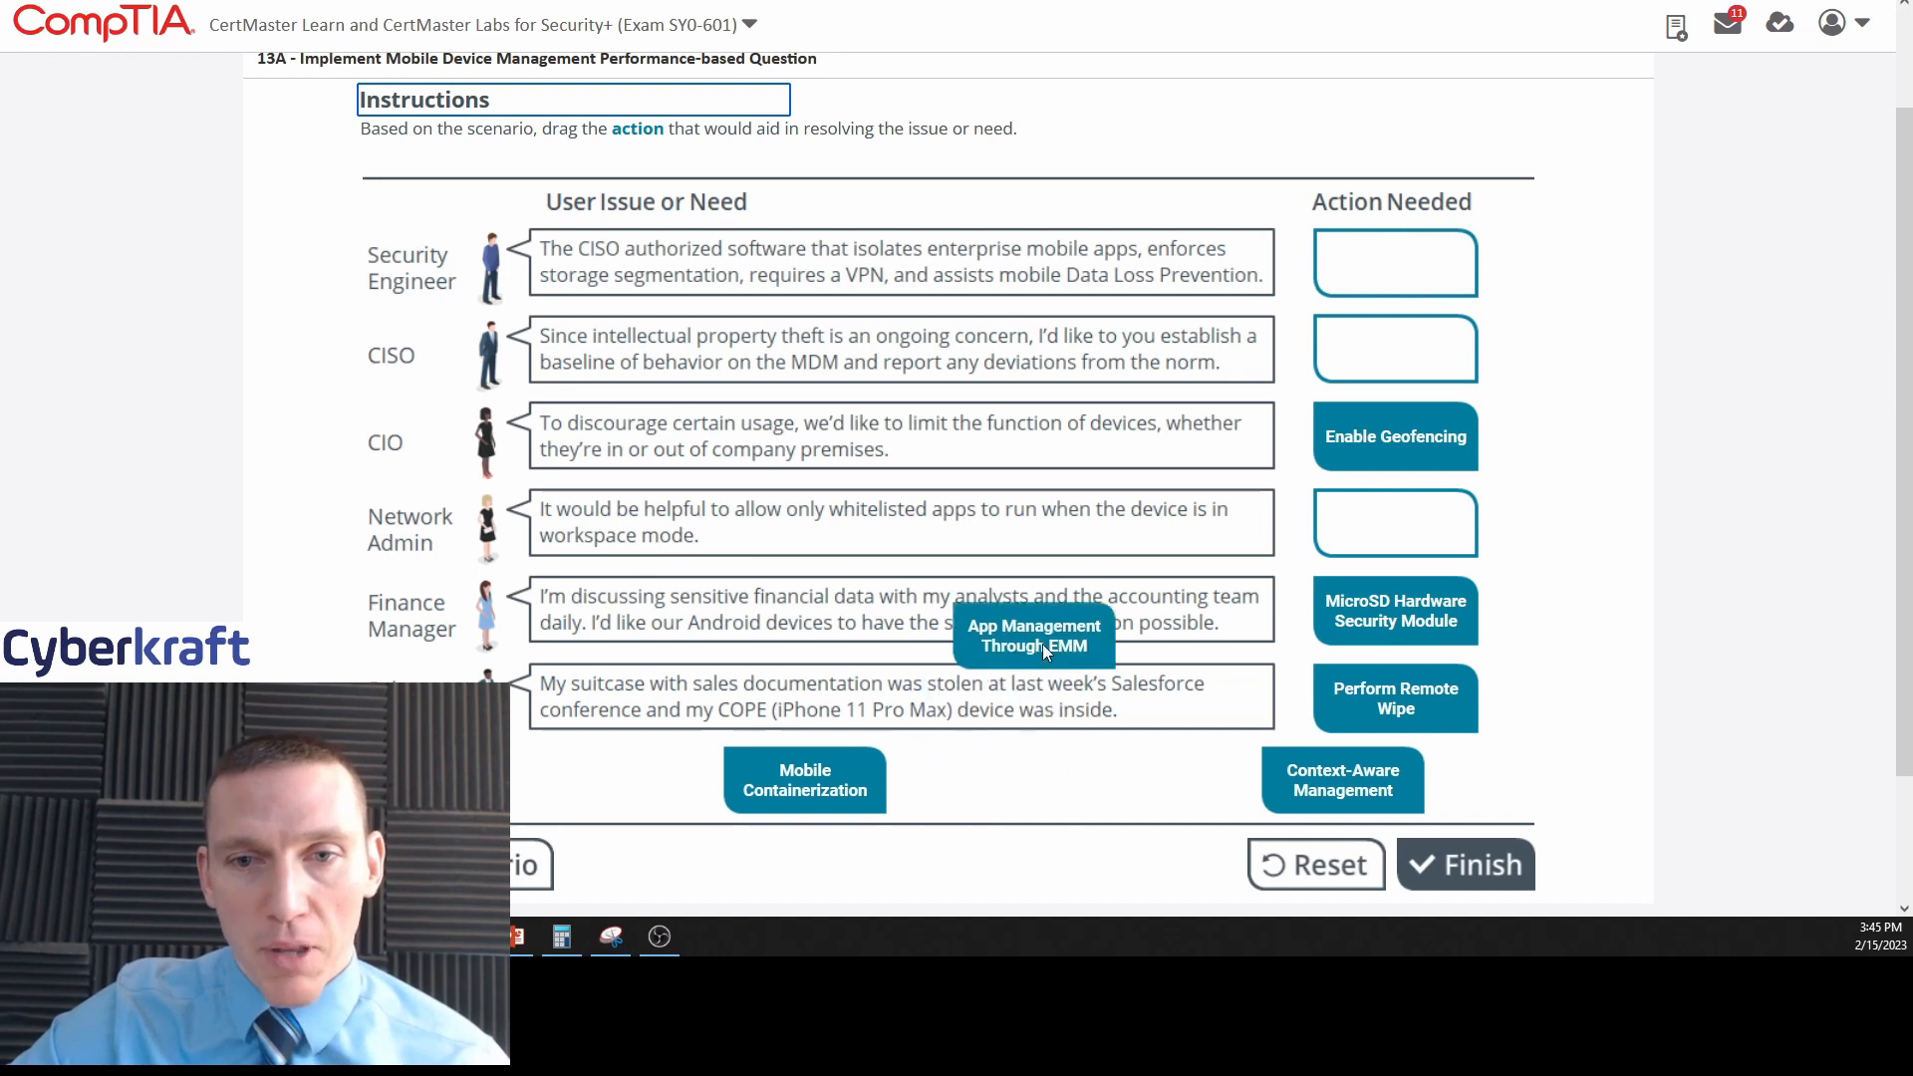
pyautogui.moveTo(1034, 634); pyautogui.dragTo(1395, 522)
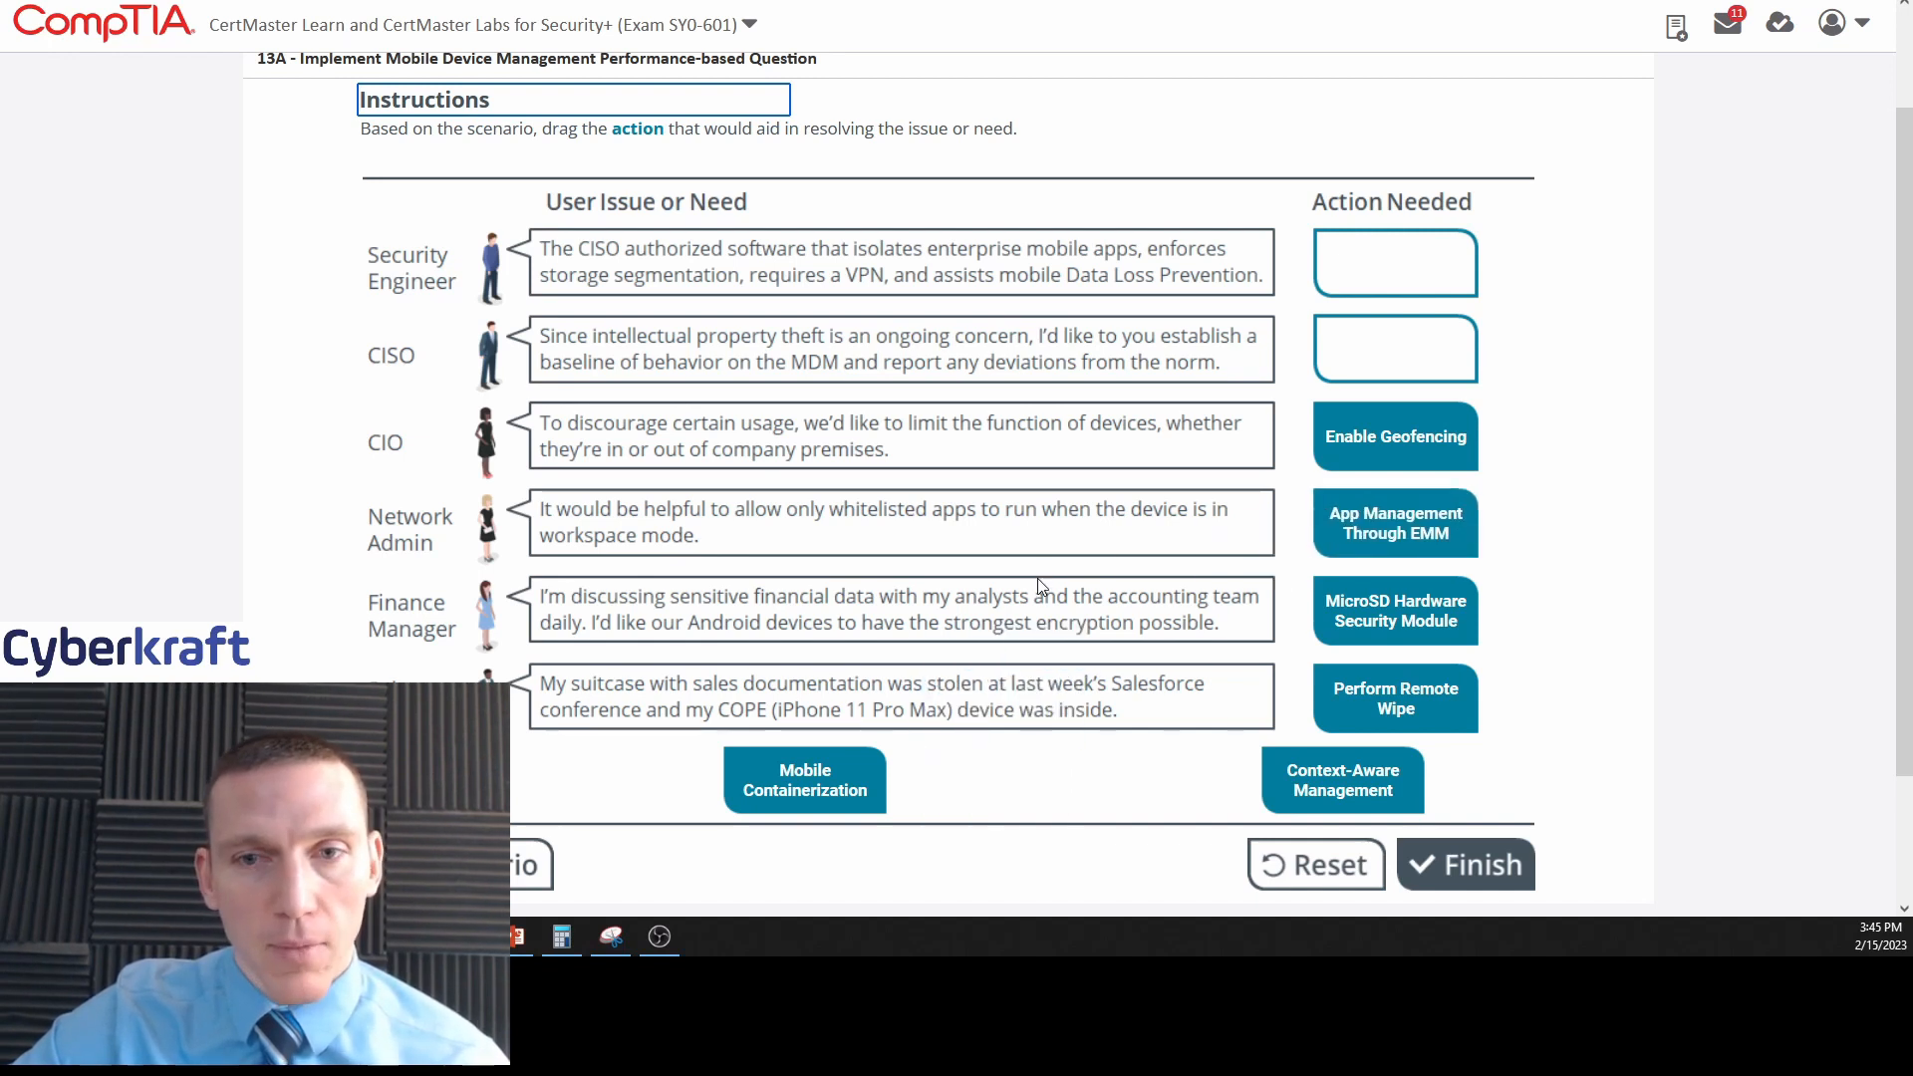
pyautogui.moveTo(1455, 562)
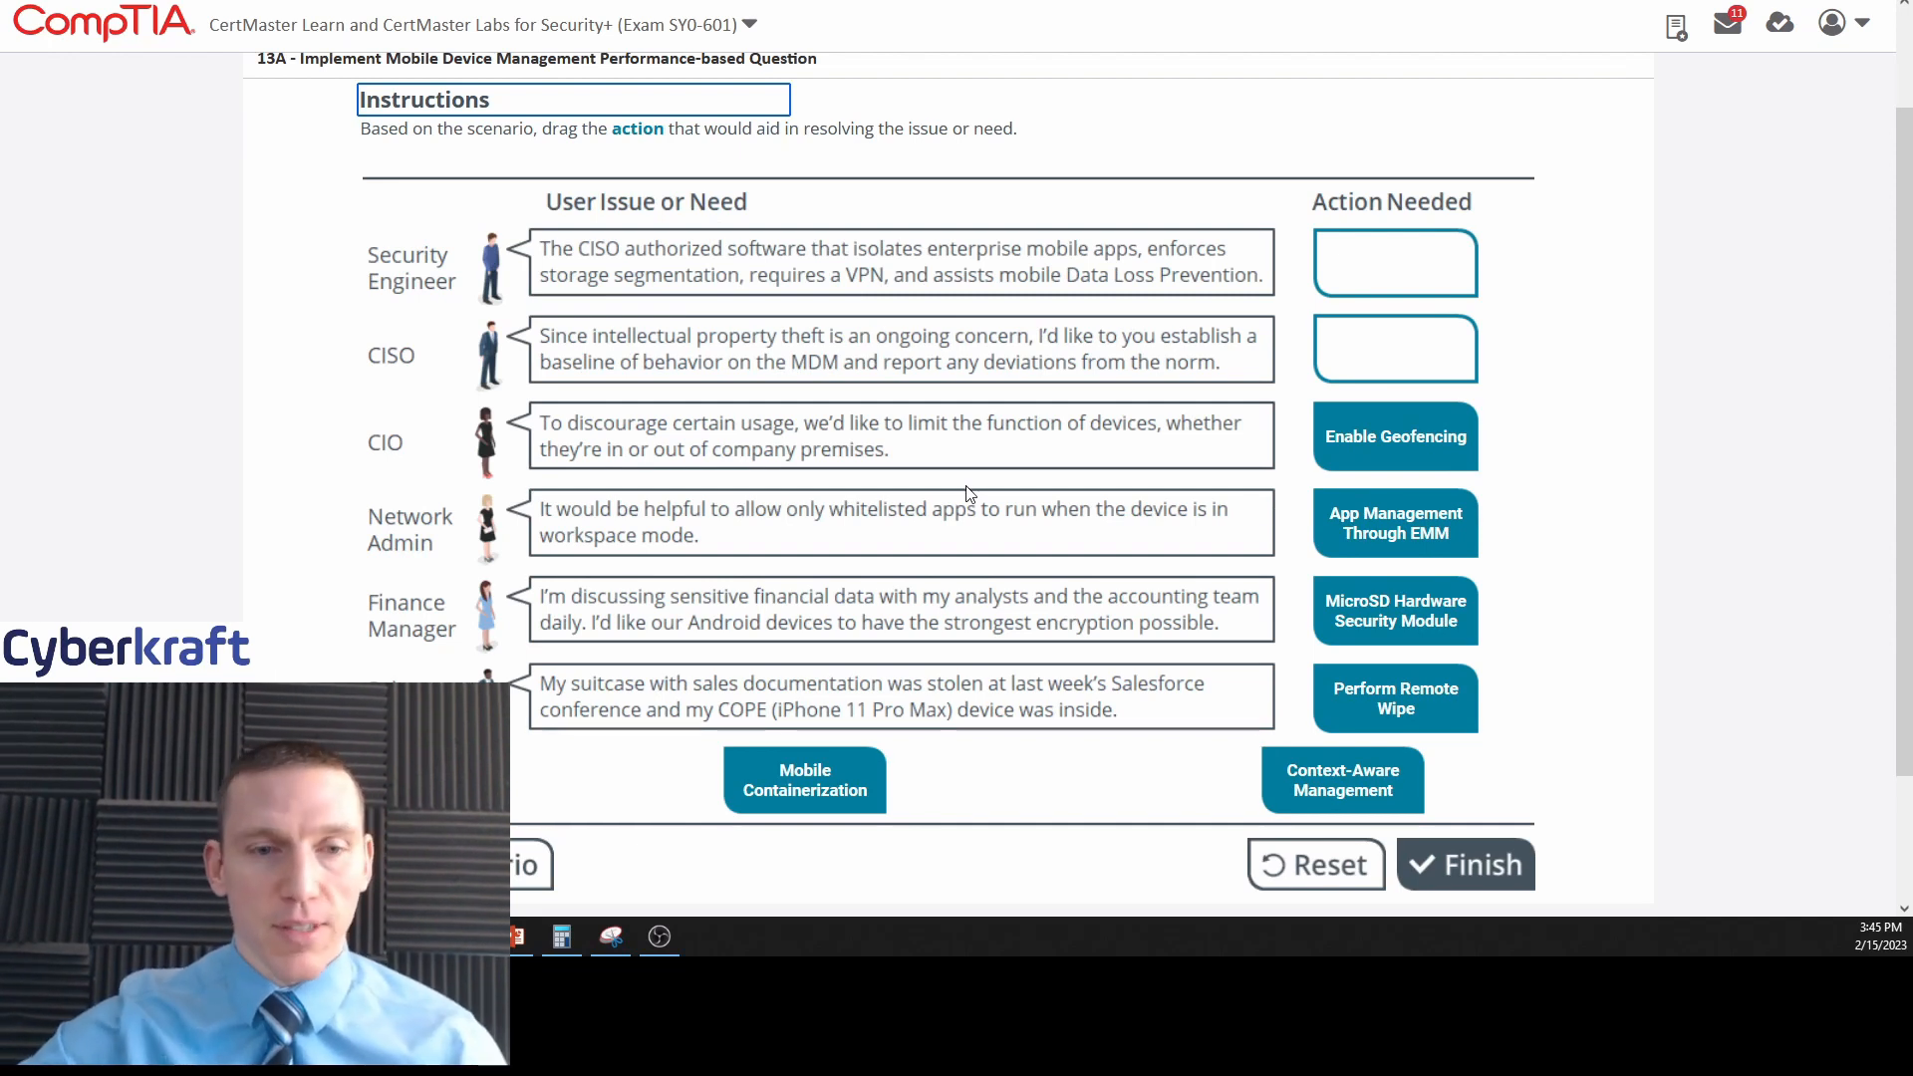
pyautogui.moveTo(1136, 518)
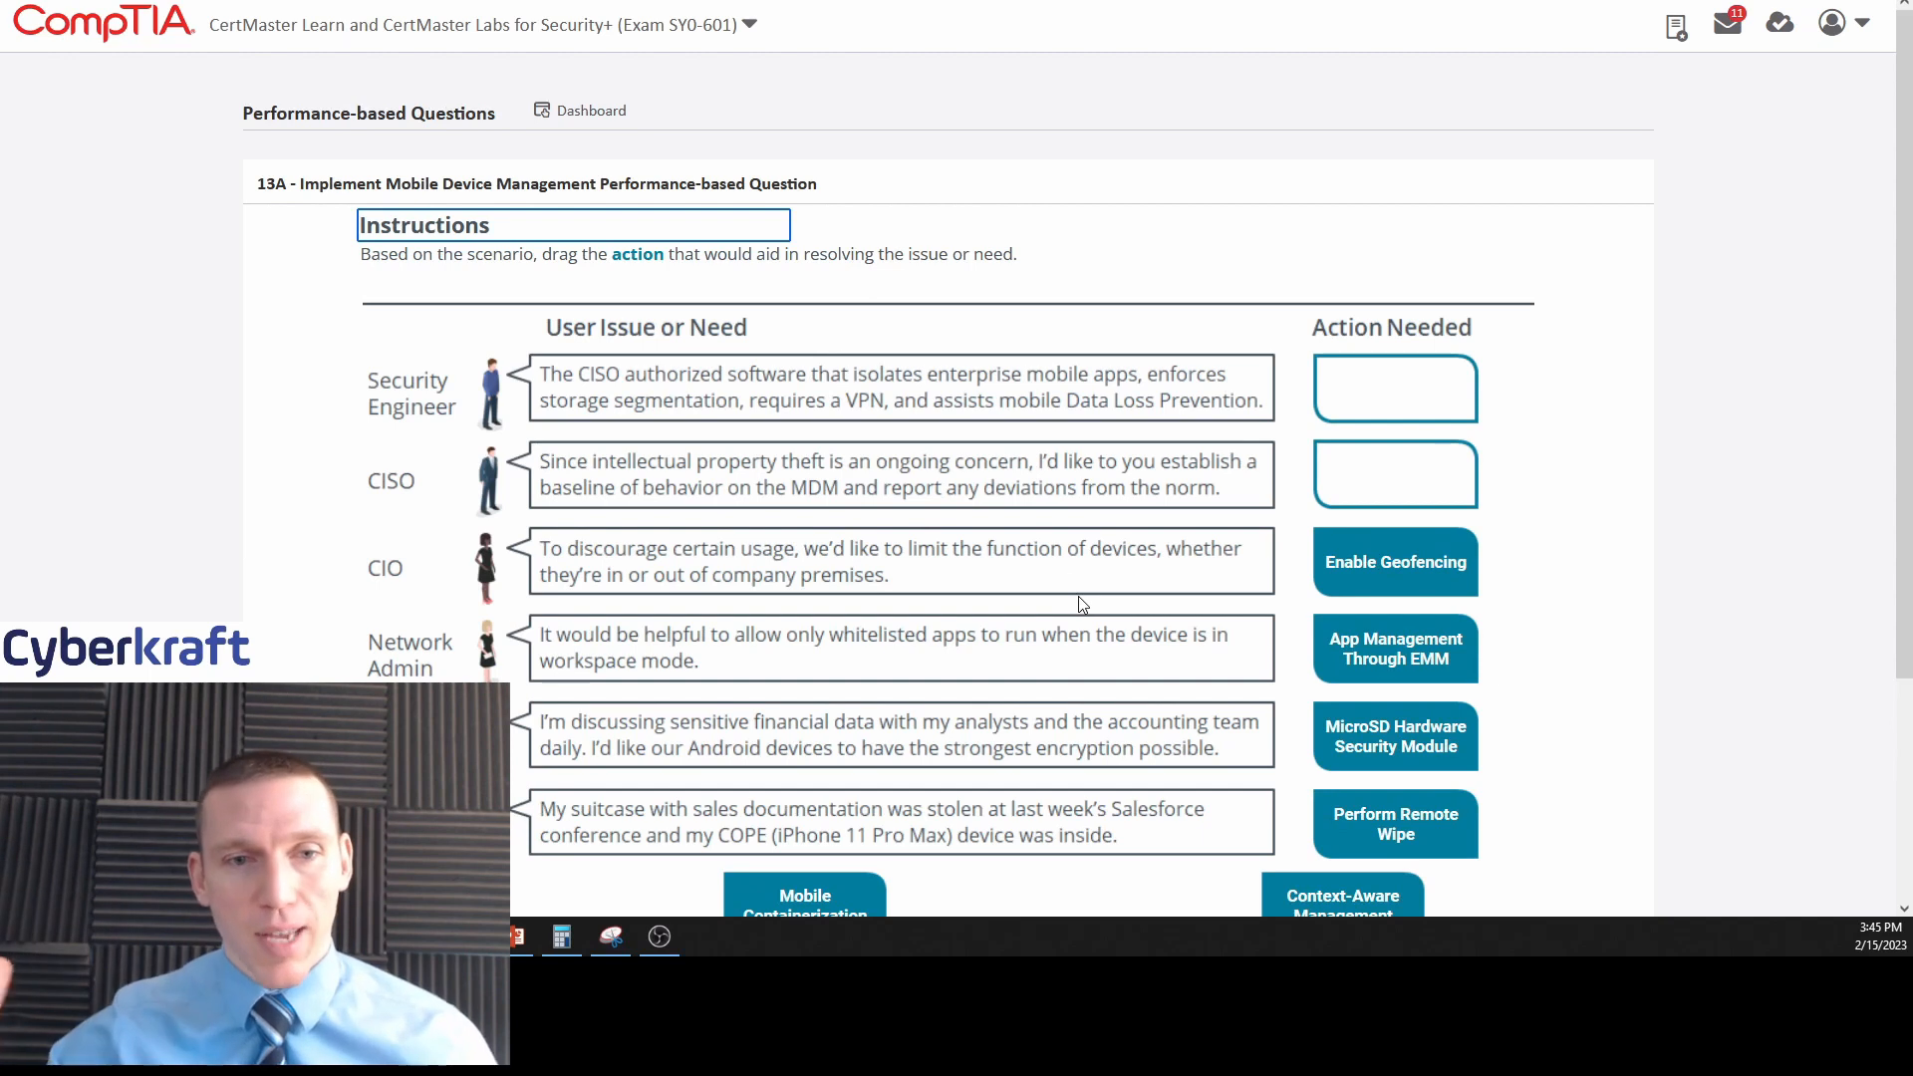
pyautogui.scroll(-3)
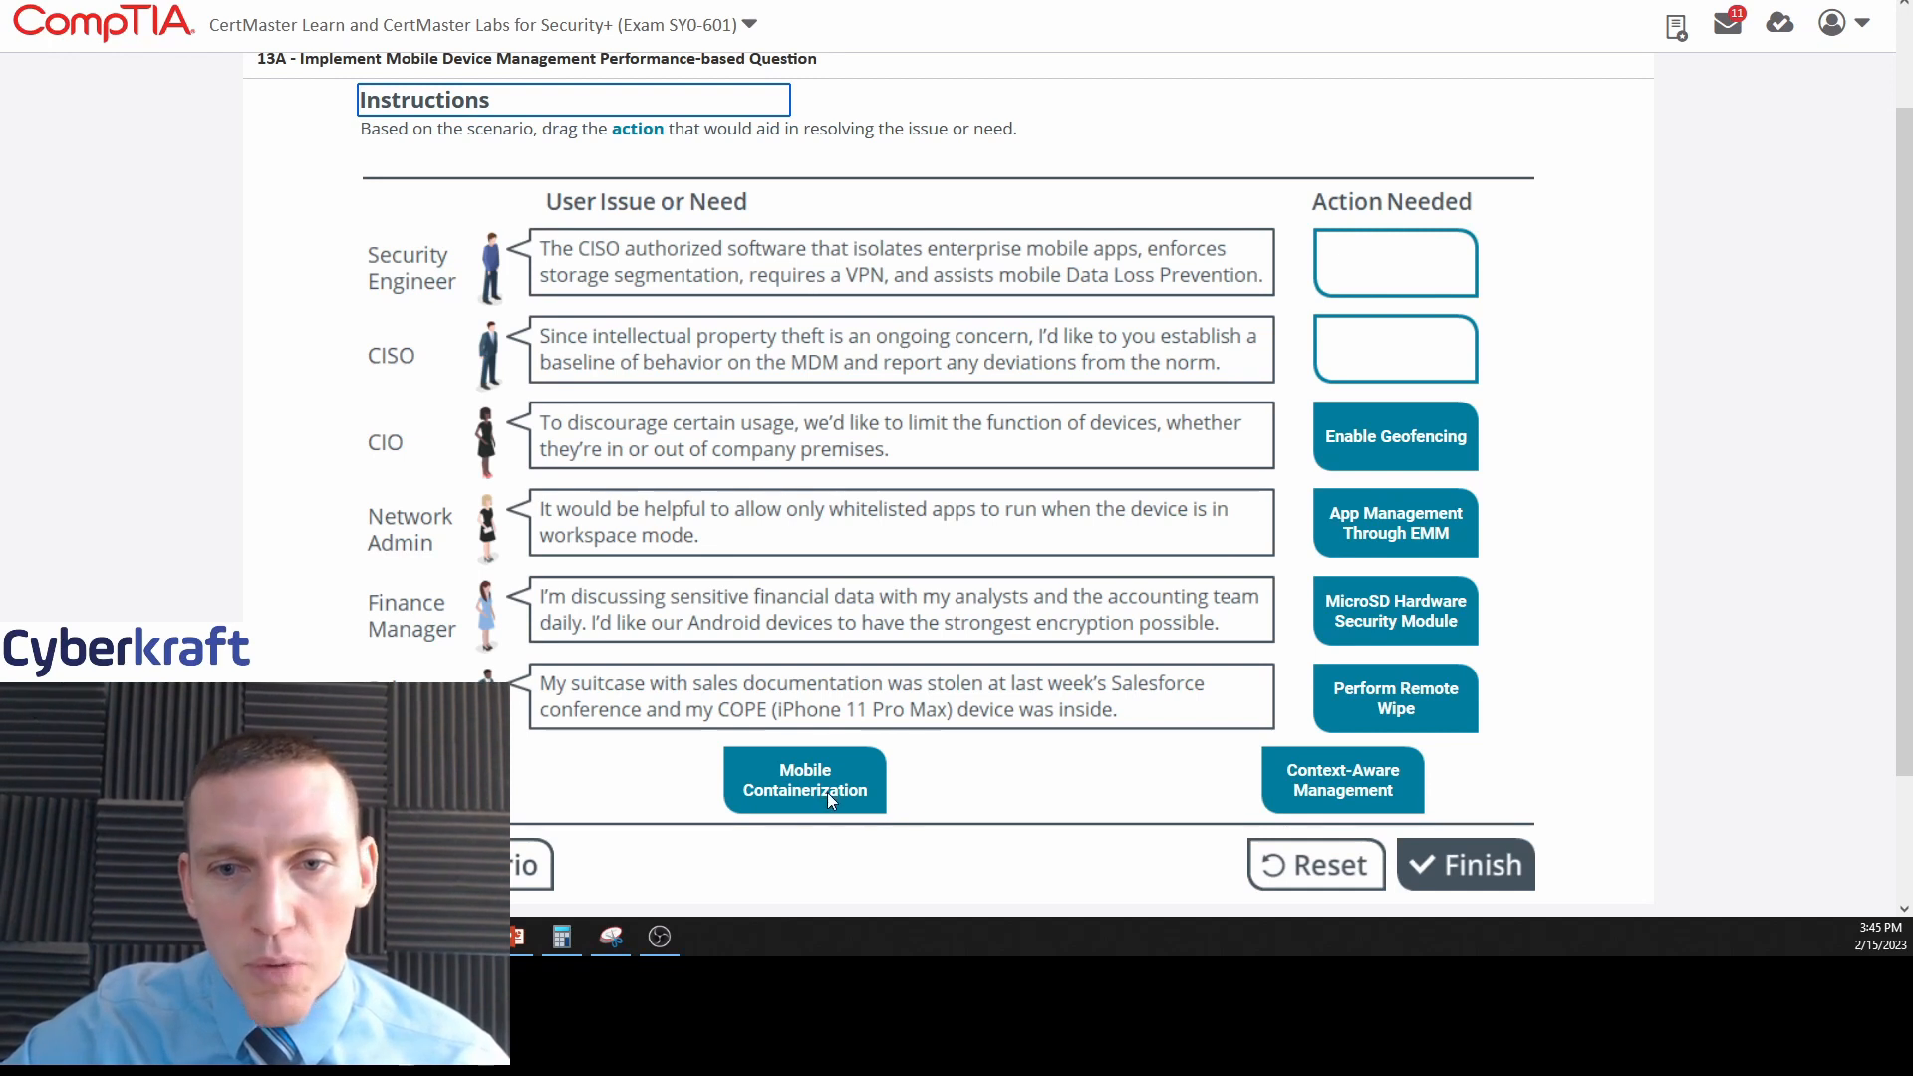
pyautogui.moveTo(632, 347)
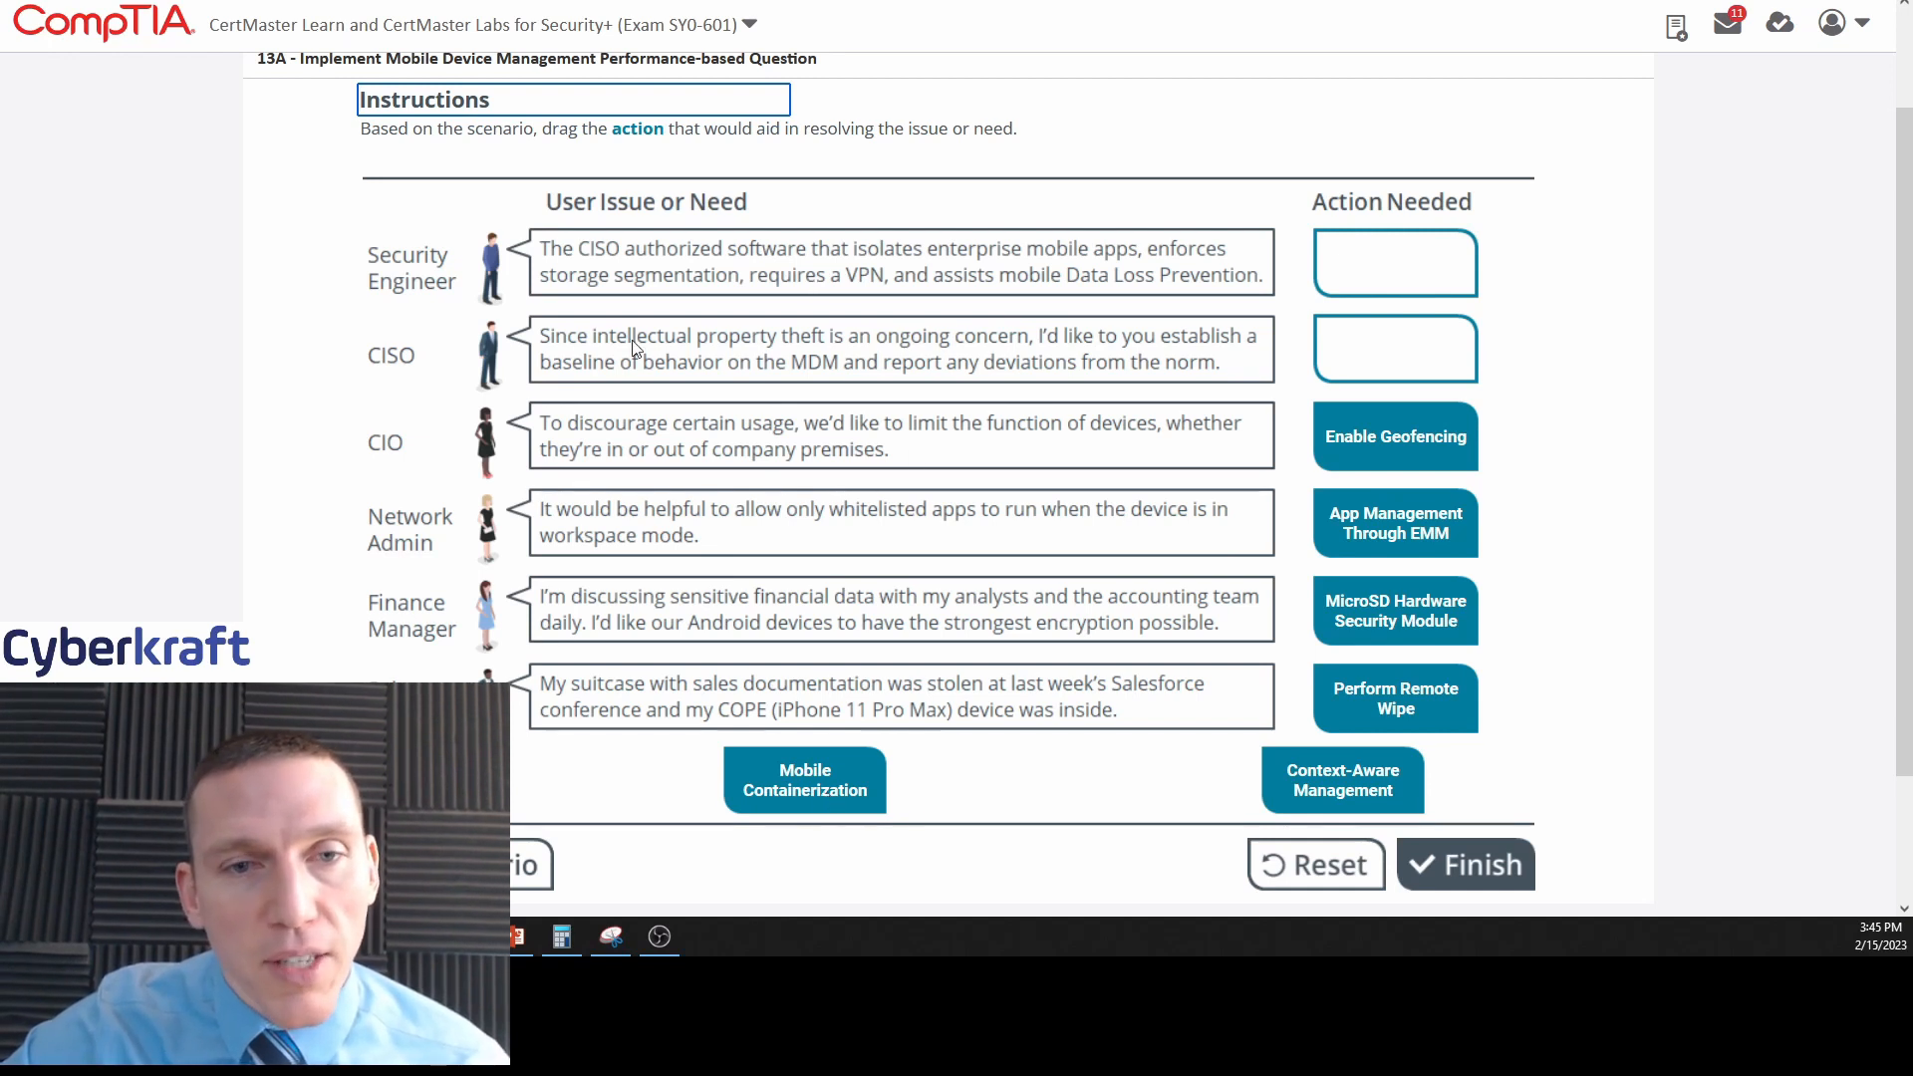
pyautogui.moveTo(880, 351)
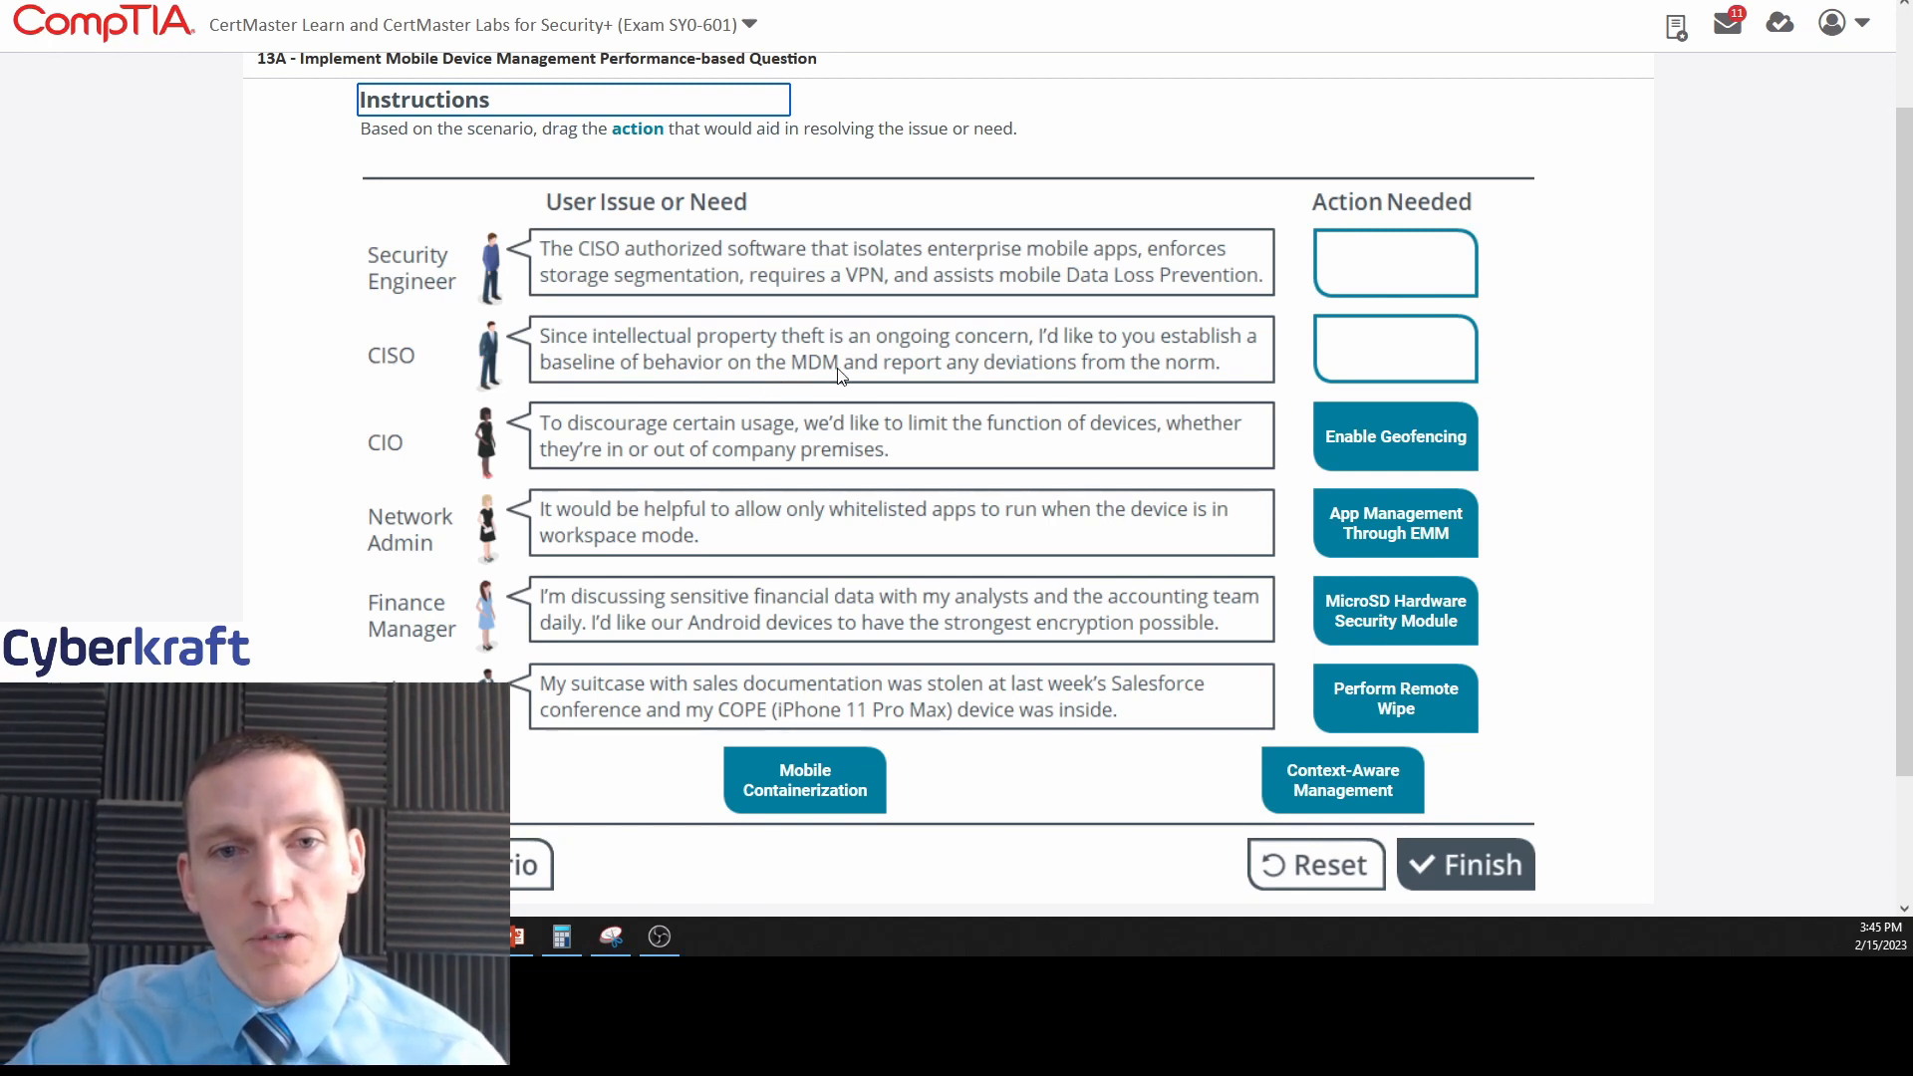
pyautogui.moveTo(1174, 367)
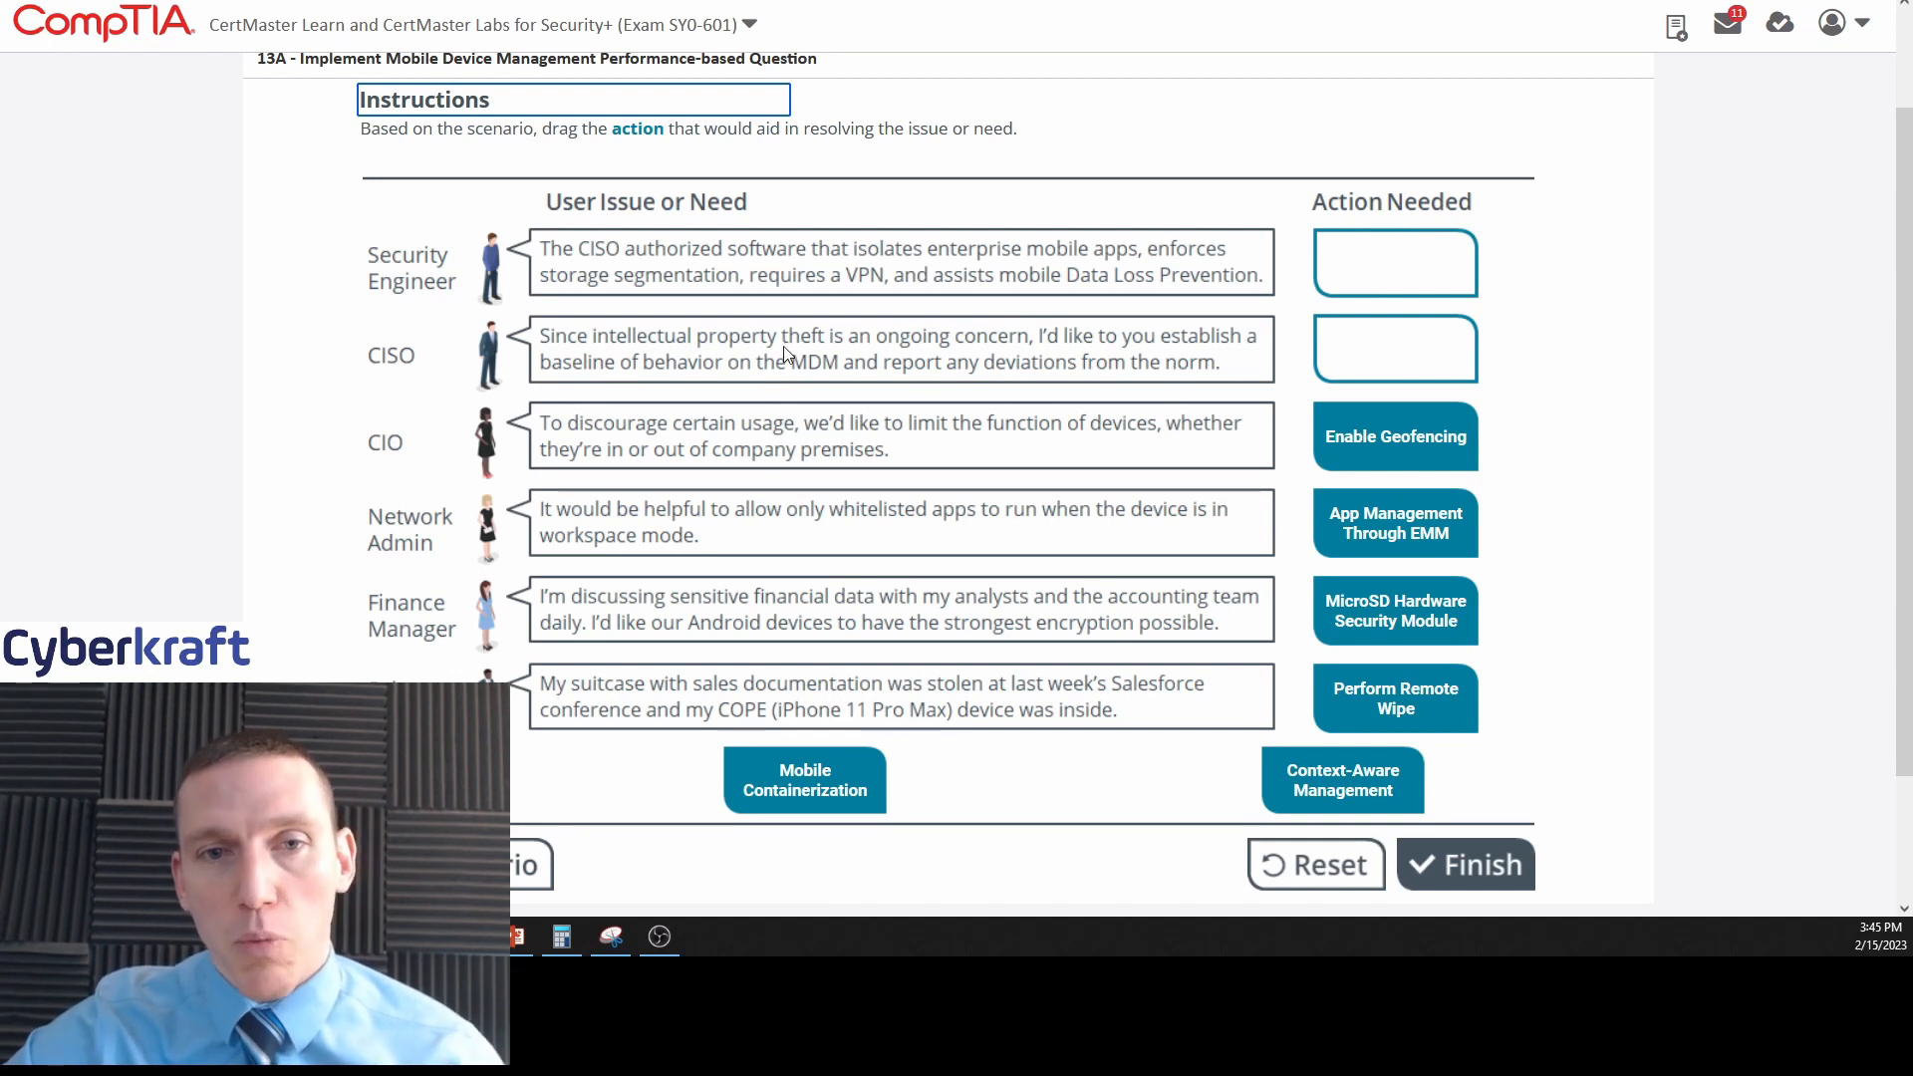
pyautogui.moveTo(815, 355)
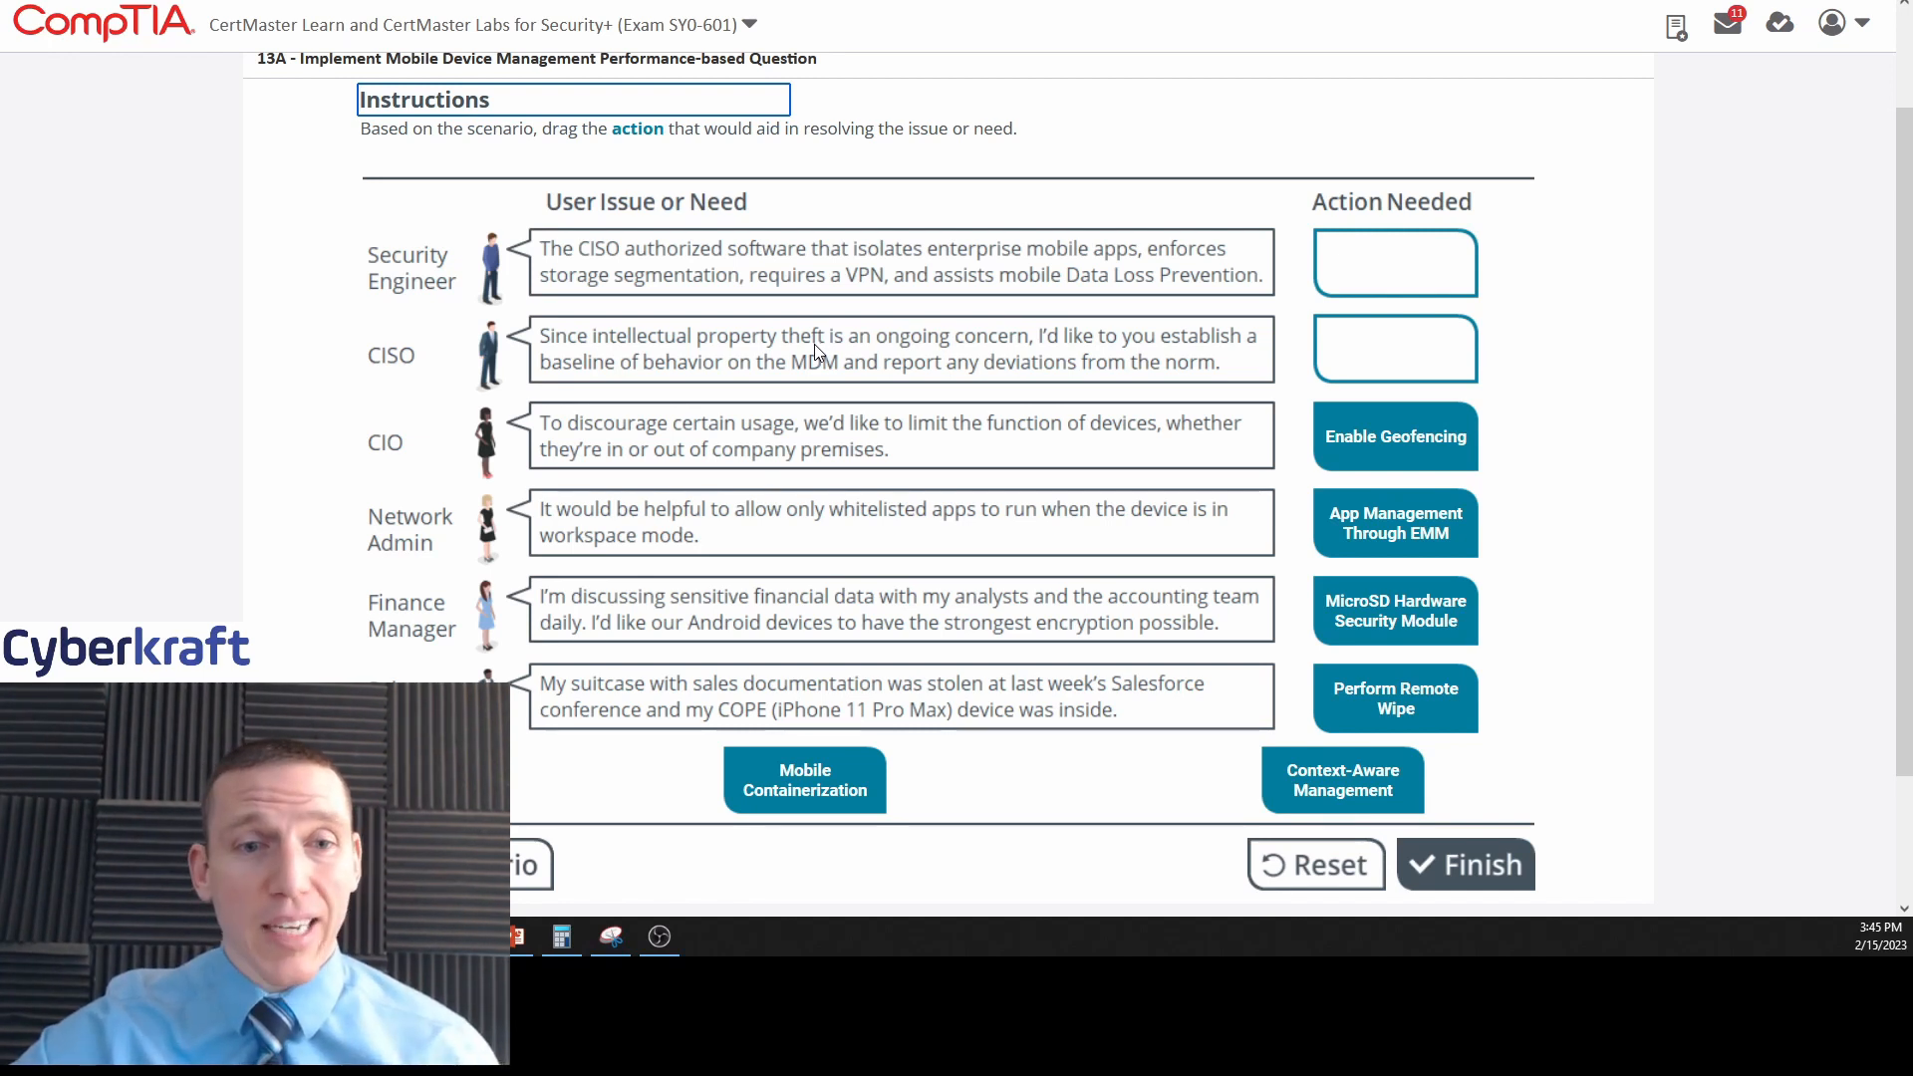
# Assign Context-Aware Management to the CISO and Mobile Containerization to the Security Engineer.
pyautogui.moveTo(1342, 781); pyautogui.dragTo(1395, 458)
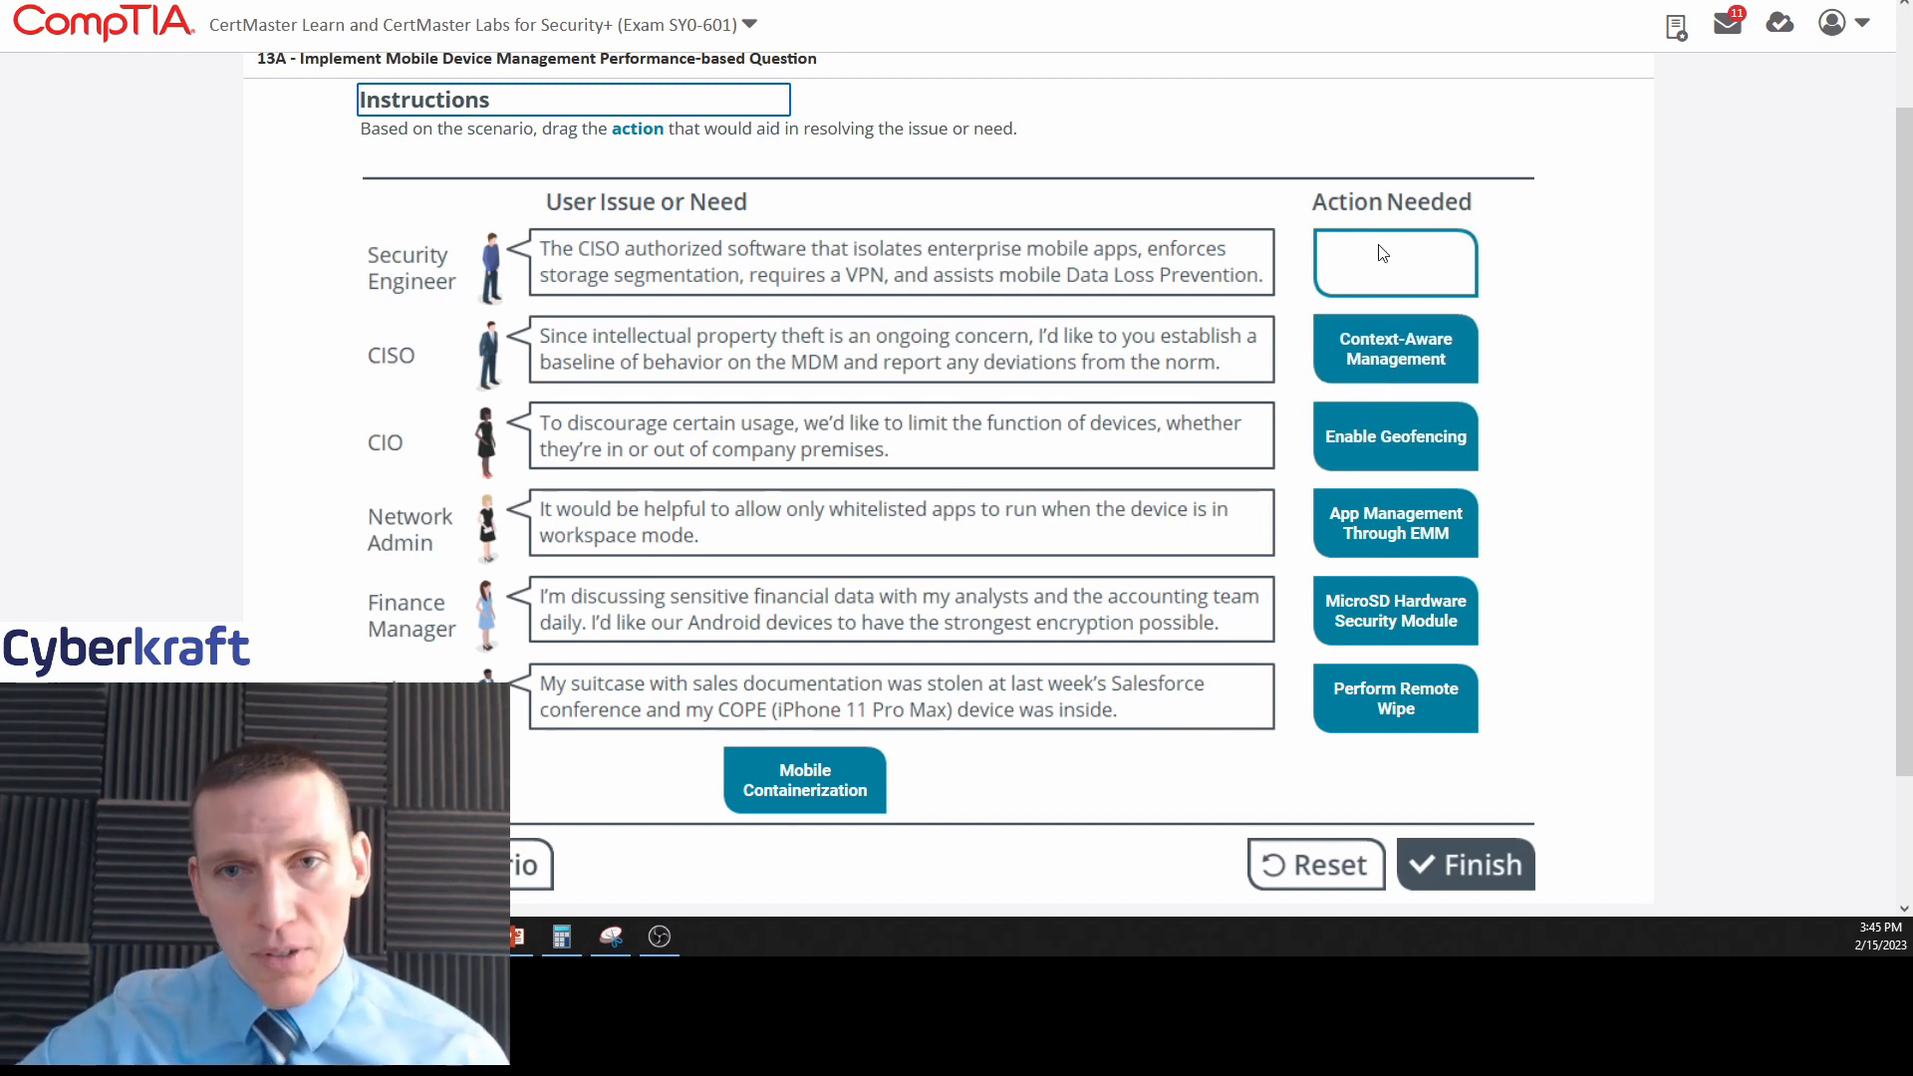
pyautogui.moveTo(668, 295)
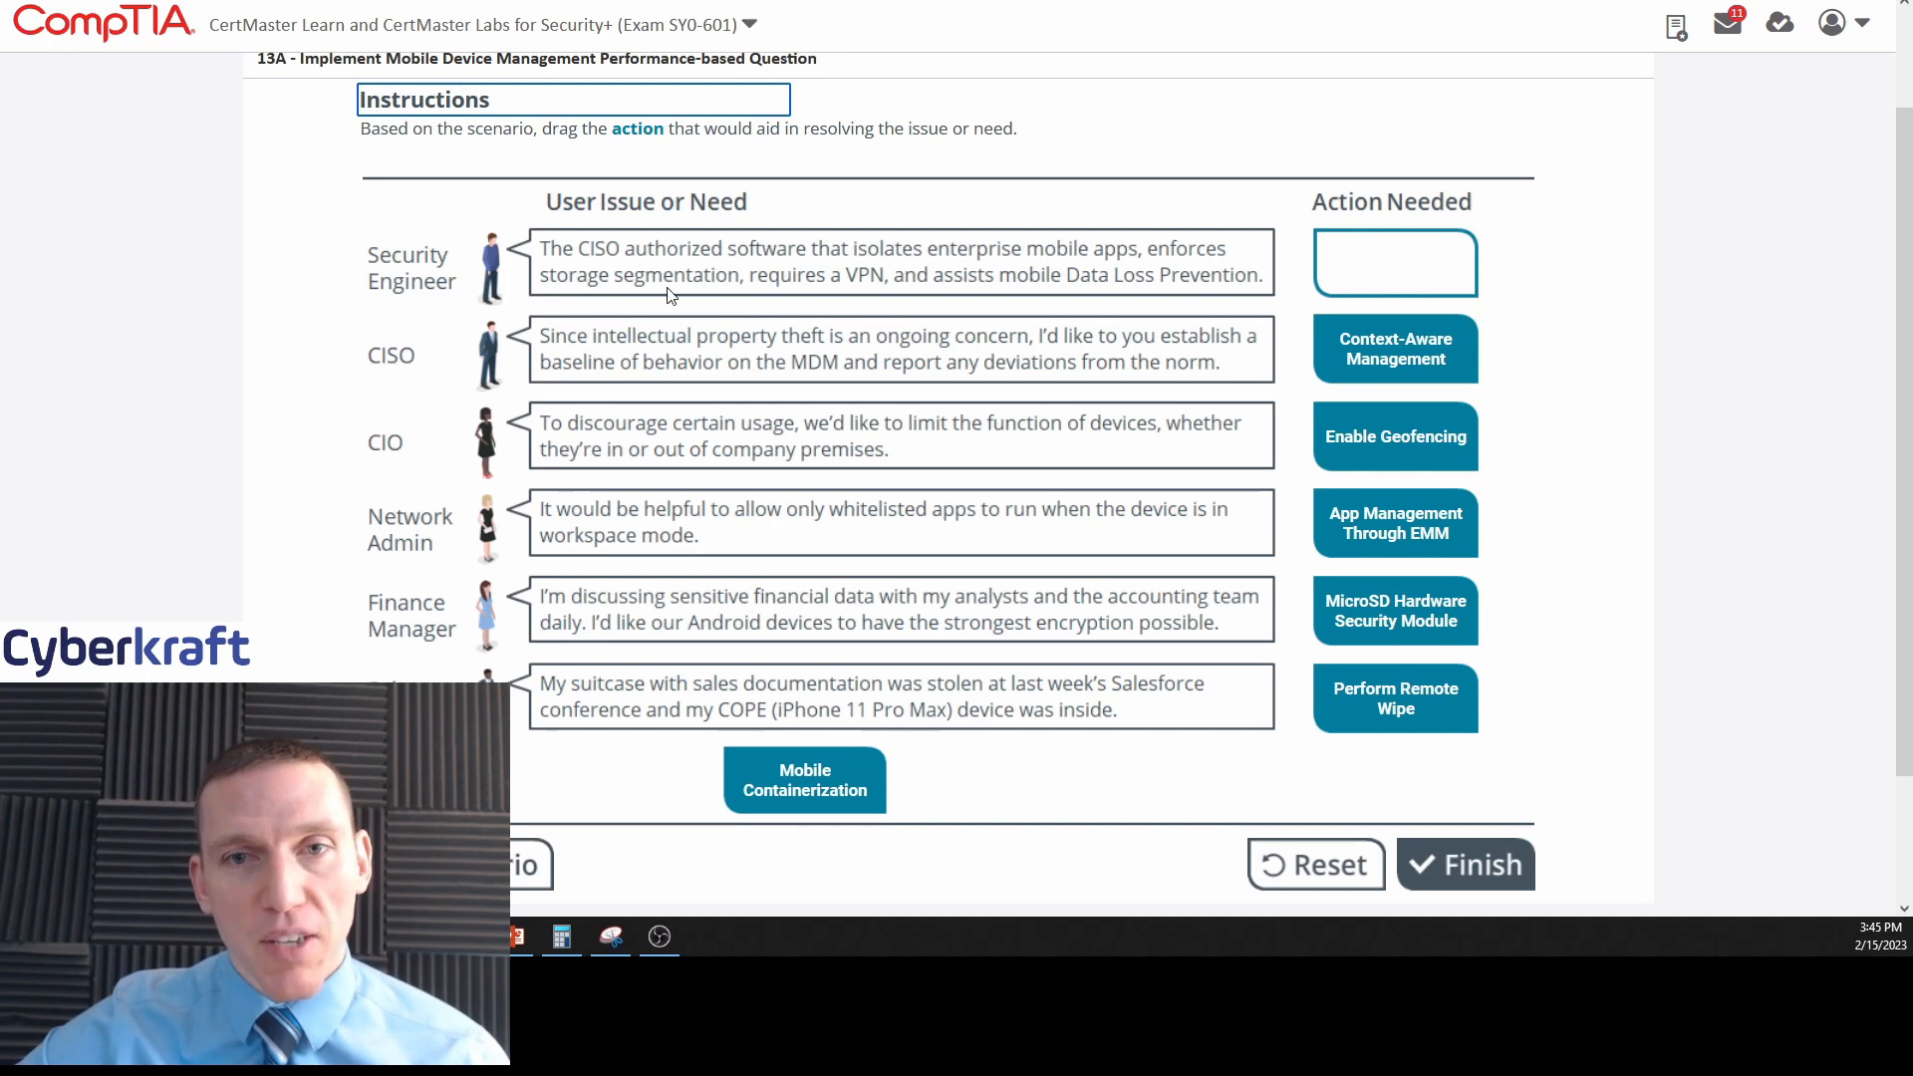
pyautogui.moveTo(803, 779); pyautogui.dragTo(1230, 355)
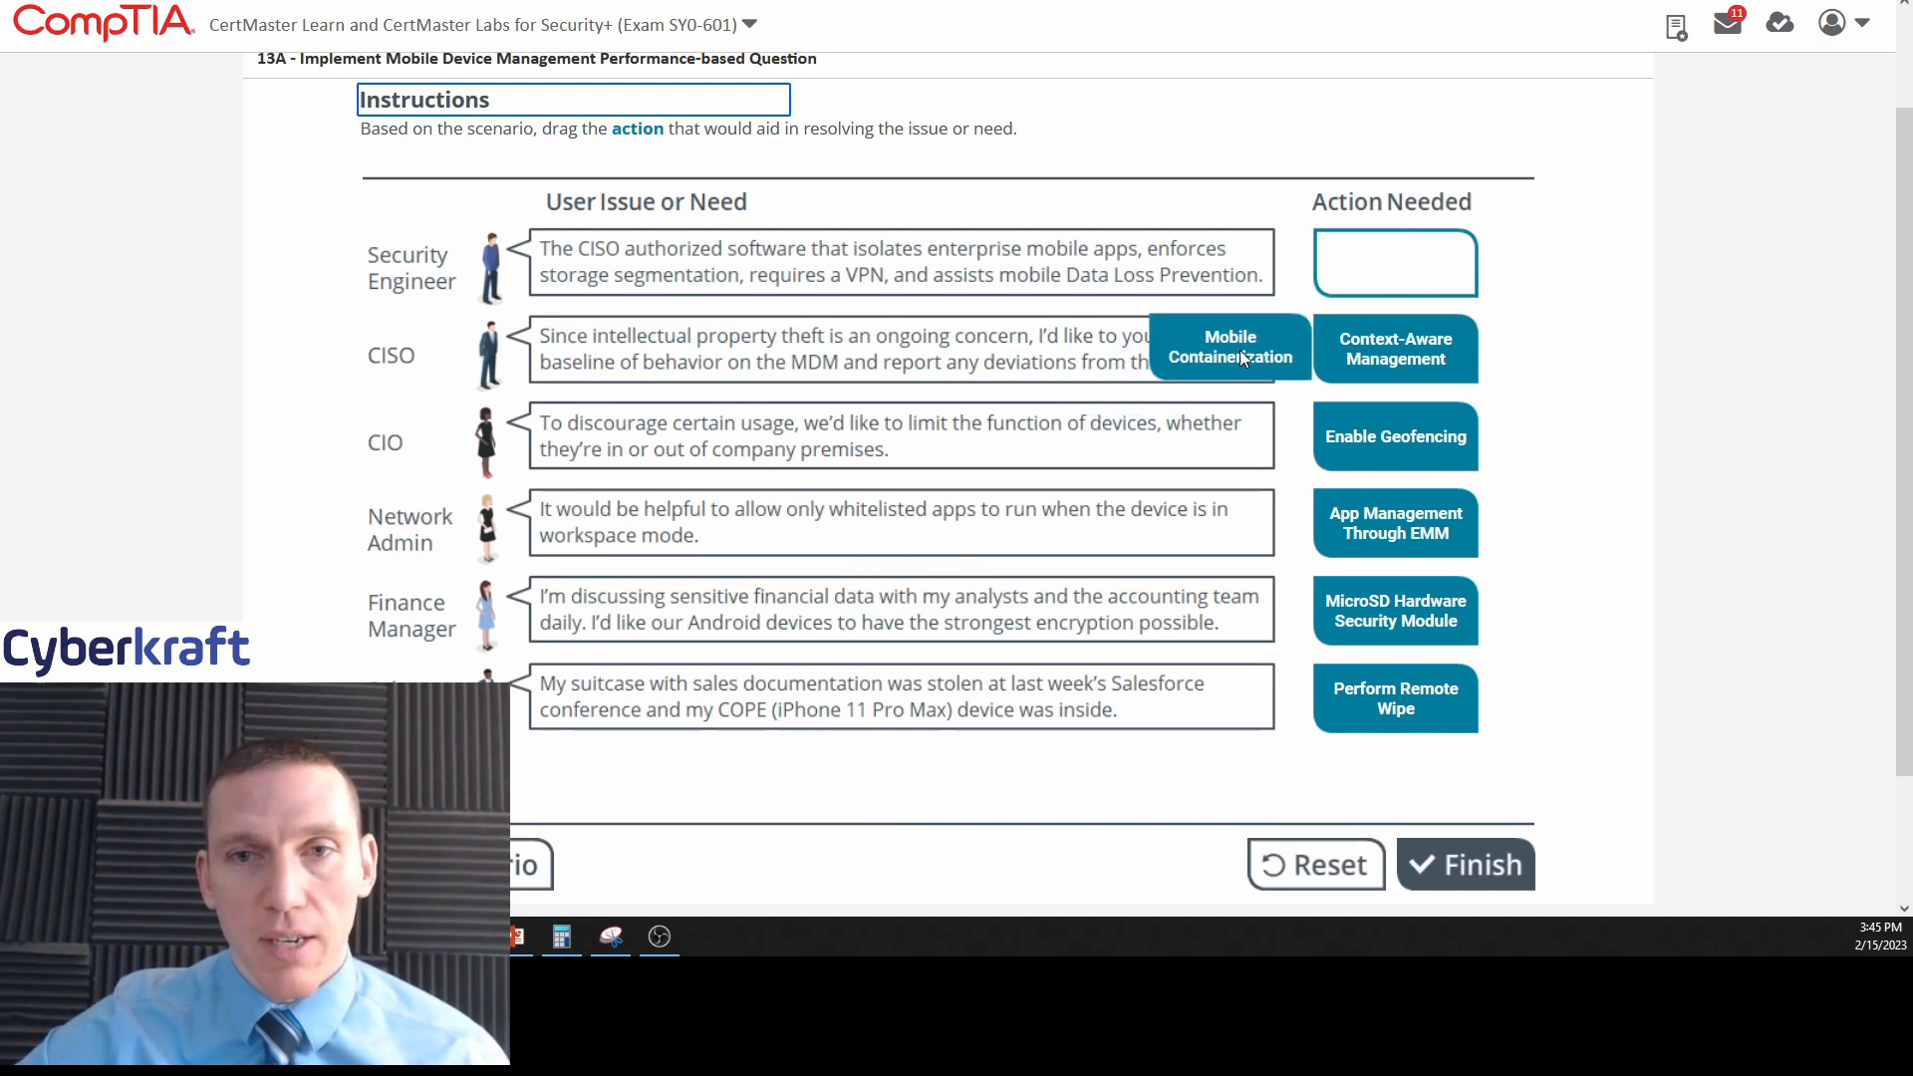
pyautogui.moveTo(1230, 346); pyautogui.dragTo(1395, 263)
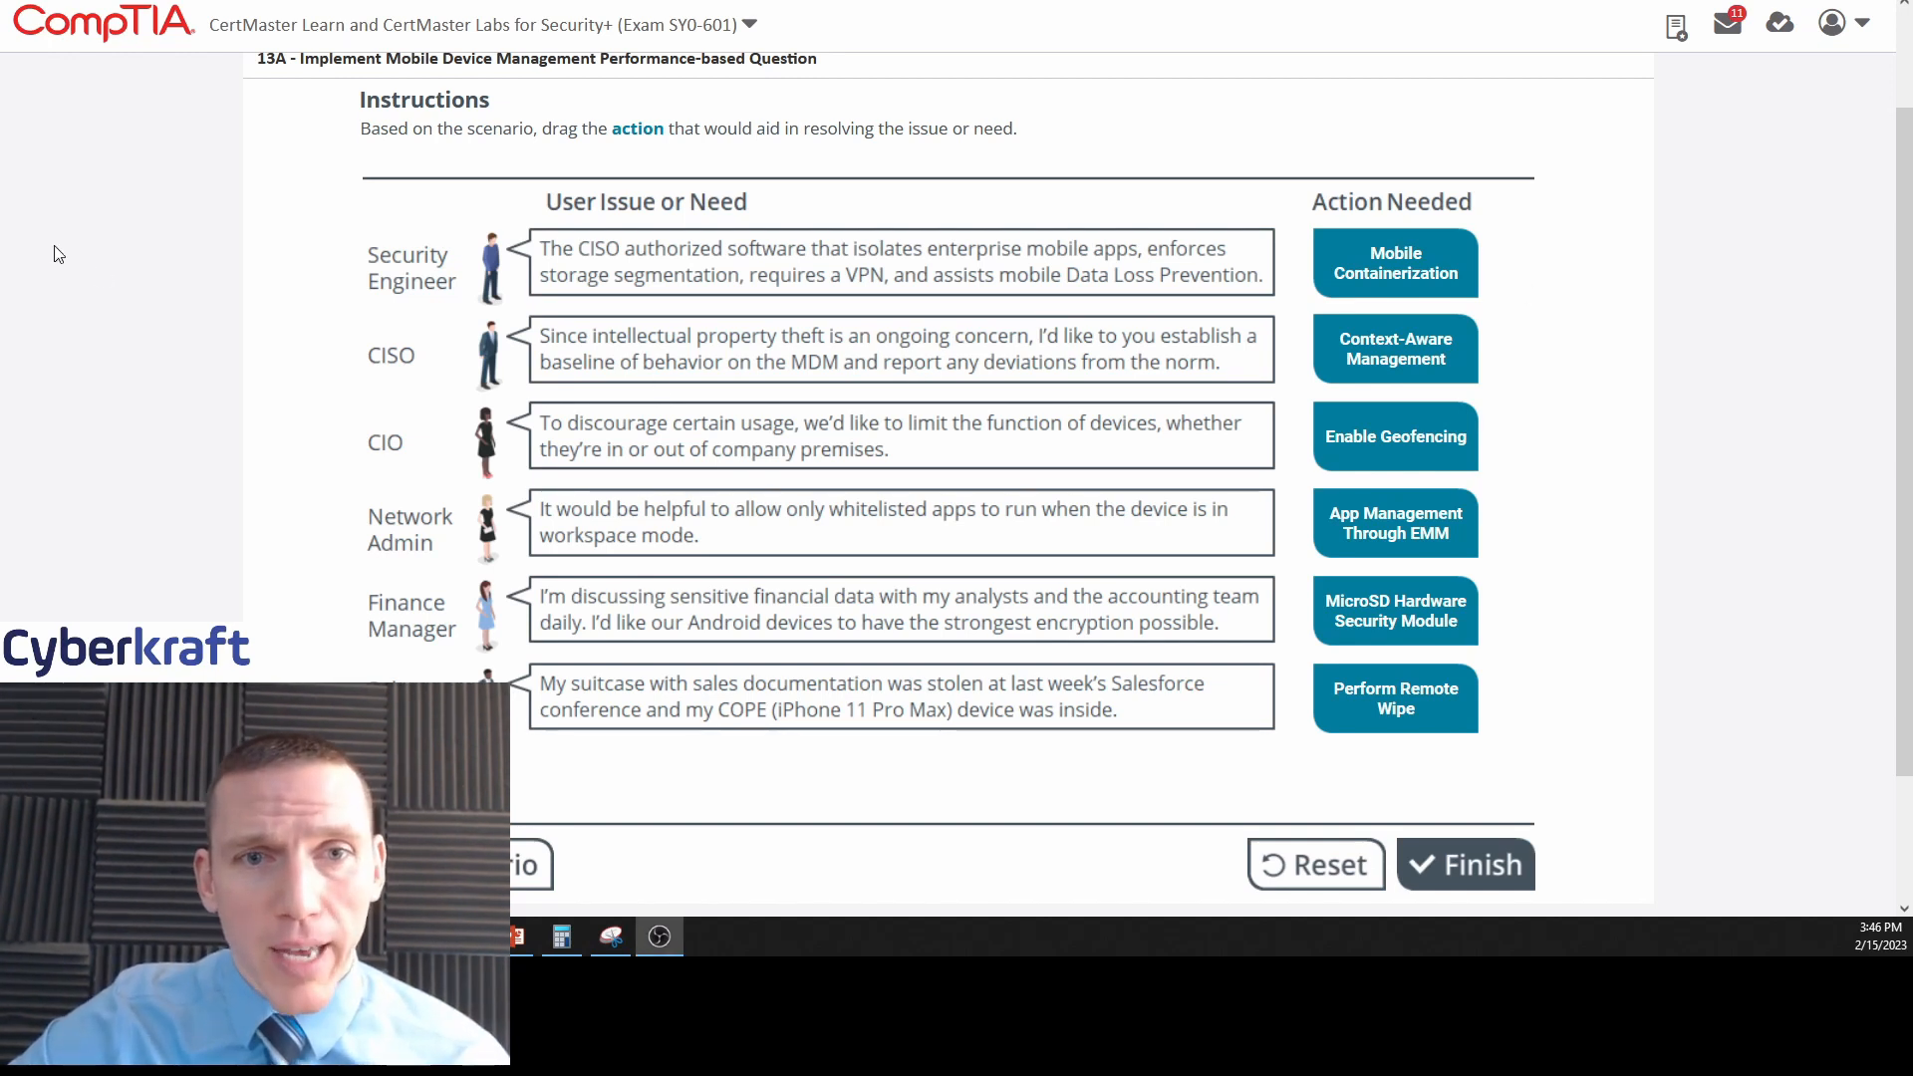
pyautogui.scroll(-3)
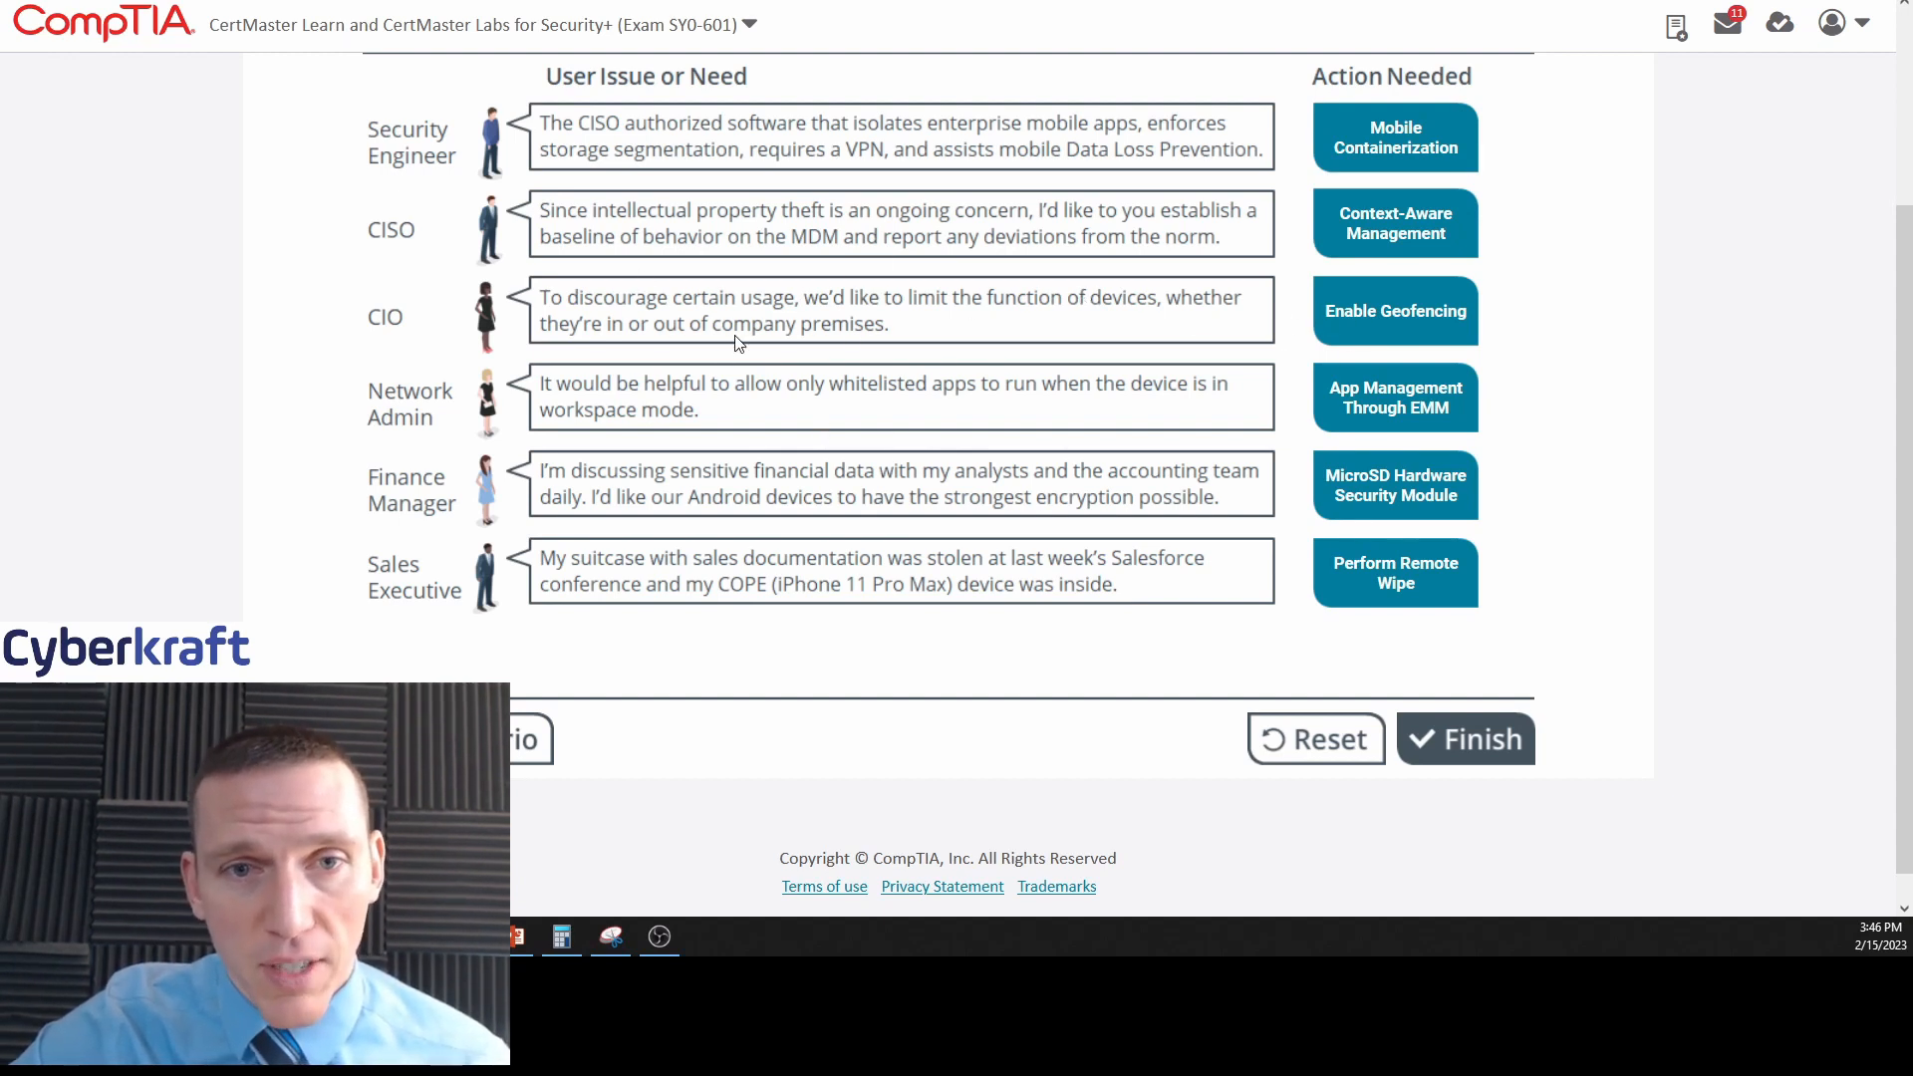
pyautogui.moveTo(1096, 409)
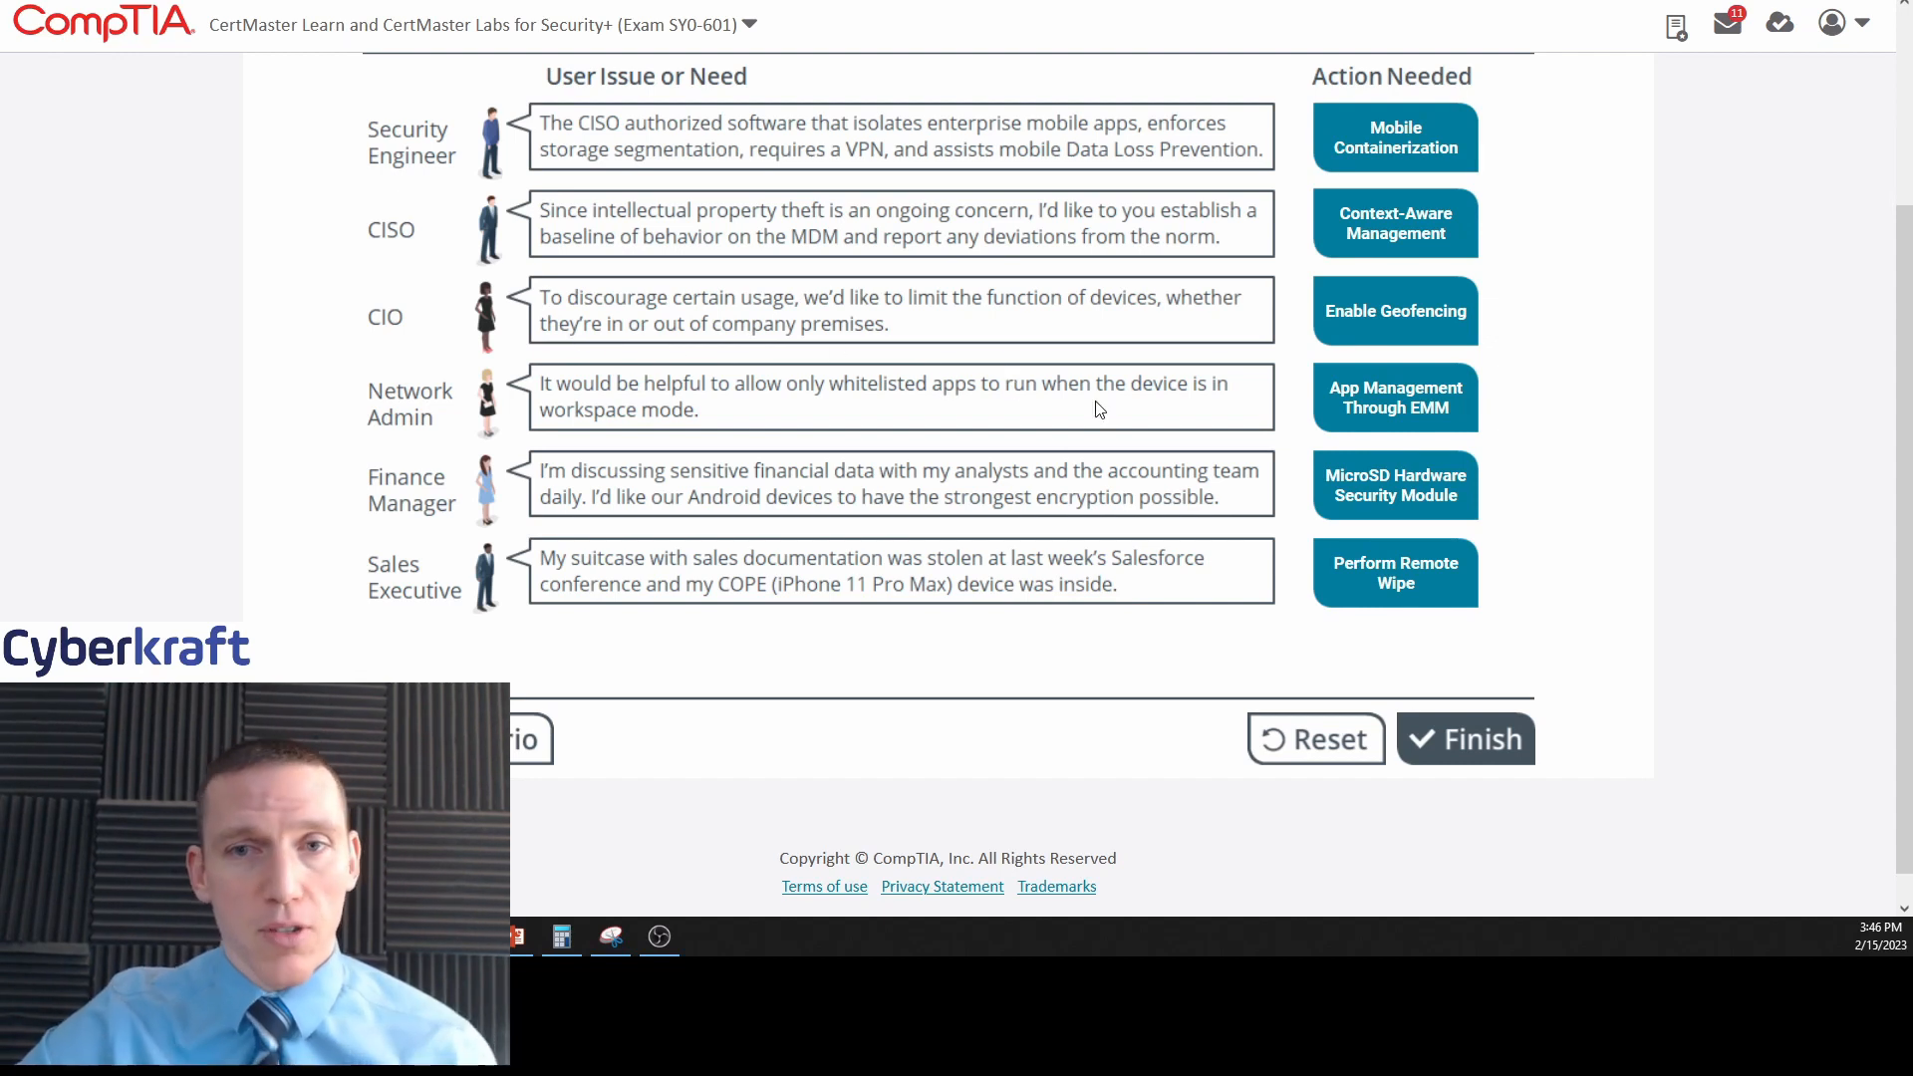
pyautogui.moveTo(1182, 324)
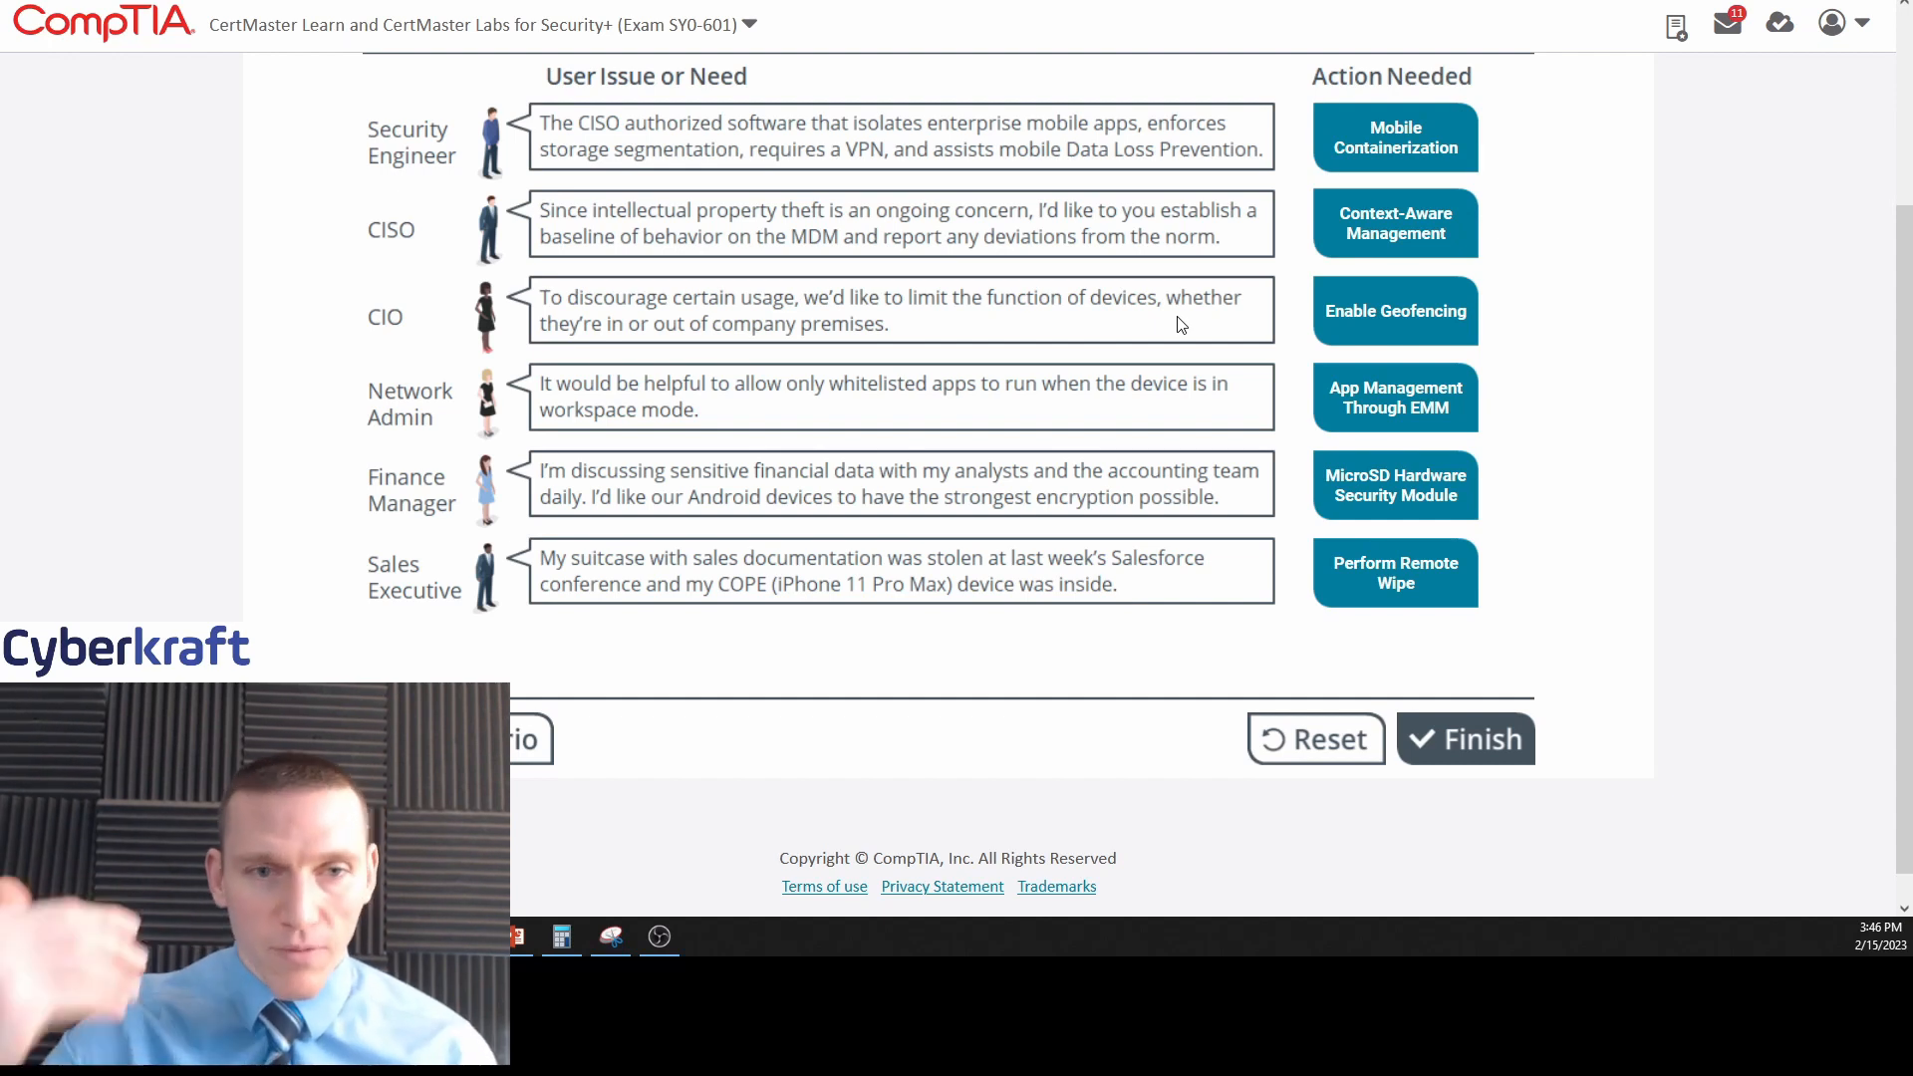
pyautogui.scroll(3)
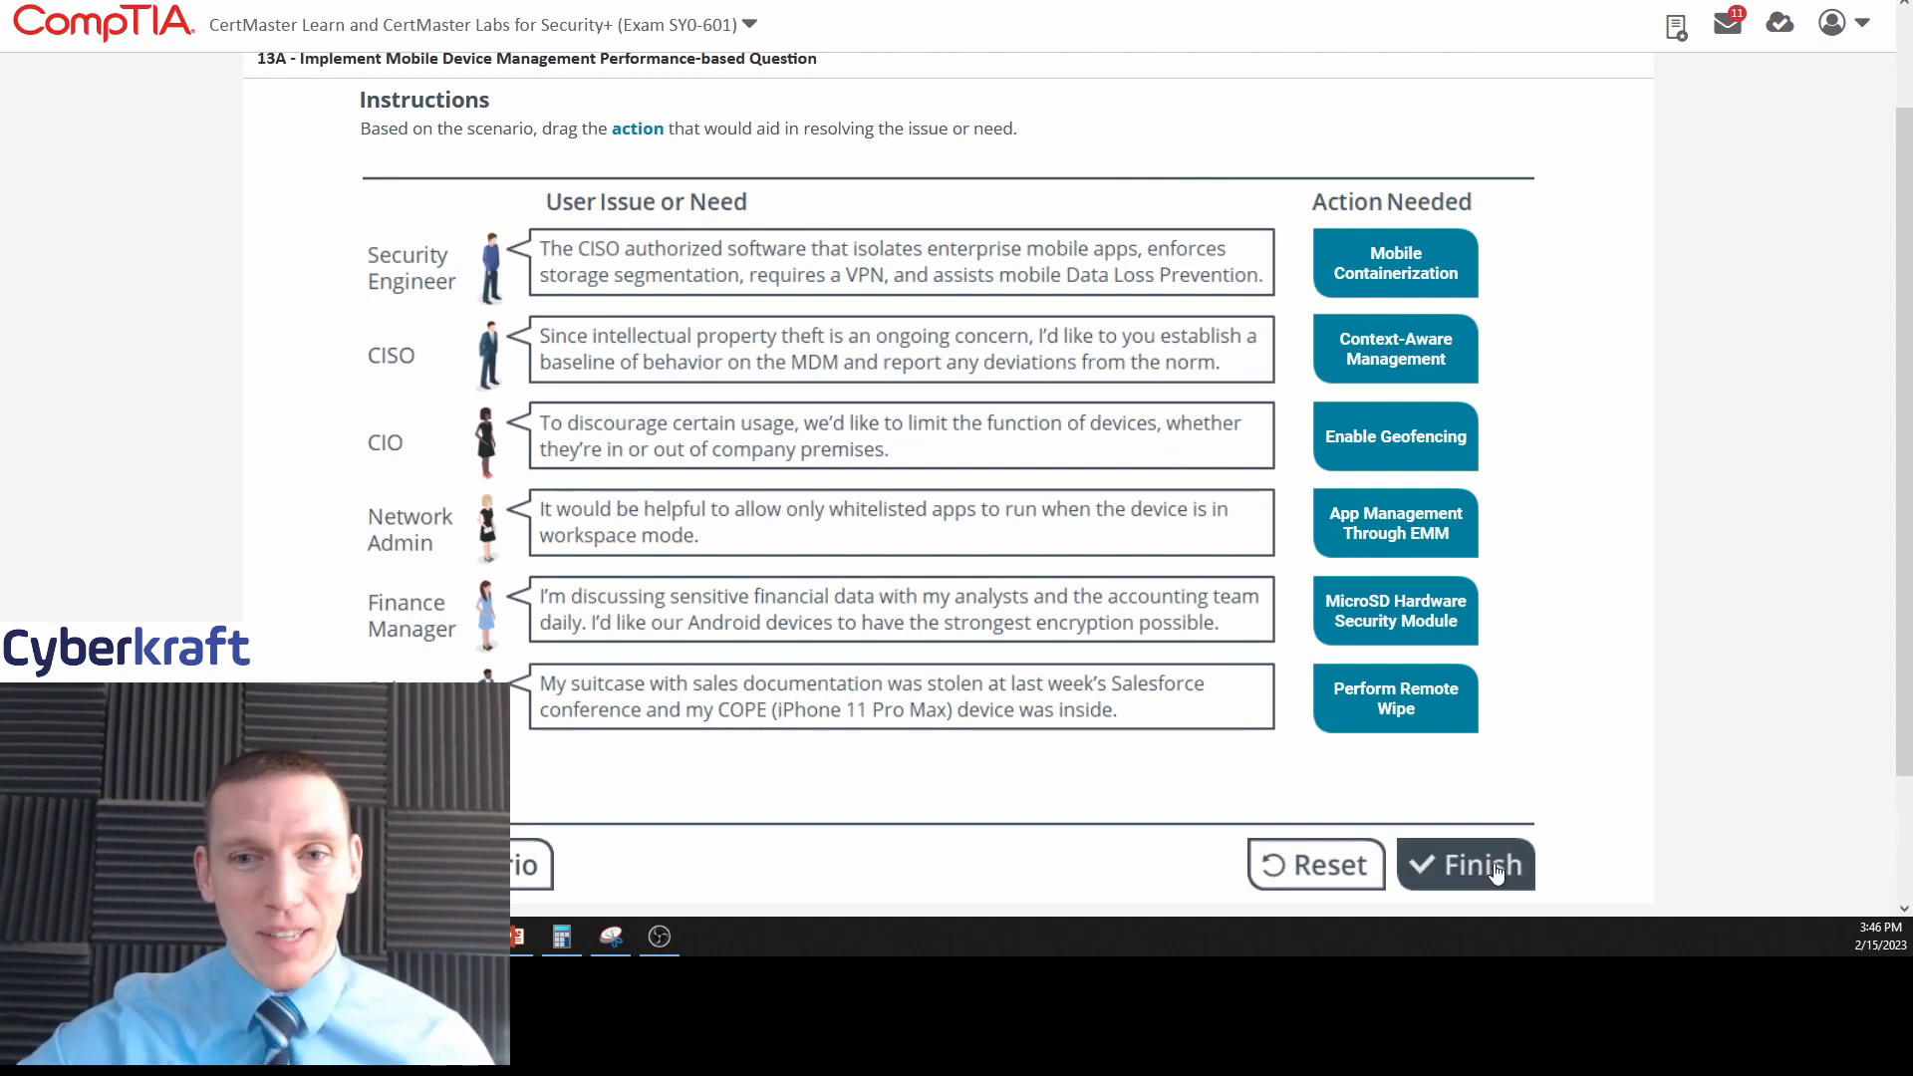
pyautogui.click(1465, 863)
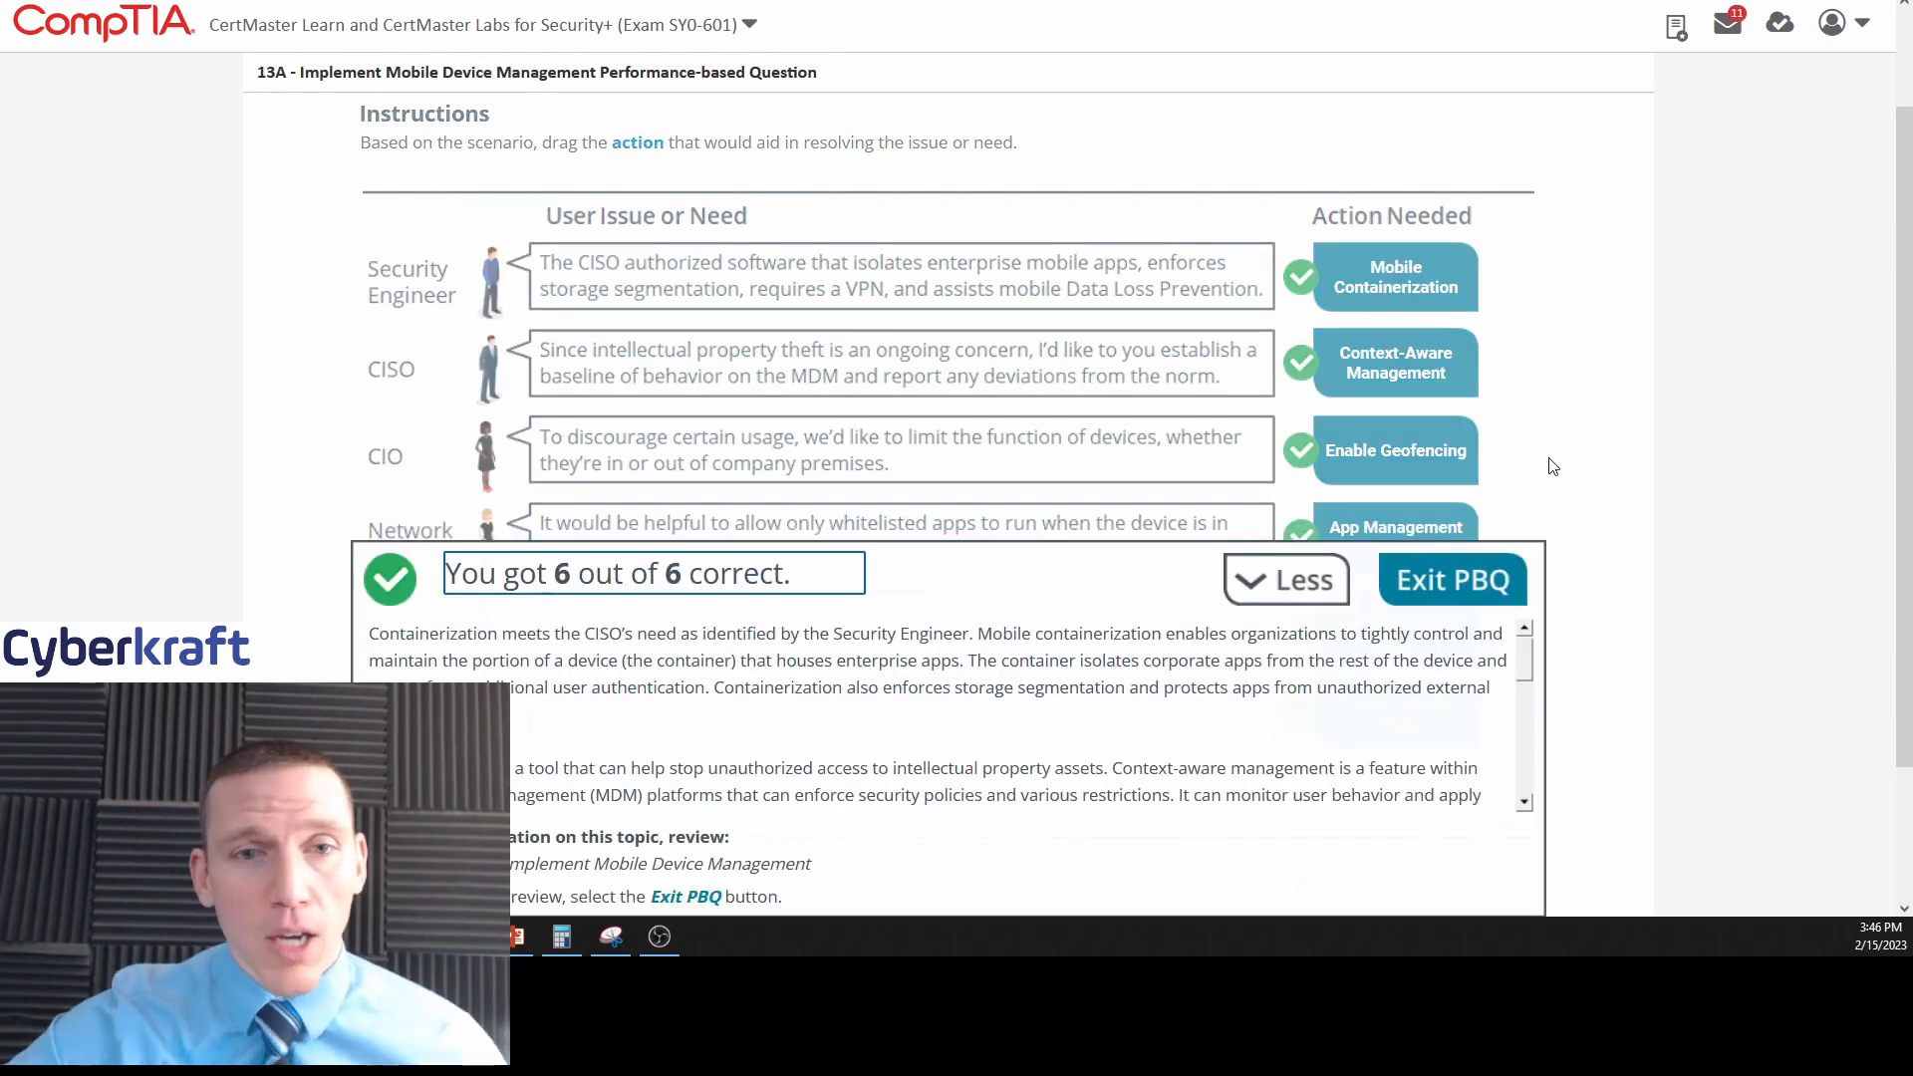
pyautogui.scroll(-3)
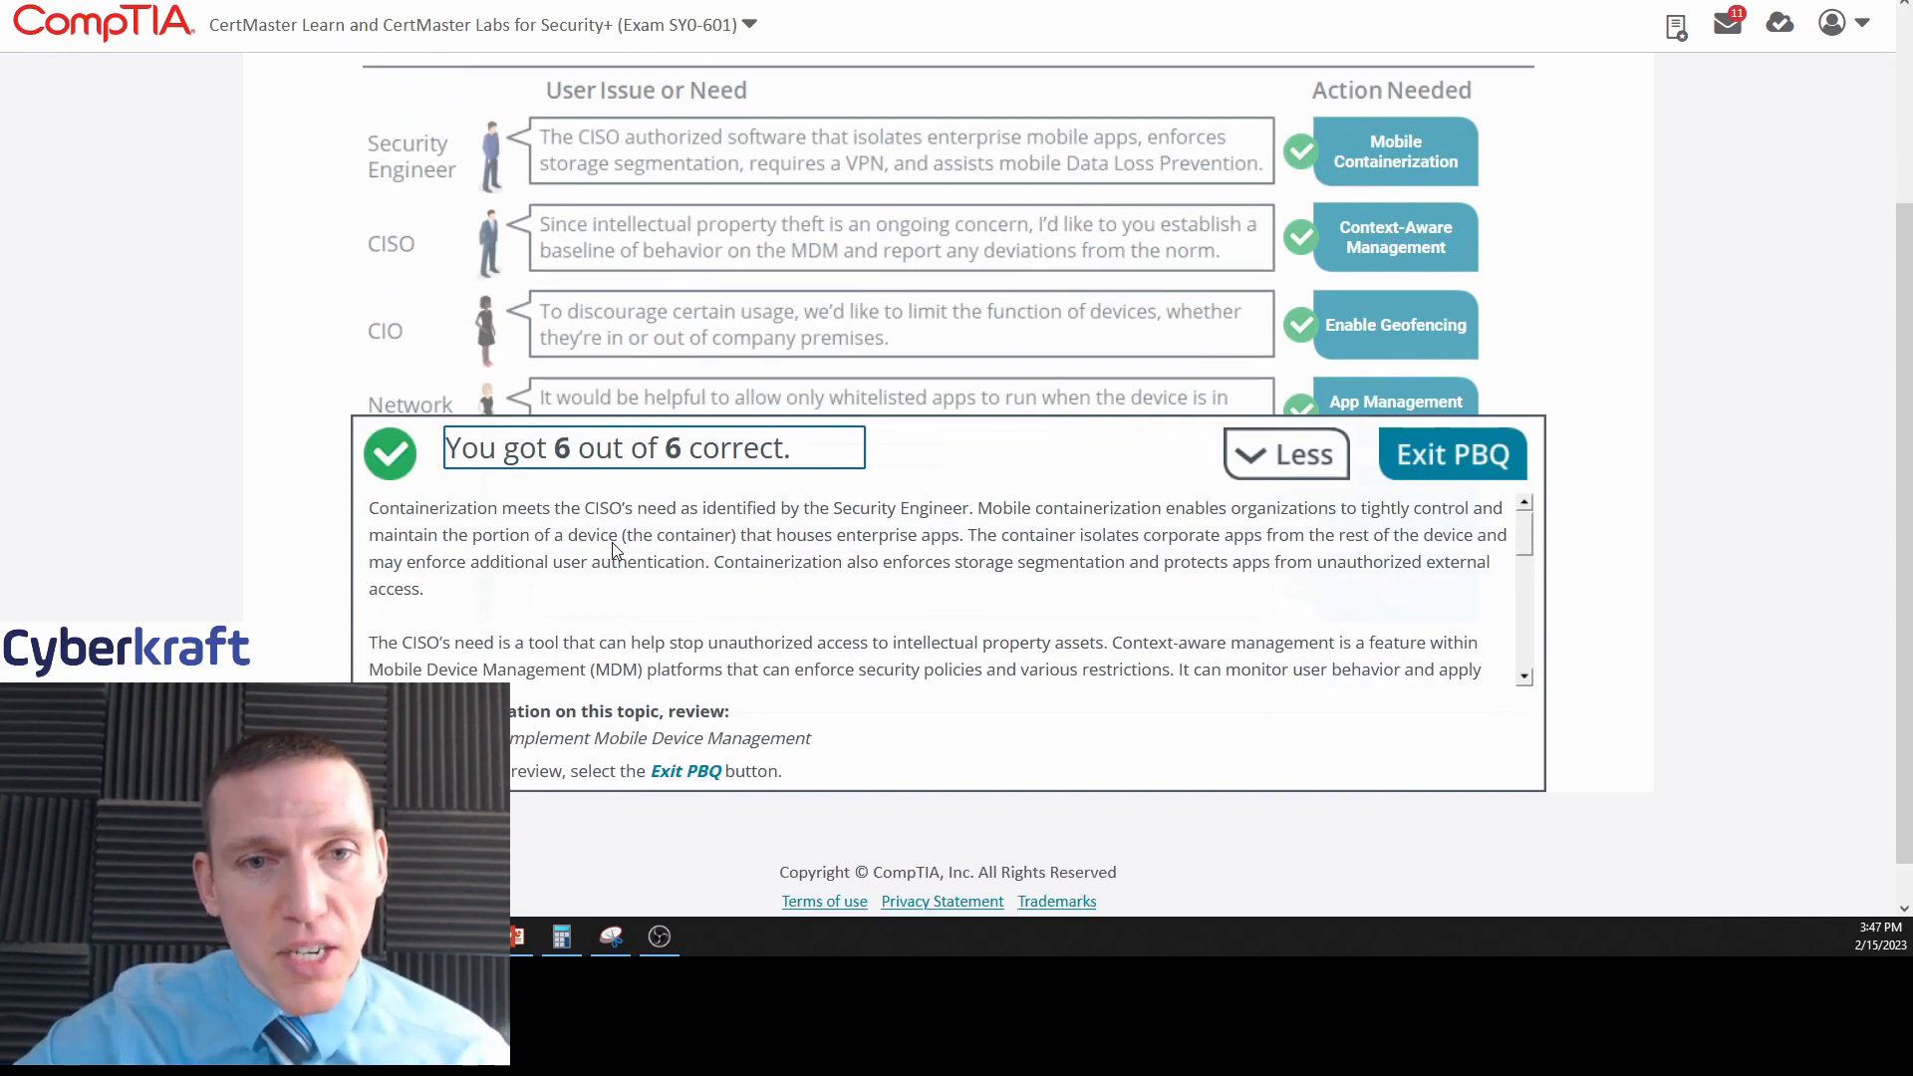
pyautogui.moveTo(889, 527)
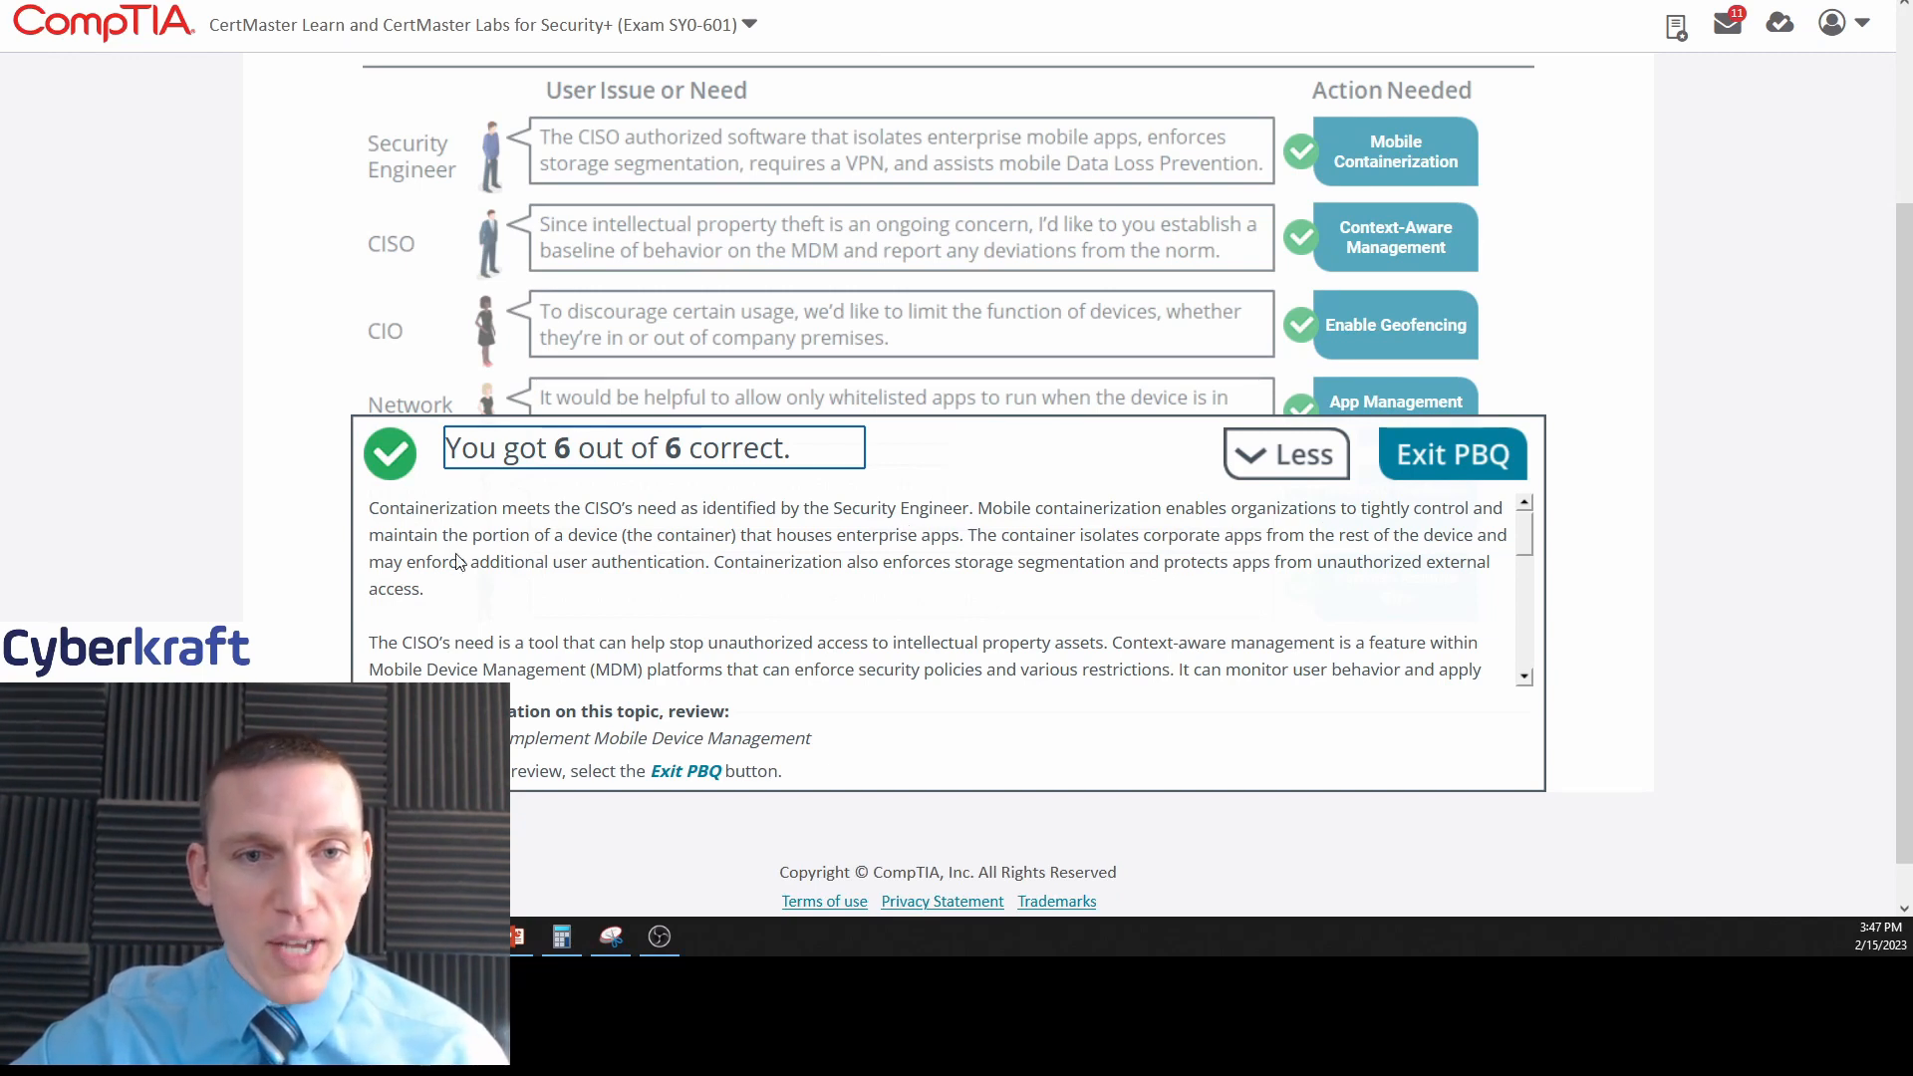
pyautogui.moveTo(793, 594)
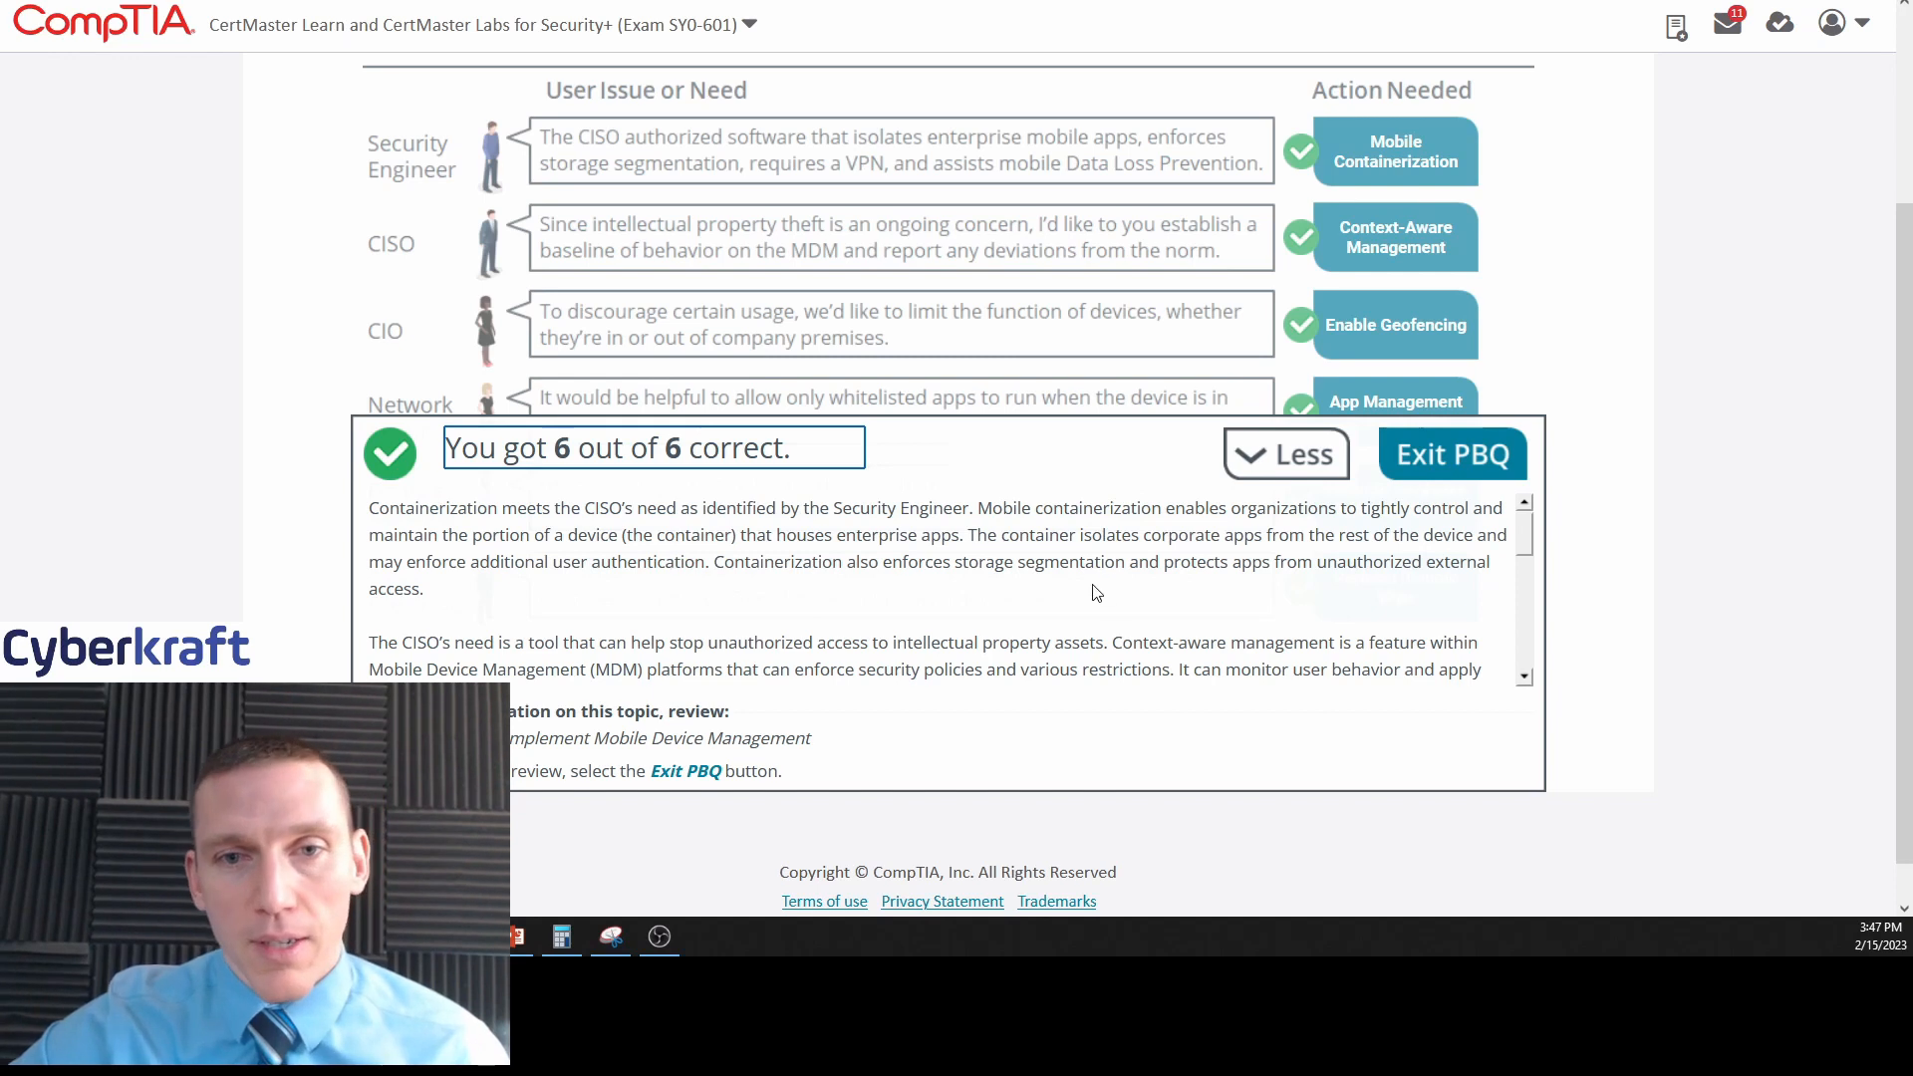
pyautogui.moveTo(690, 546)
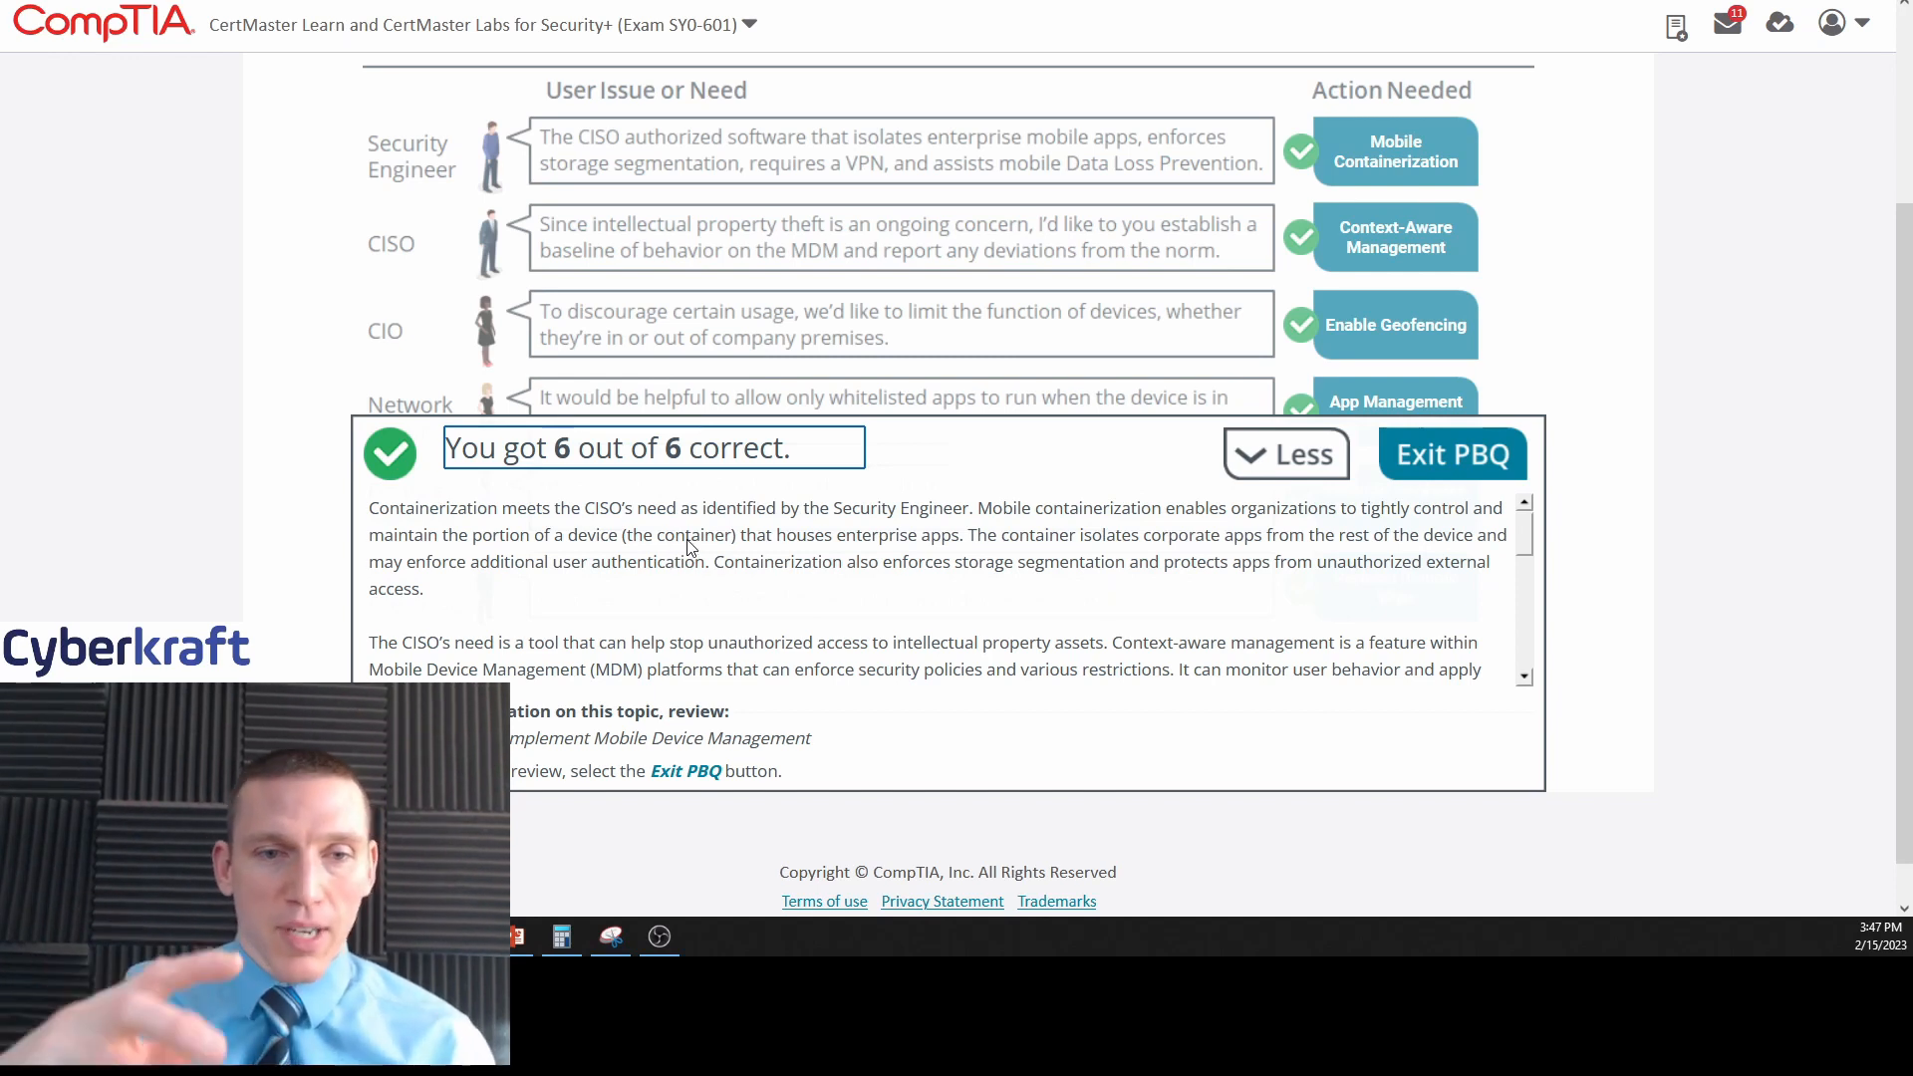
pyautogui.moveTo(985, 590)
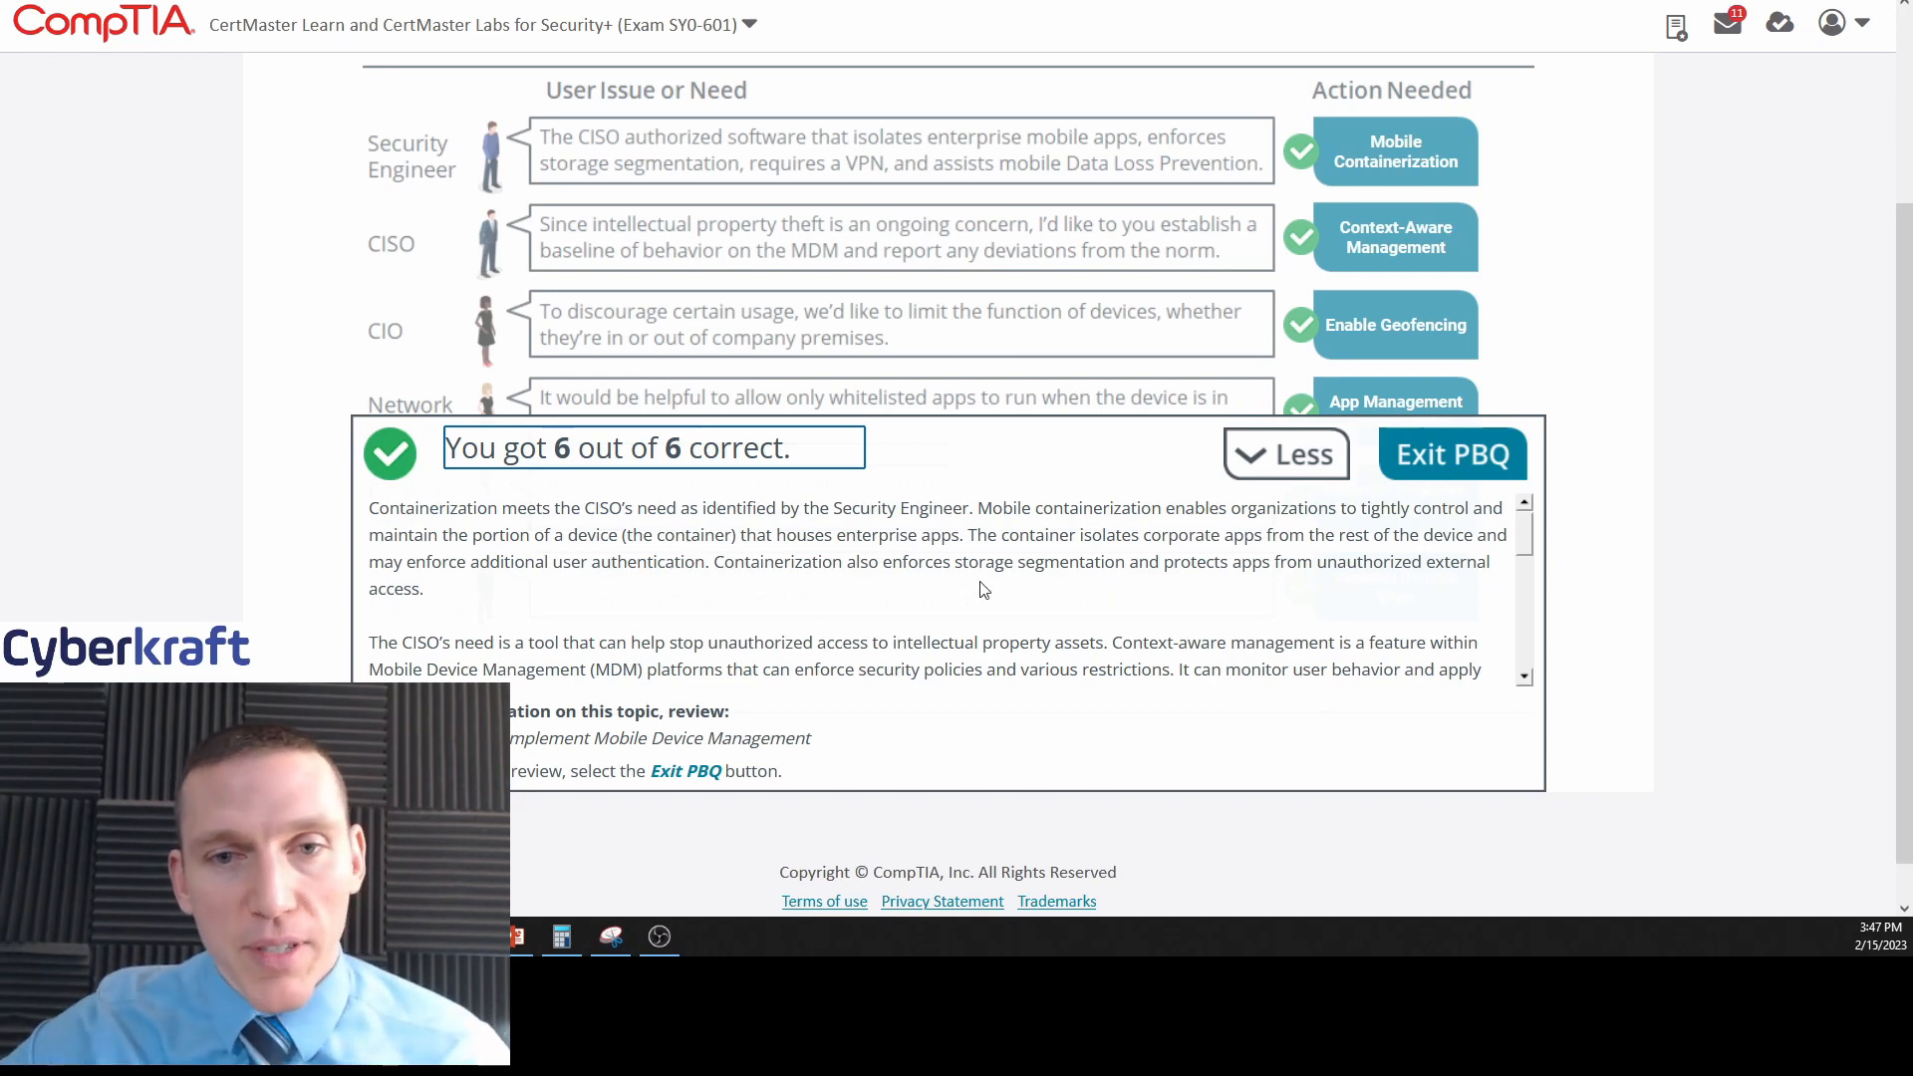
pyautogui.moveTo(1299, 552)
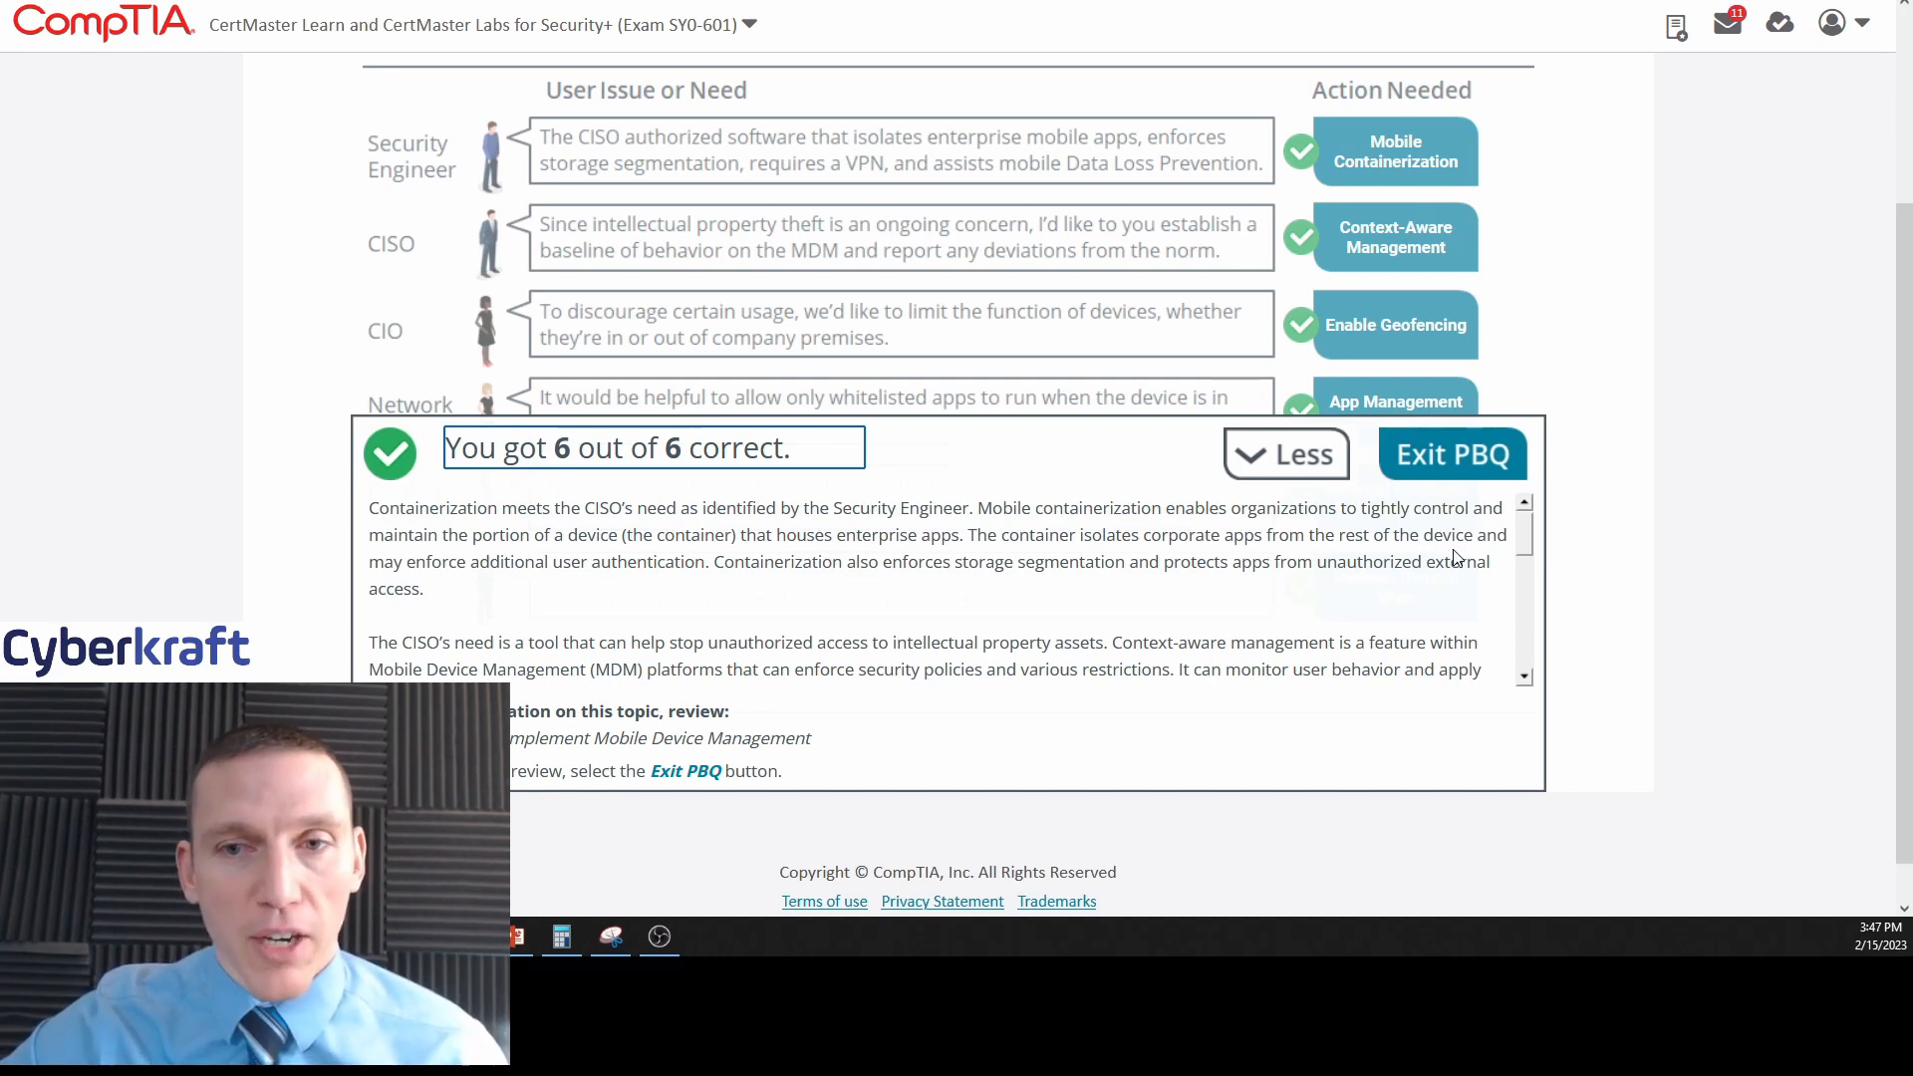
pyautogui.moveTo(616, 578)
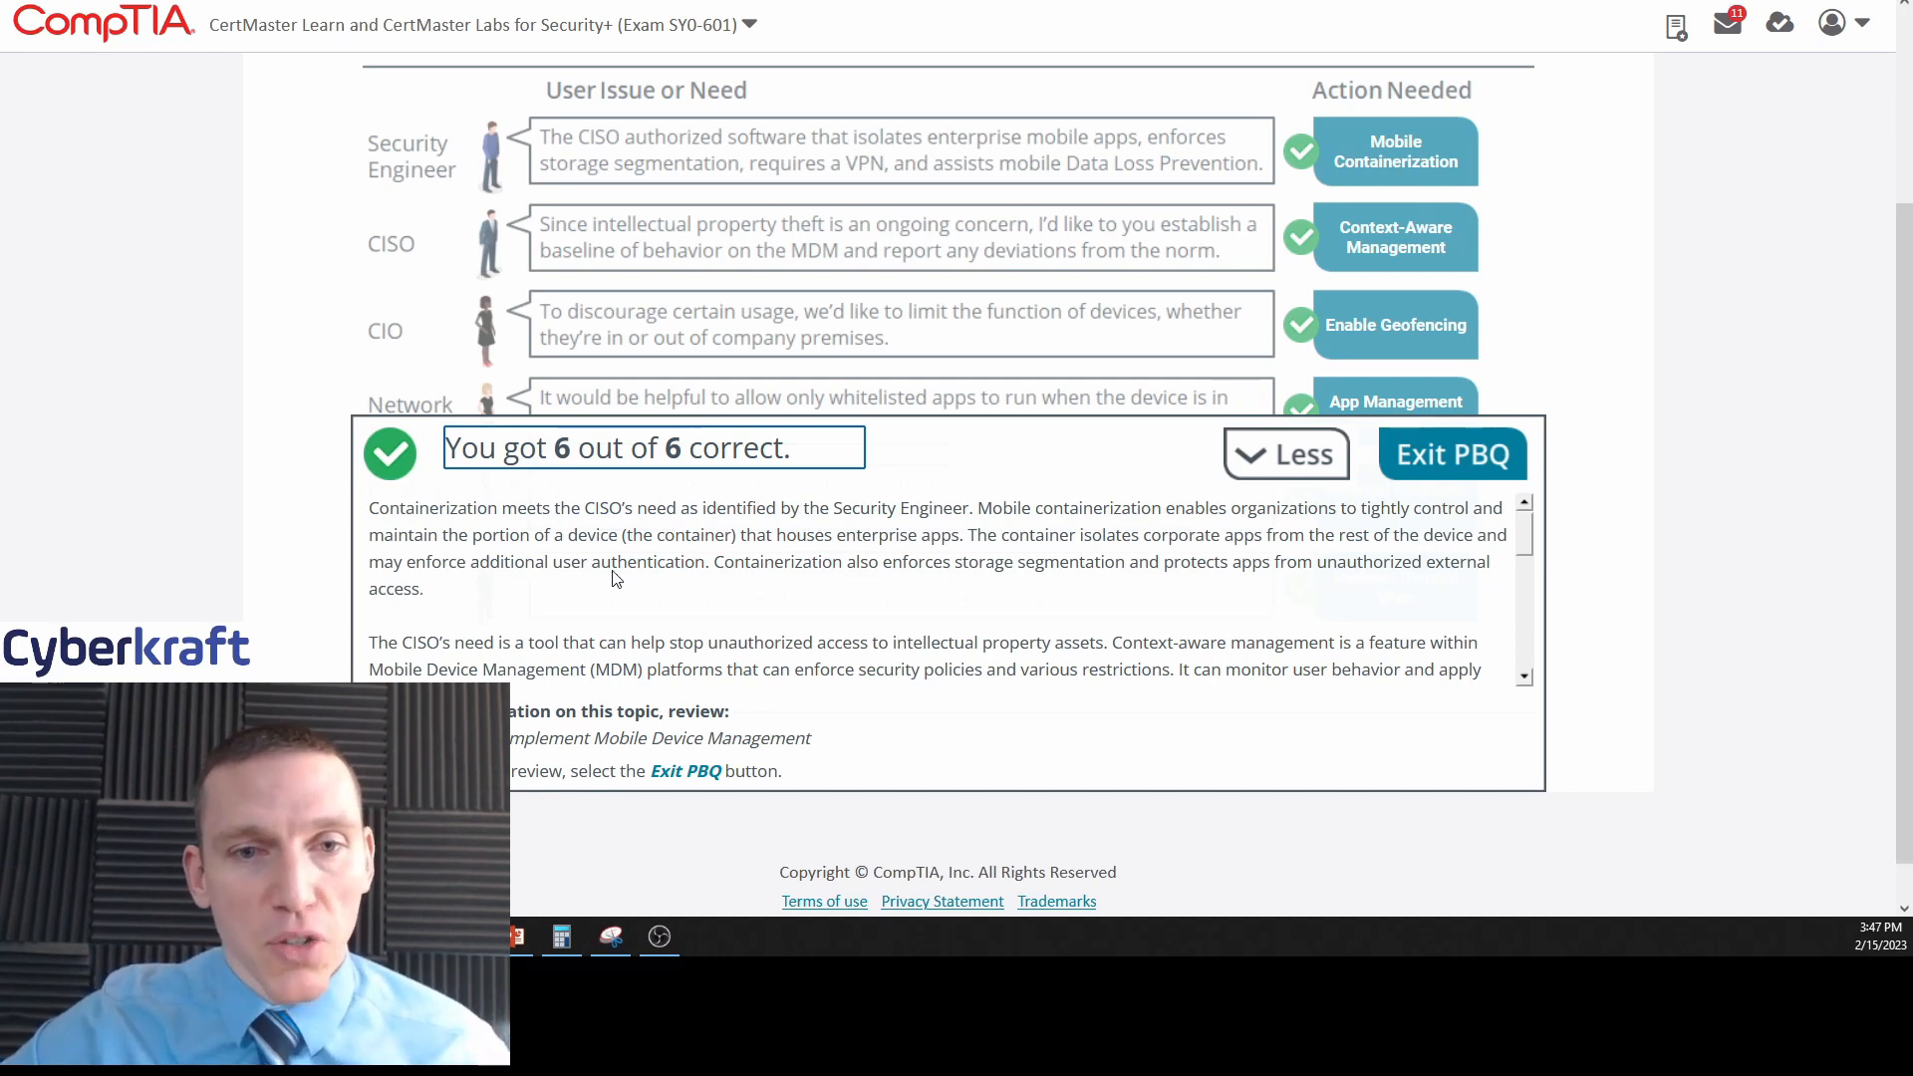
pyautogui.moveTo(931, 588)
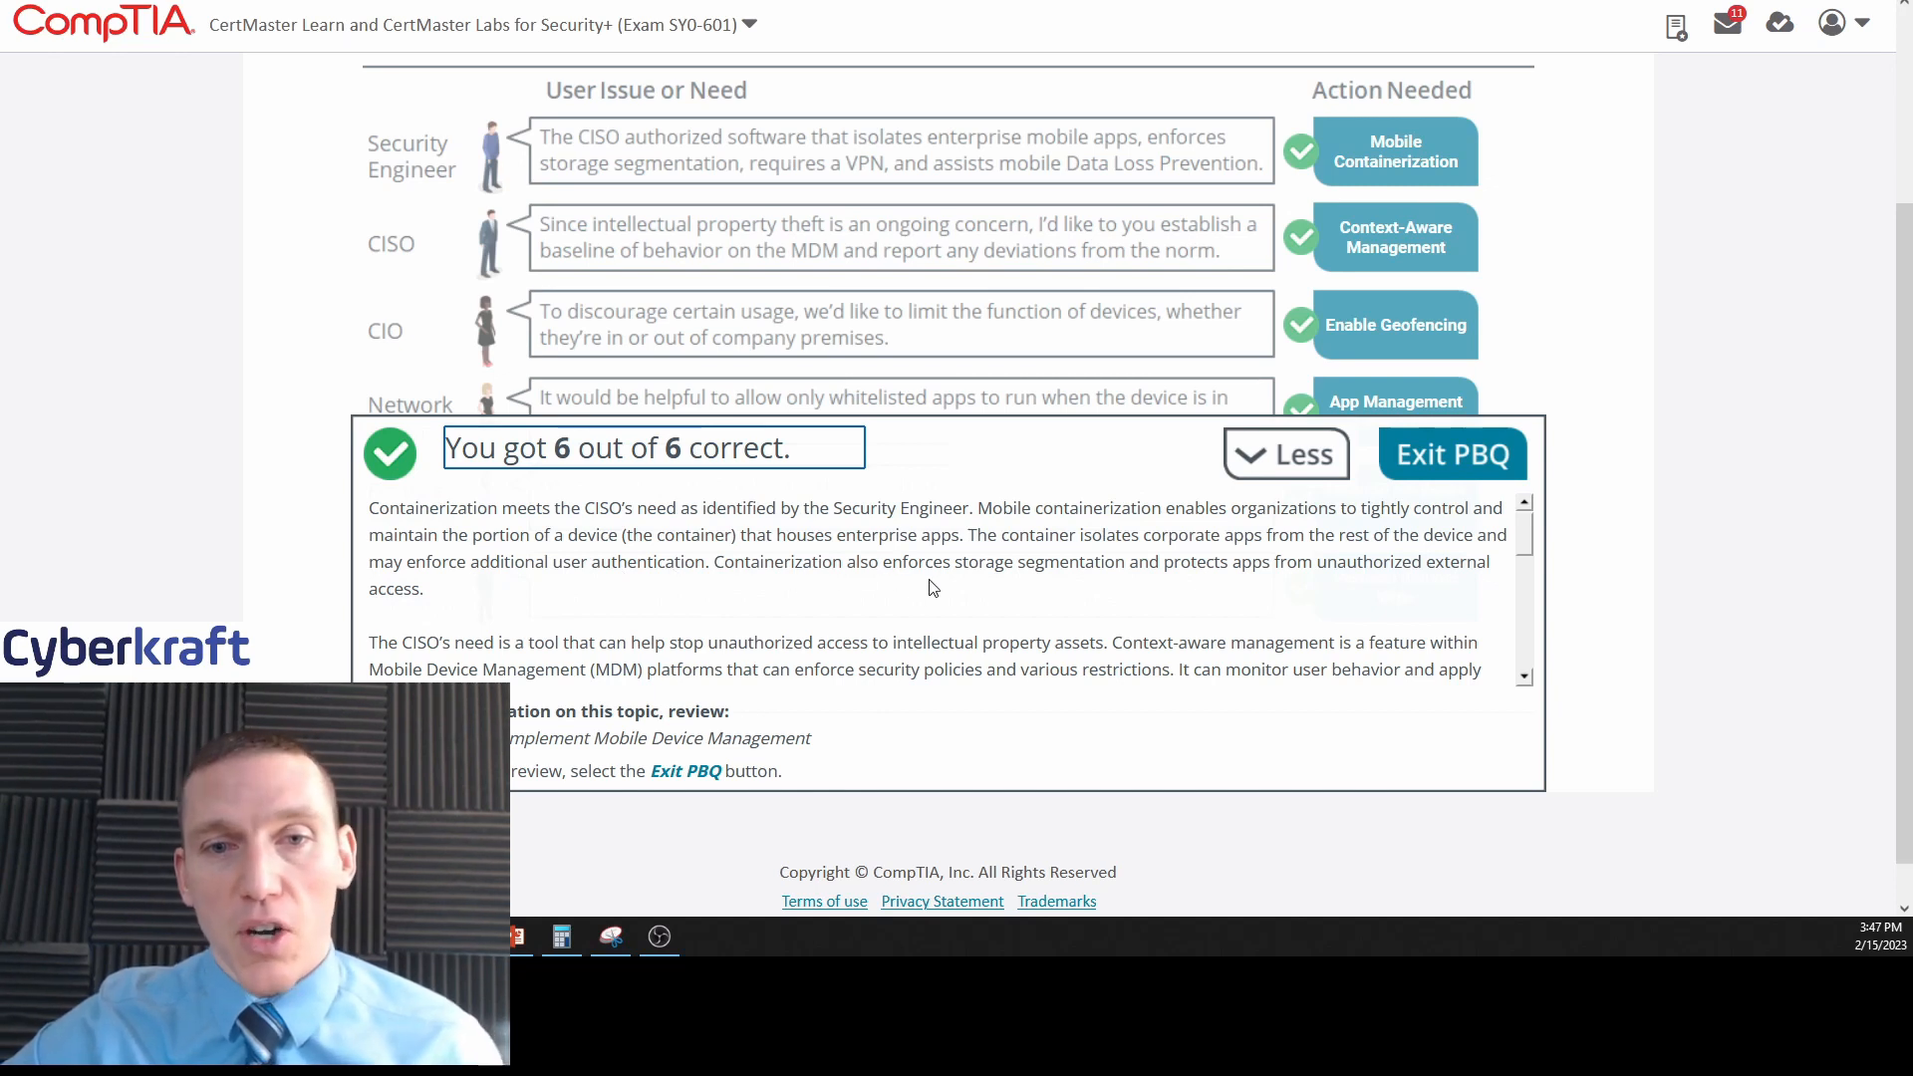
pyautogui.moveTo(1357, 582)
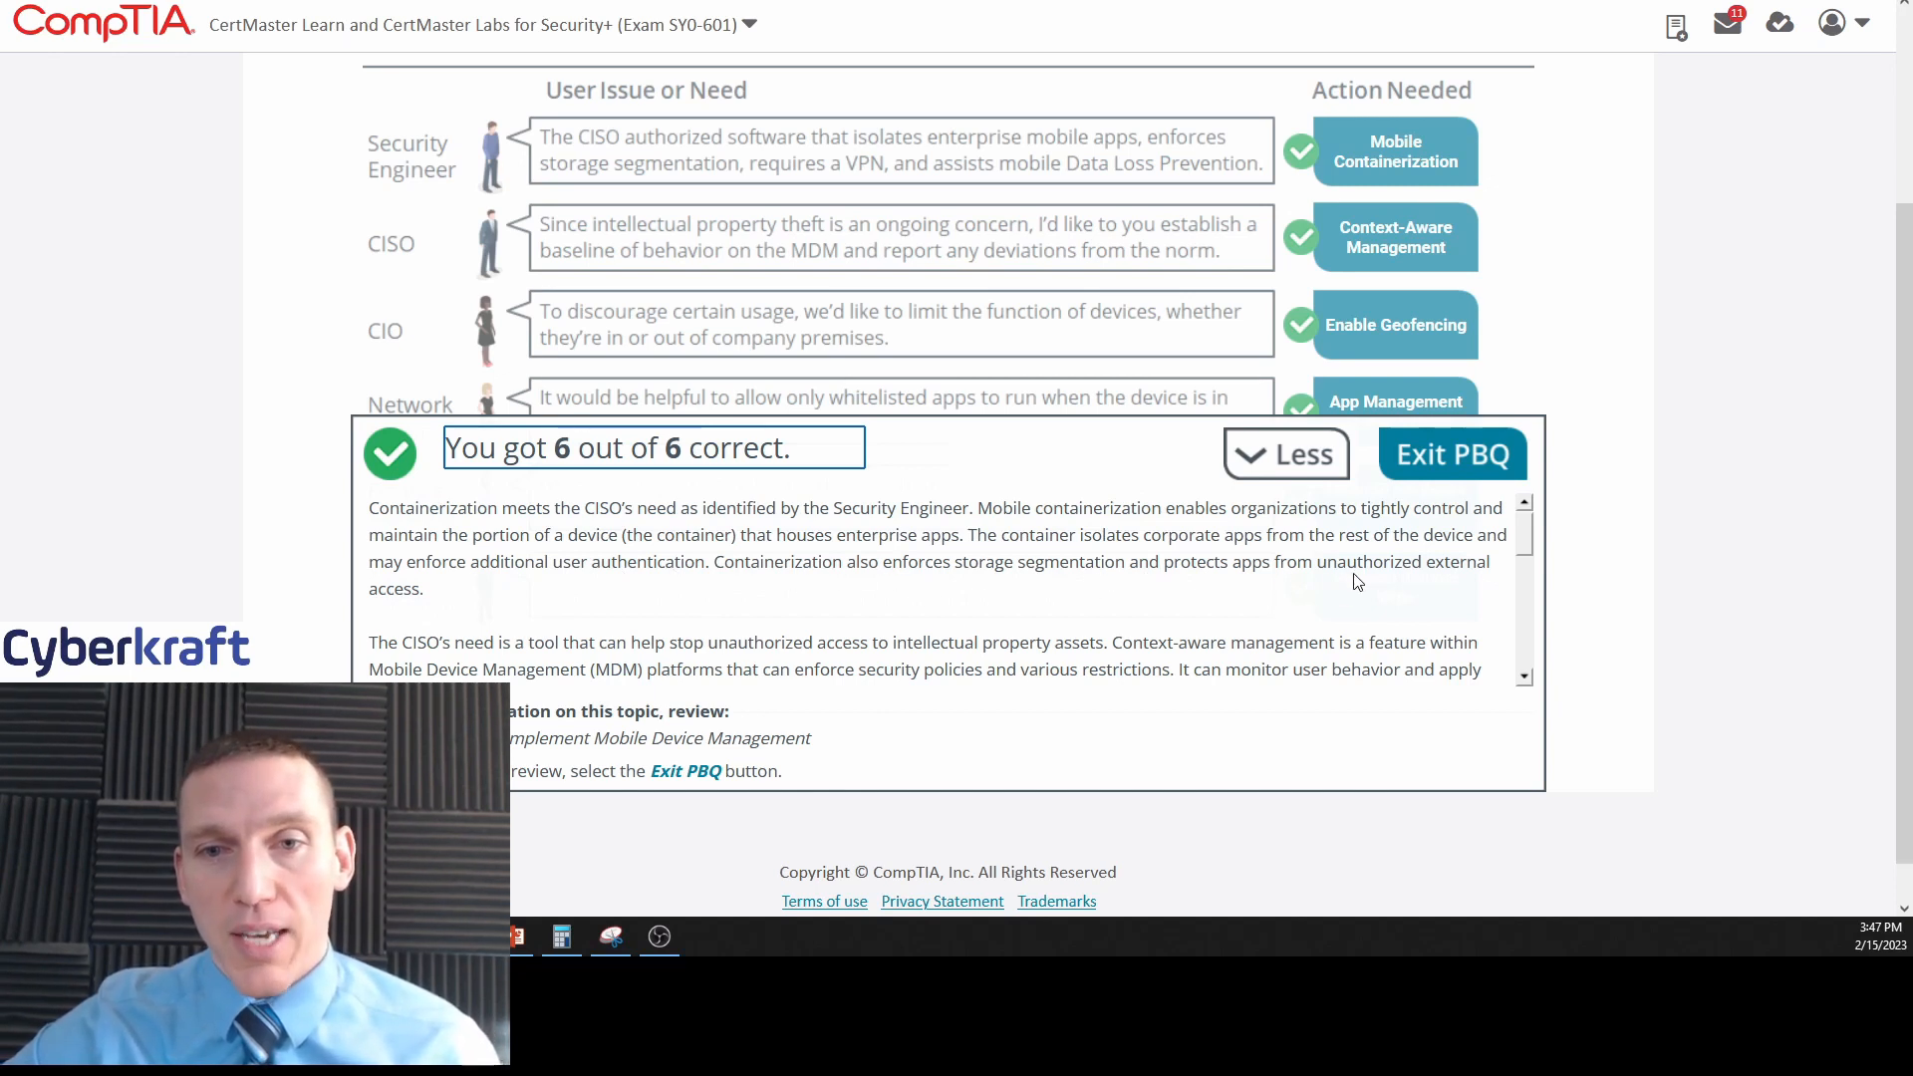
pyautogui.scroll(-3)
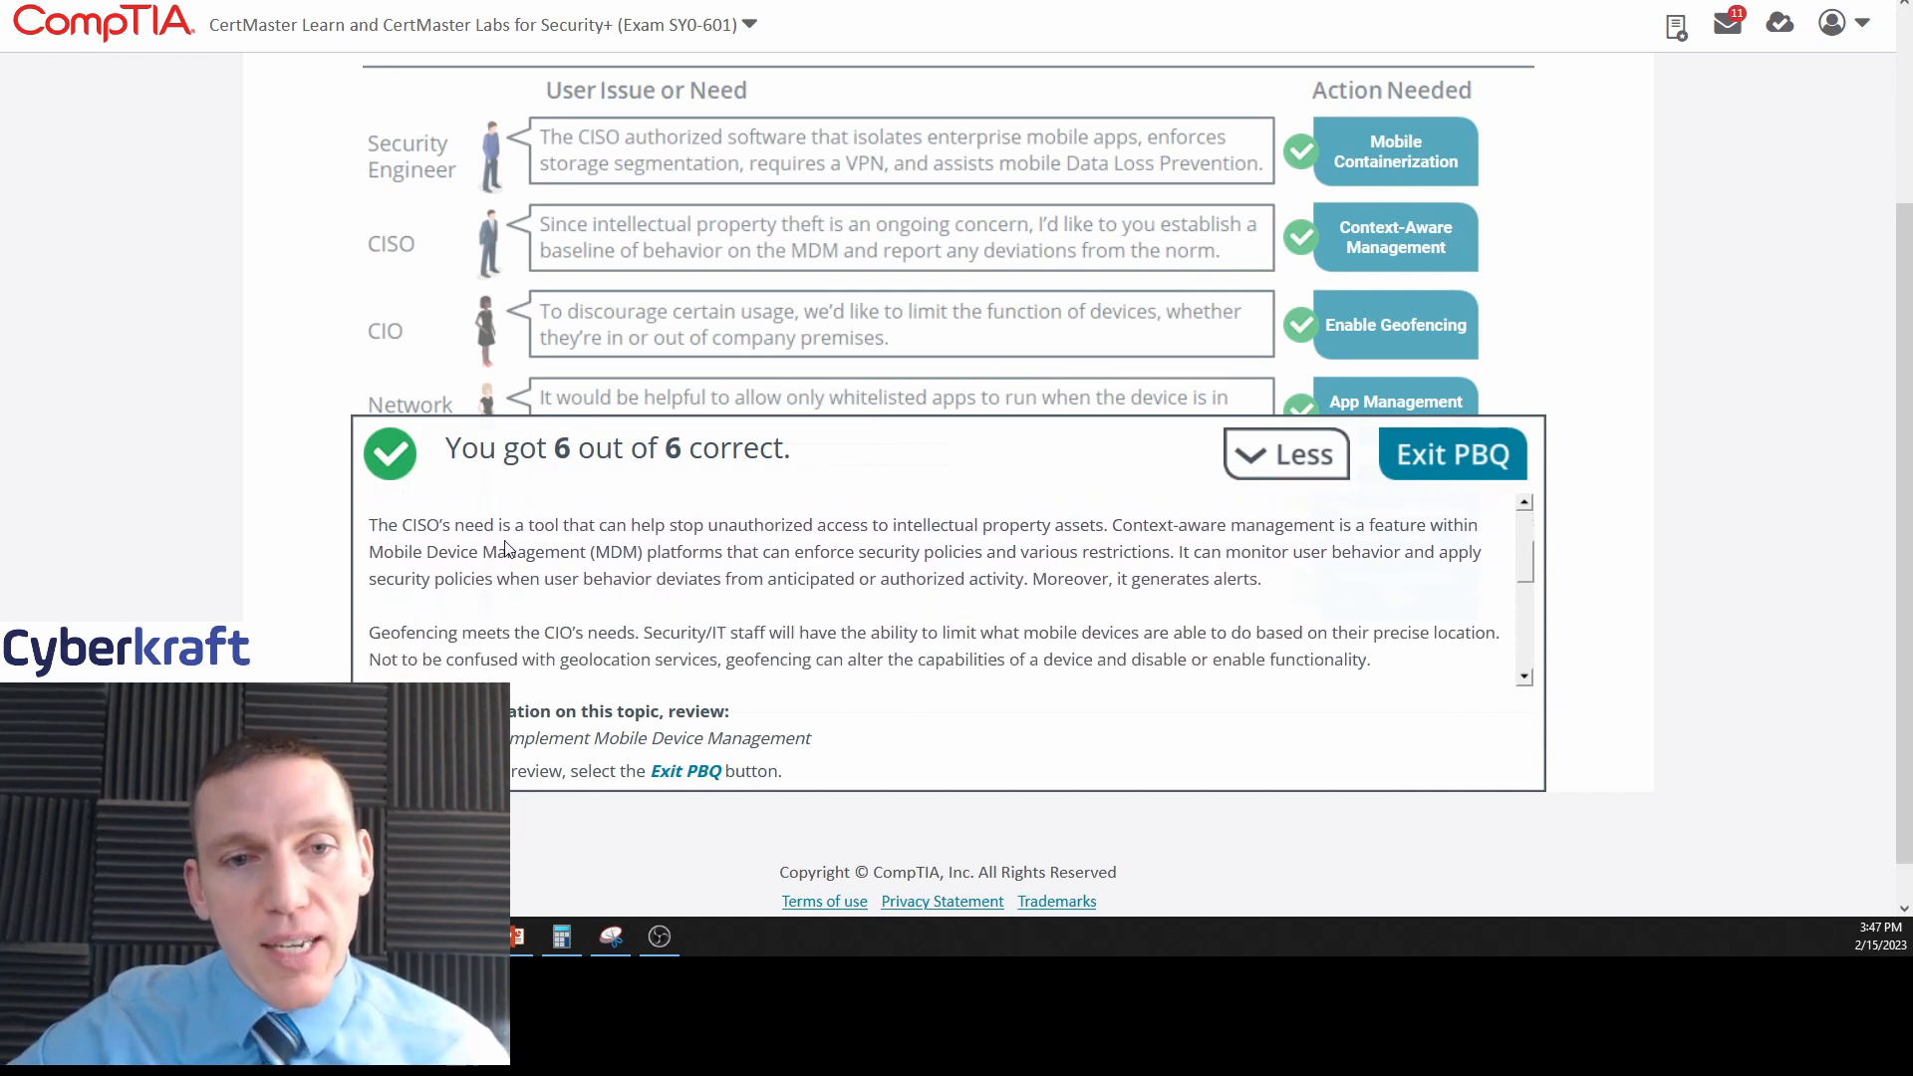
pyautogui.moveTo(737, 538)
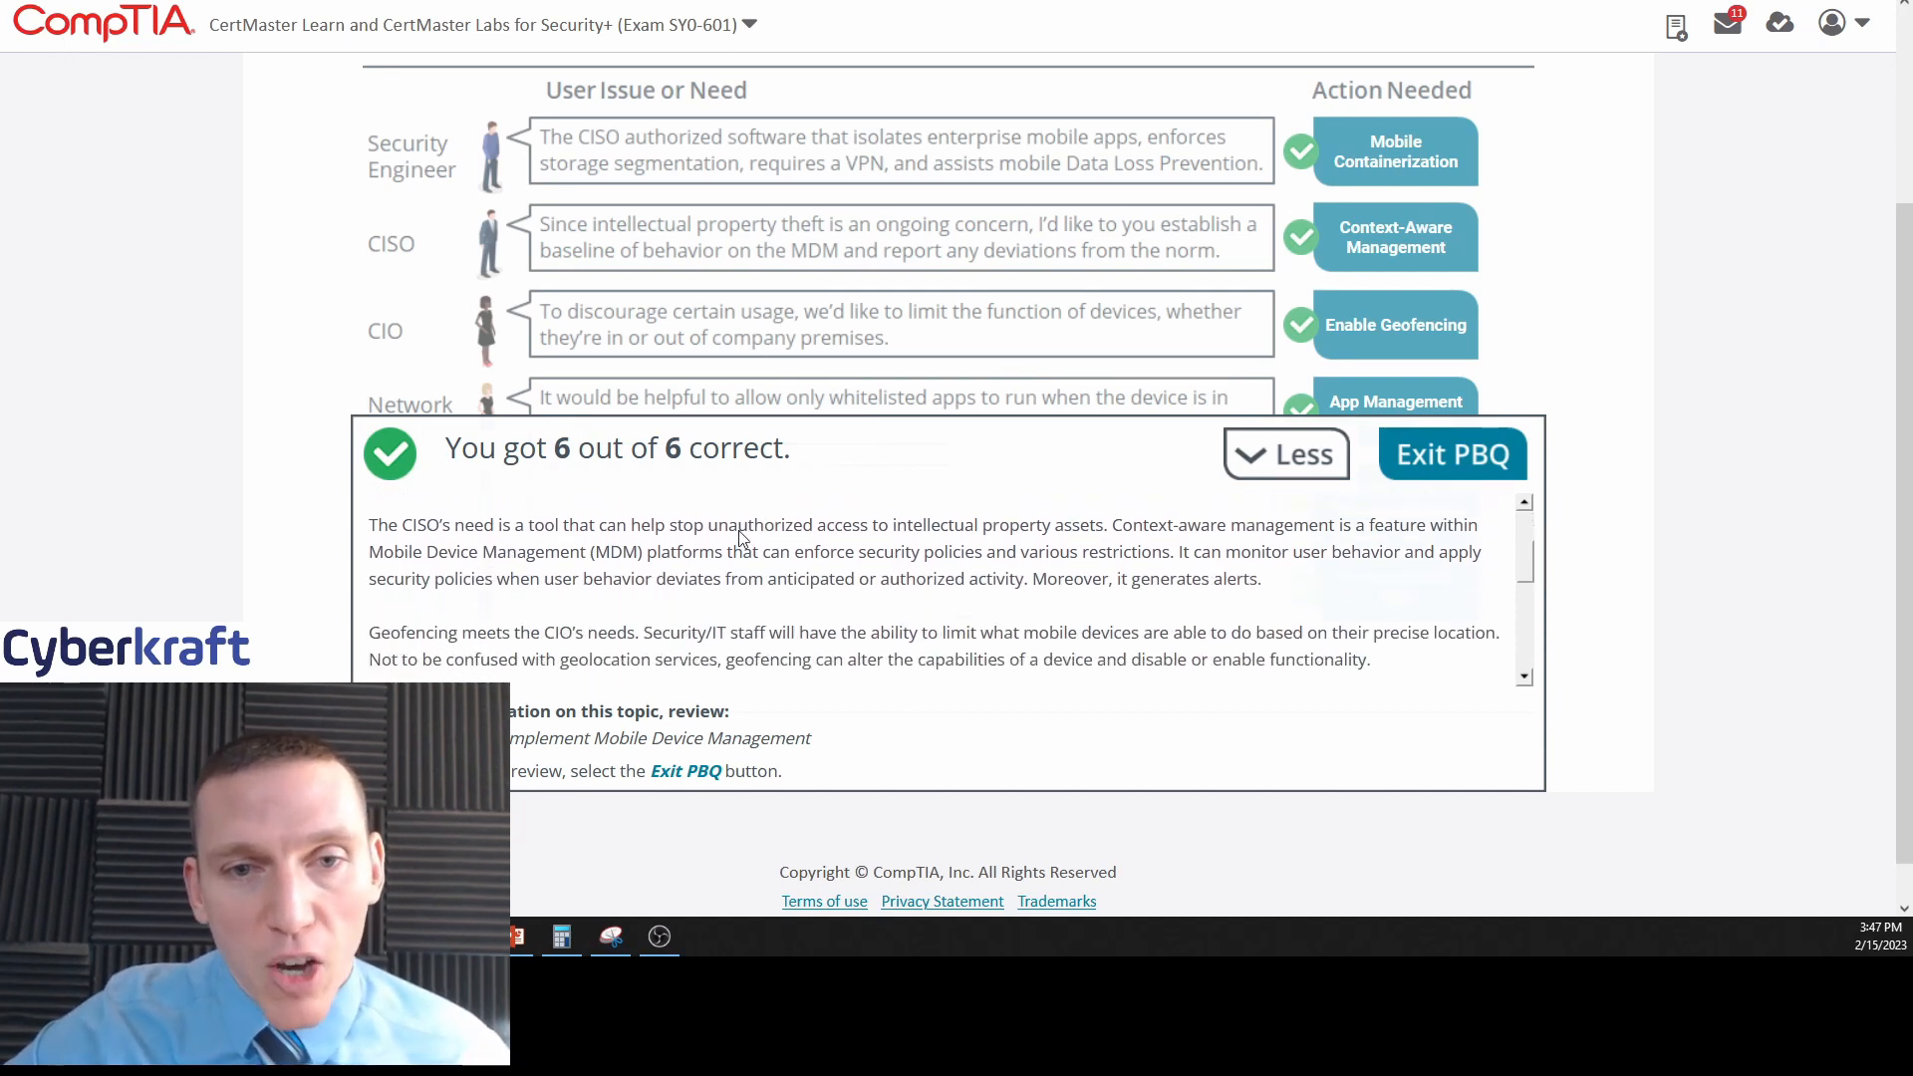
pyautogui.moveTo(936, 553)
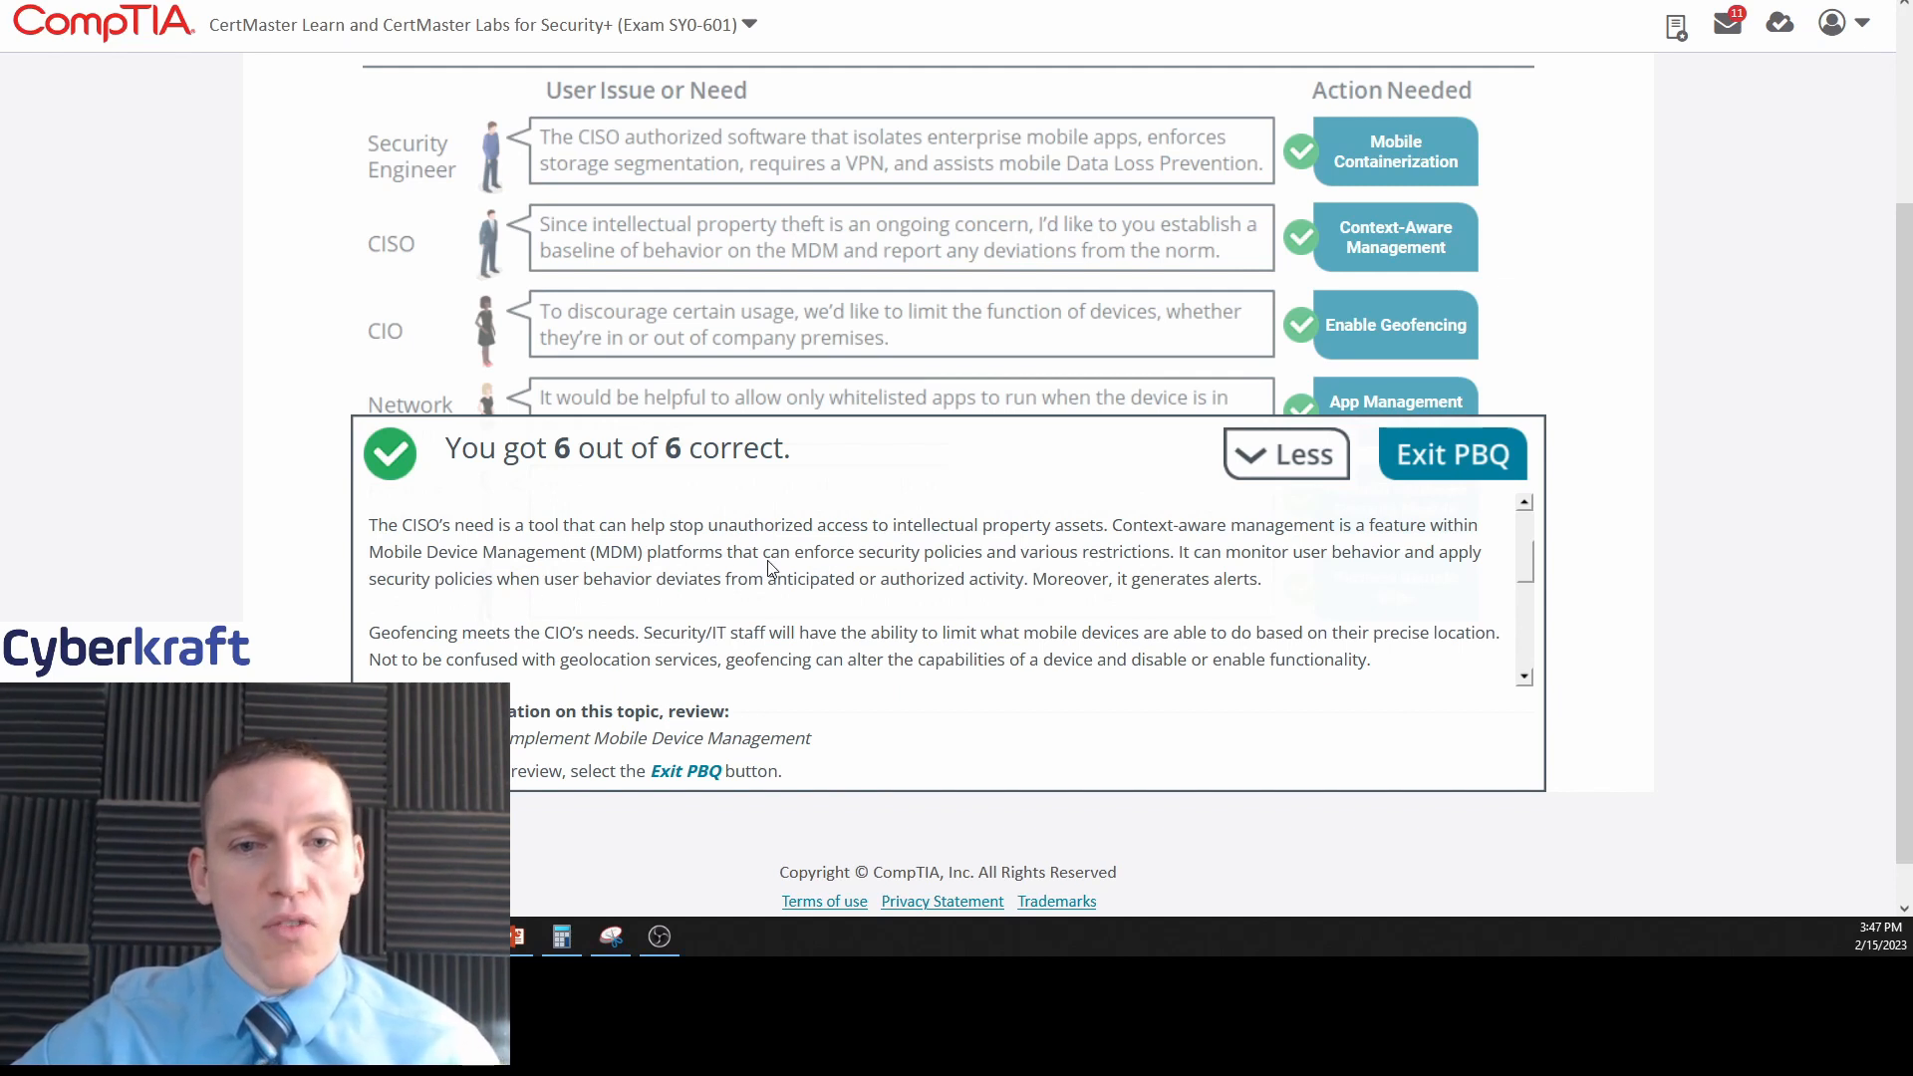
pyautogui.moveTo(1289, 580)
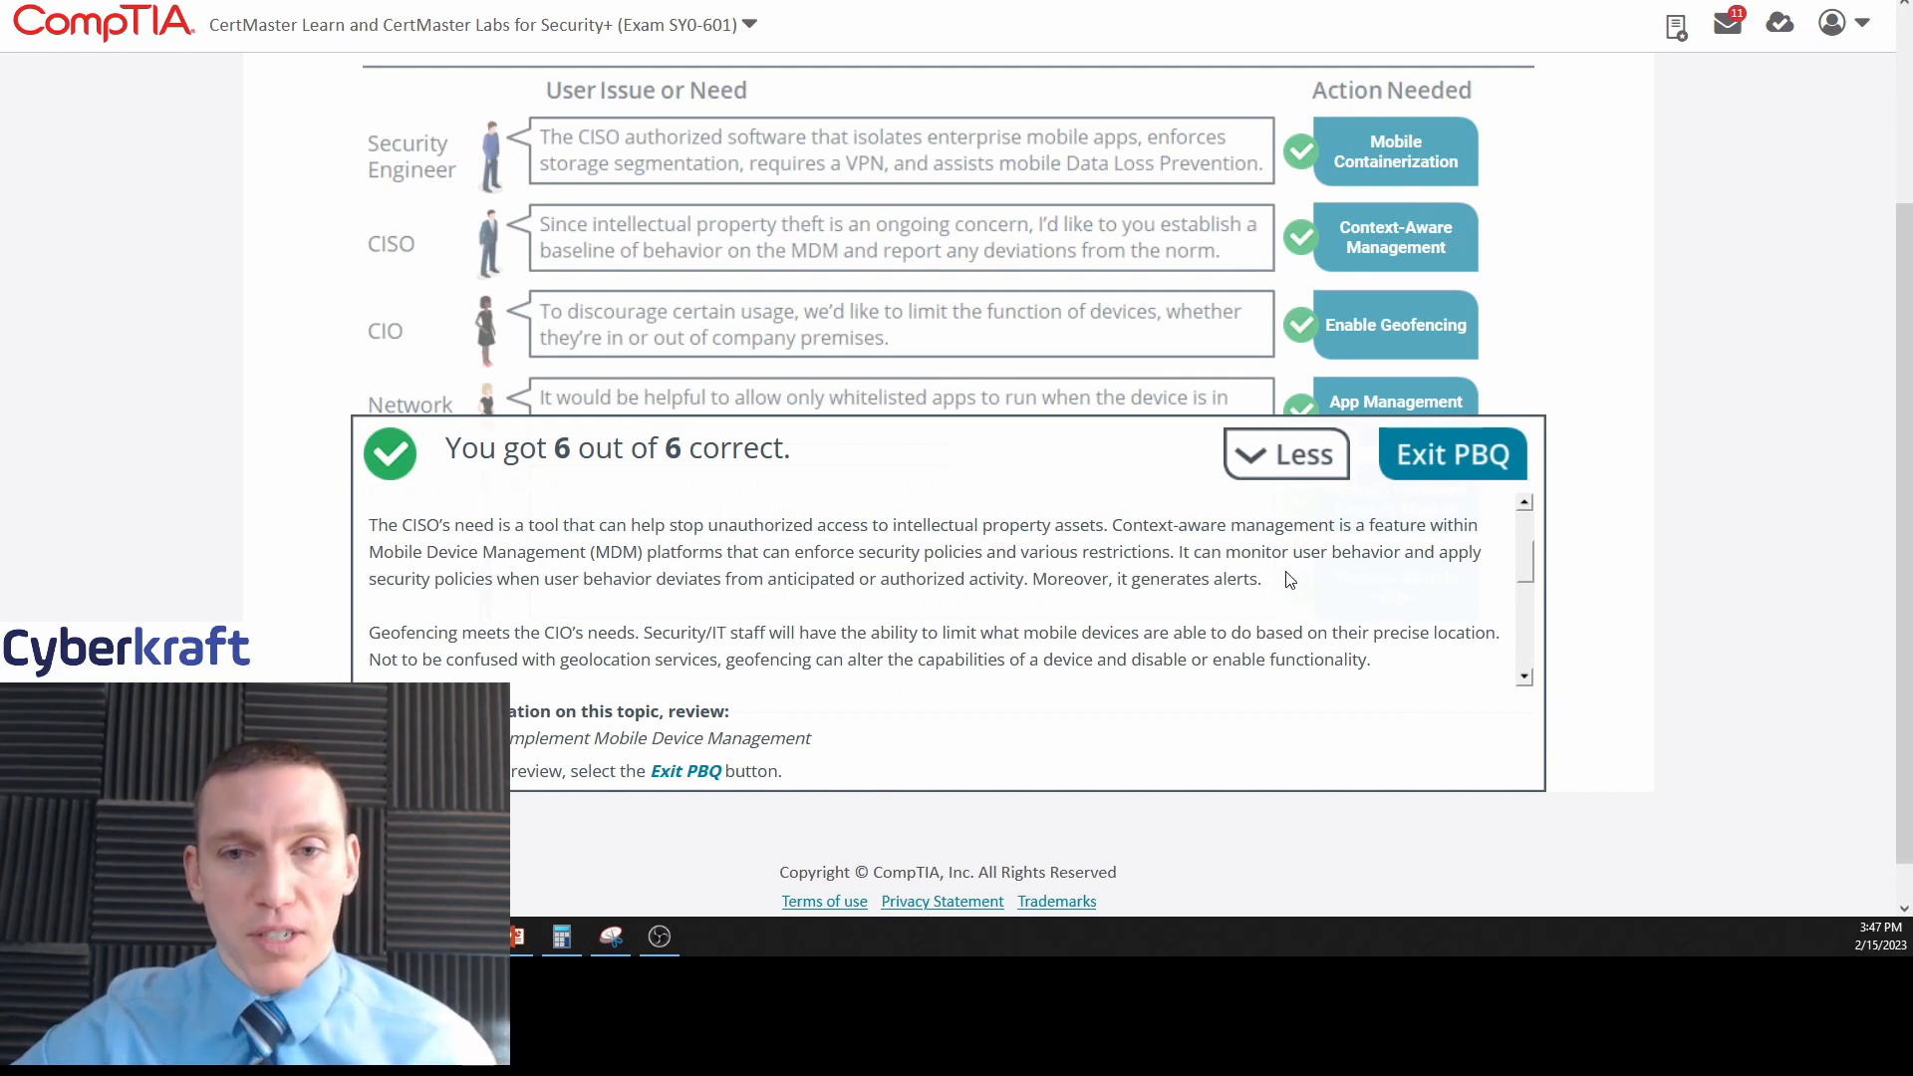
pyautogui.moveTo(1431, 582)
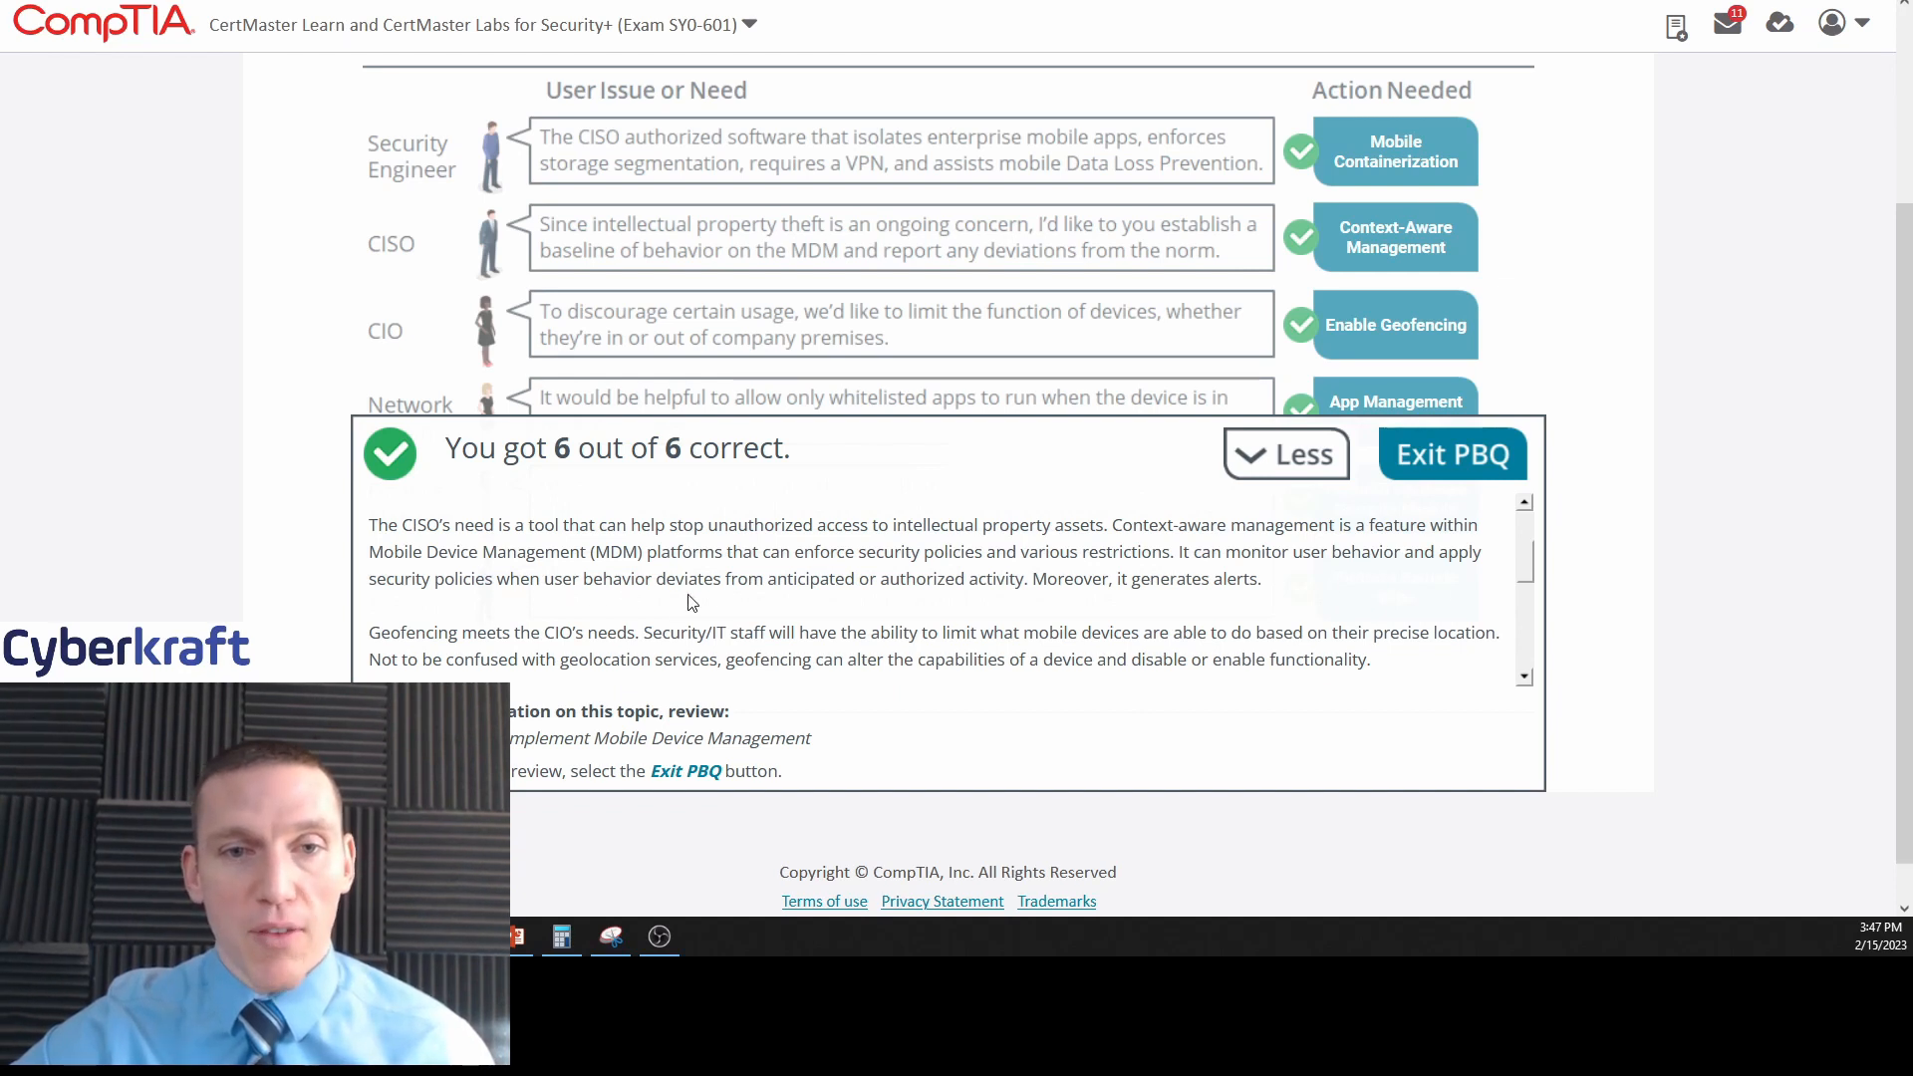
pyautogui.moveTo(945, 594)
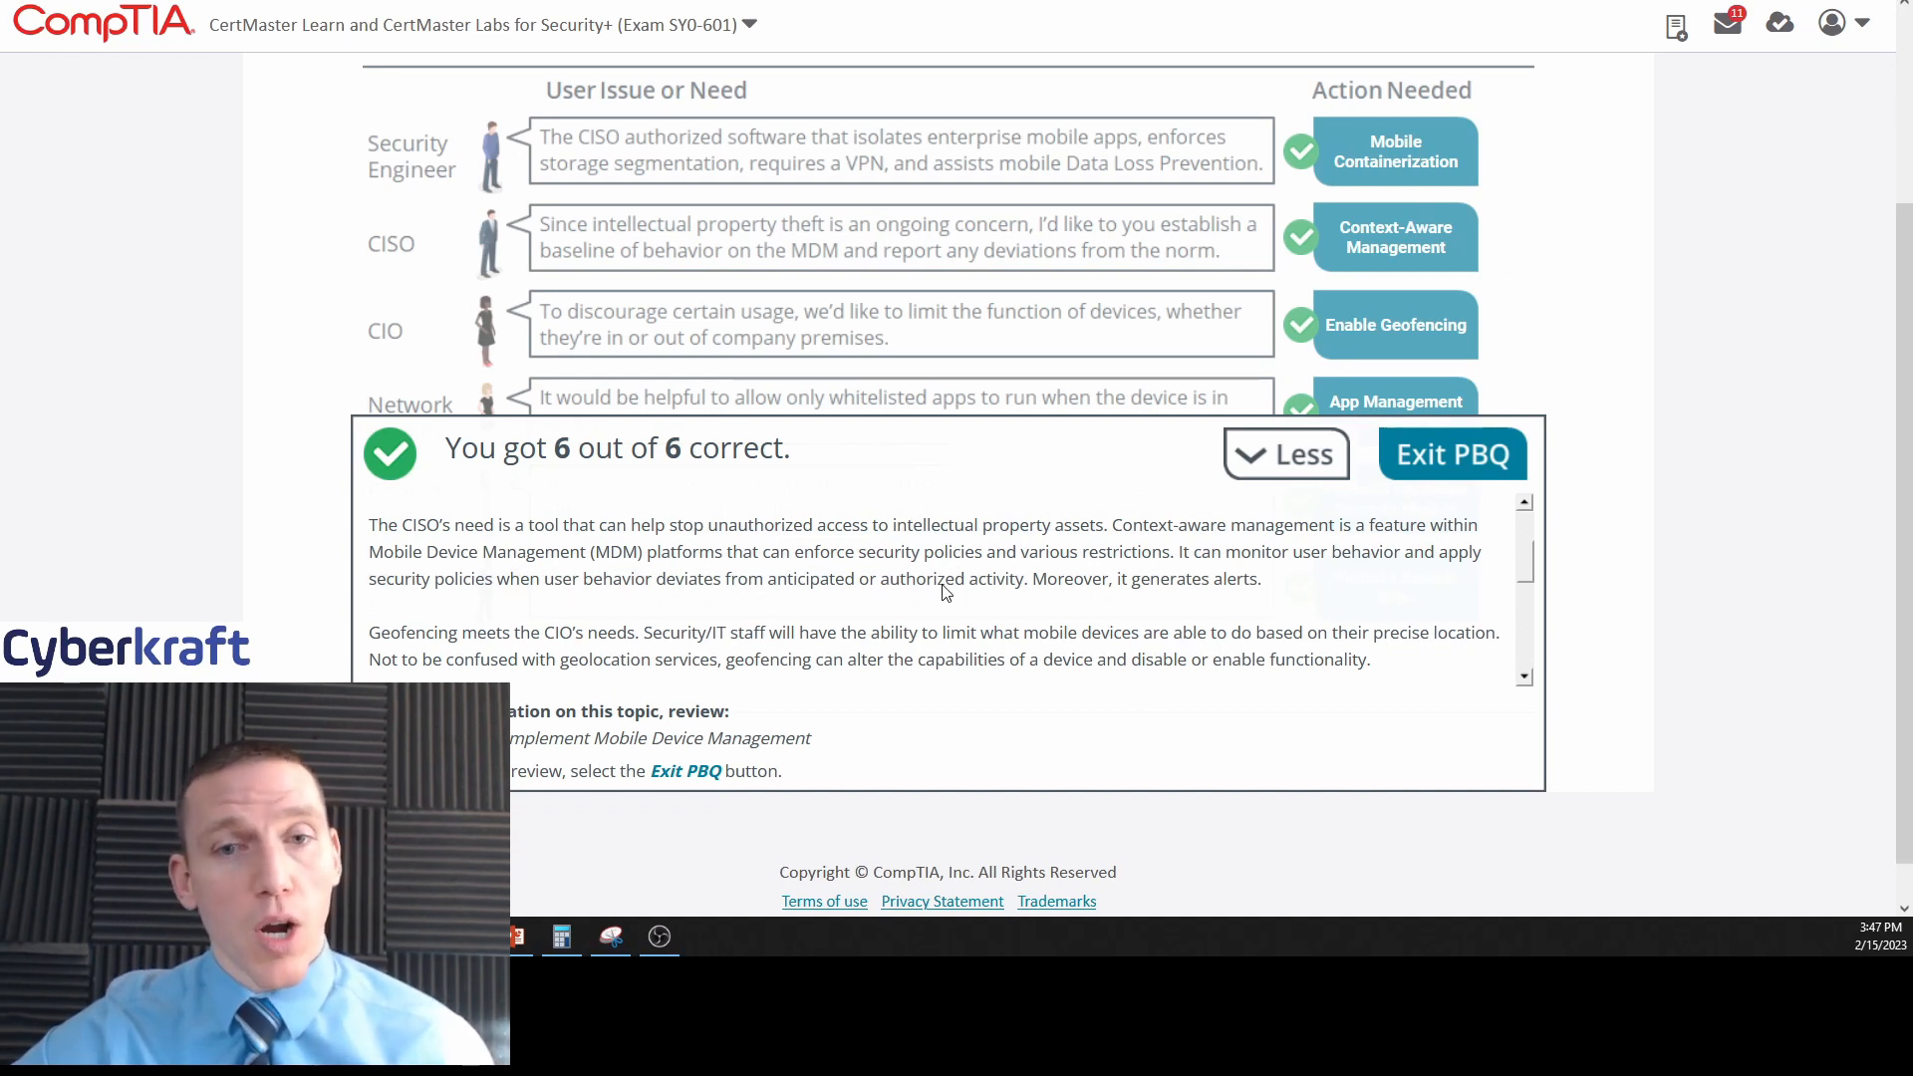
pyautogui.moveTo(1461, 600)
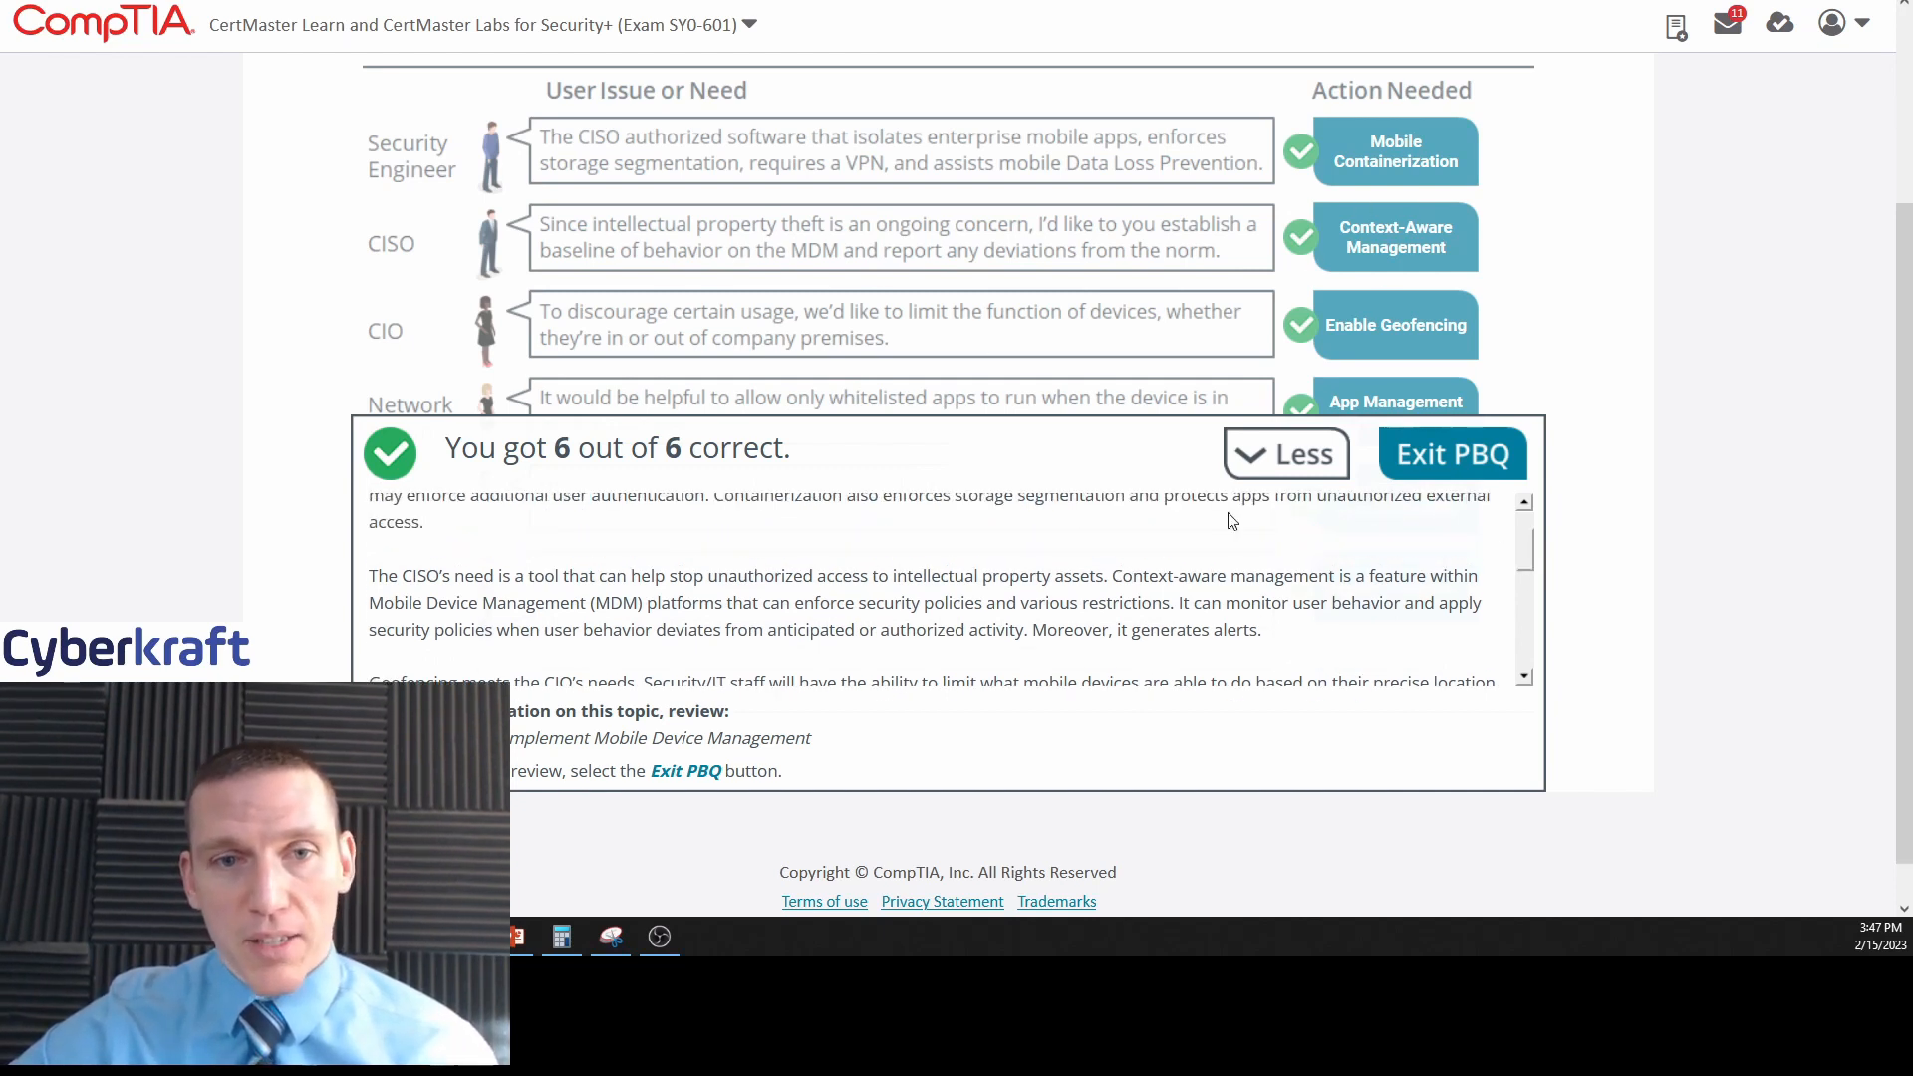
pyautogui.scroll(-3)
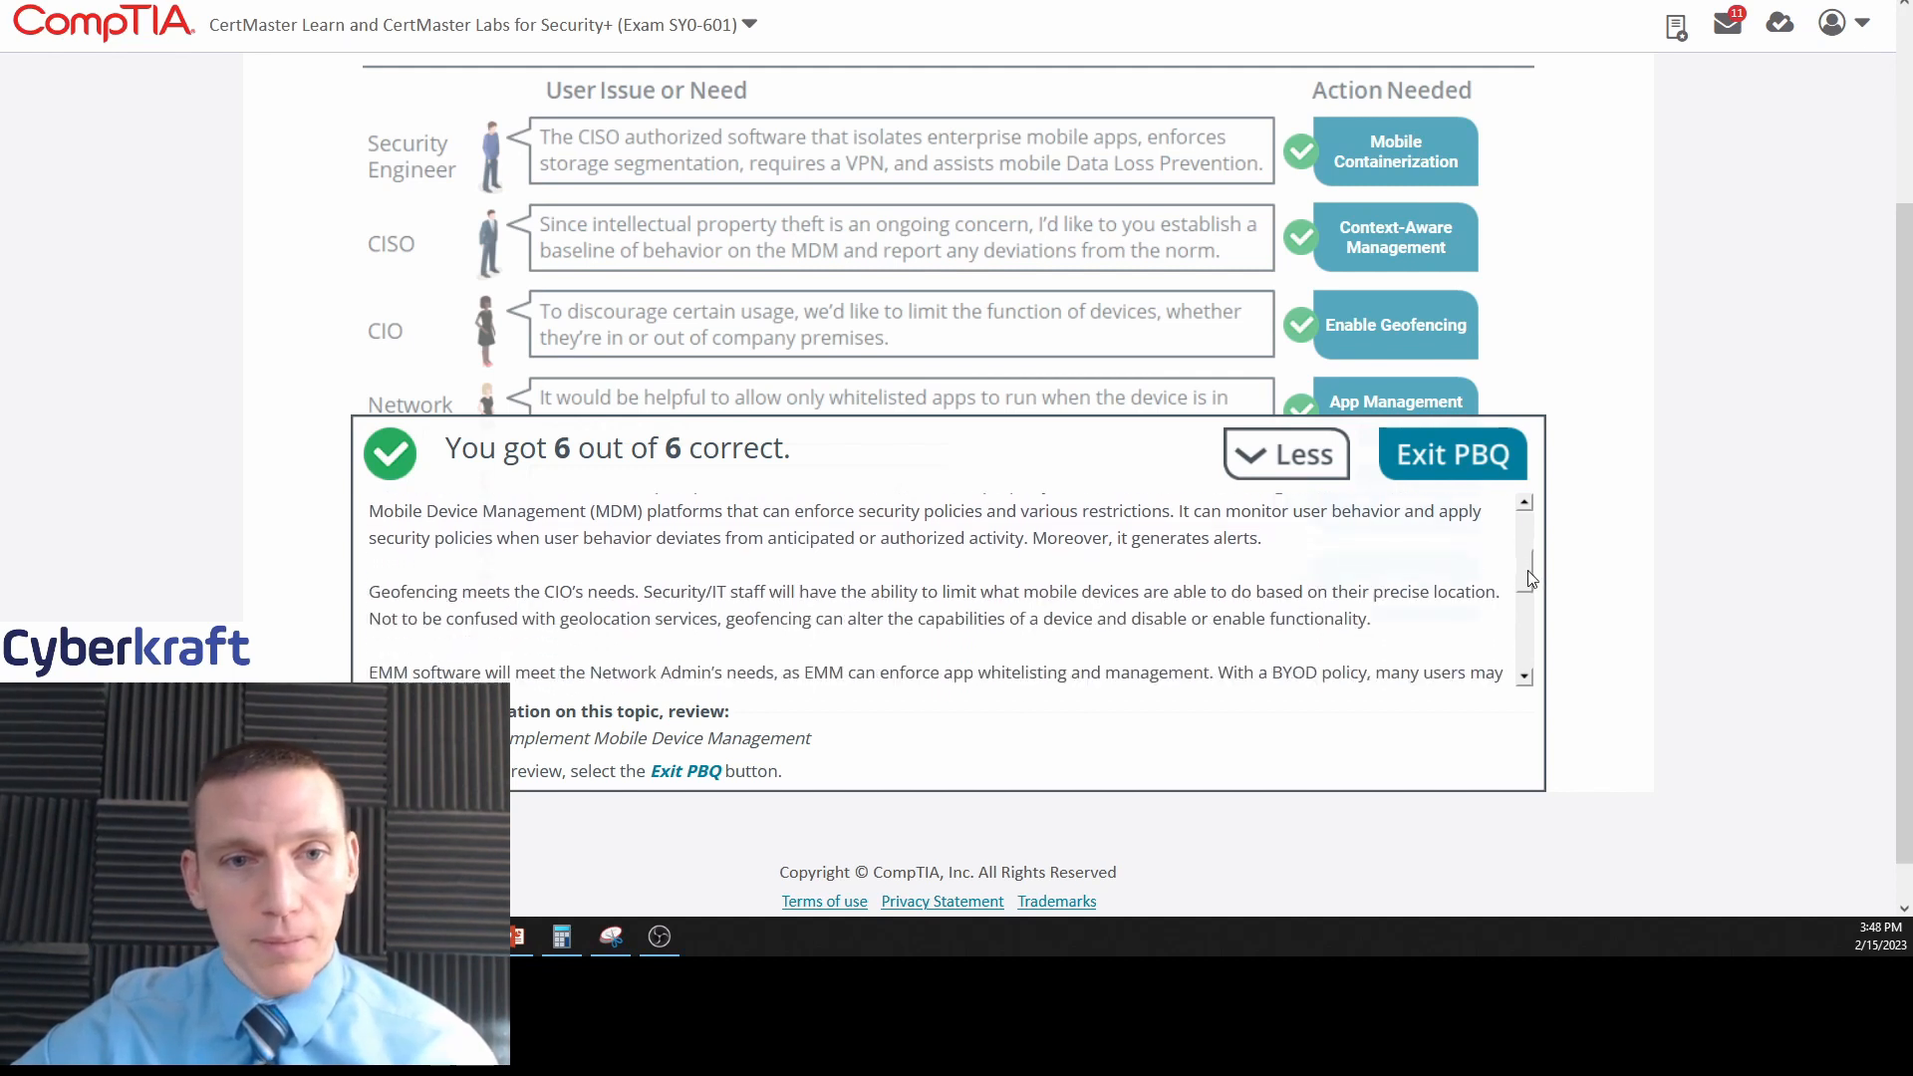
pyautogui.scroll(-3)
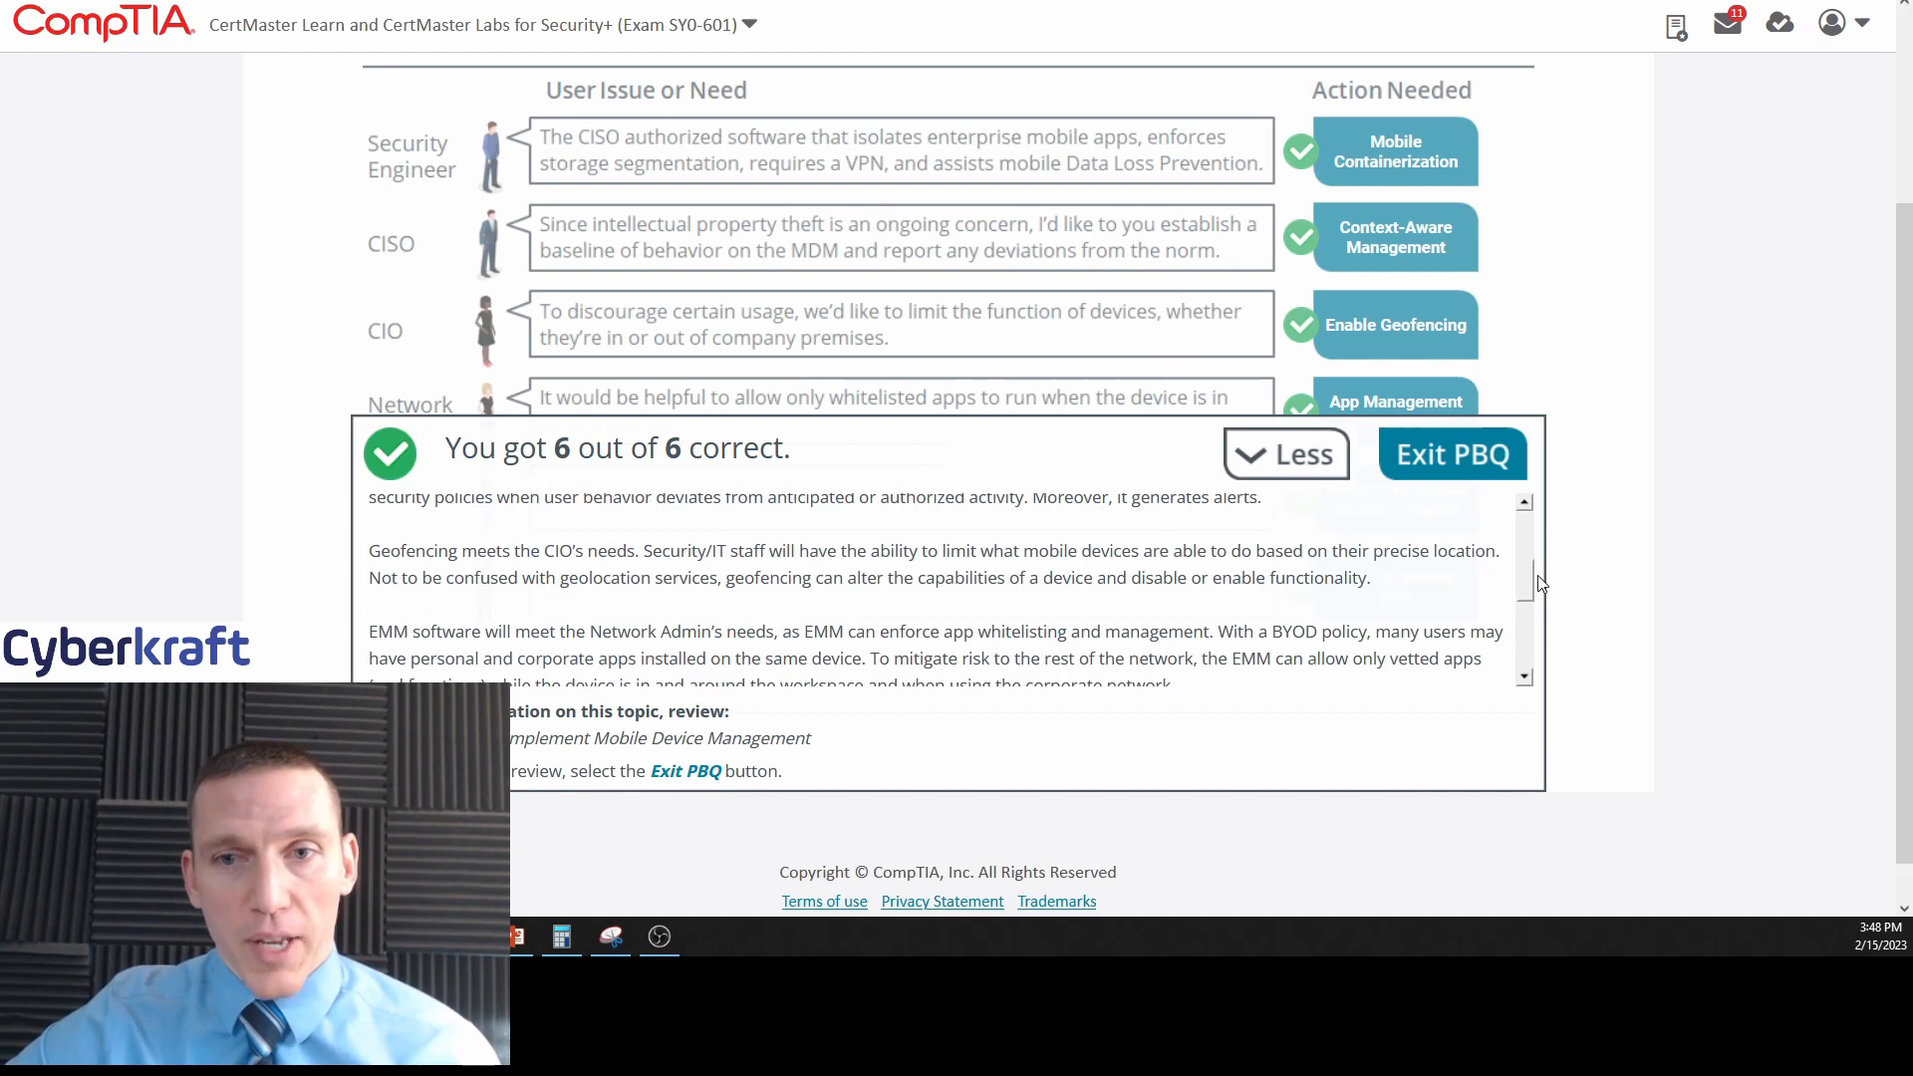
pyautogui.scroll(-3)
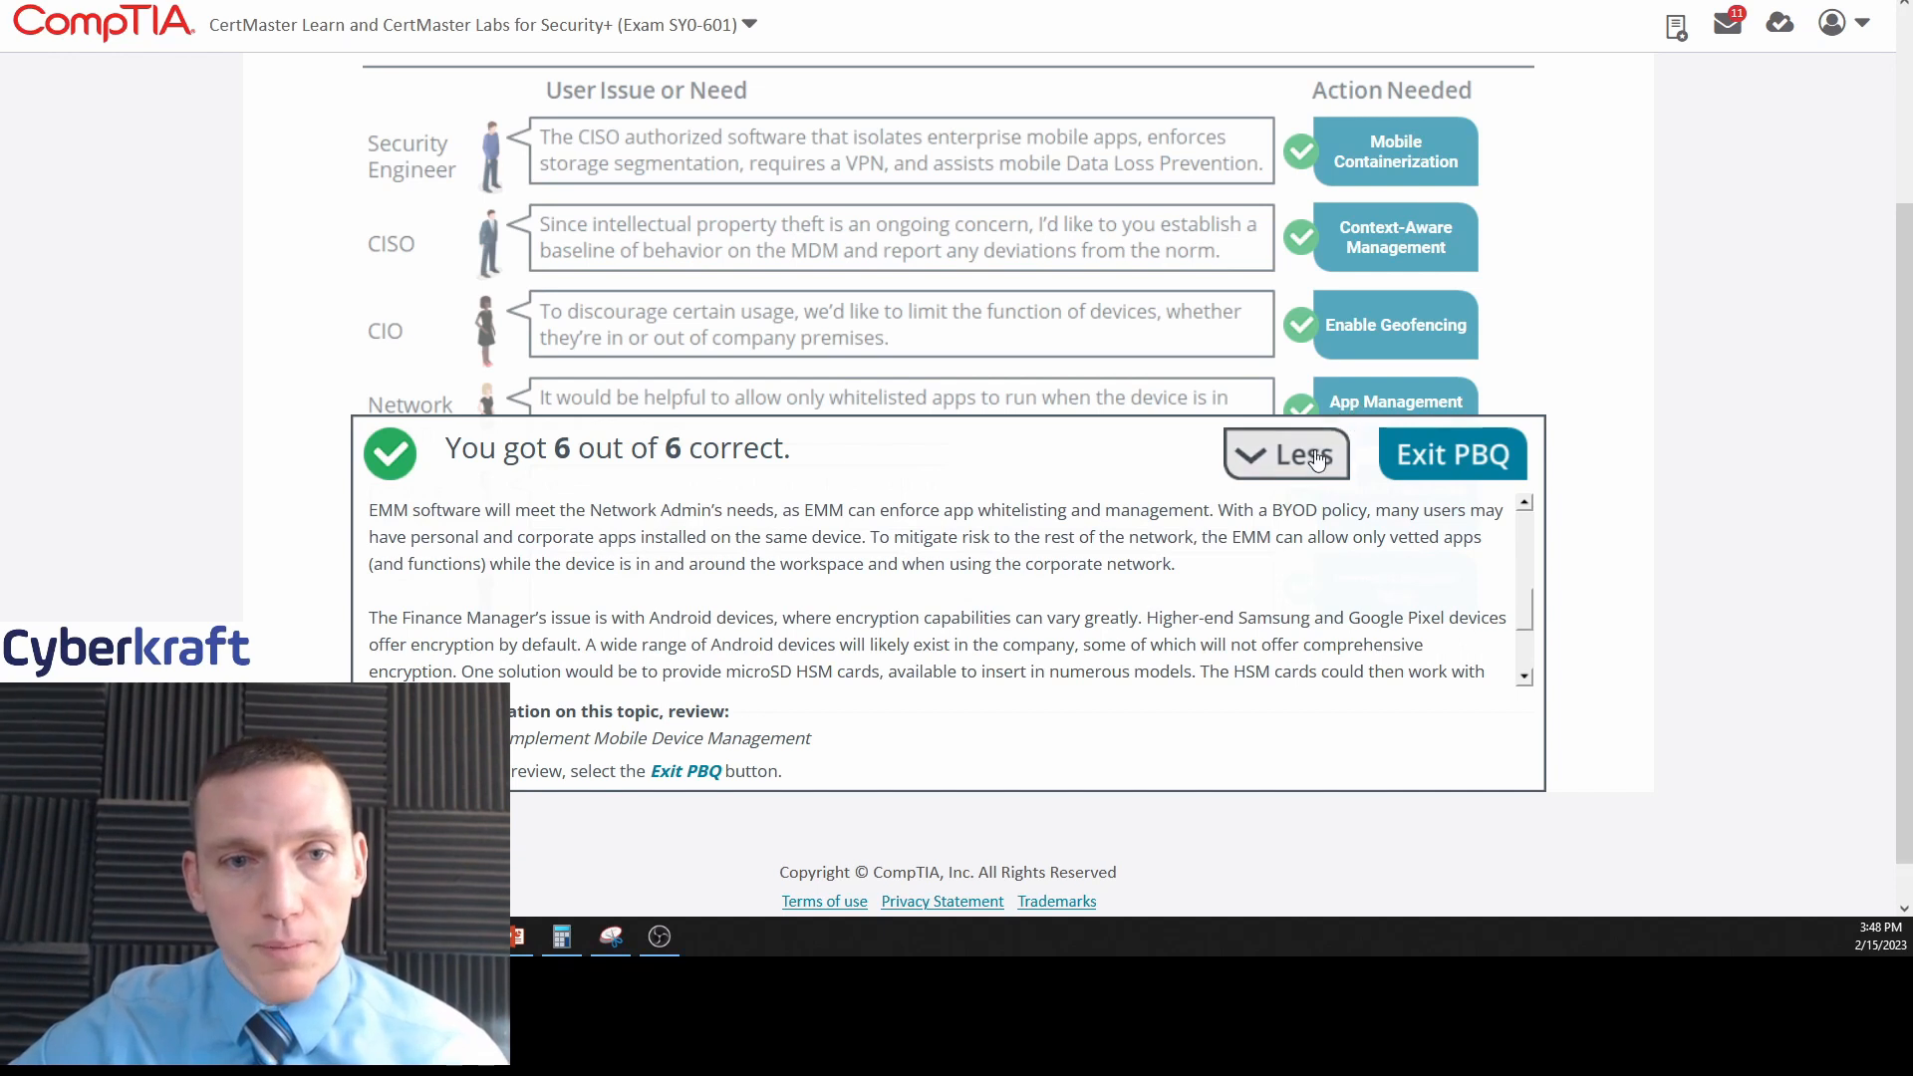
# Toggle the results explanations with More/Less while reading, ending with them collapsed.
pyautogui.click(1286, 454)
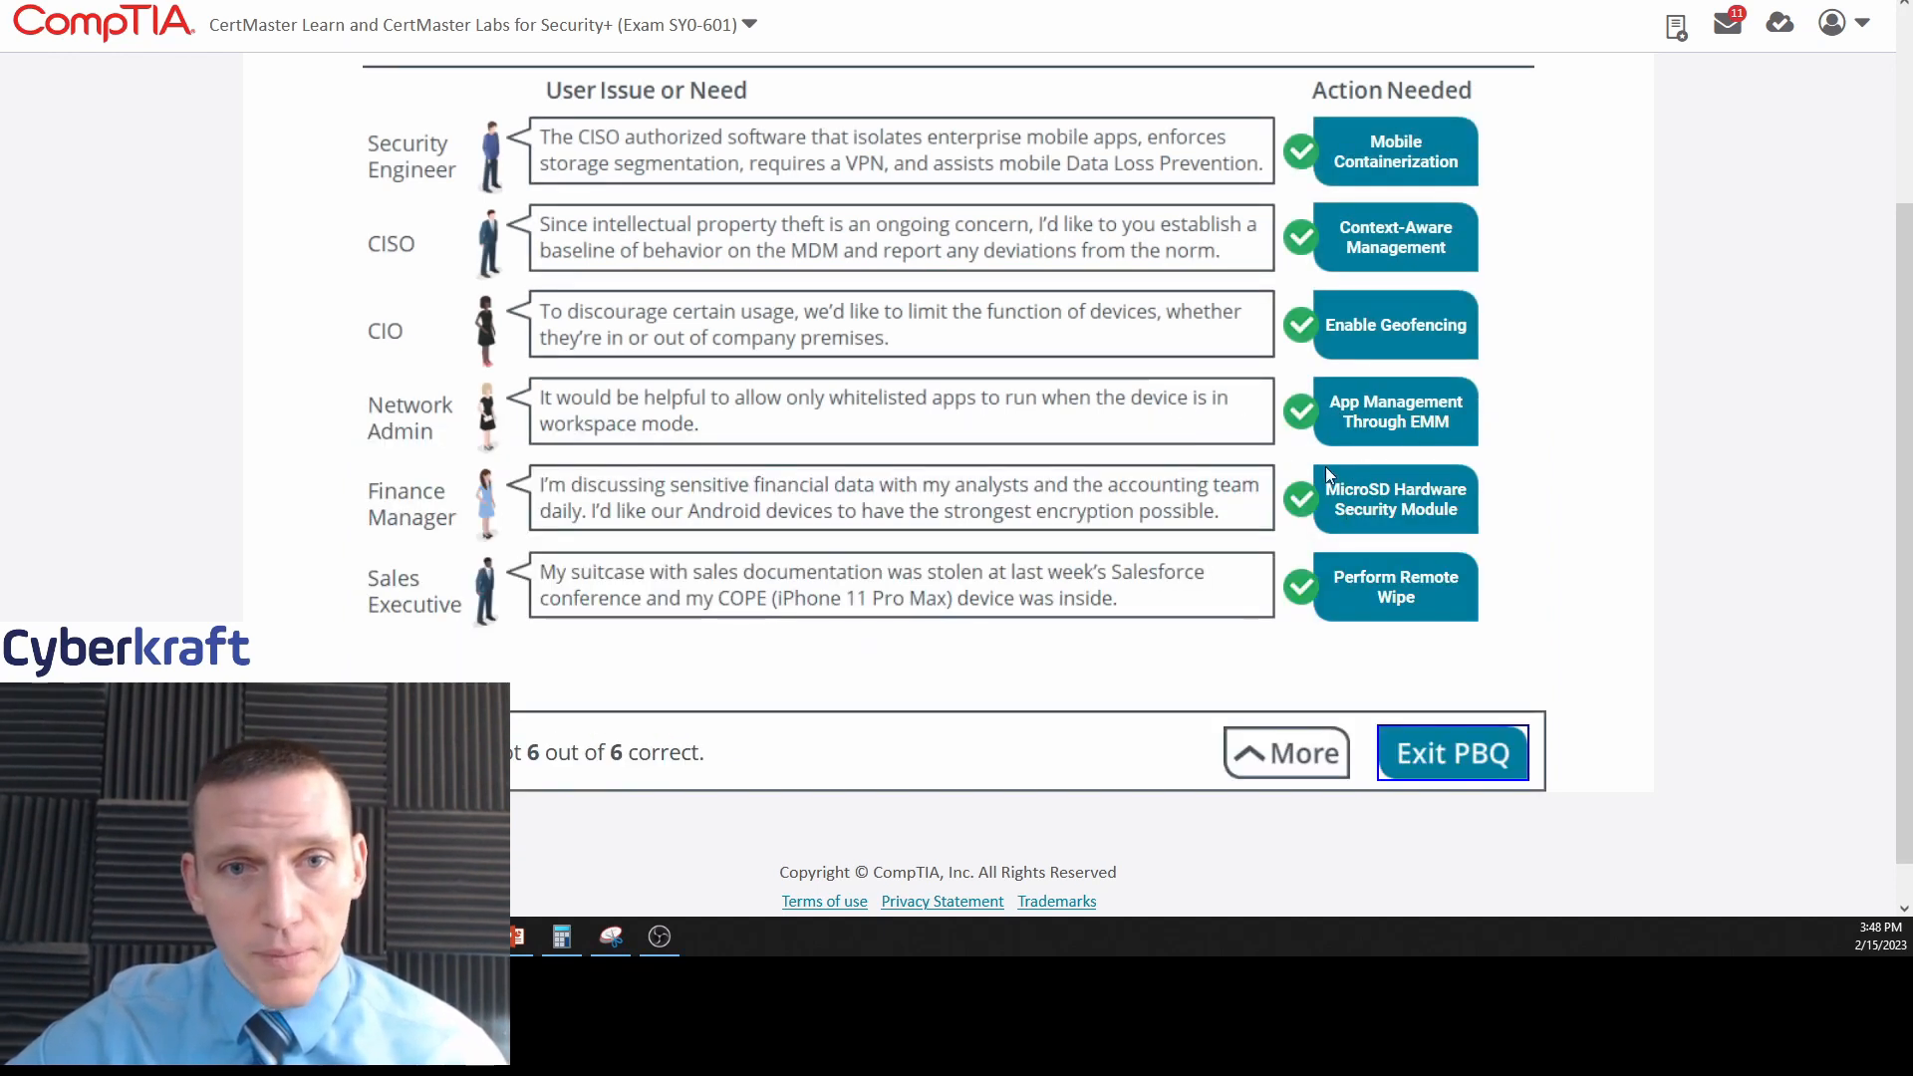
pyautogui.click(1285, 751)
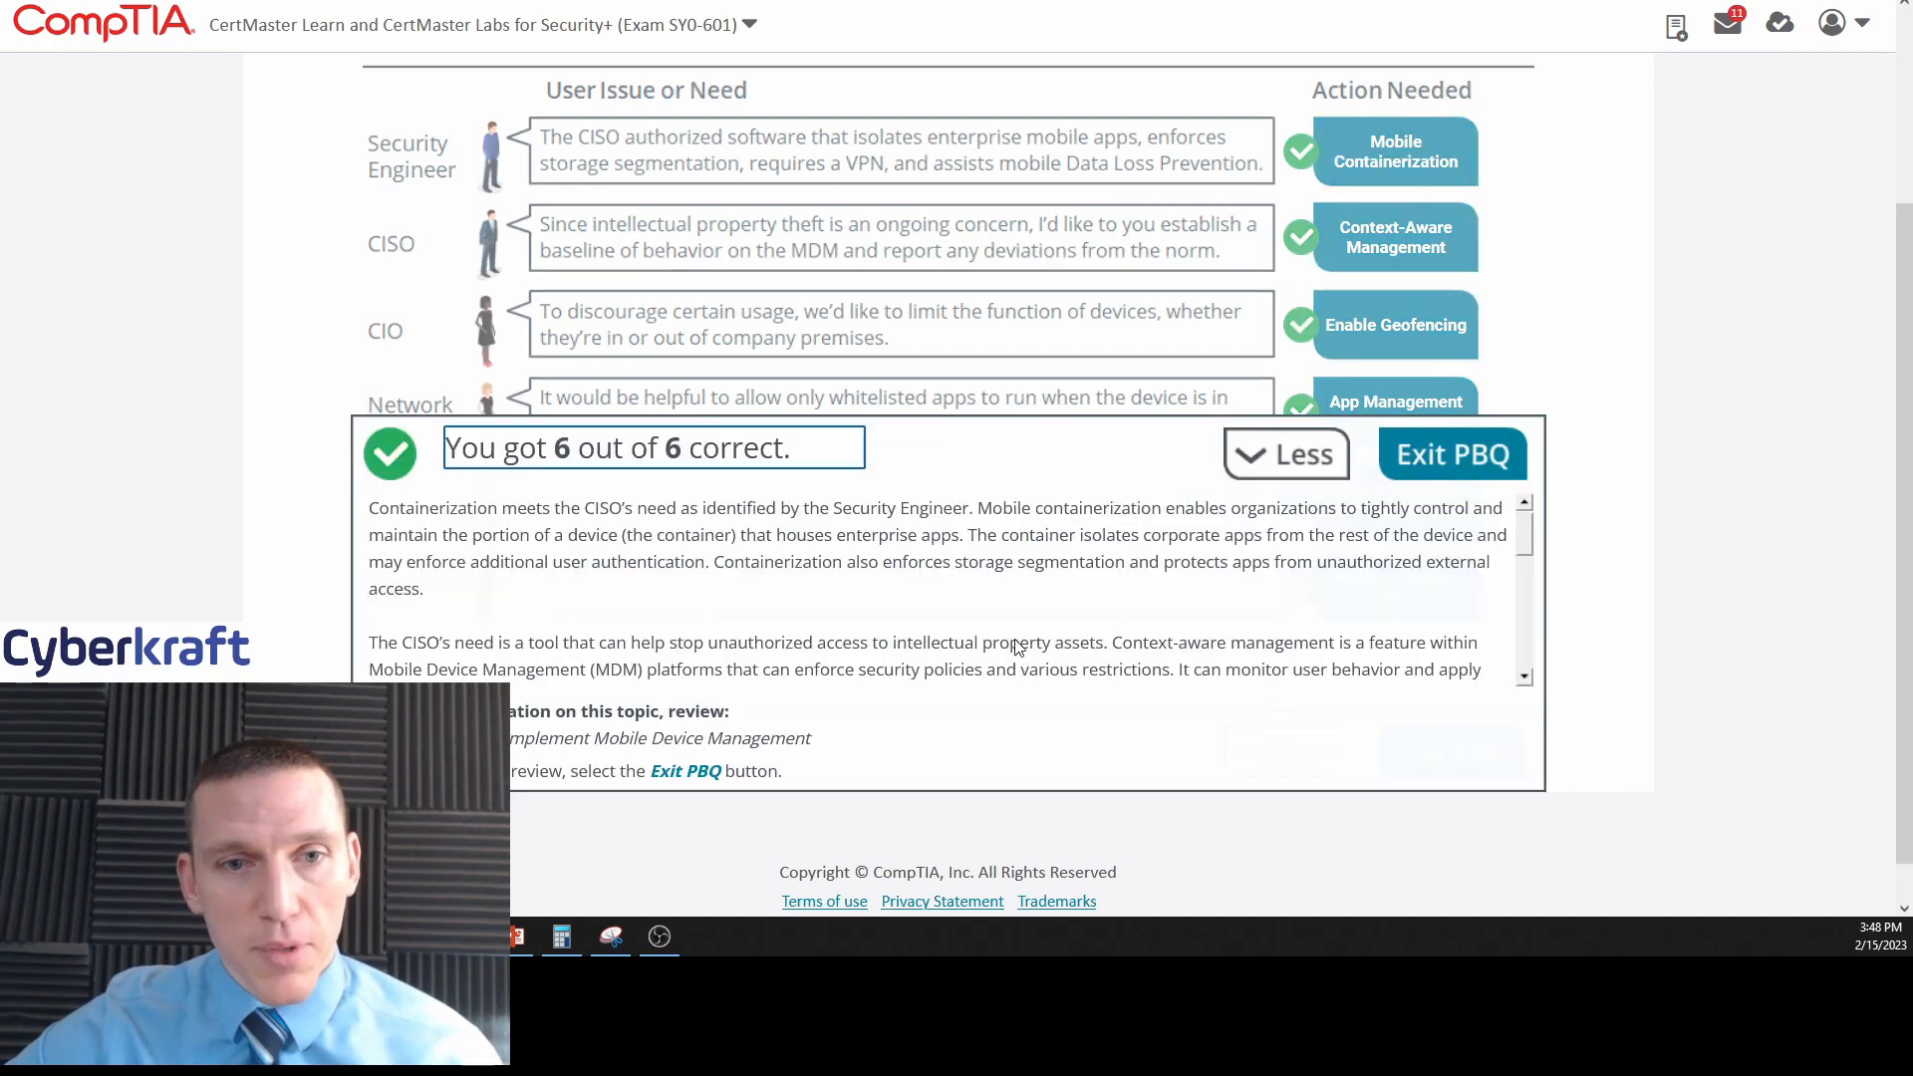
pyautogui.scroll(-3)
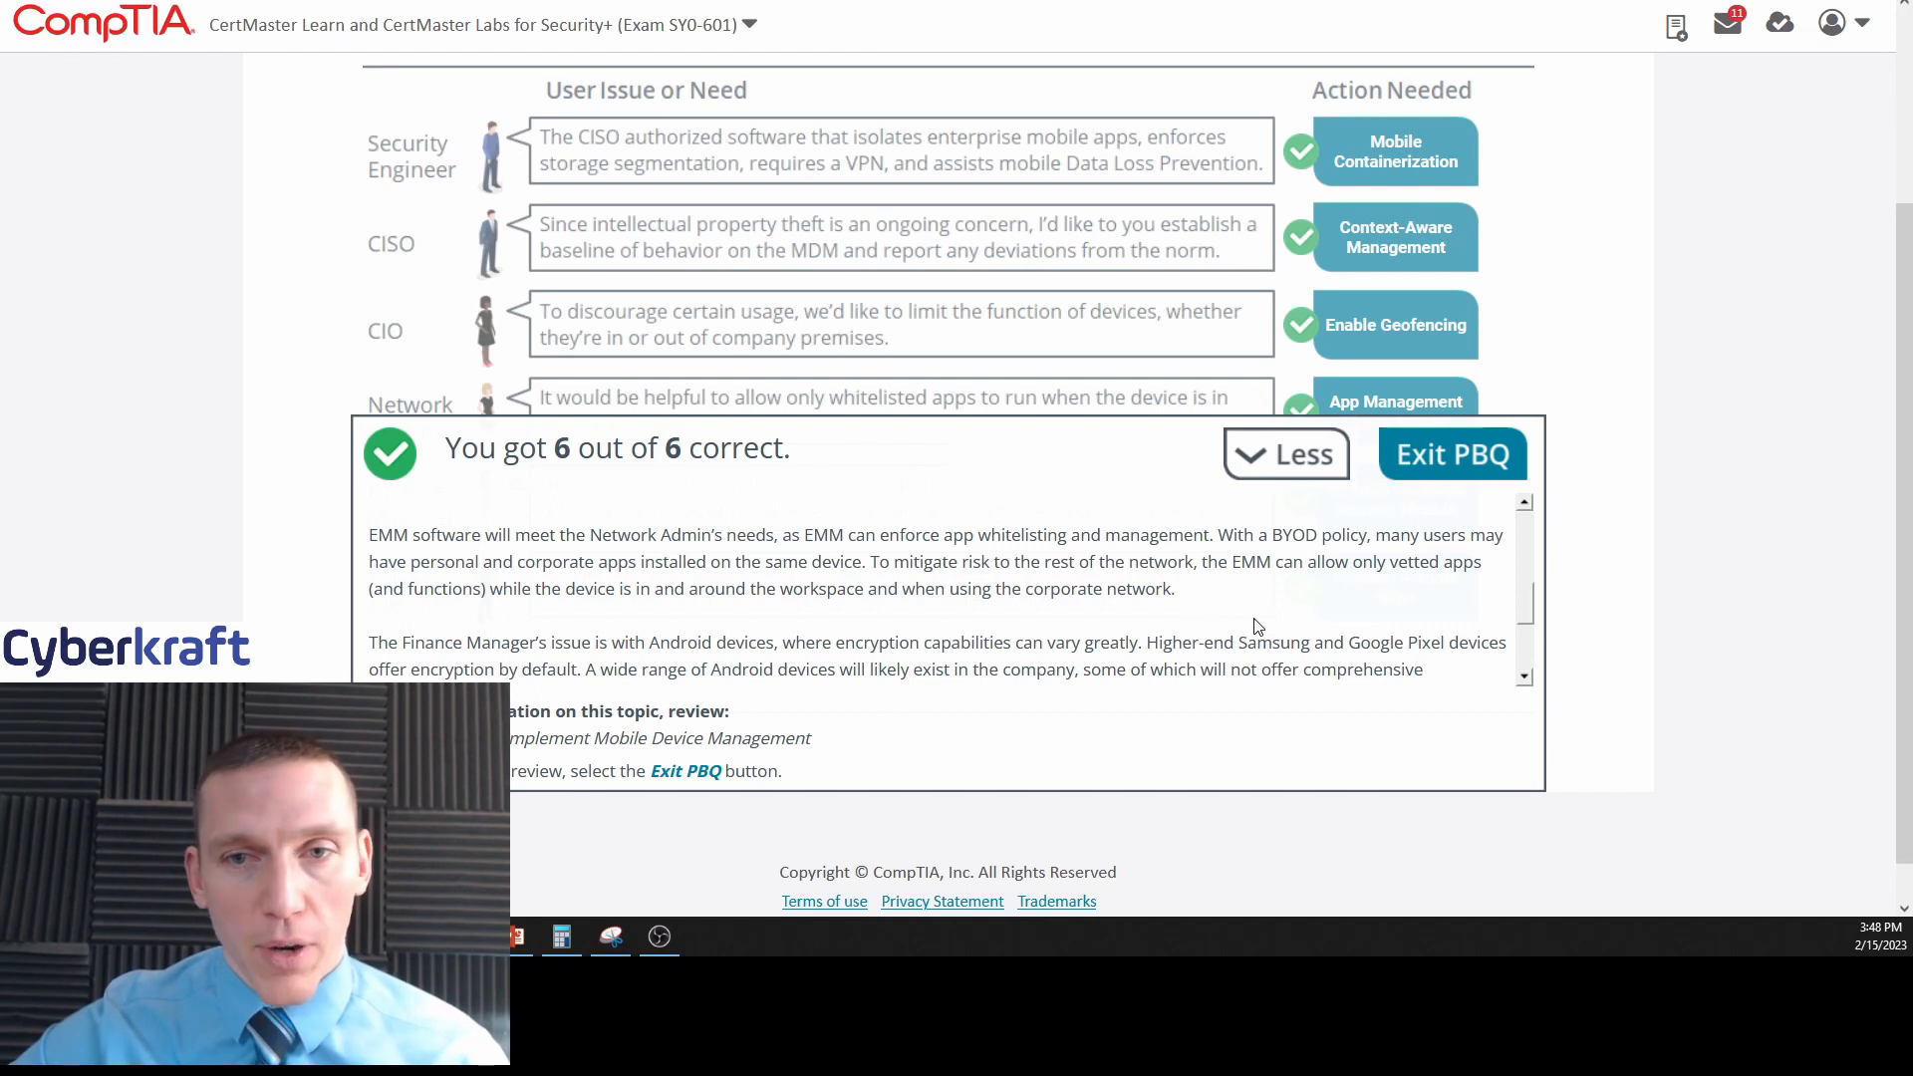
pyautogui.moveTo(1124, 586)
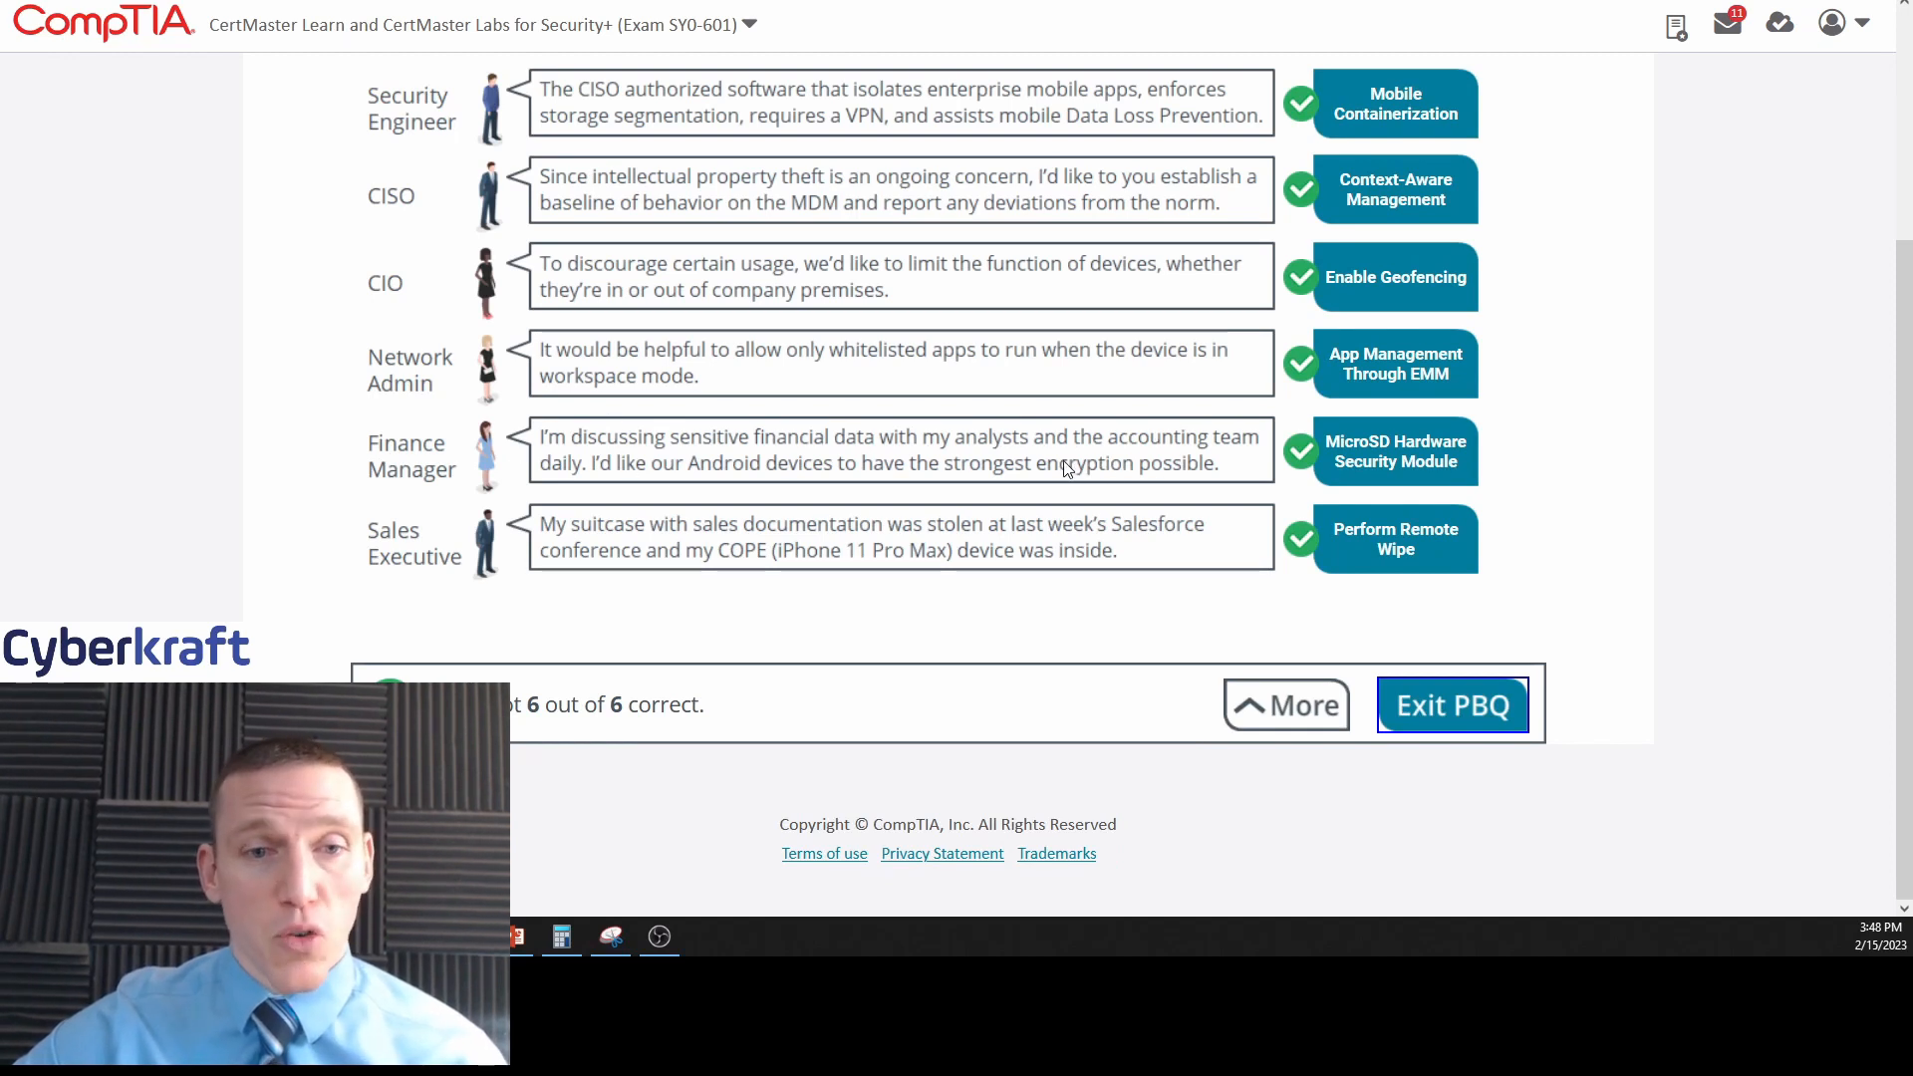
pyautogui.click(1286, 706)
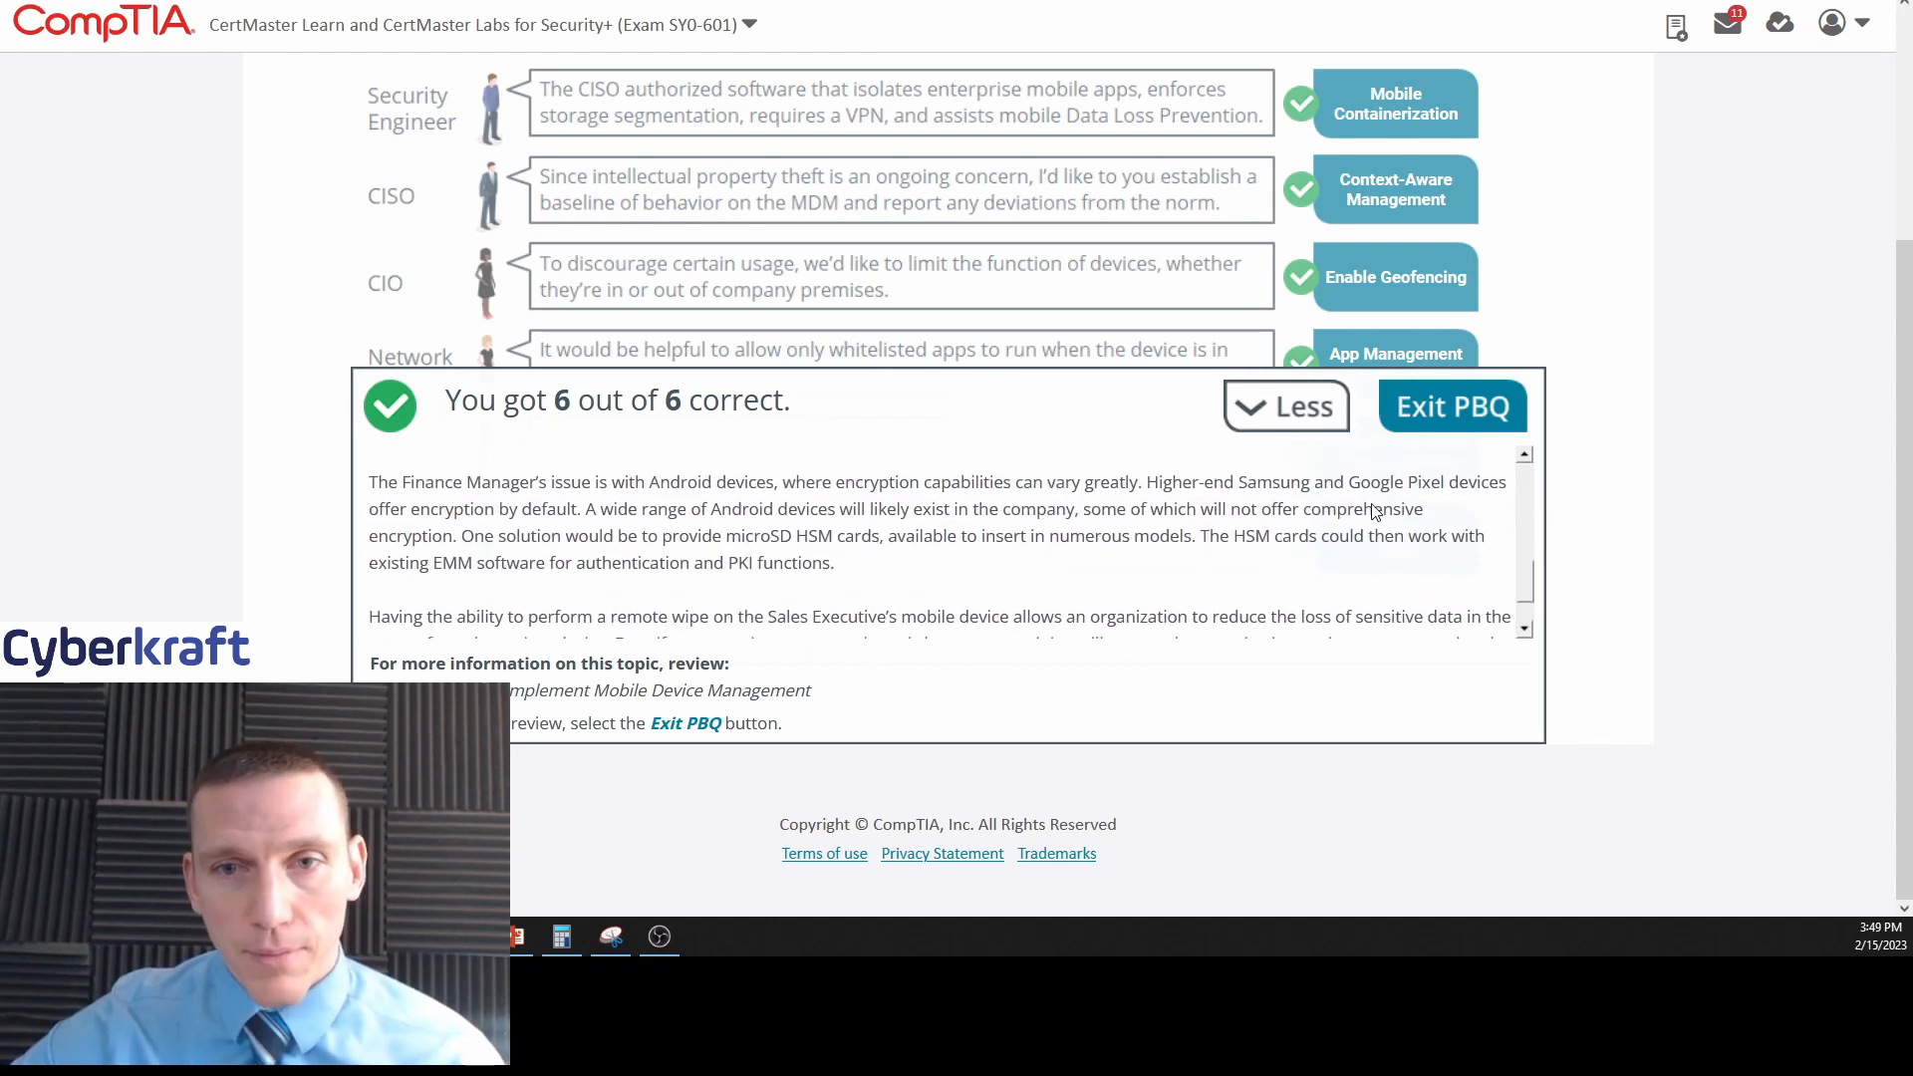
pyautogui.click(1286, 404)
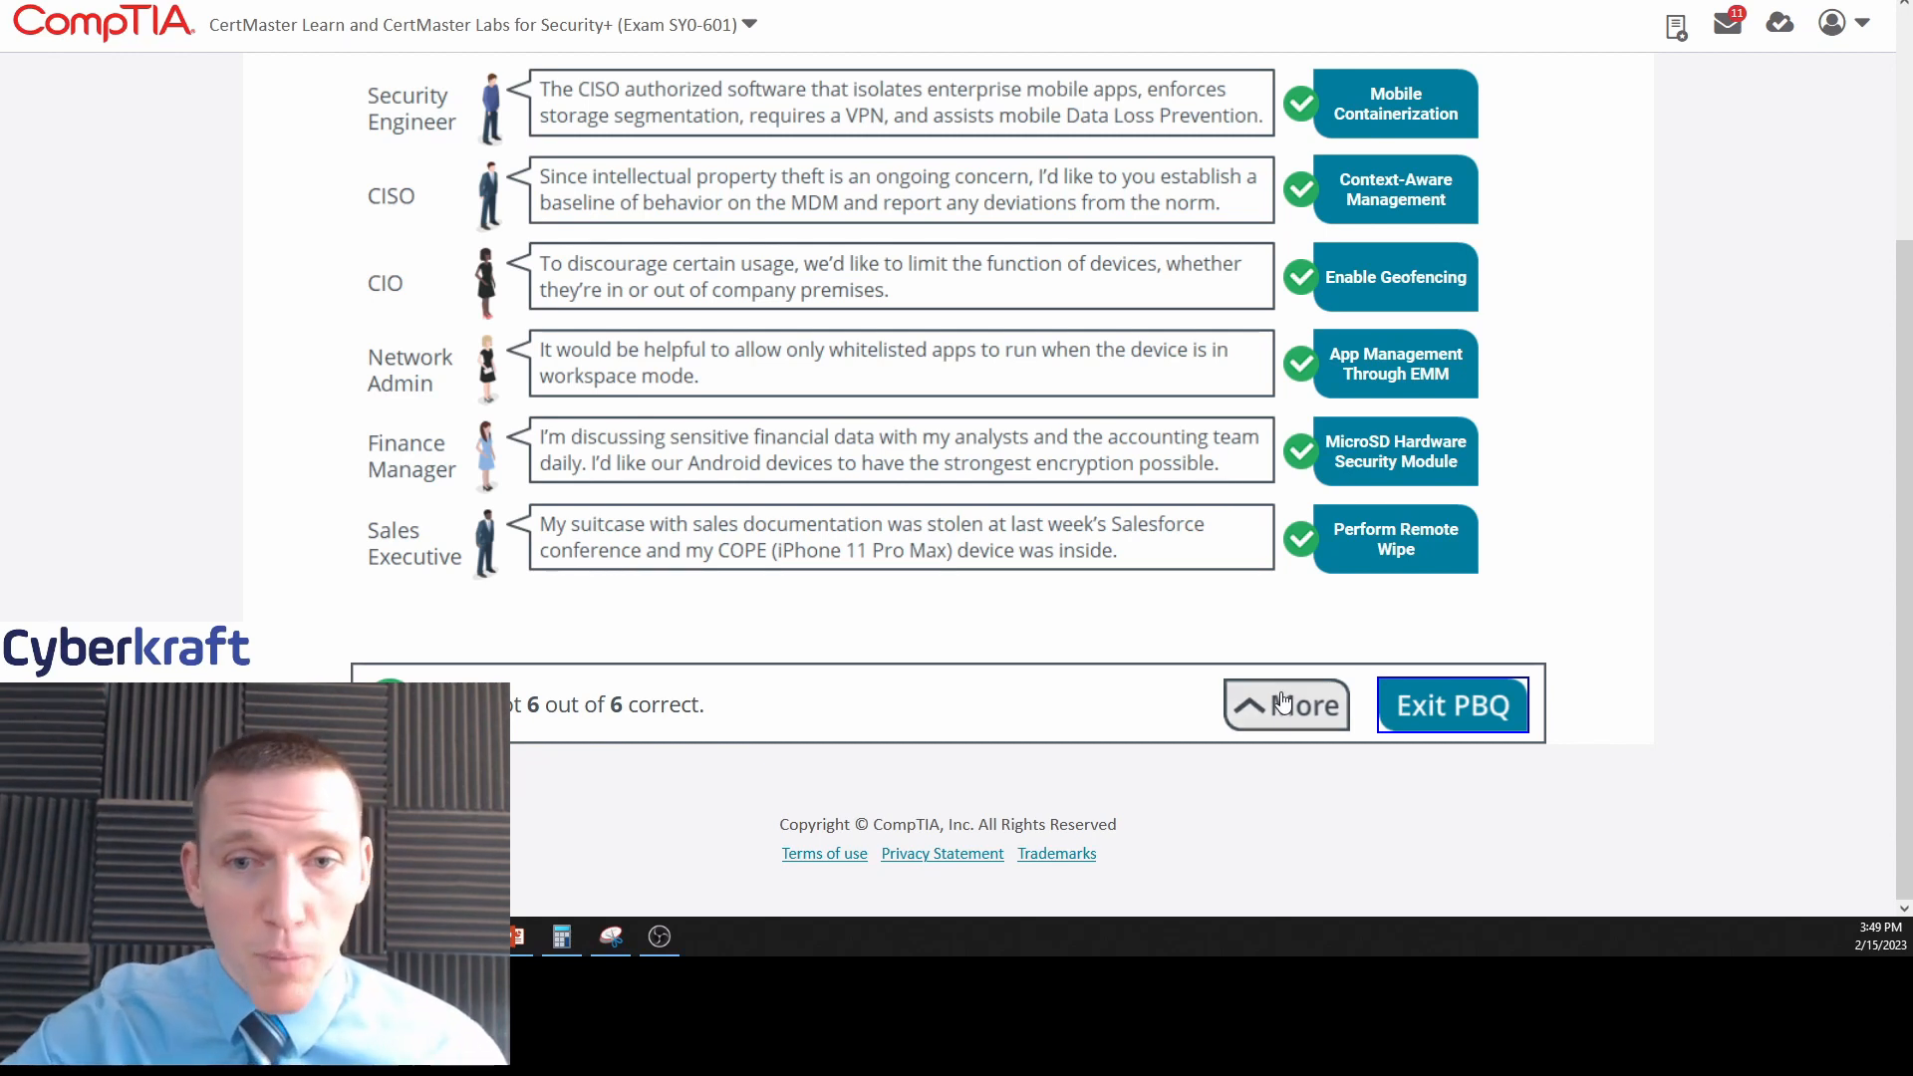
# Expand the explanations and read down to the Sales Executive remote wipe rationale.
pyautogui.click(1285, 704)
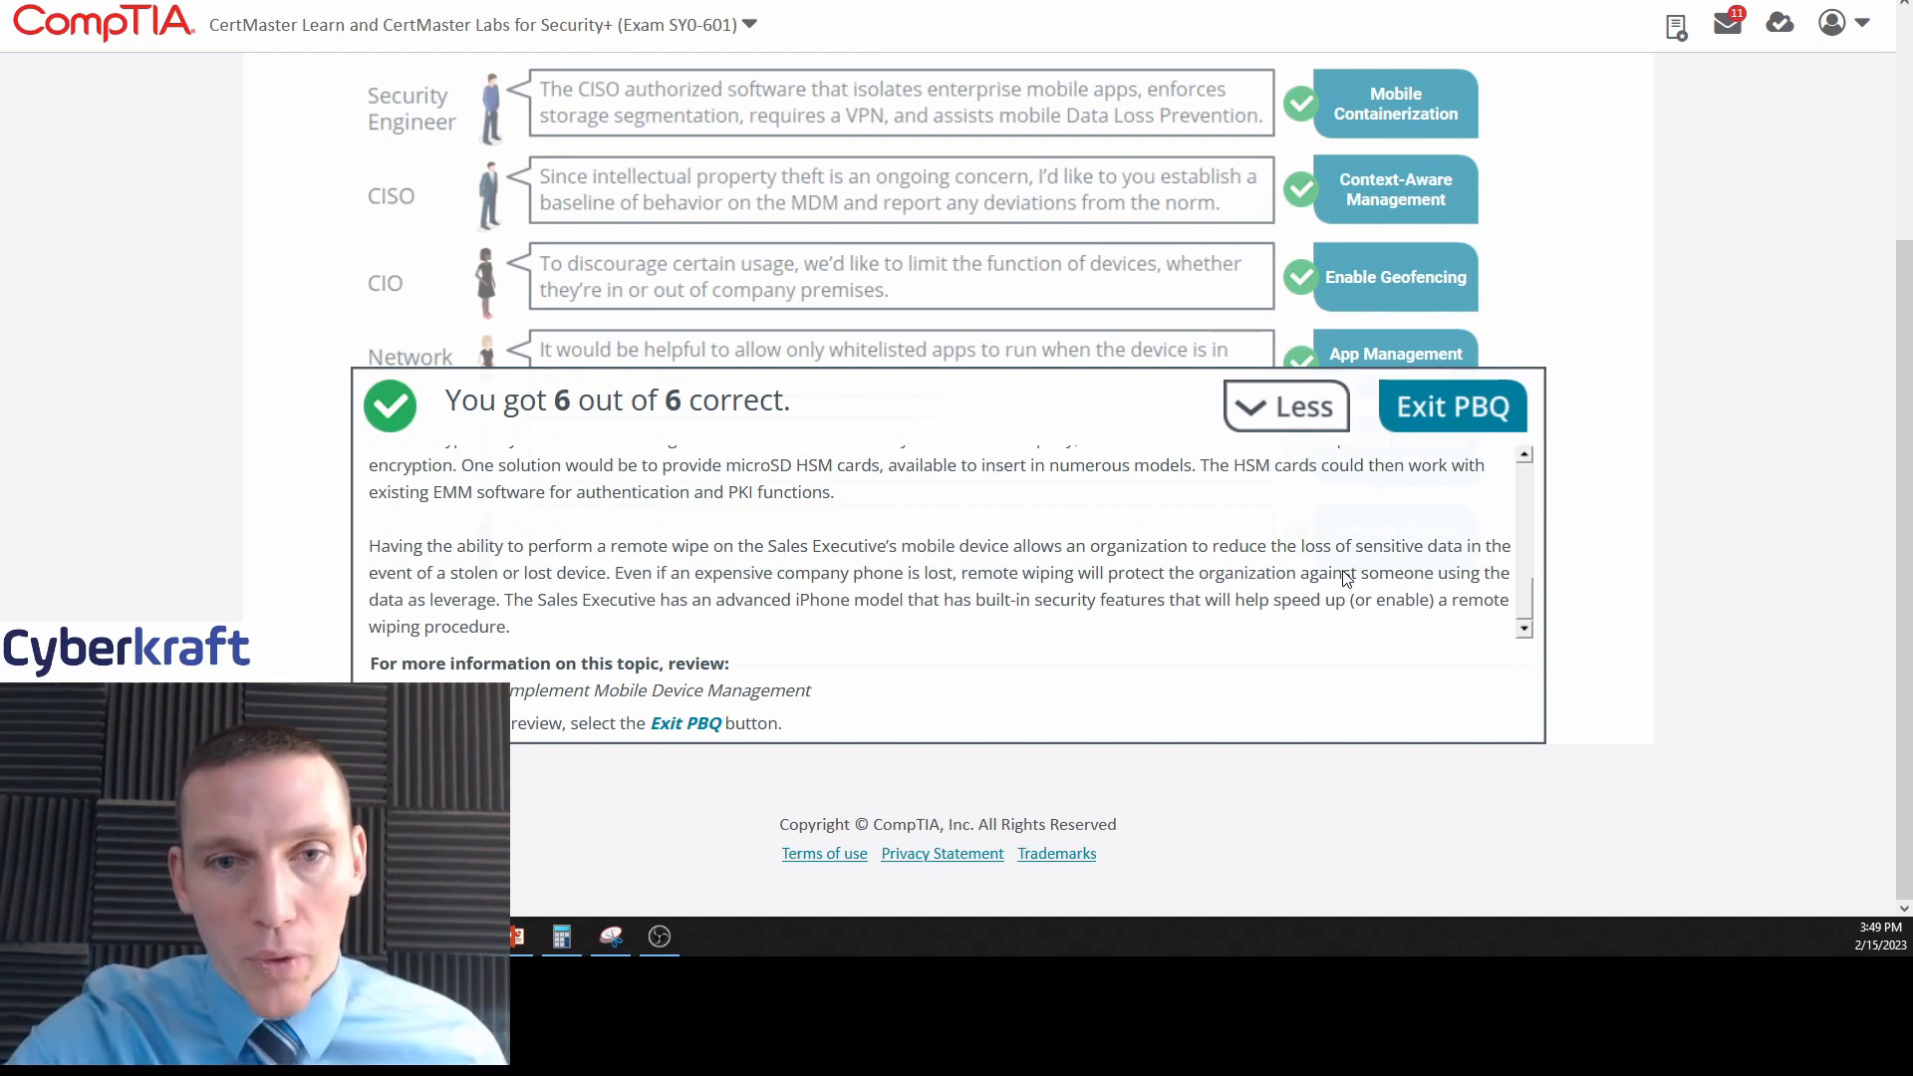
pyautogui.moveTo(1294, 502)
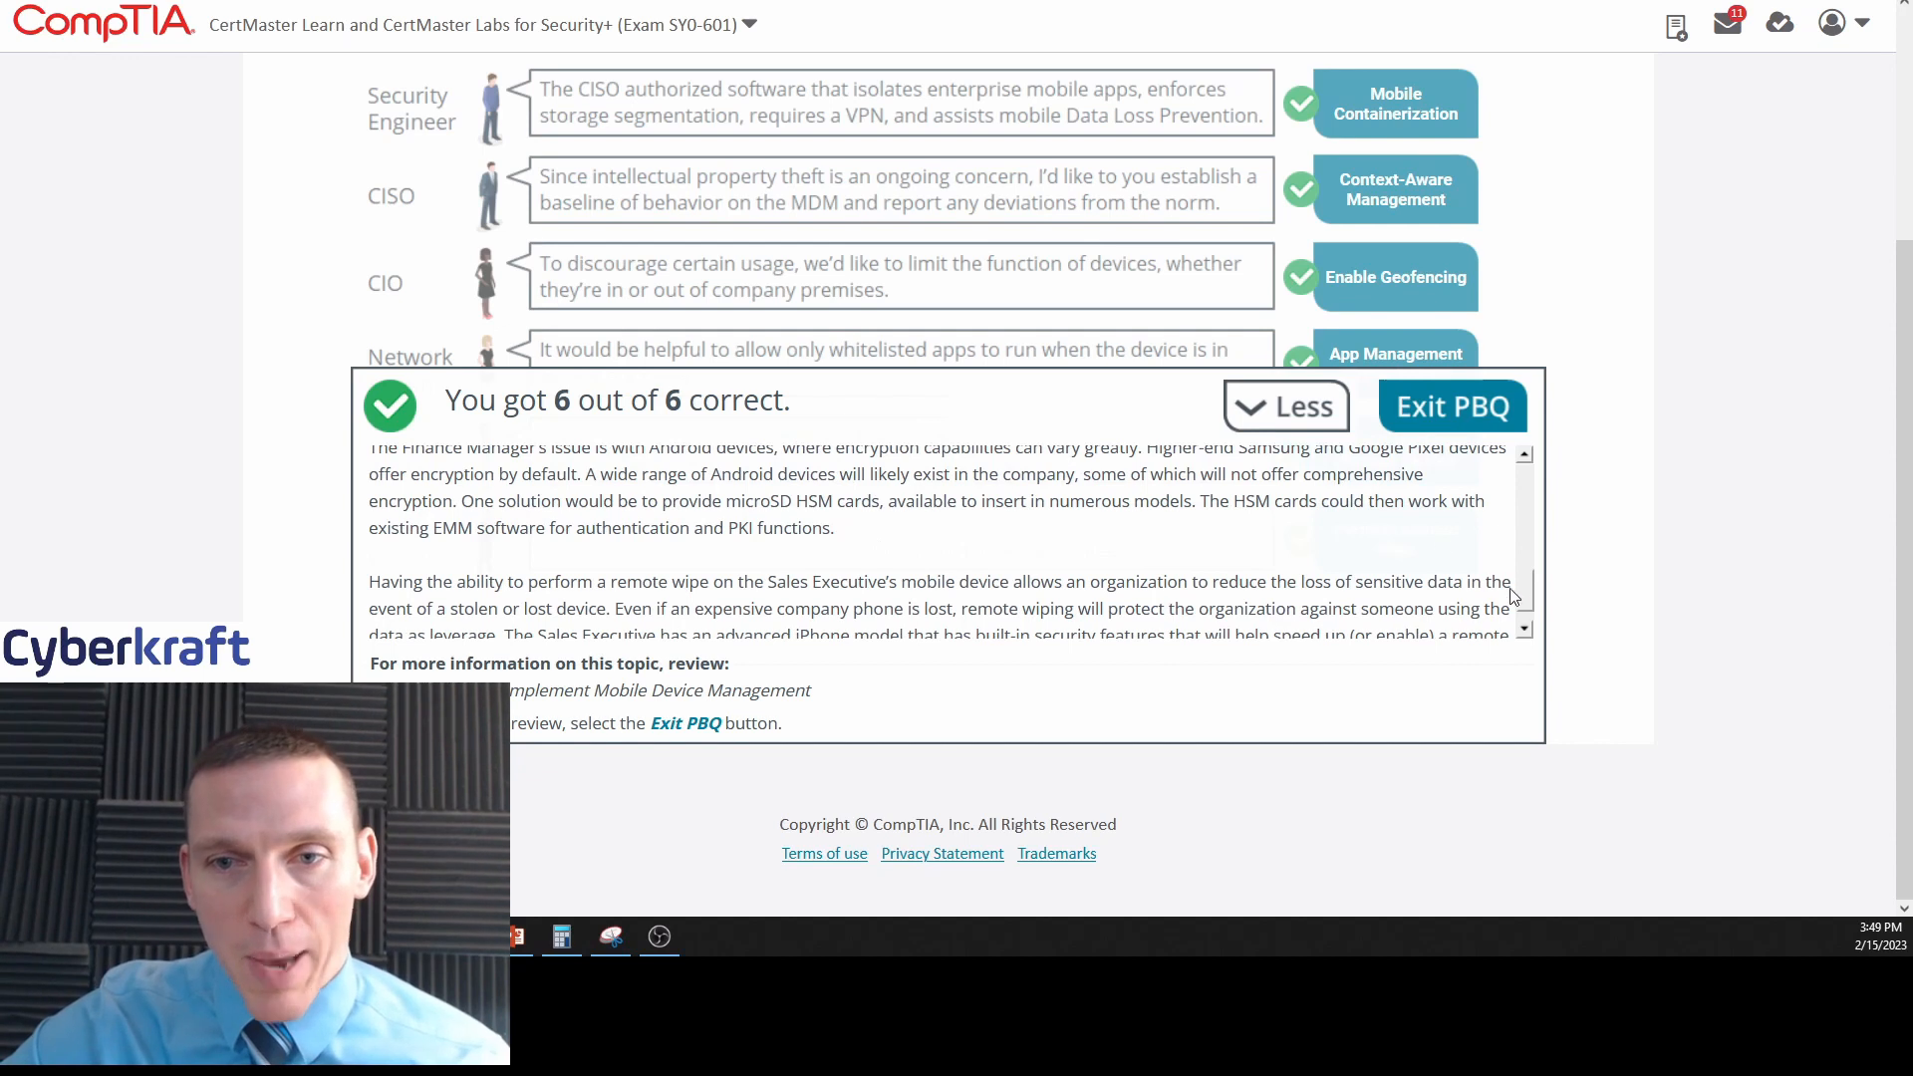
pyautogui.scroll(-3)
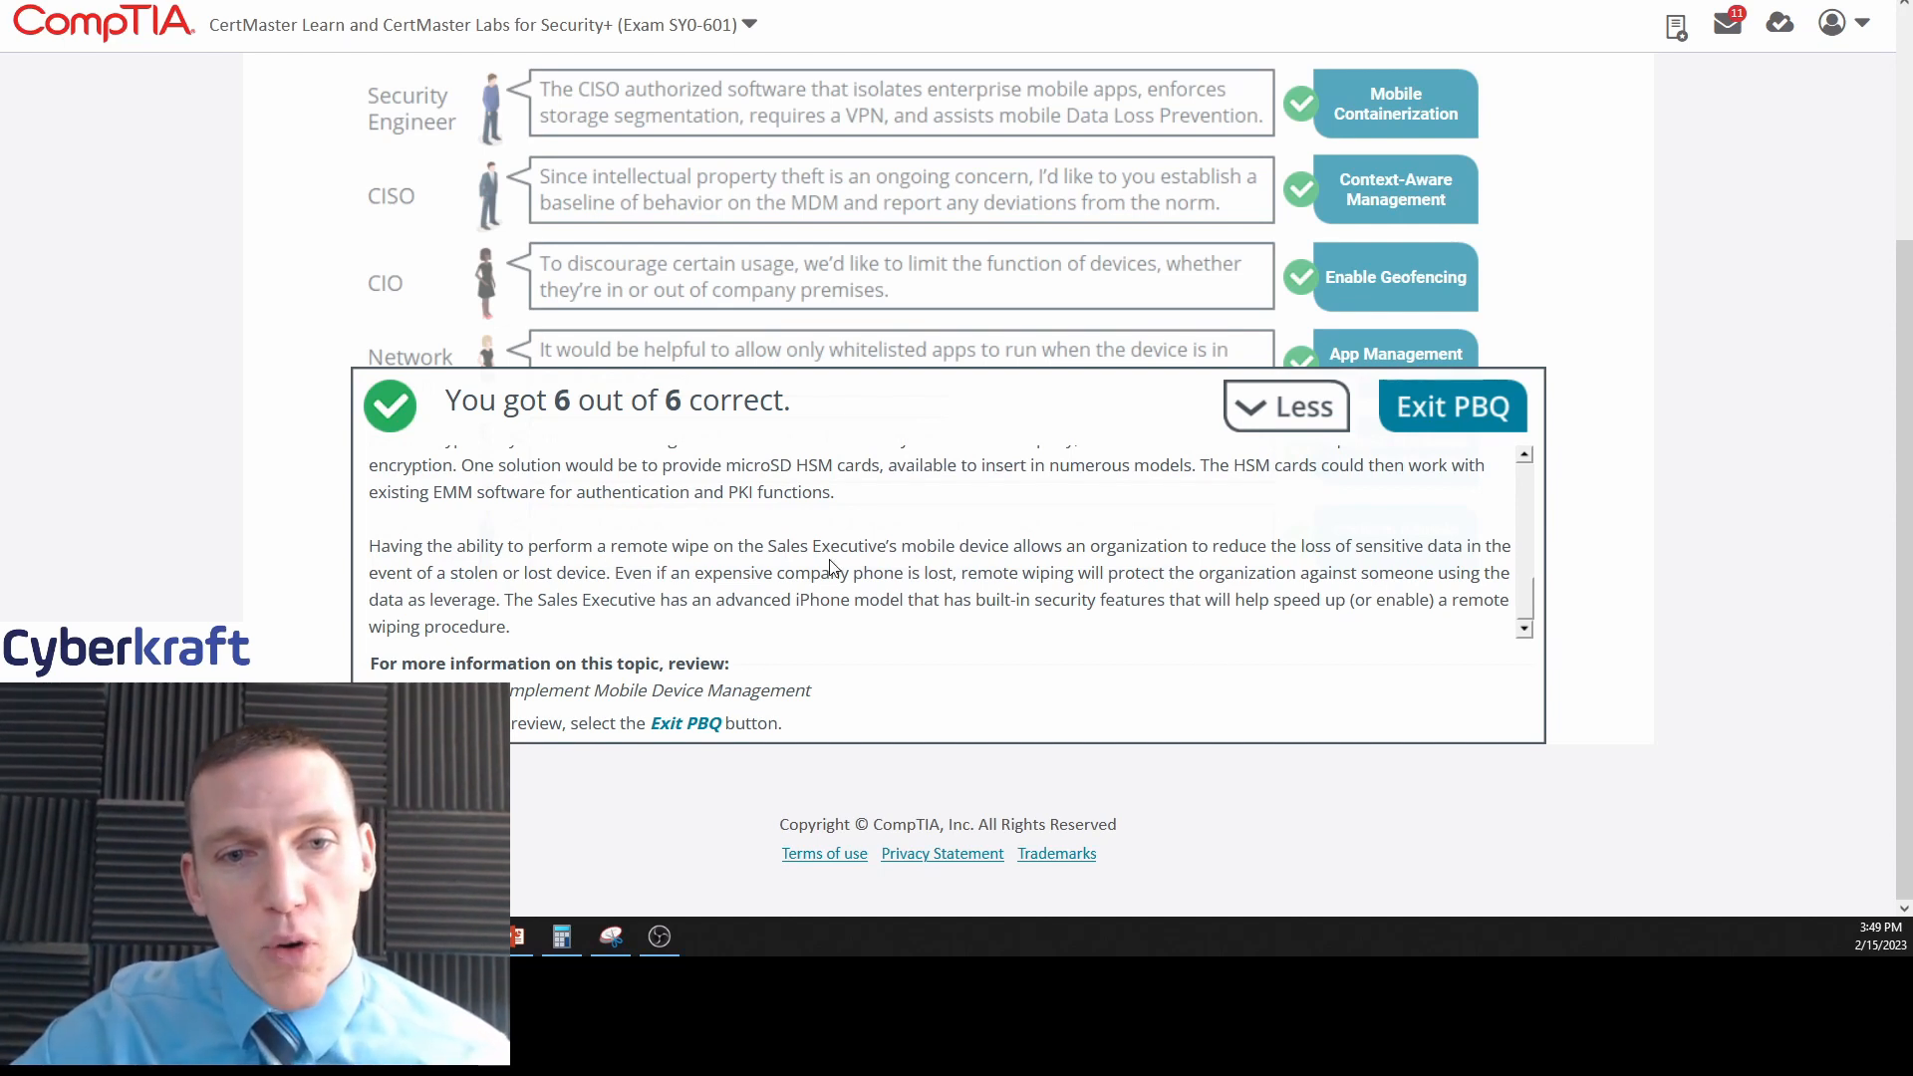
pyautogui.moveTo(985, 556)
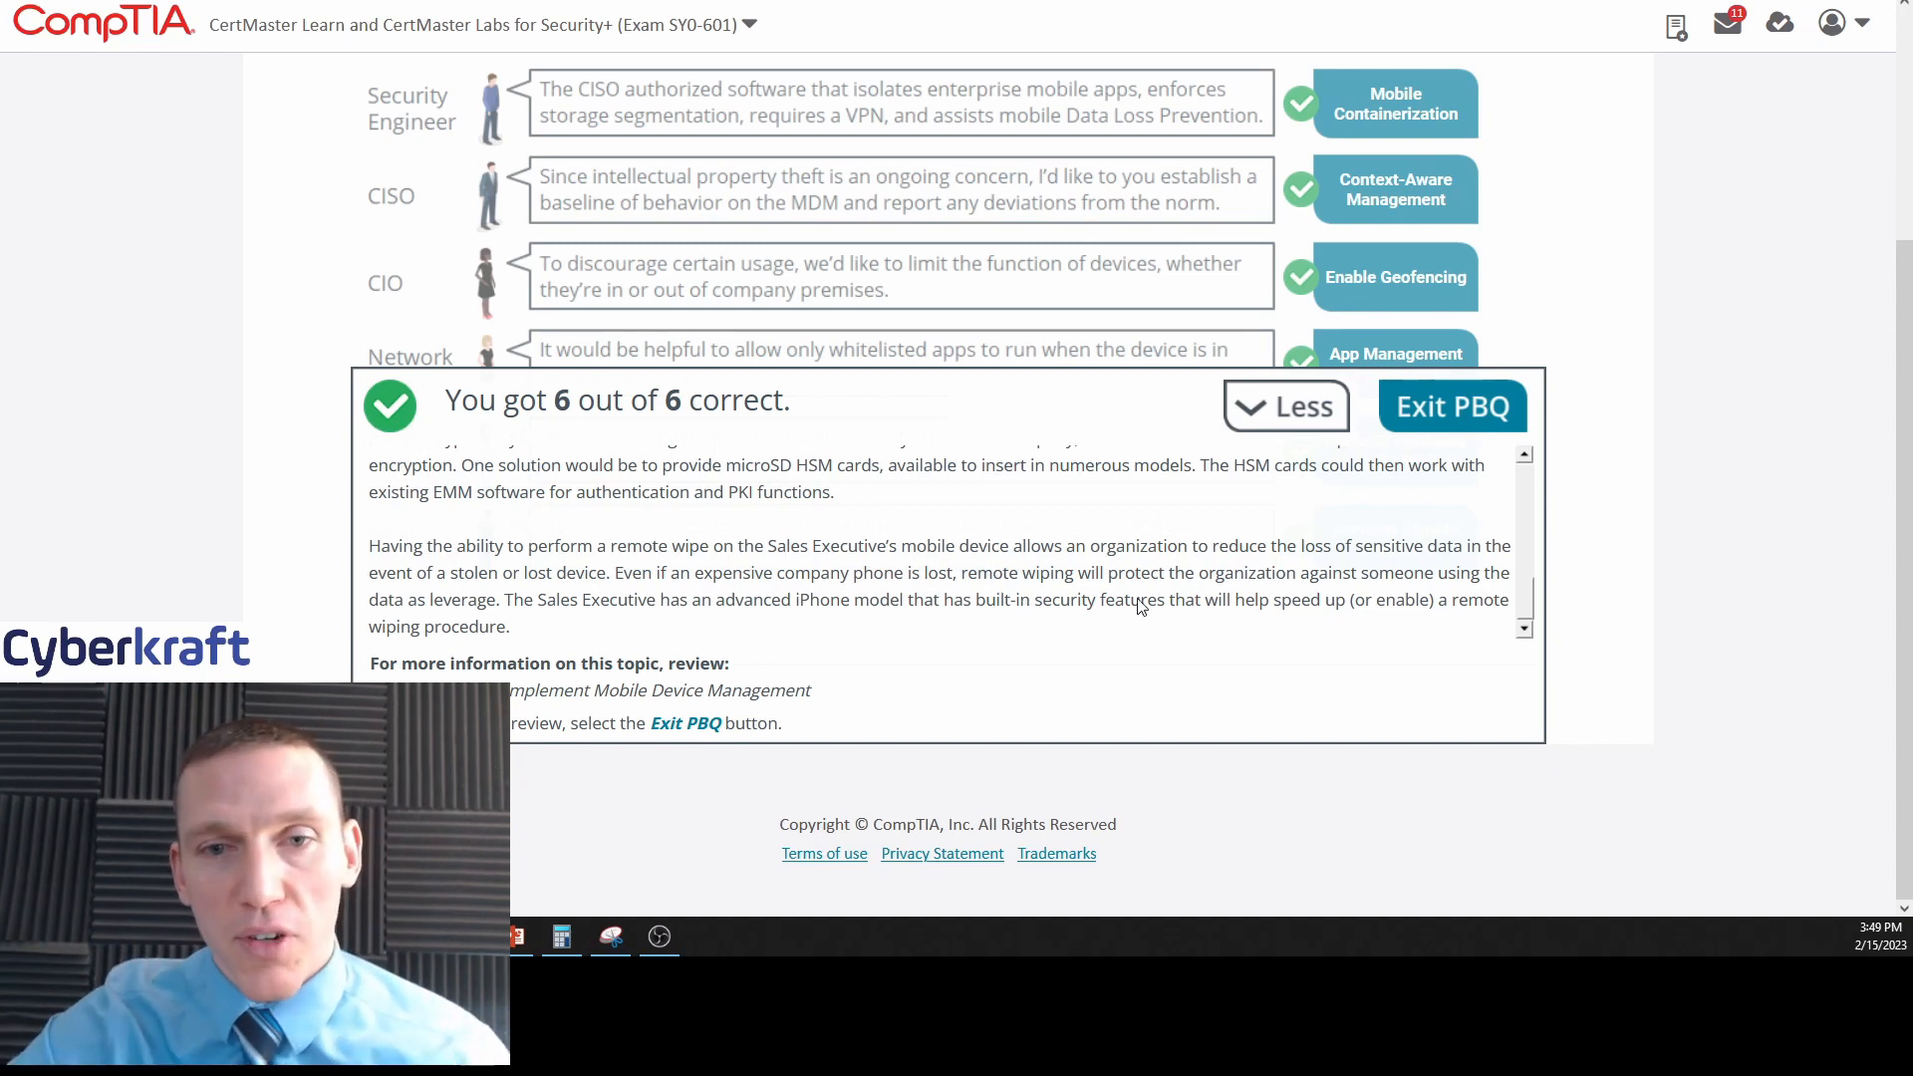
pyautogui.moveTo(1352, 550)
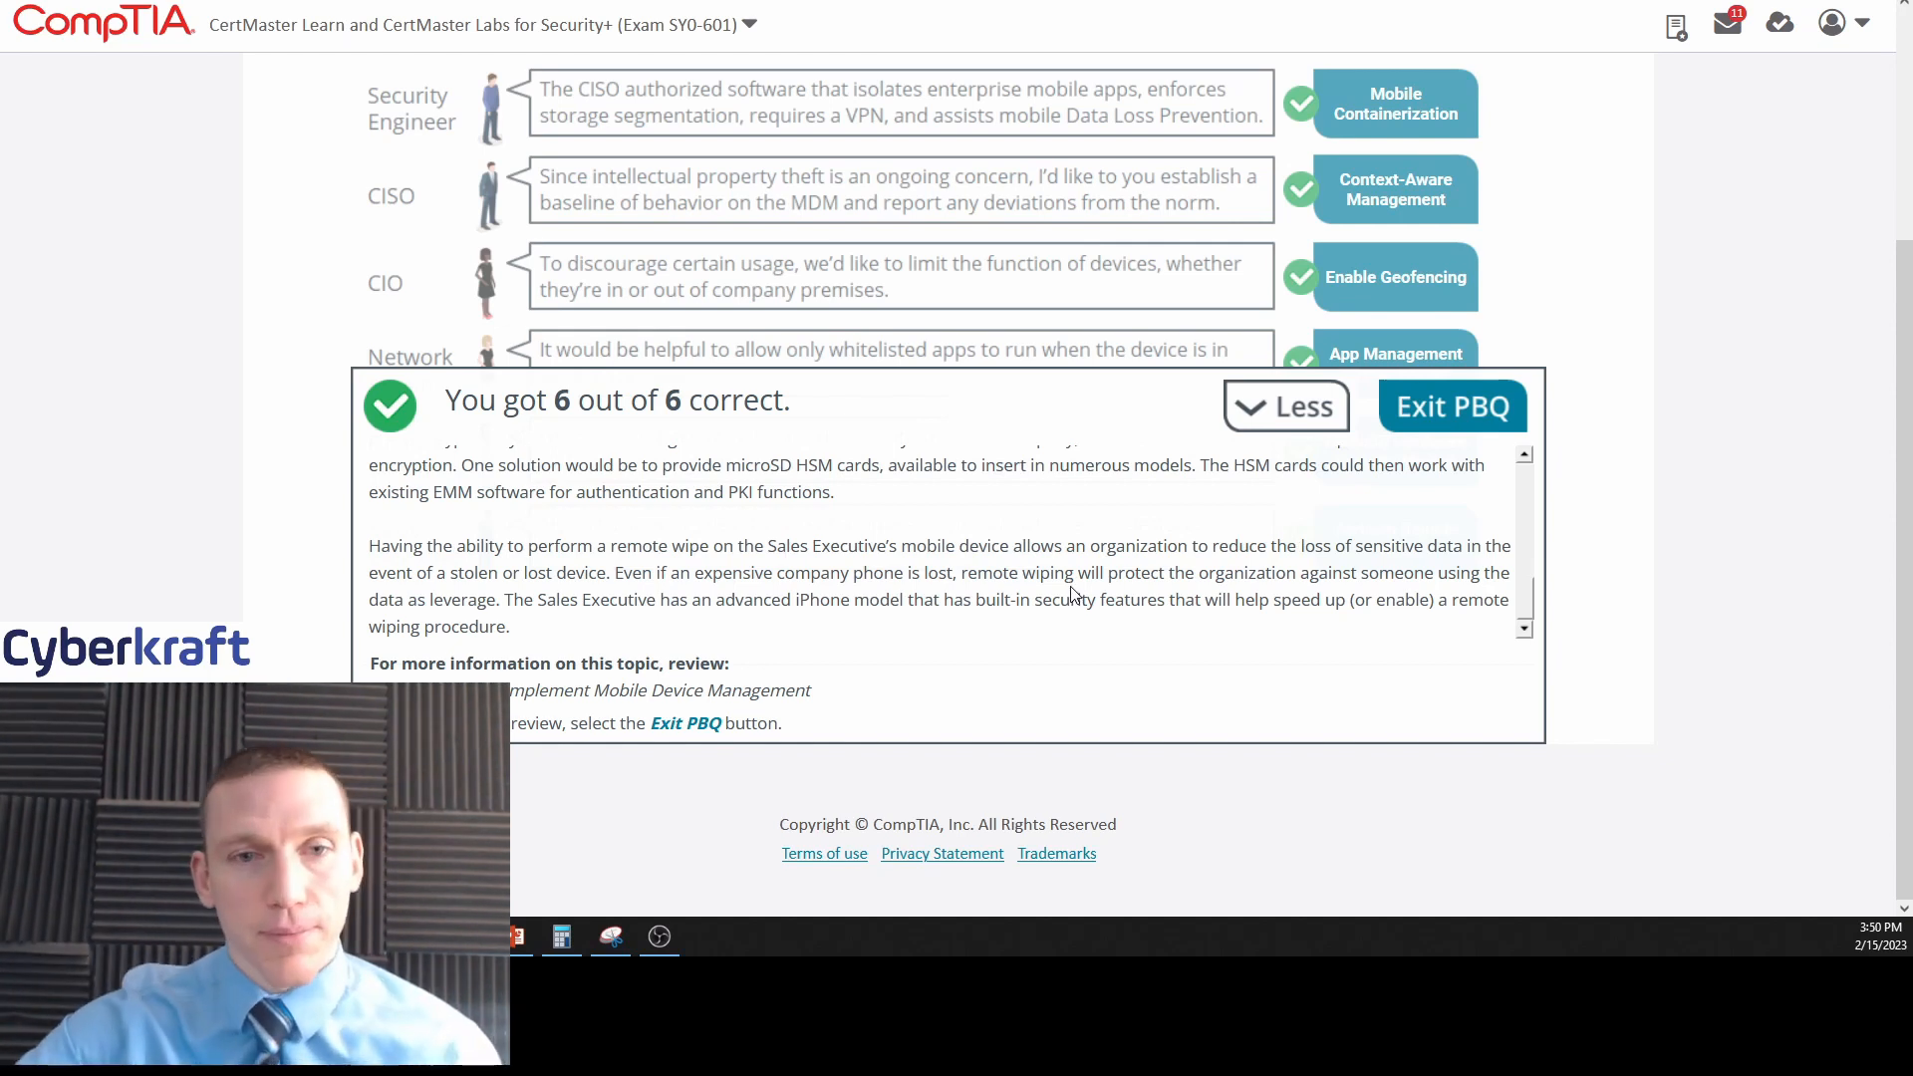
pyautogui.moveTo(1014, 602)
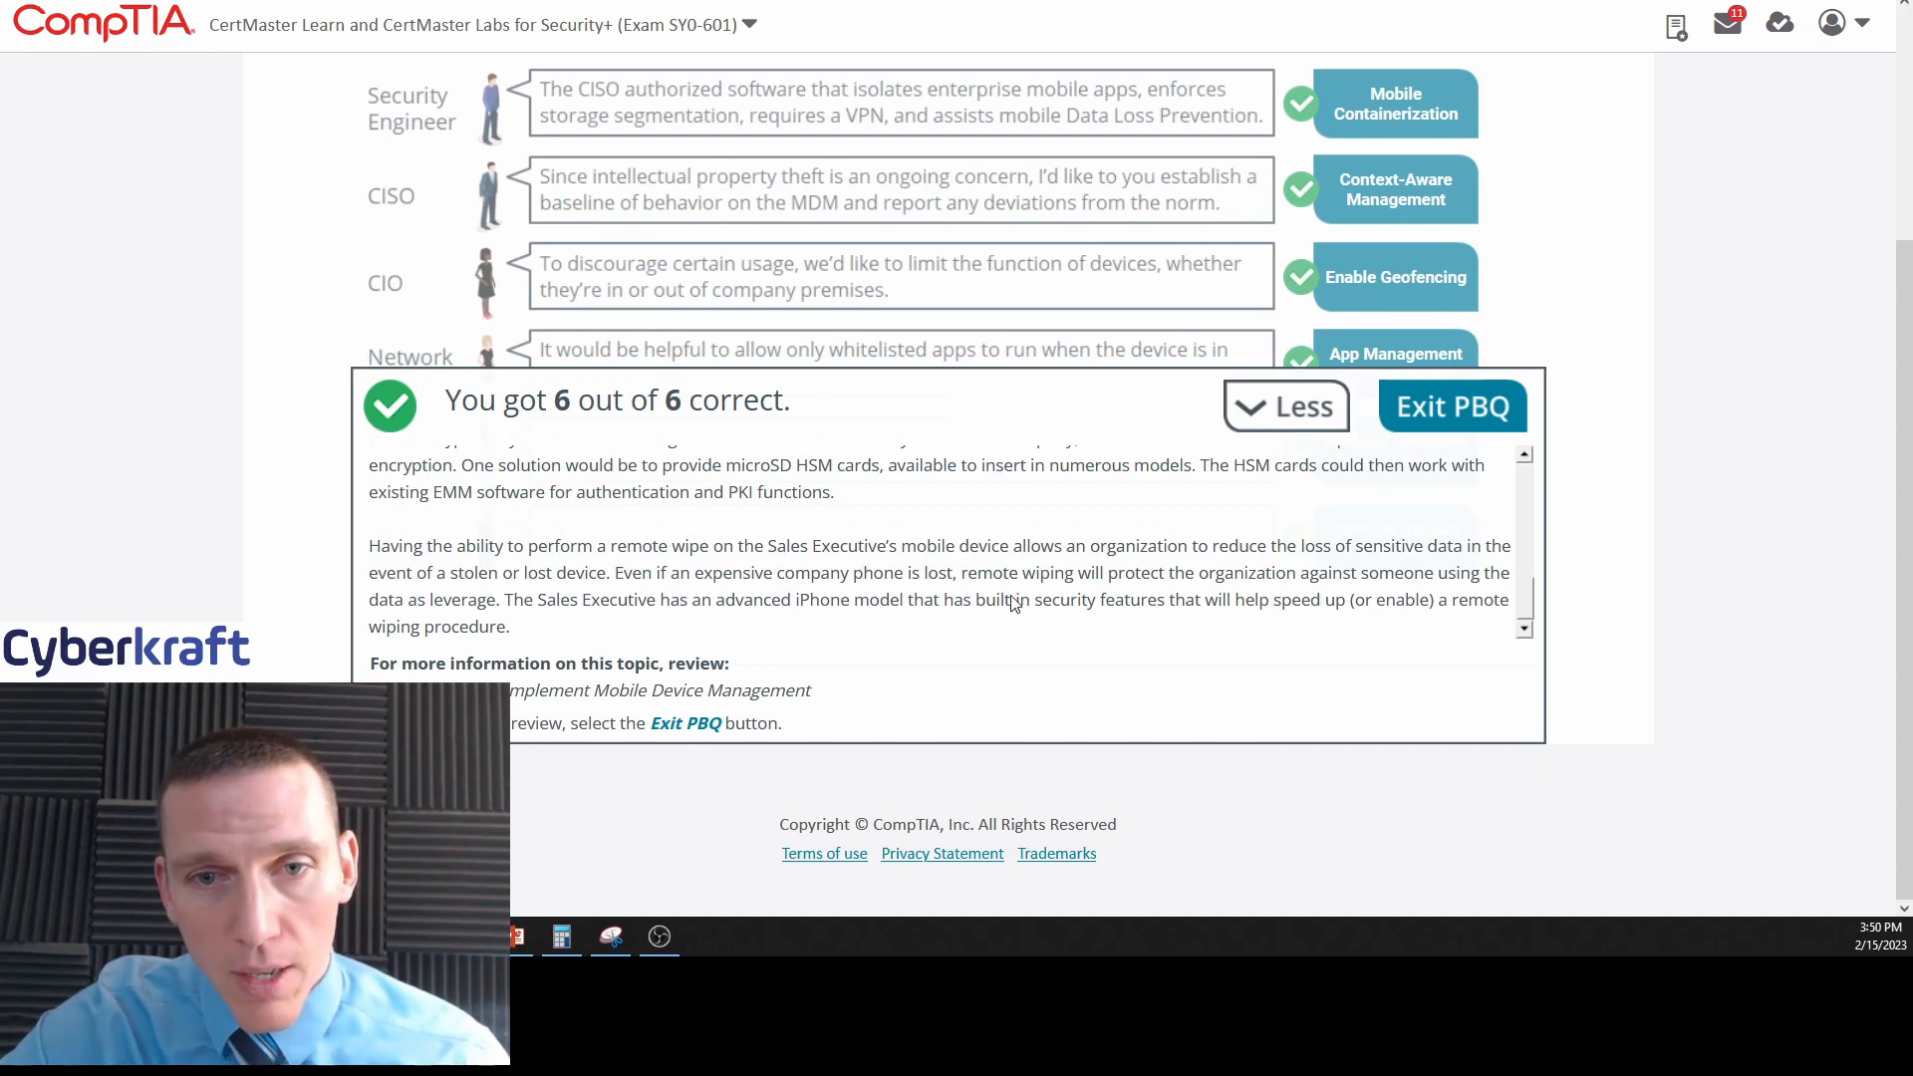
pyautogui.moveTo(1004, 612)
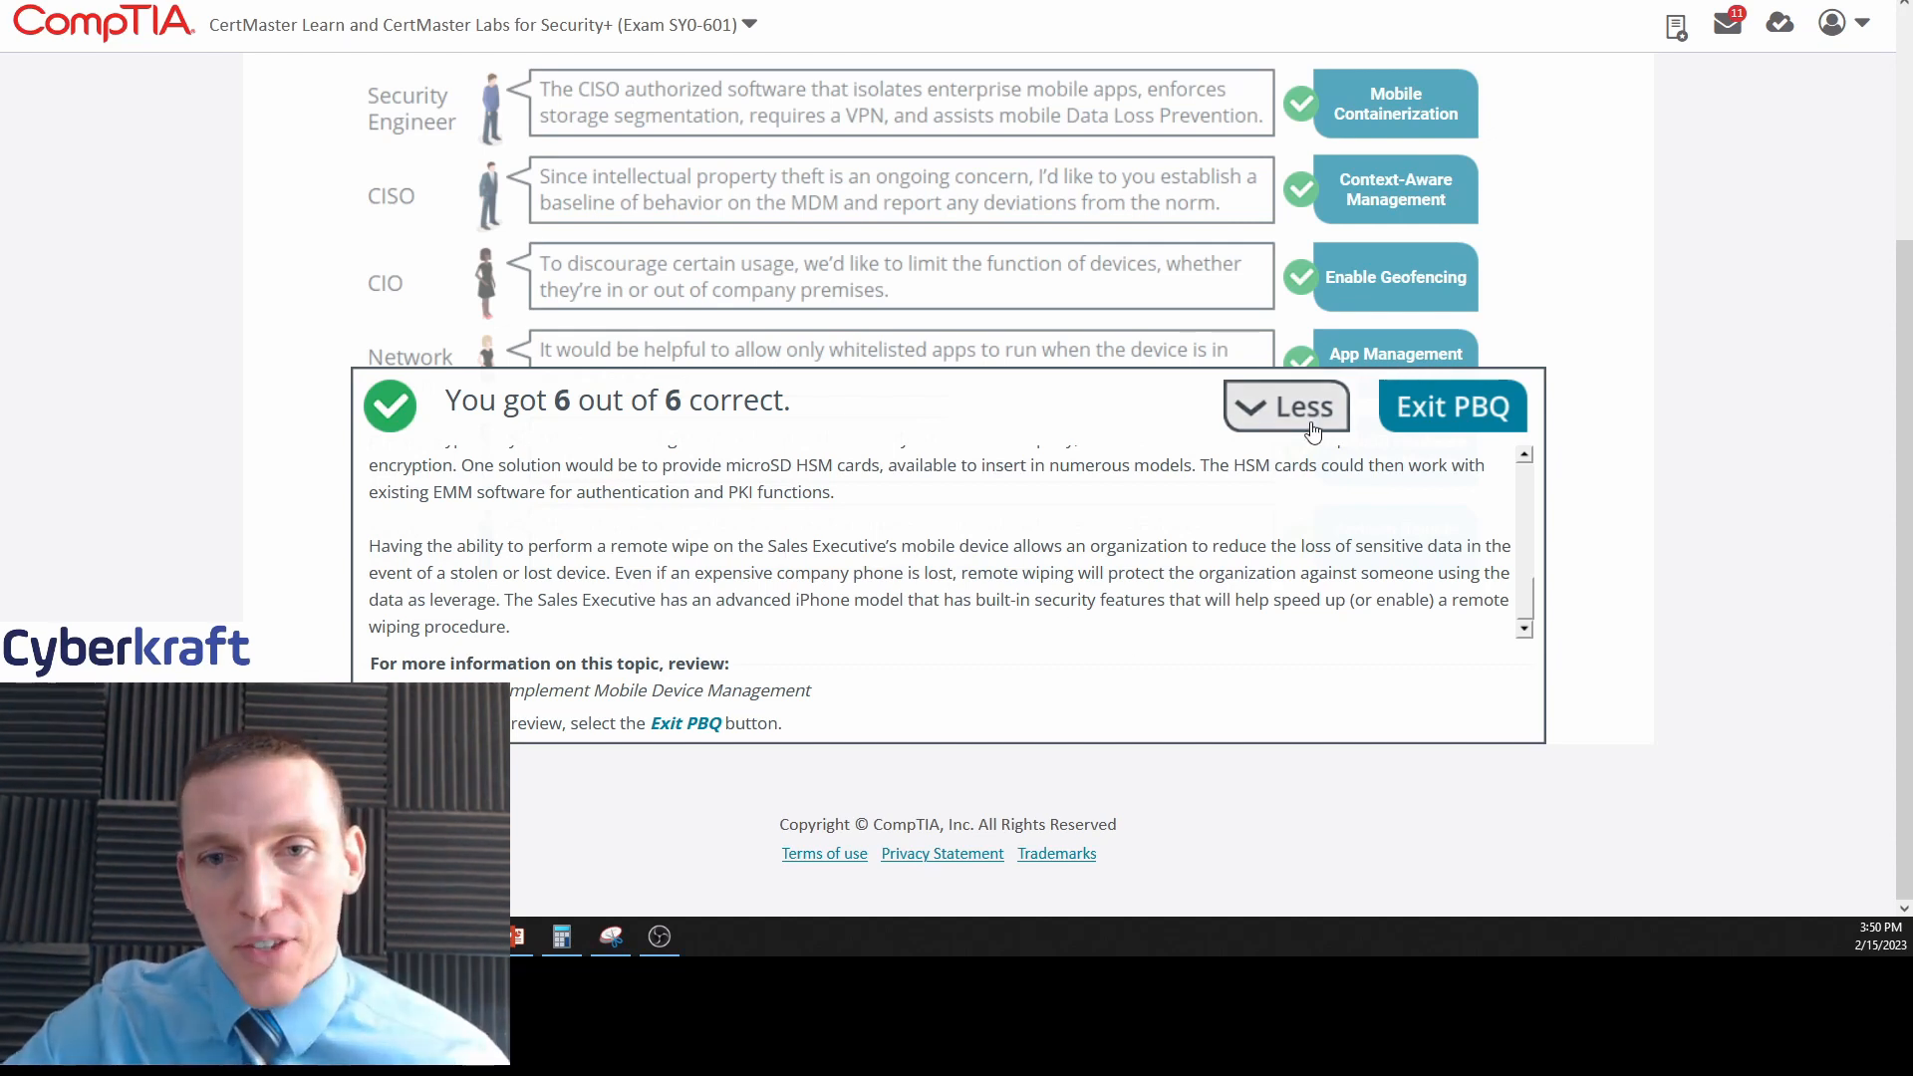
# Collapse the explanations, leaving the six checked matches and 6/6 score shown.
pyautogui.click(1285, 407)
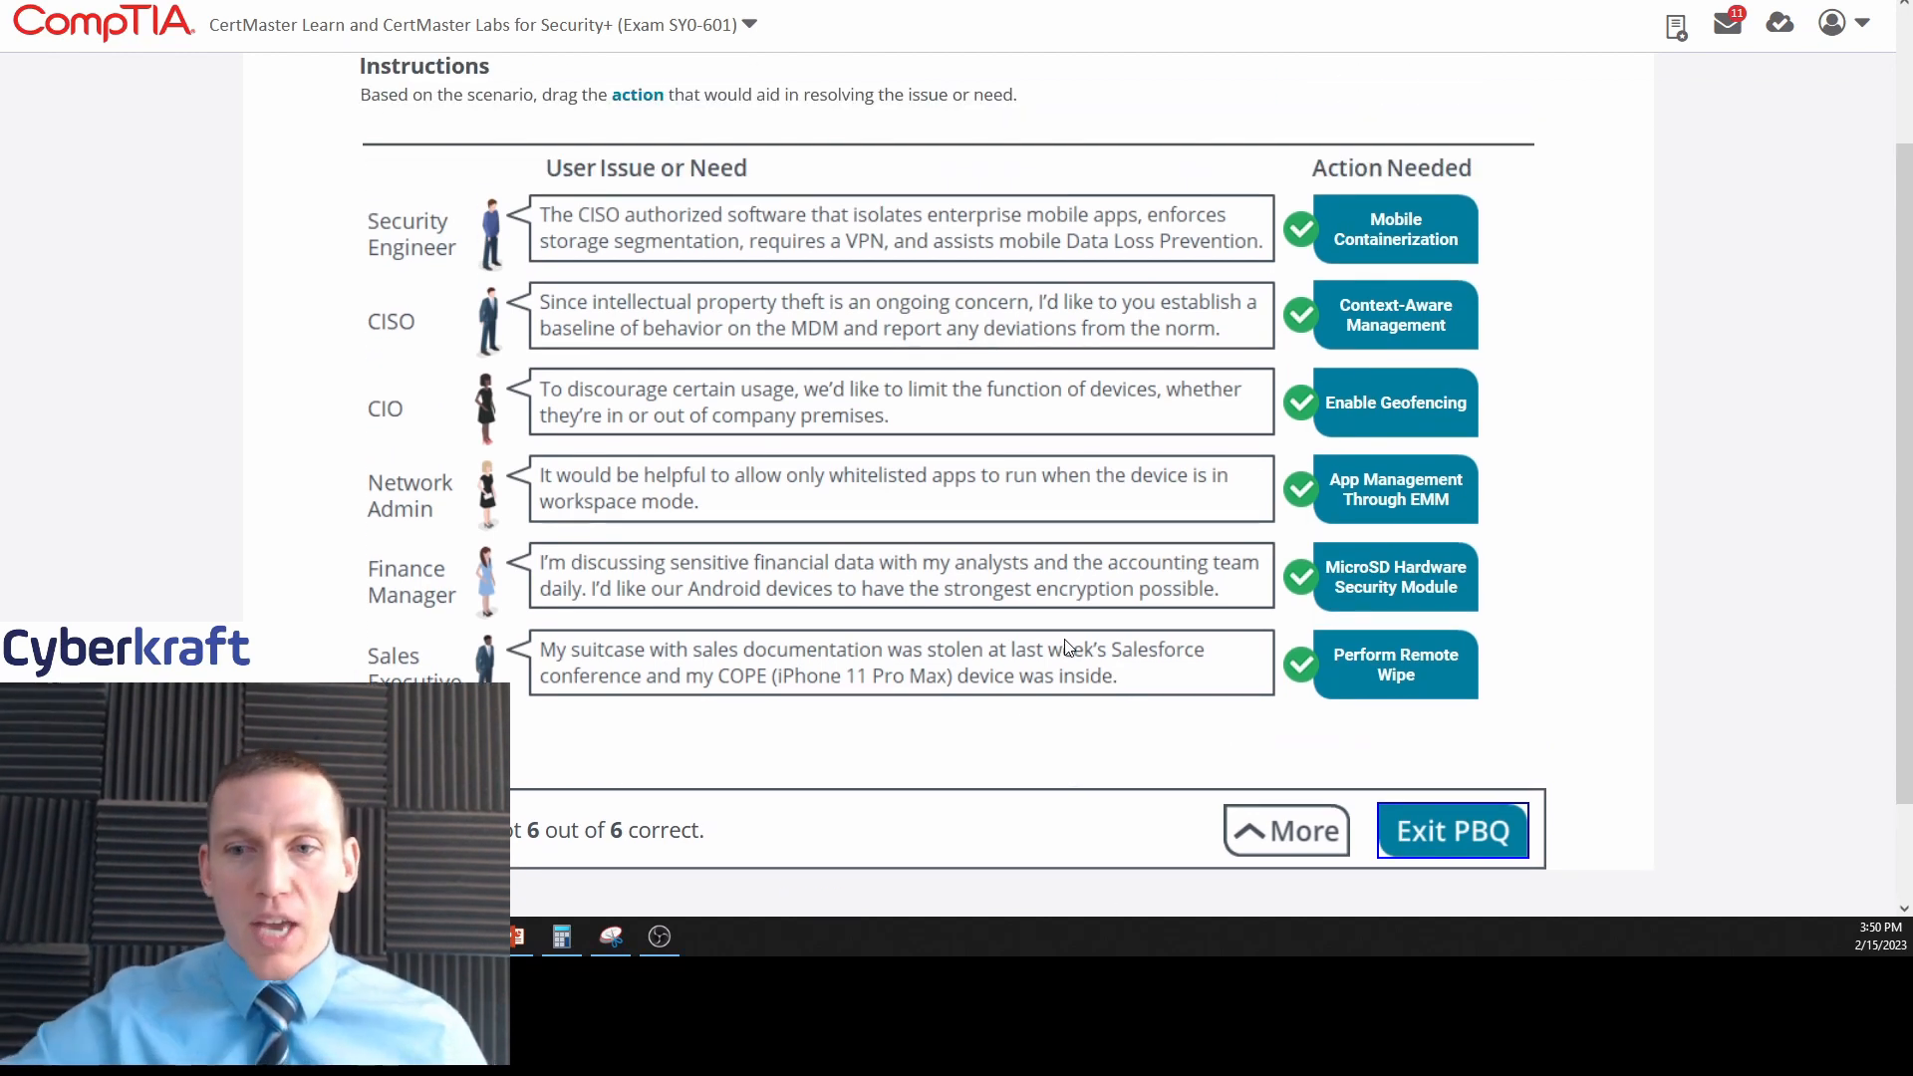
pyautogui.moveTo(1018, 149)
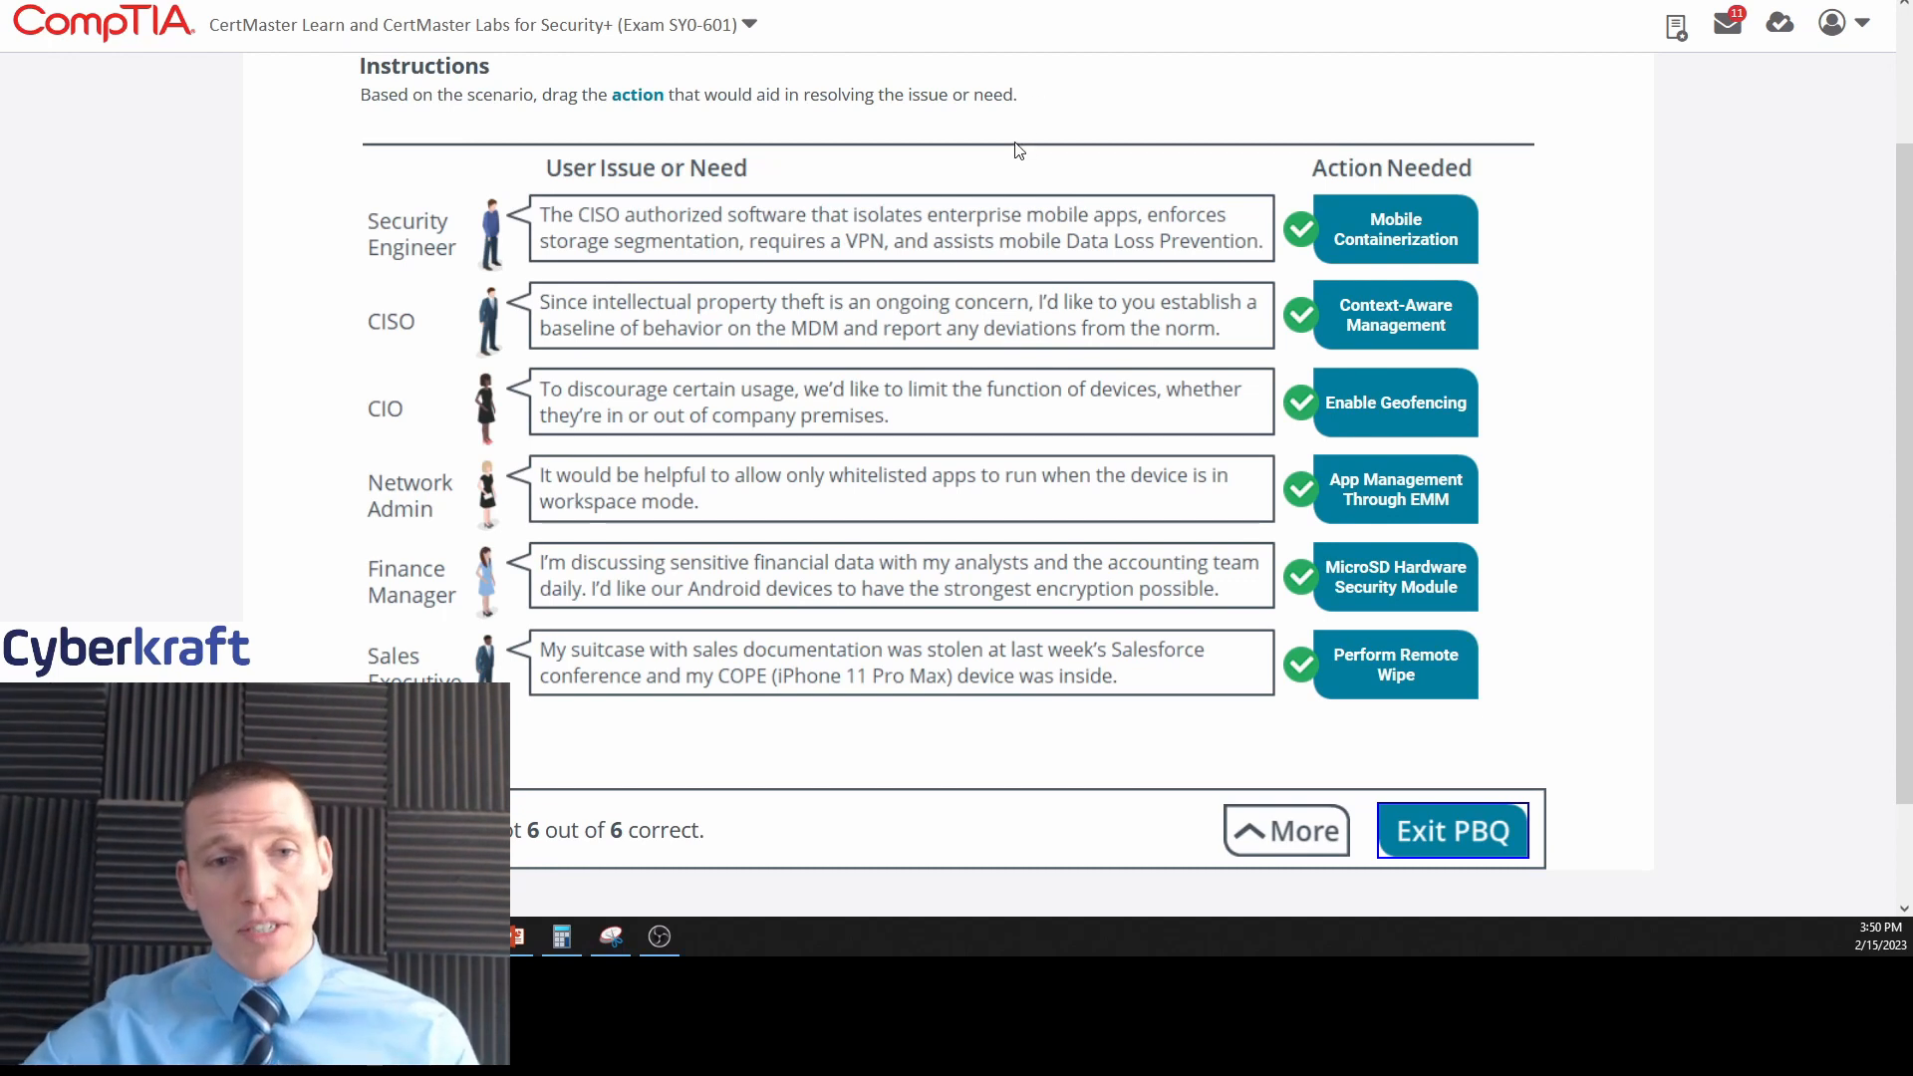